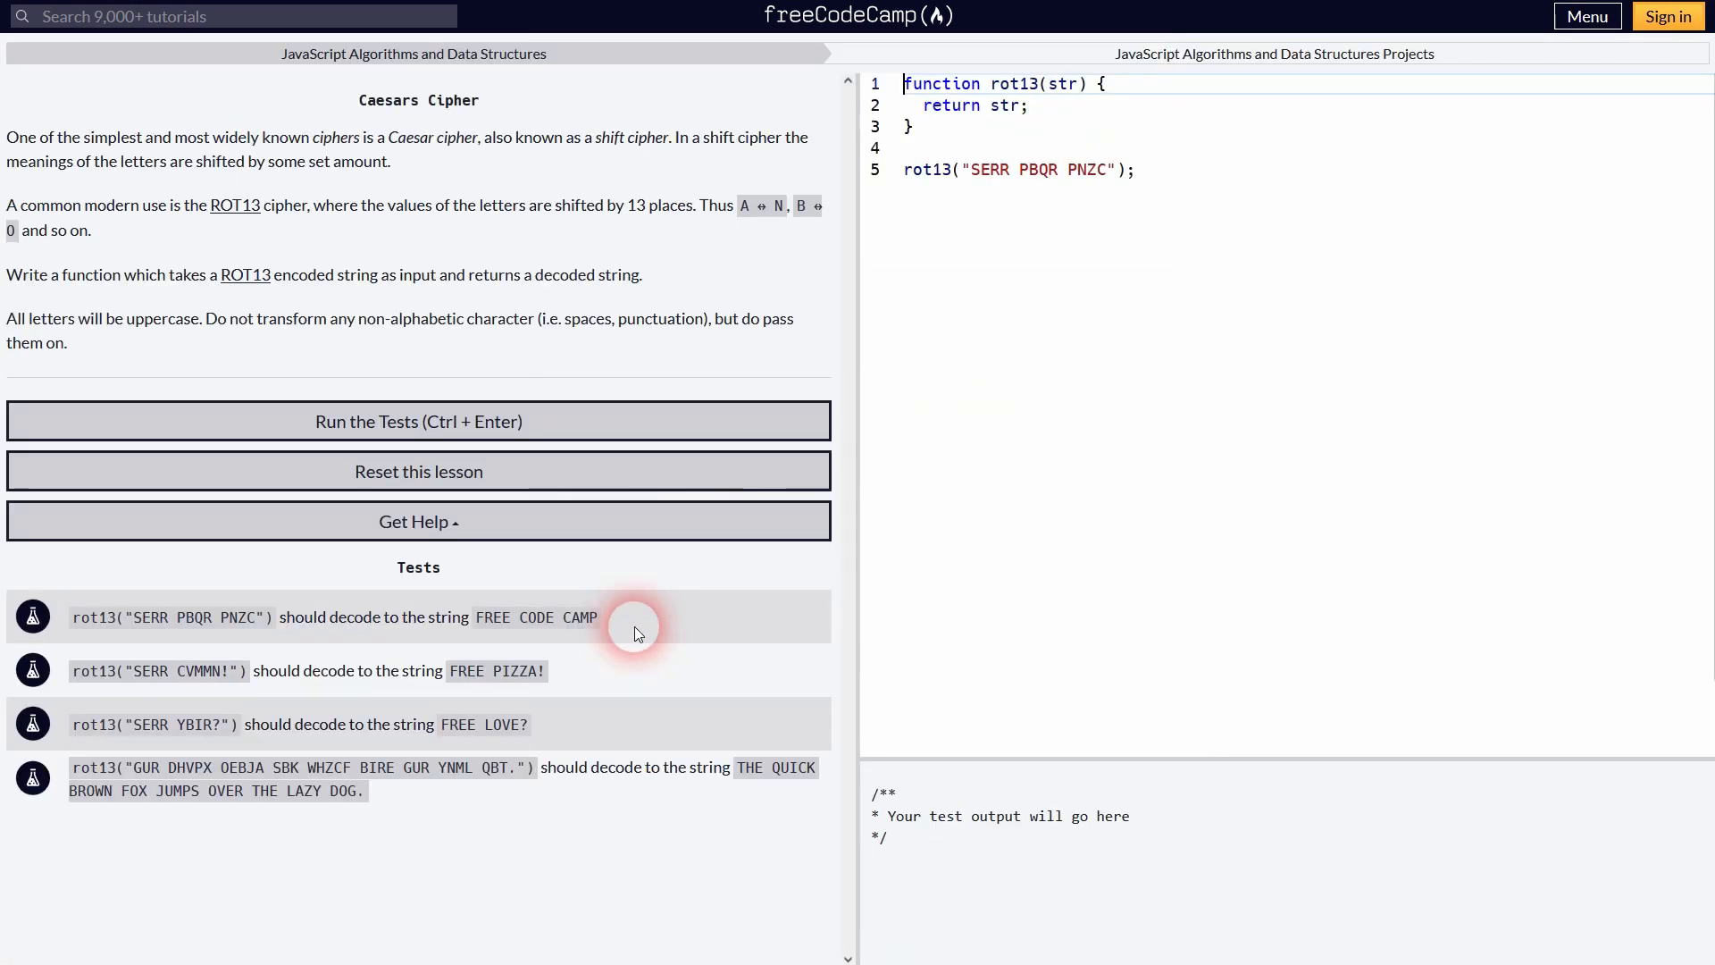
# Step: Read through the Caesar Cipher article's steps and Java code samples on freeCodeCamp News
pyautogui.doubleClick(454, 100)
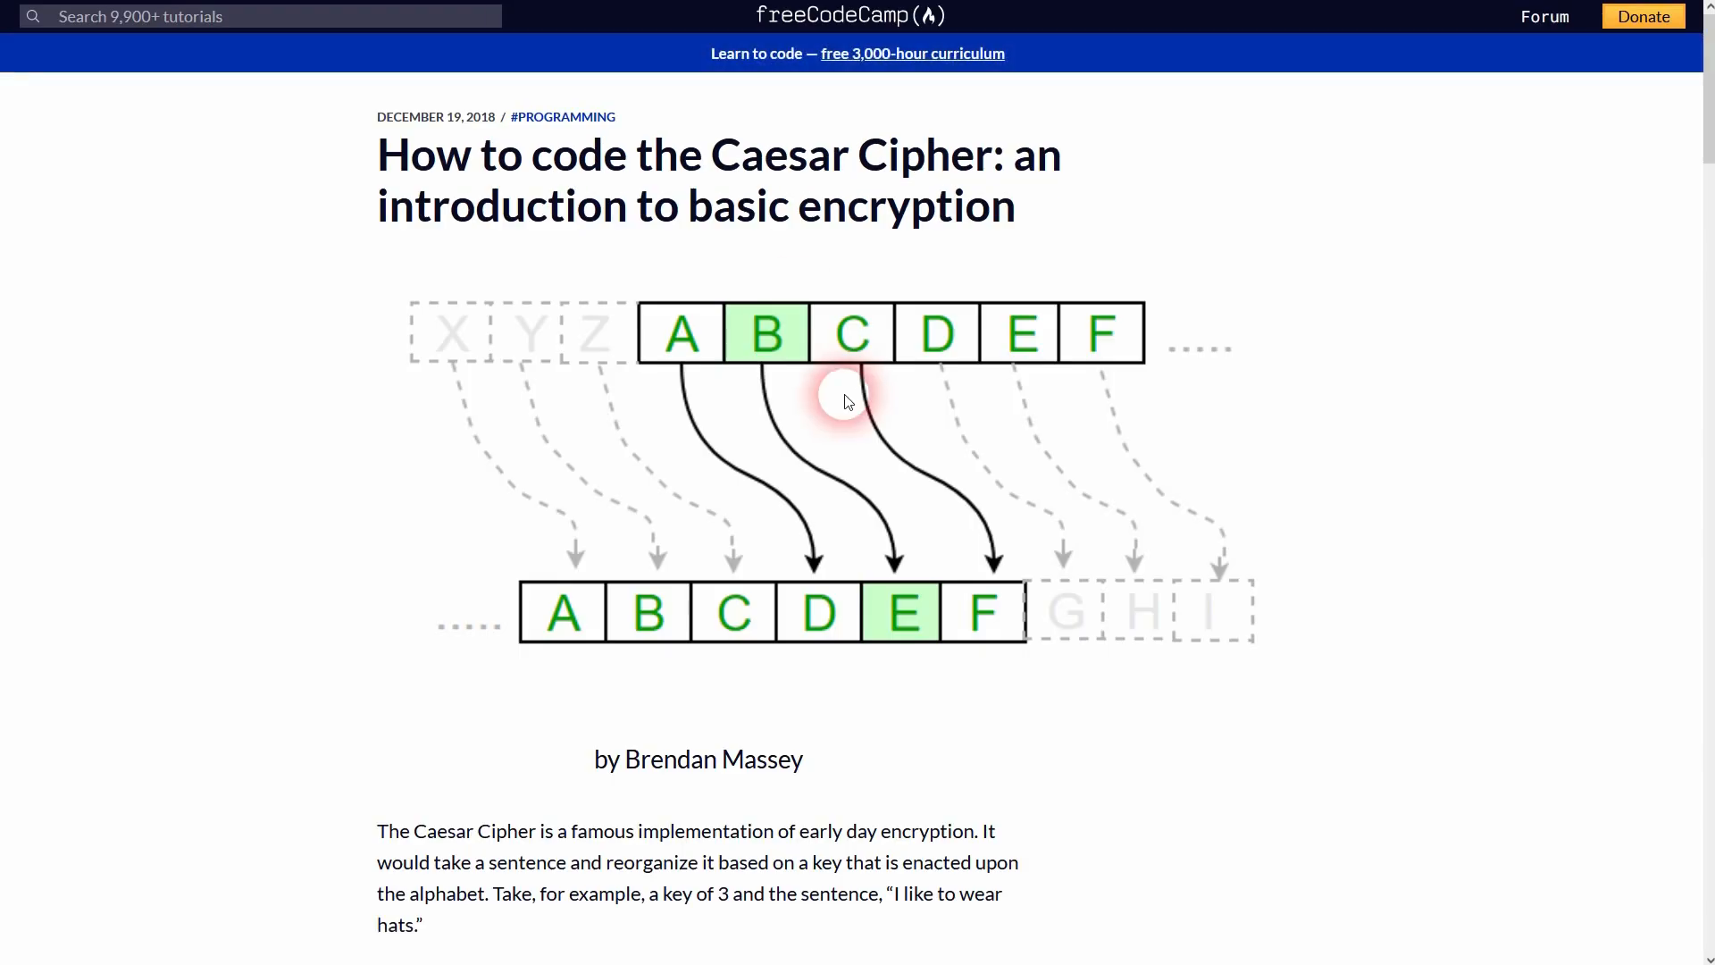
pyautogui.scroll(-3)
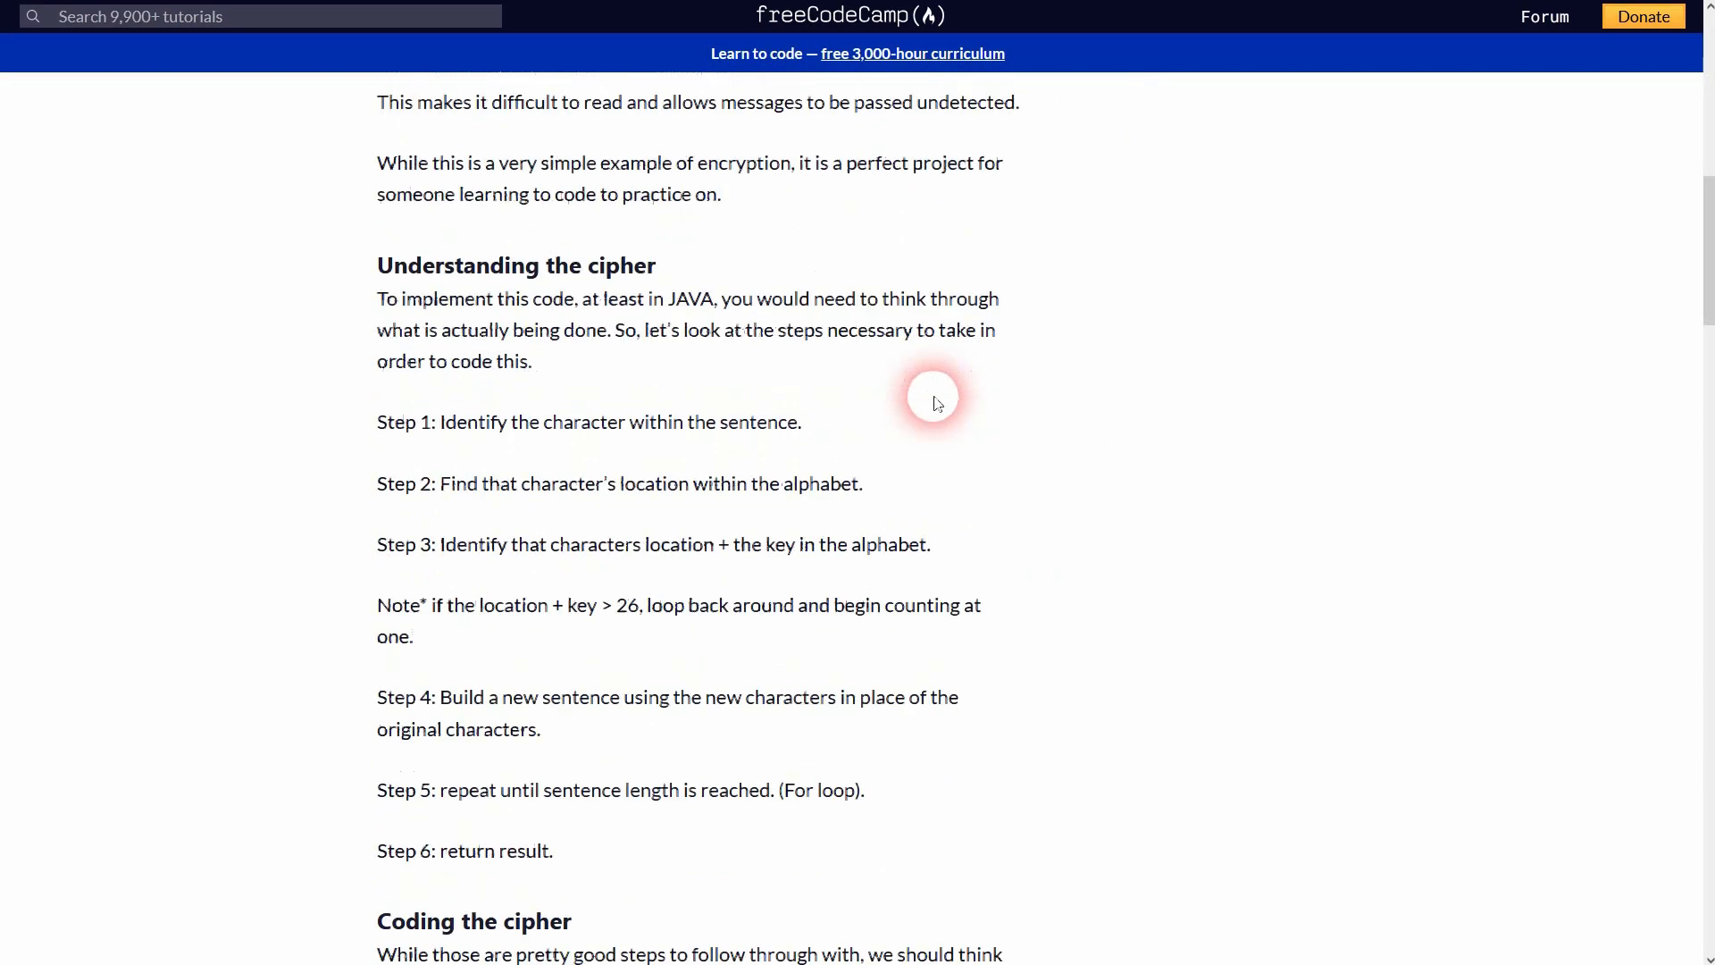
pyautogui.scroll(-3)
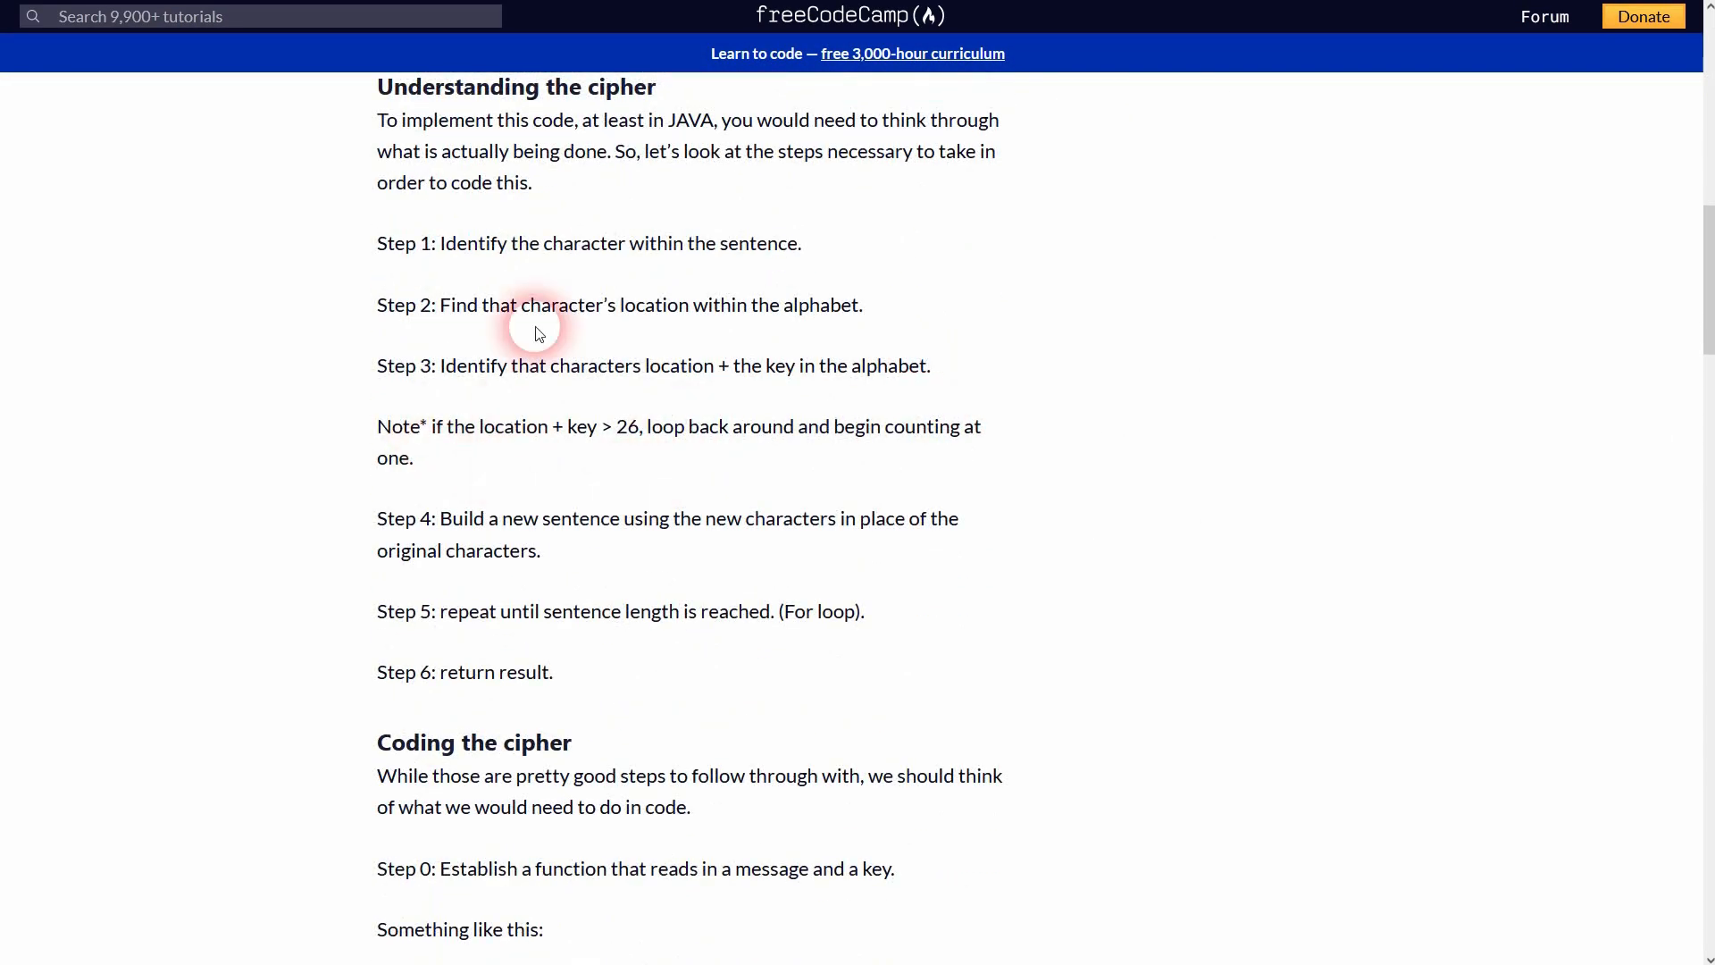
pyautogui.scroll(-3)
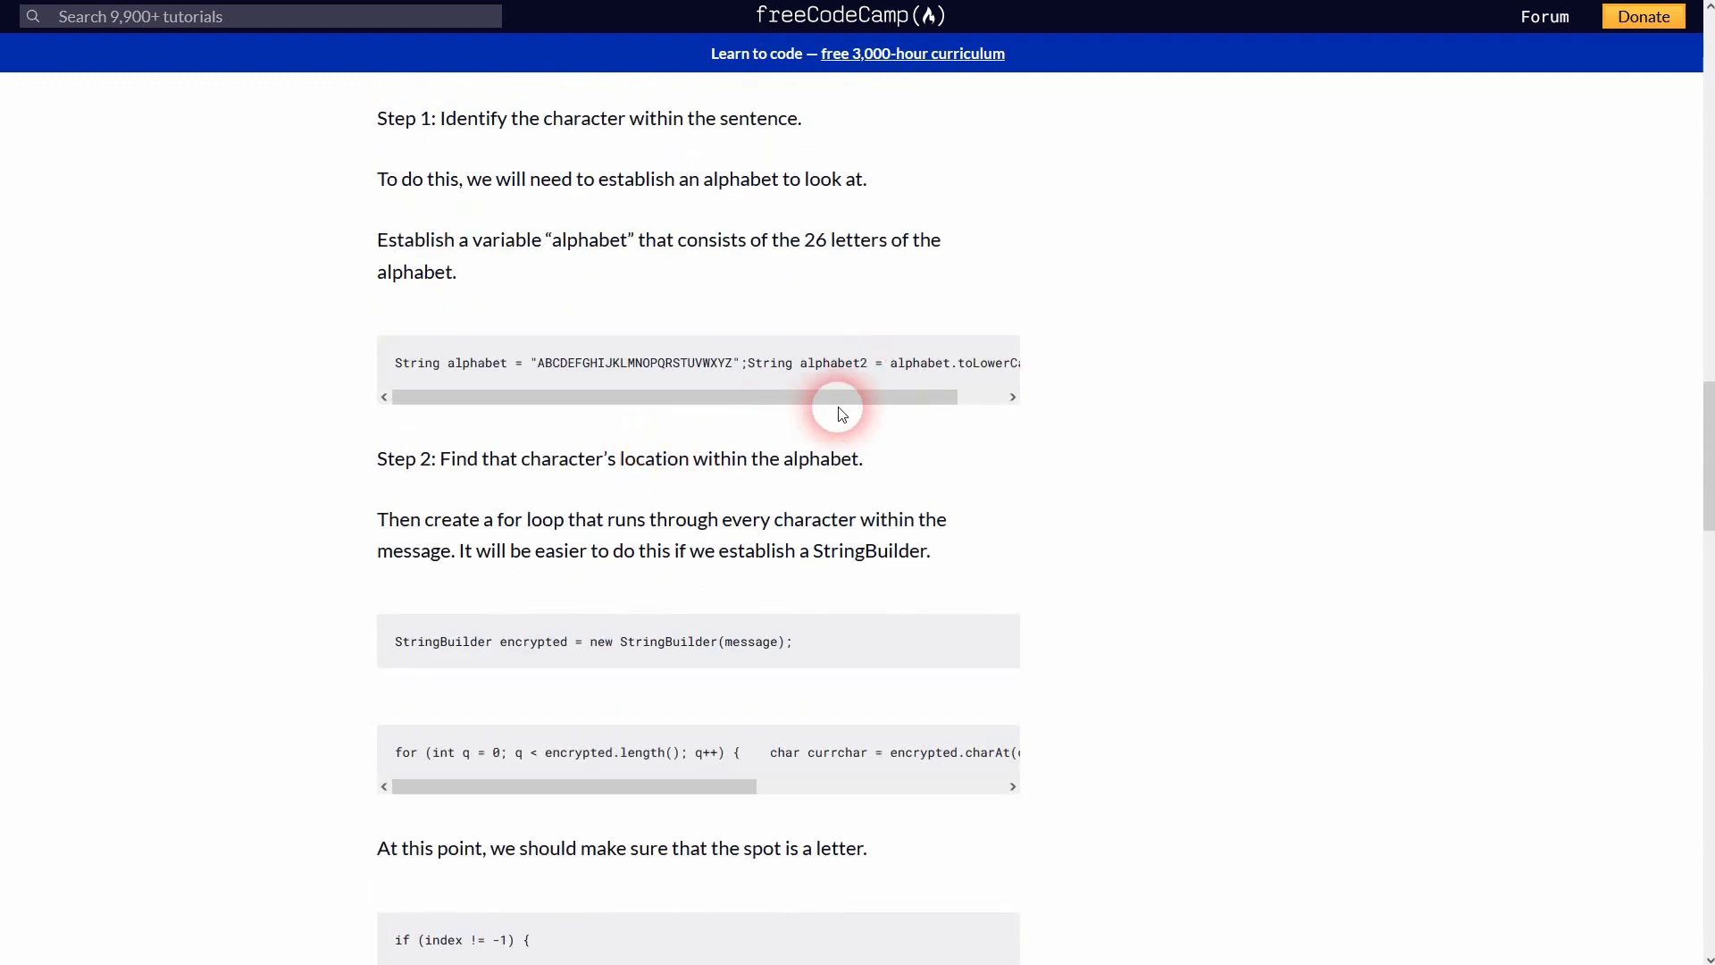
pyautogui.scroll(-3)
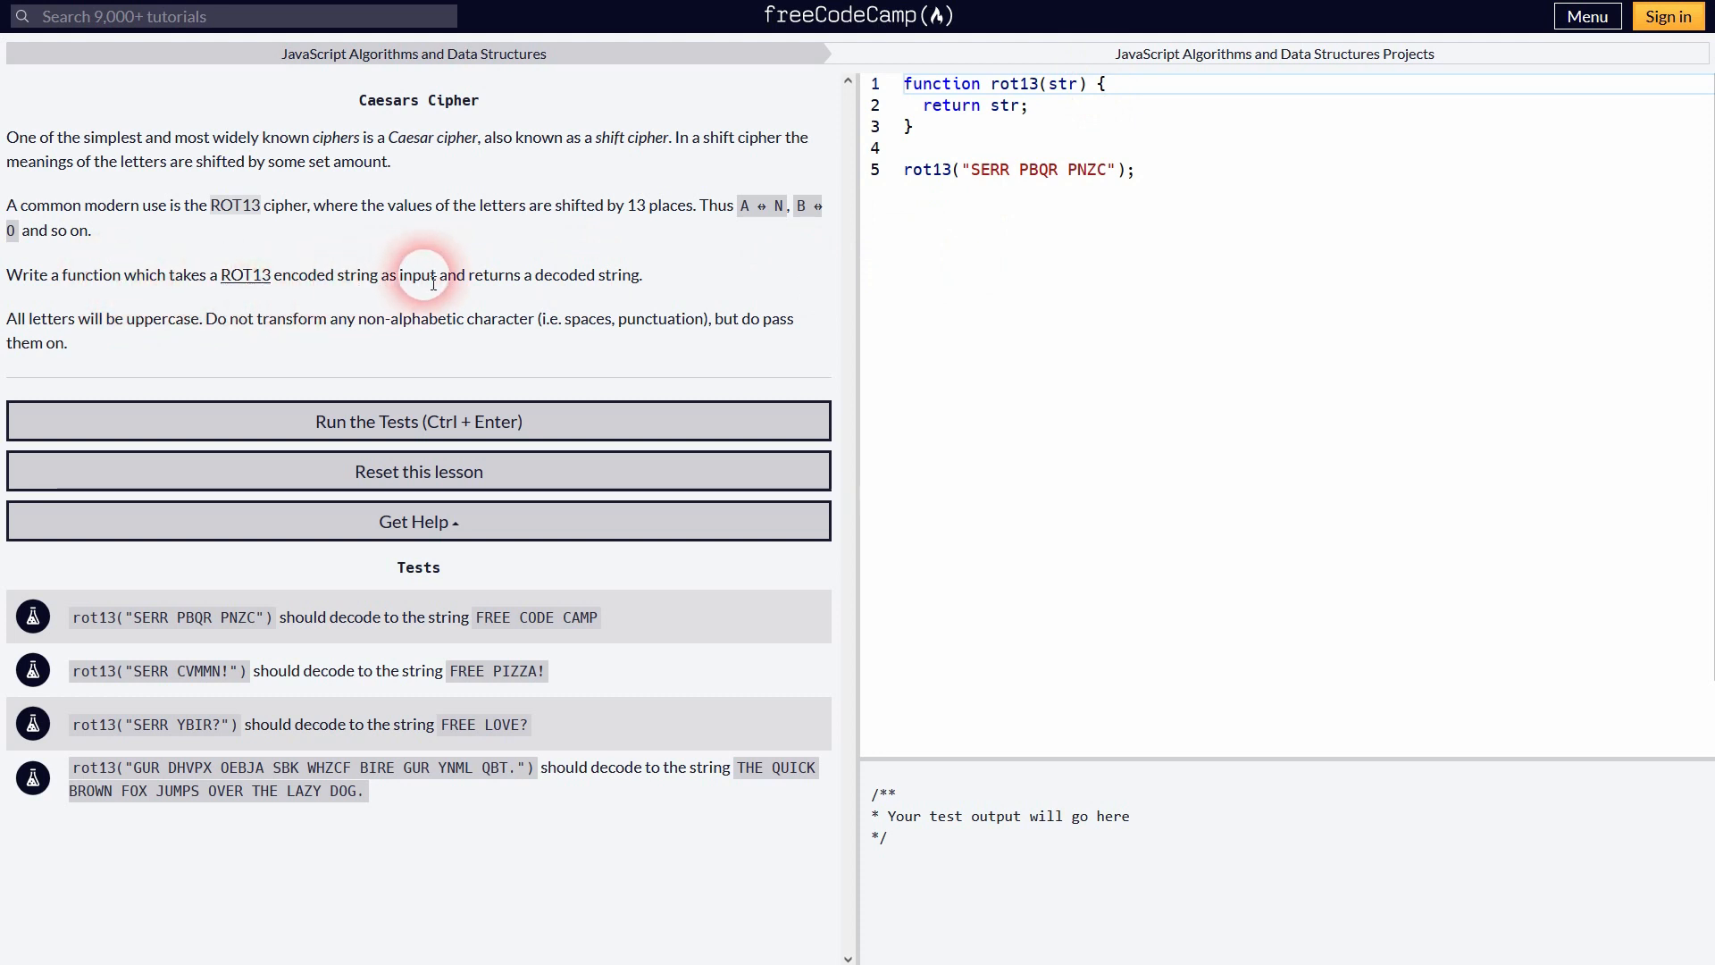
pyautogui.moveTo(29, 334)
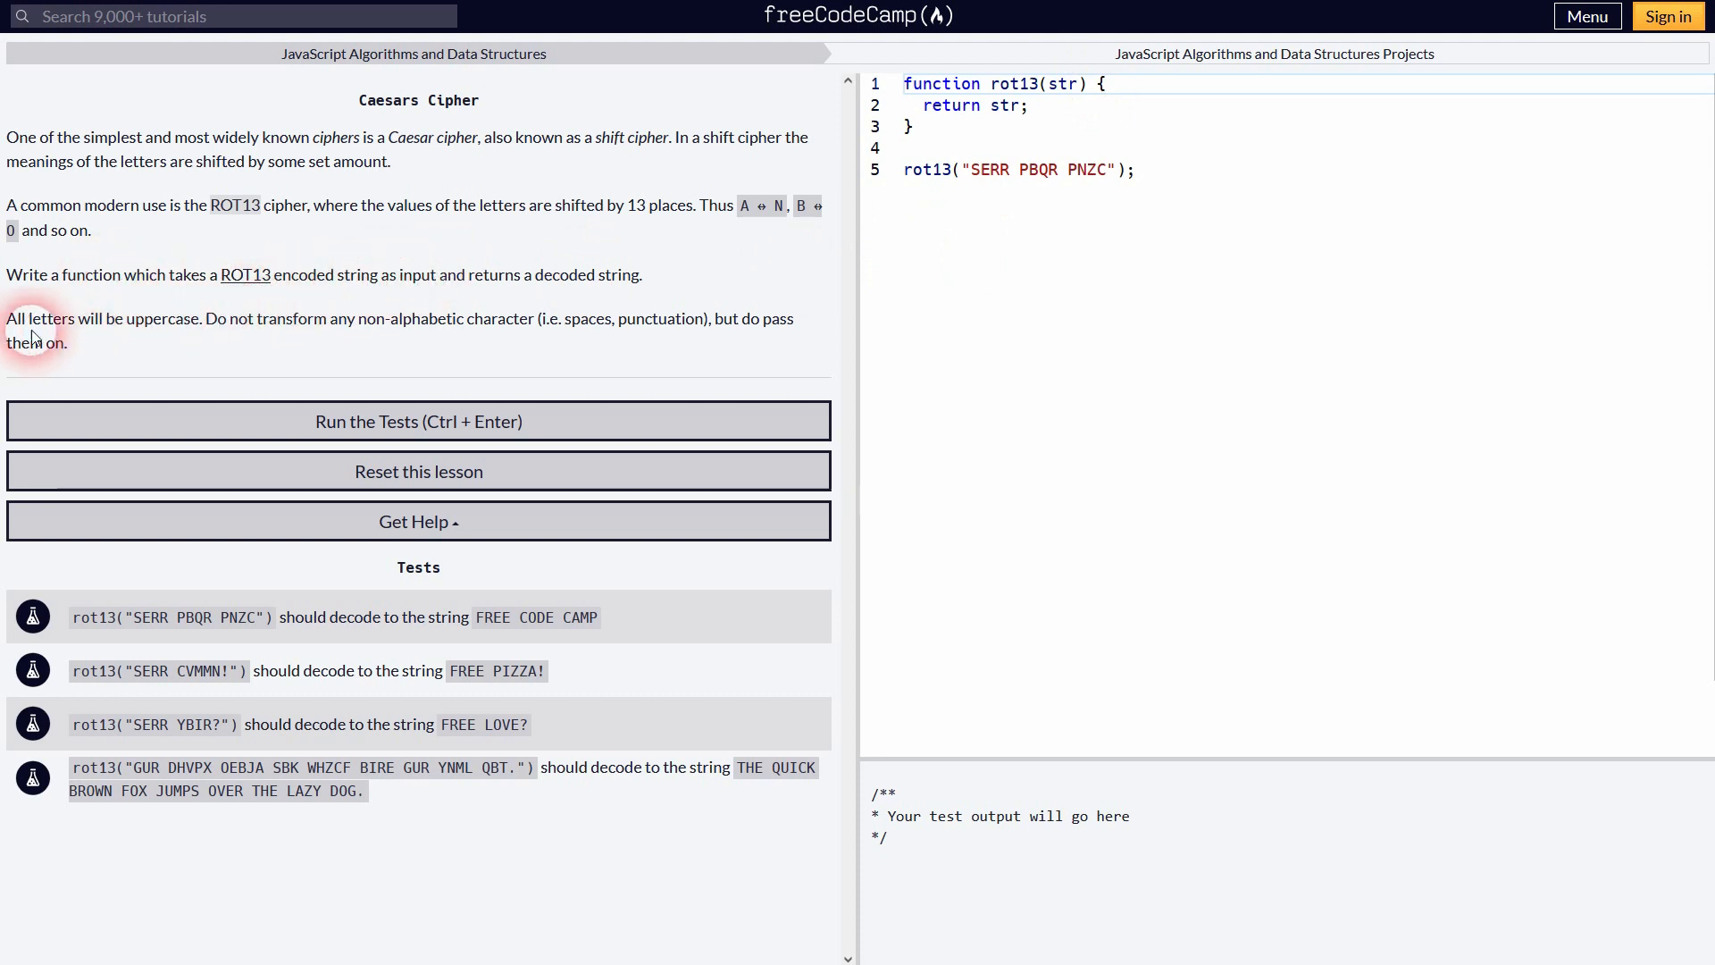
pyautogui.moveTo(9, 318); pyautogui.dragTo(197, 318)
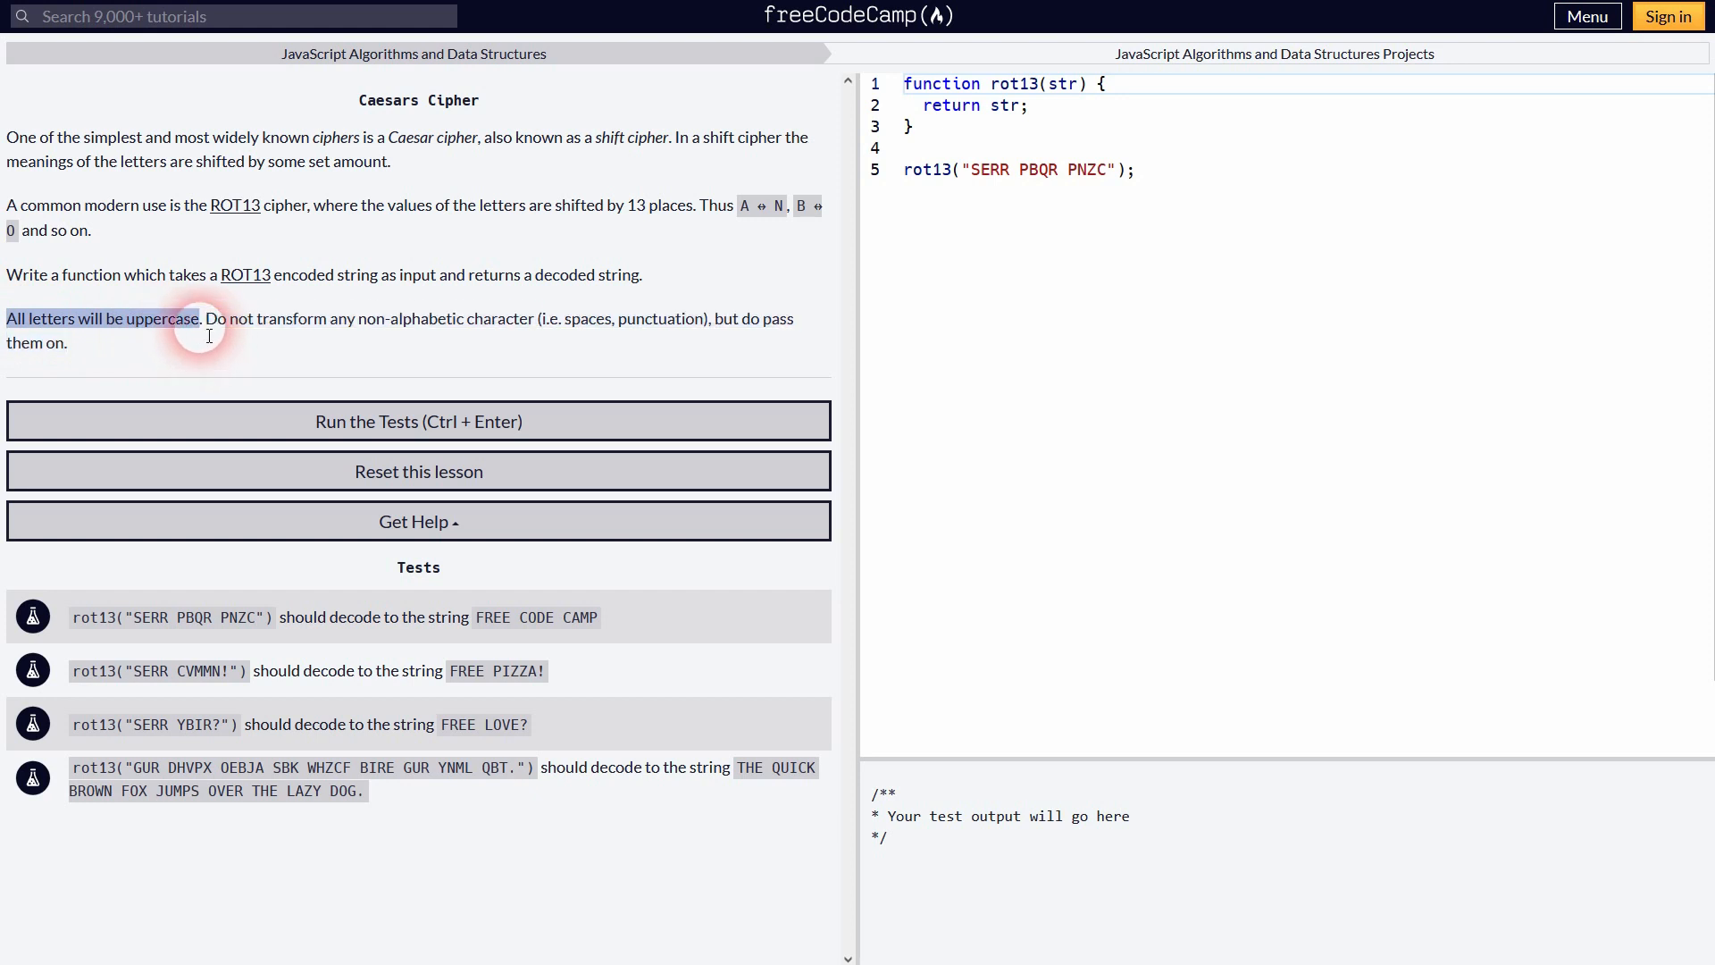
pyautogui.moveTo(463, 321)
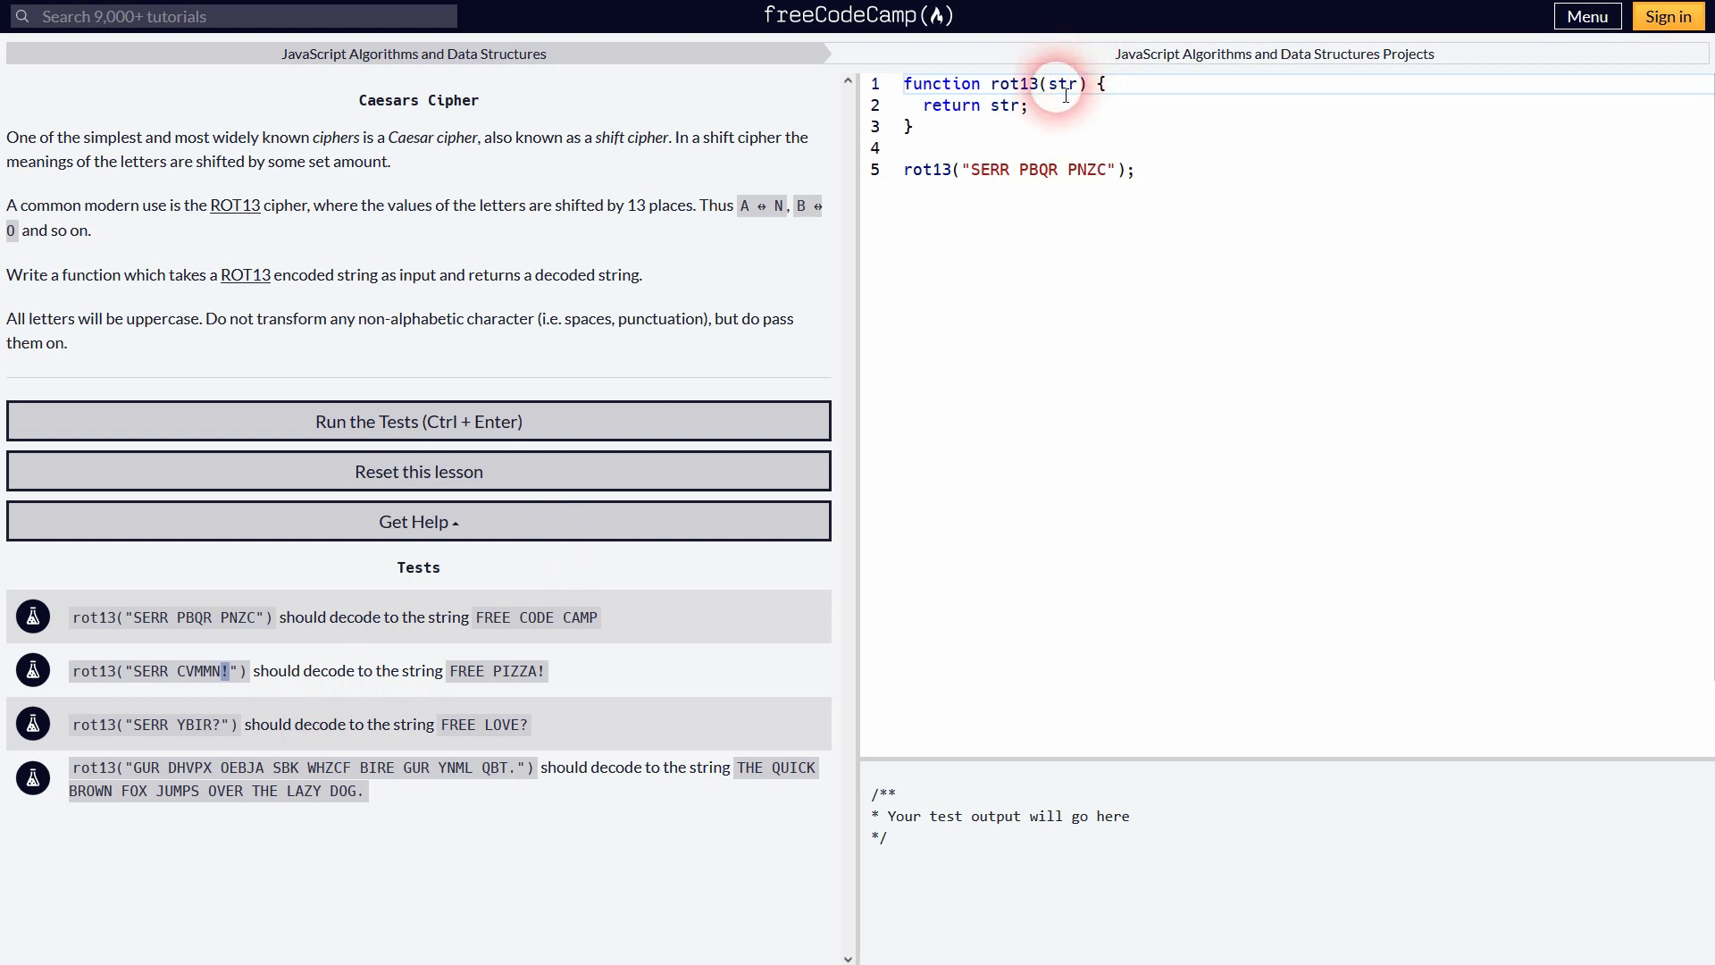
# Step: Declare let answer = "" above the return and return answer instead of str
pyautogui.doubleClick(1008, 104)
pyautogui.write('answe')
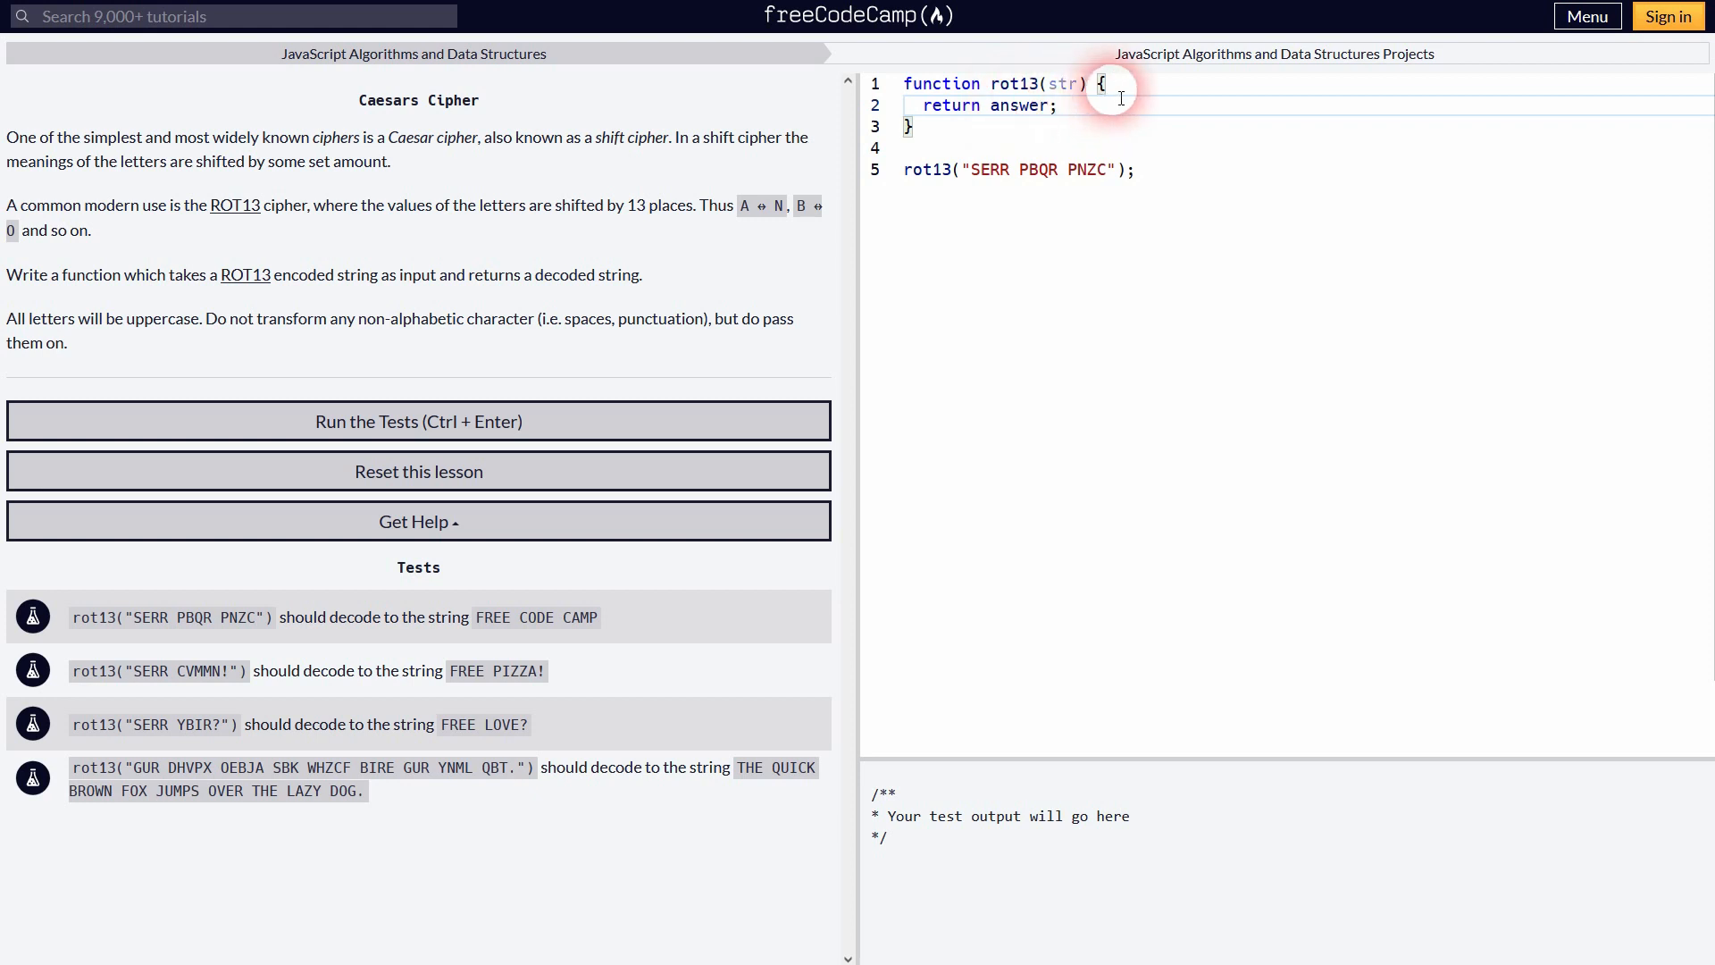
pyautogui.press('Enter')
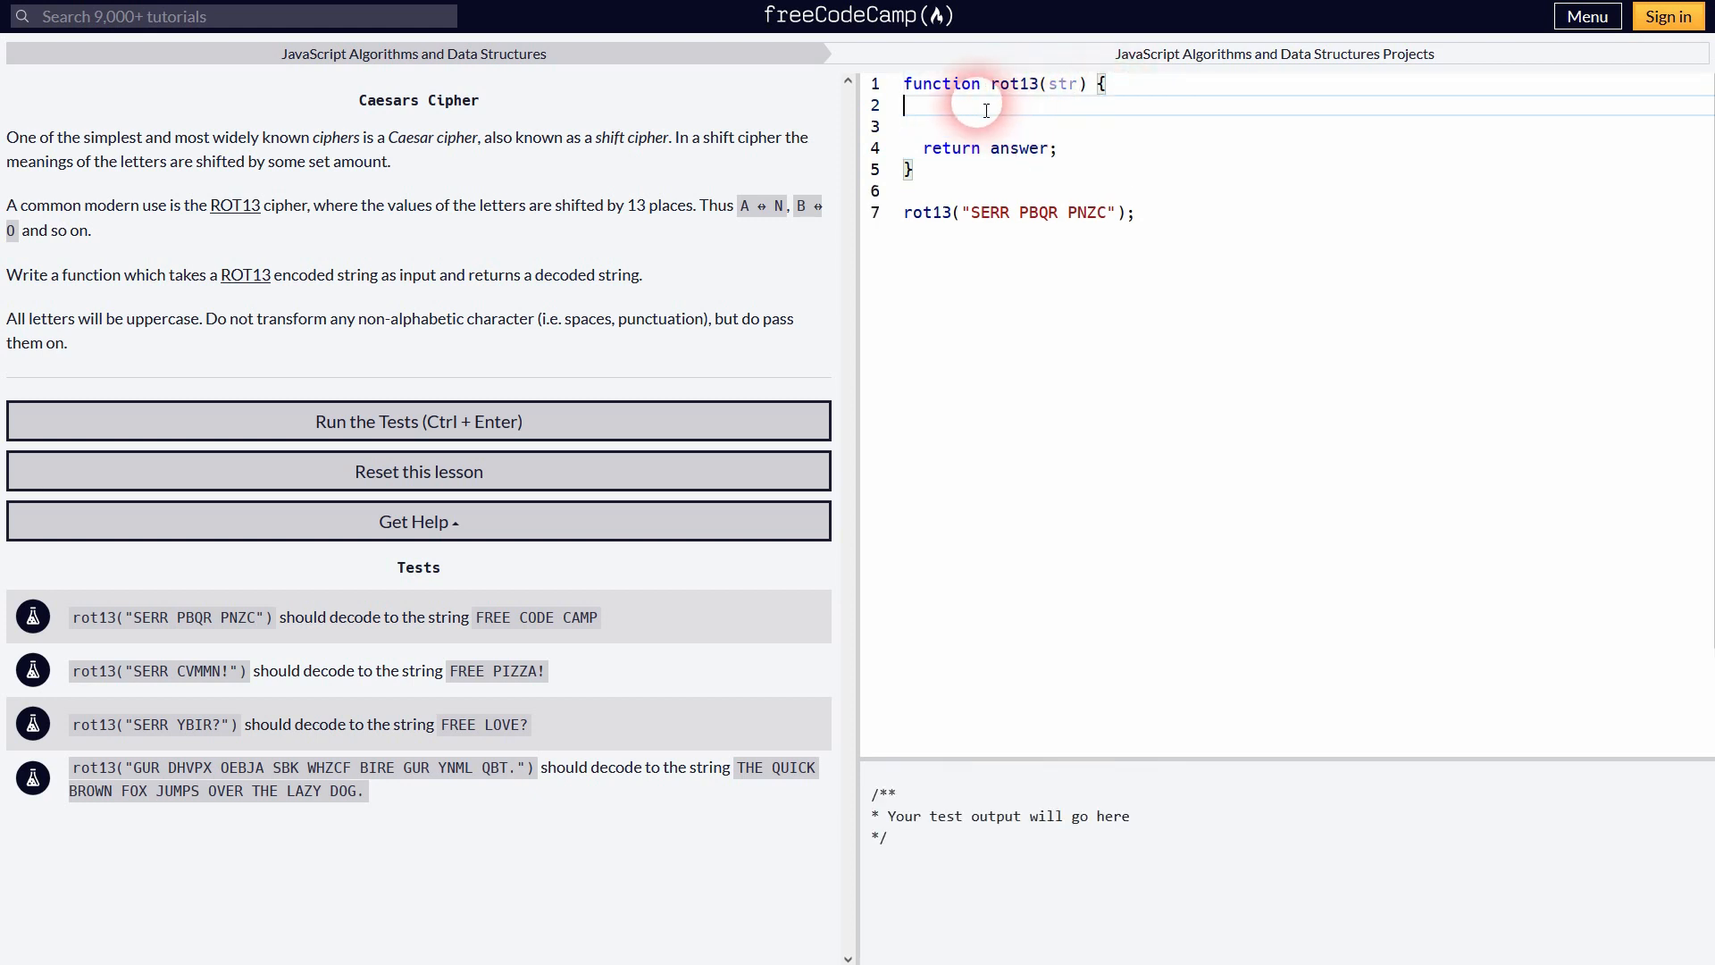
pyautogui.write('let answer = "')
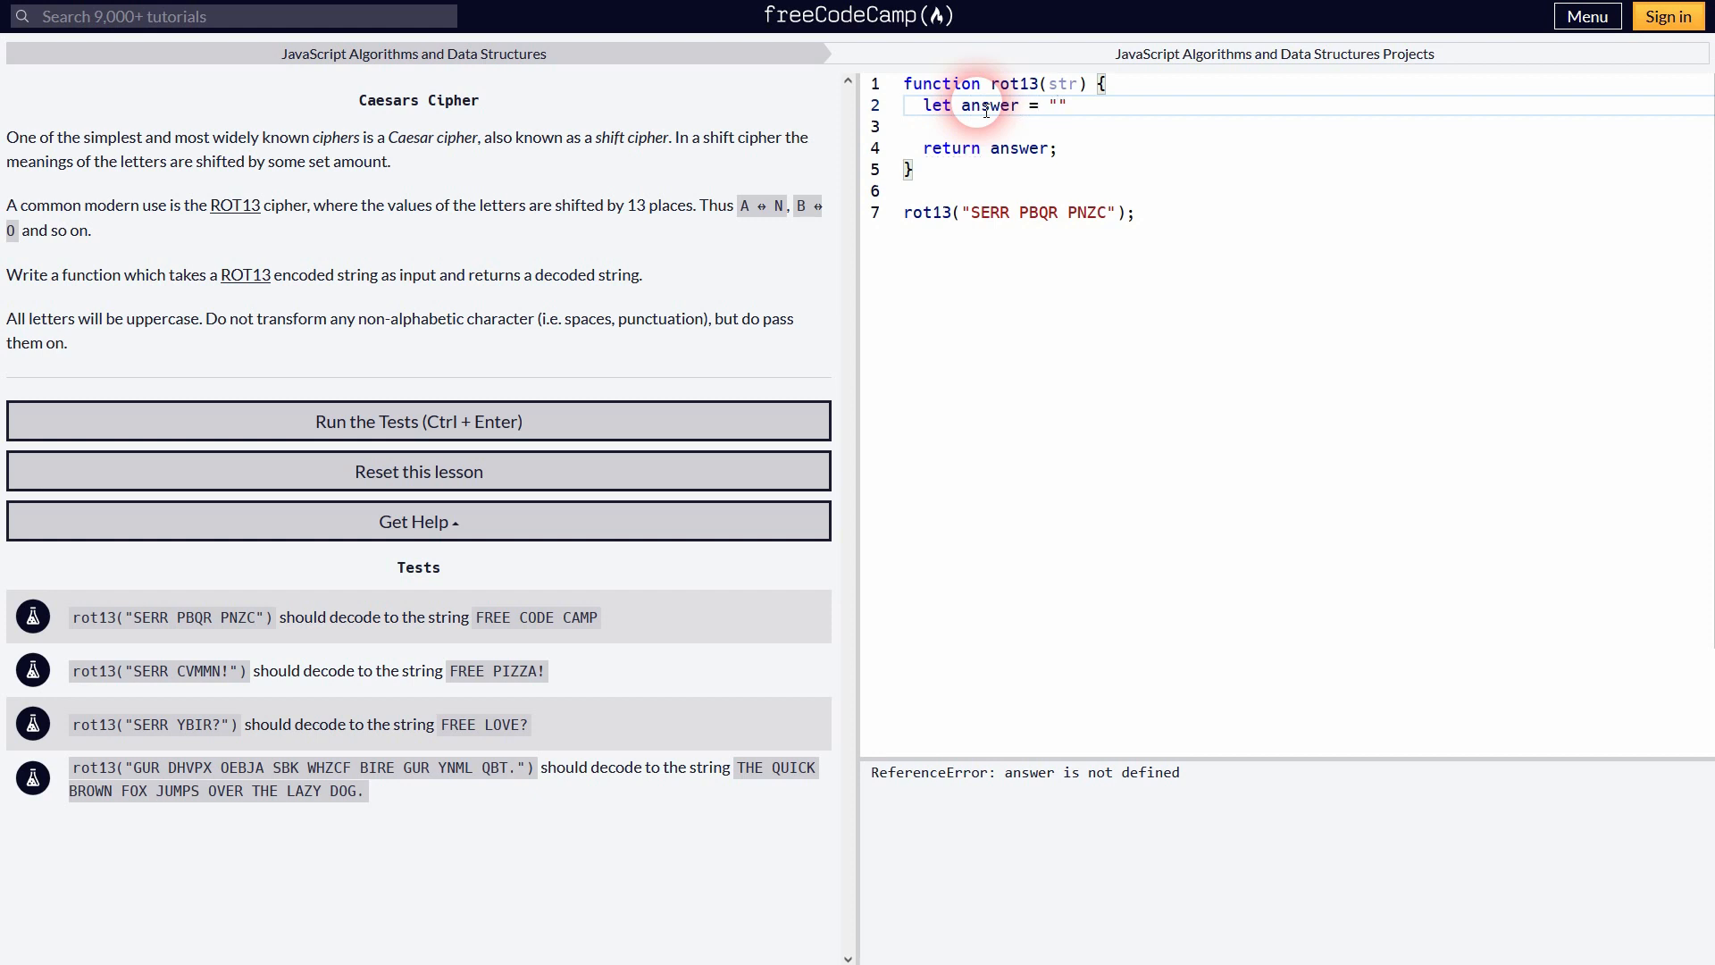
pyautogui.write(';')
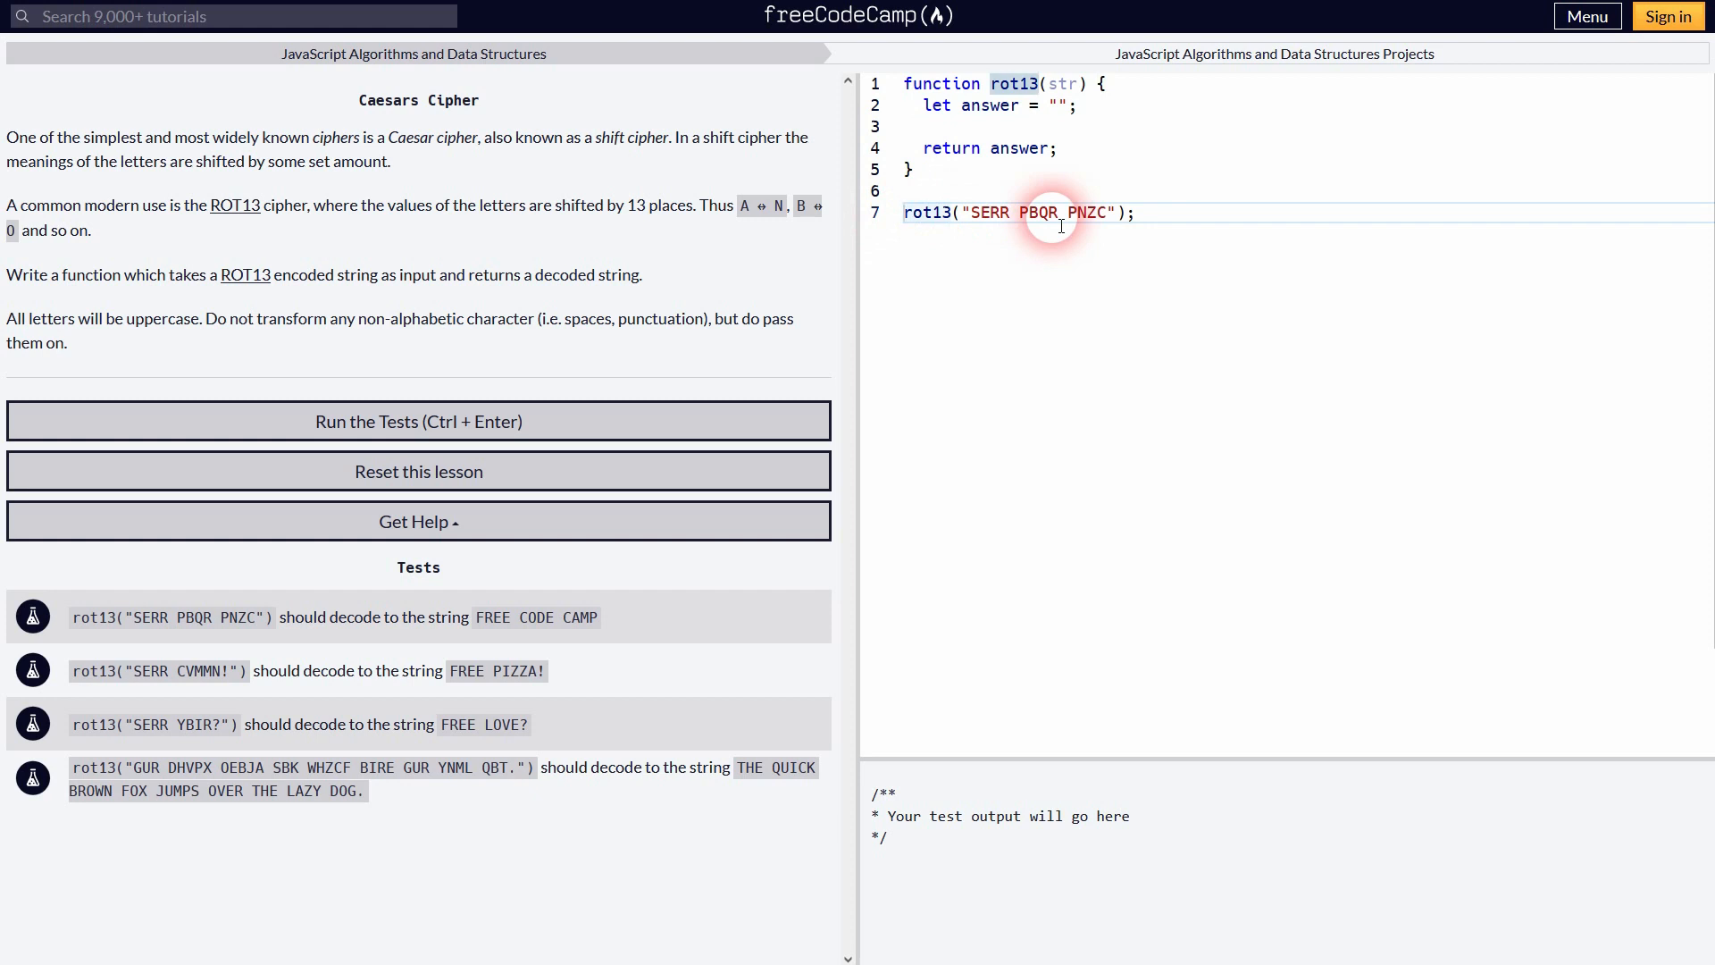
# Step: Wrap the rot13 call in console.log and start declaring an alphabet variable
pyautogui.write('console.log(')
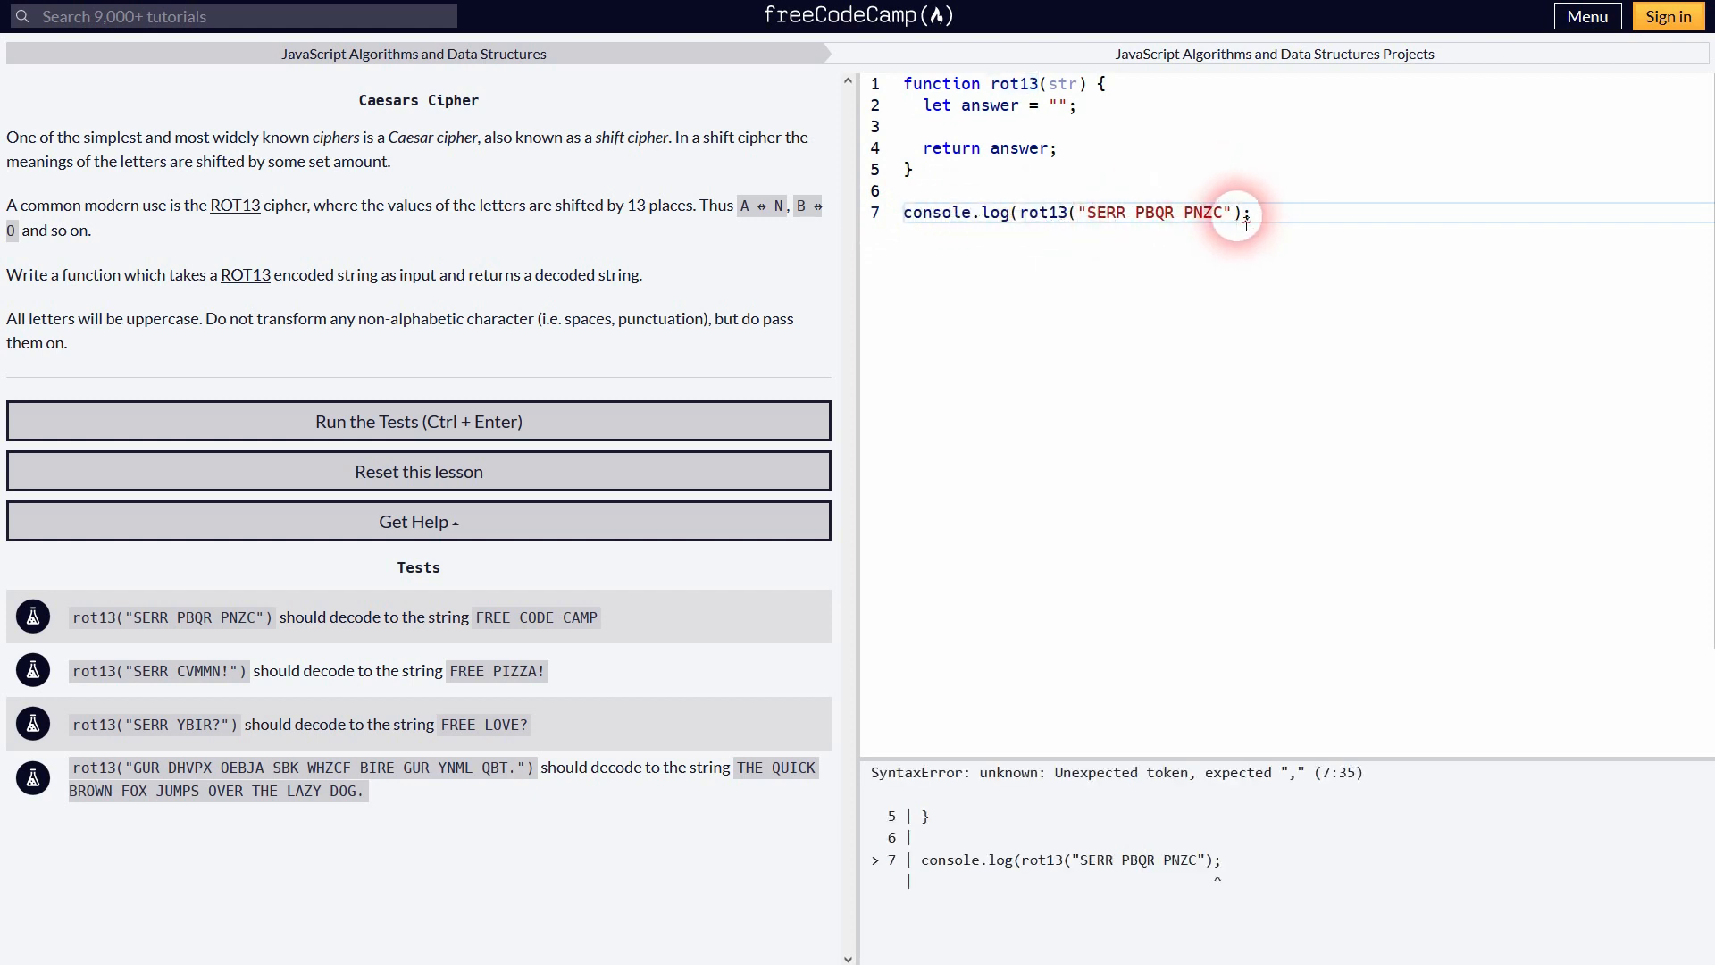
pyautogui.write(')')
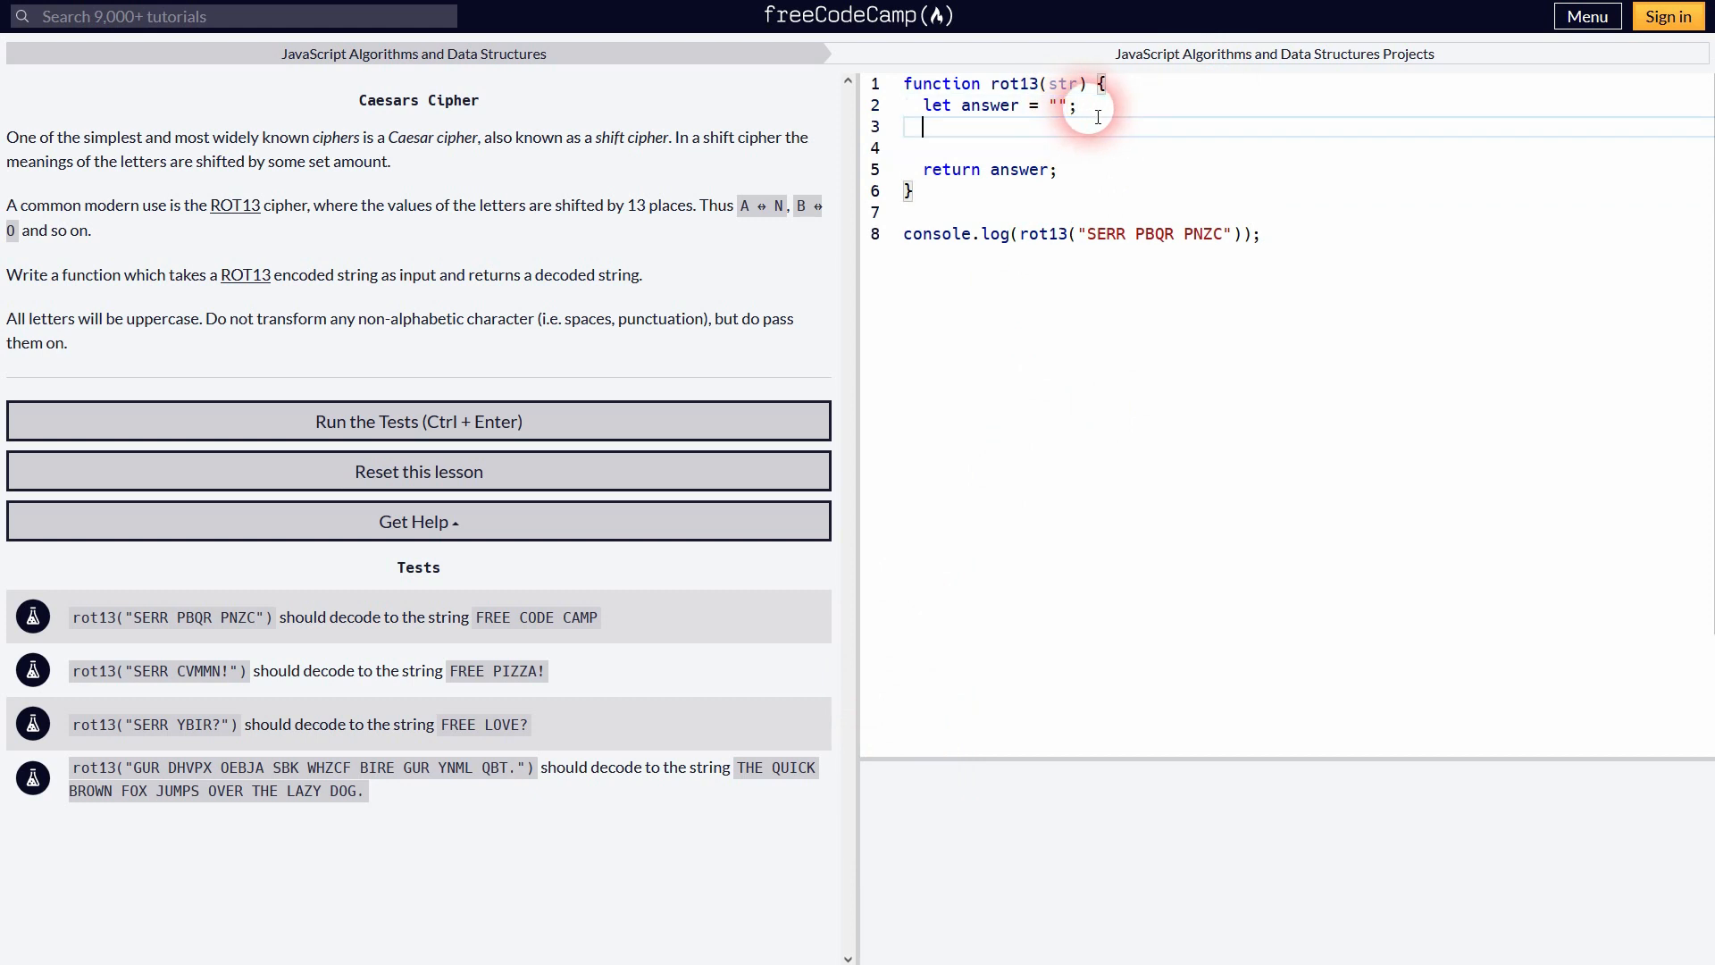
pyautogui.write('let alphabet = "";')
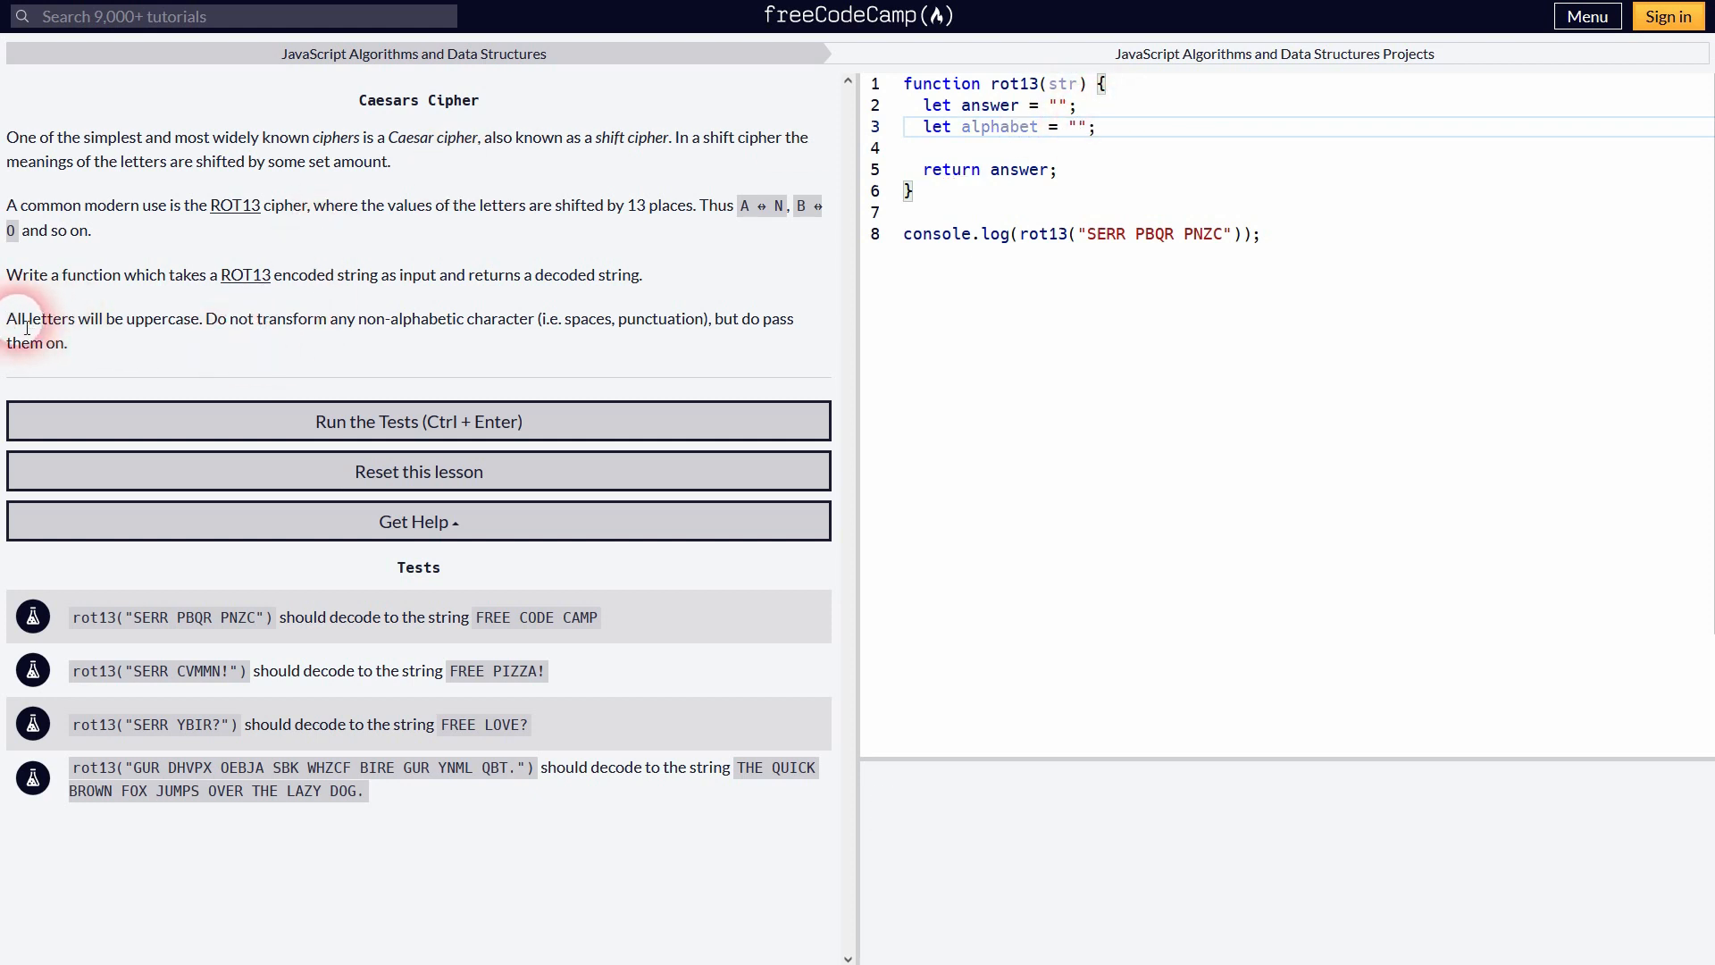
# Step: Fill the alphabet string with the uppercase letters ABCDEFGHIJKLMNOPQRSTUVWXYZ
pyautogui.moveTo(5, 318); pyautogui.dragTo(200, 318)
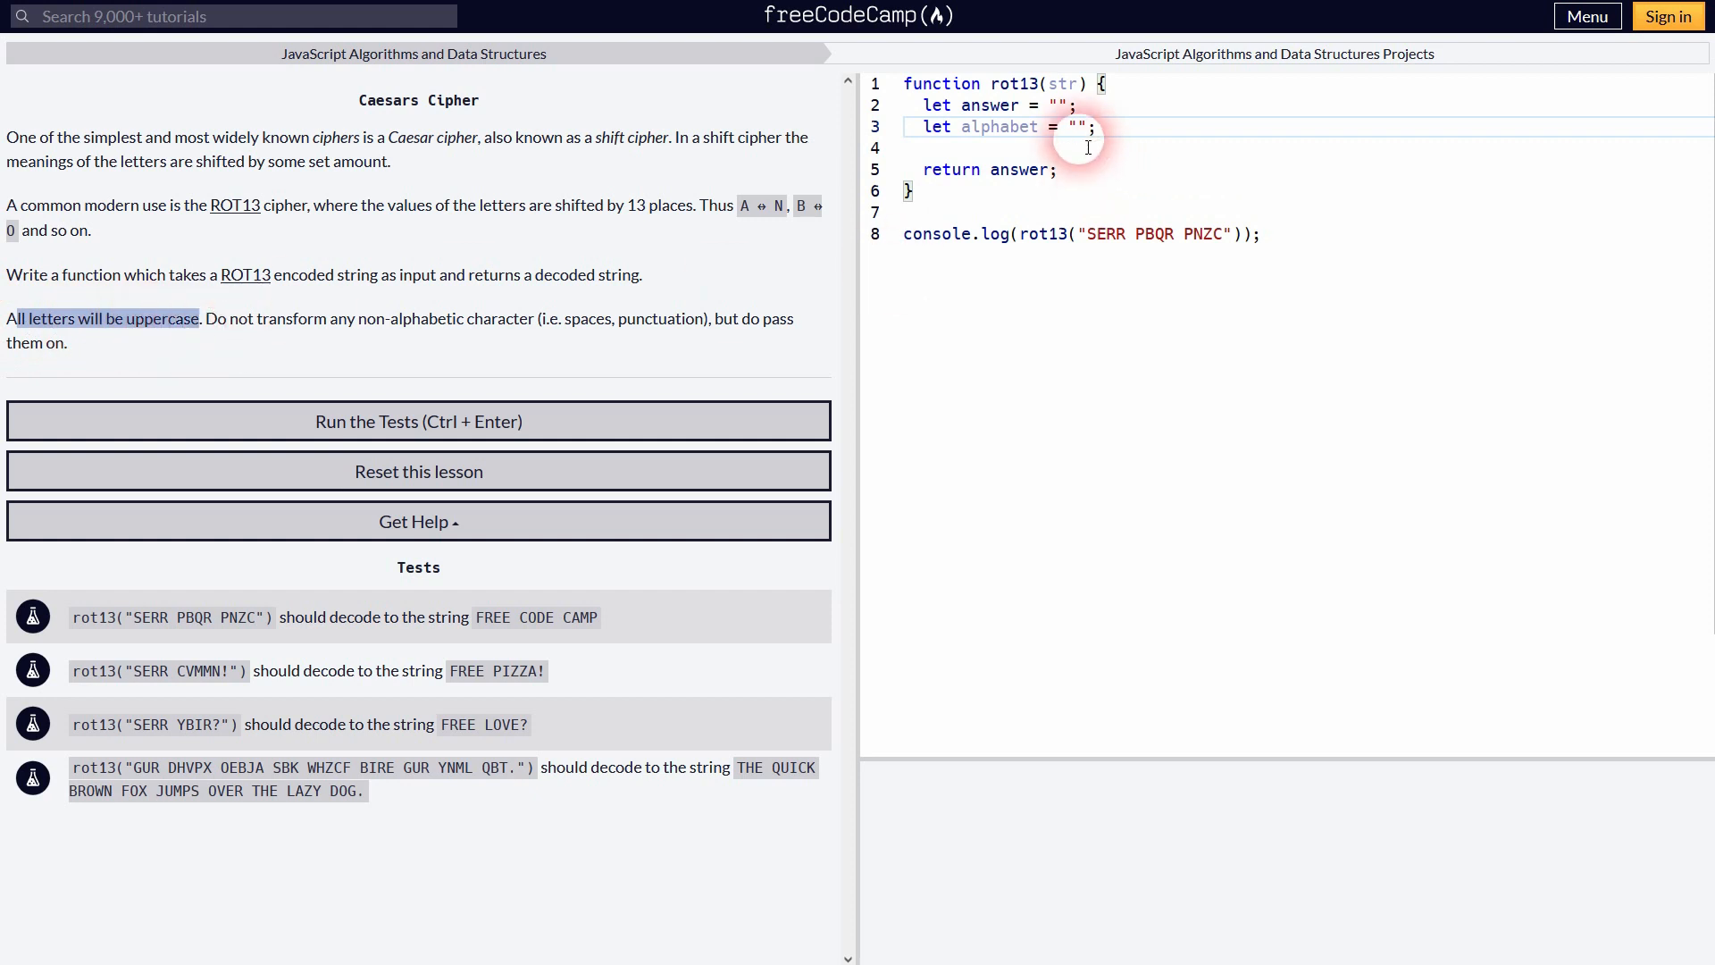
pyautogui.write('ABCD')
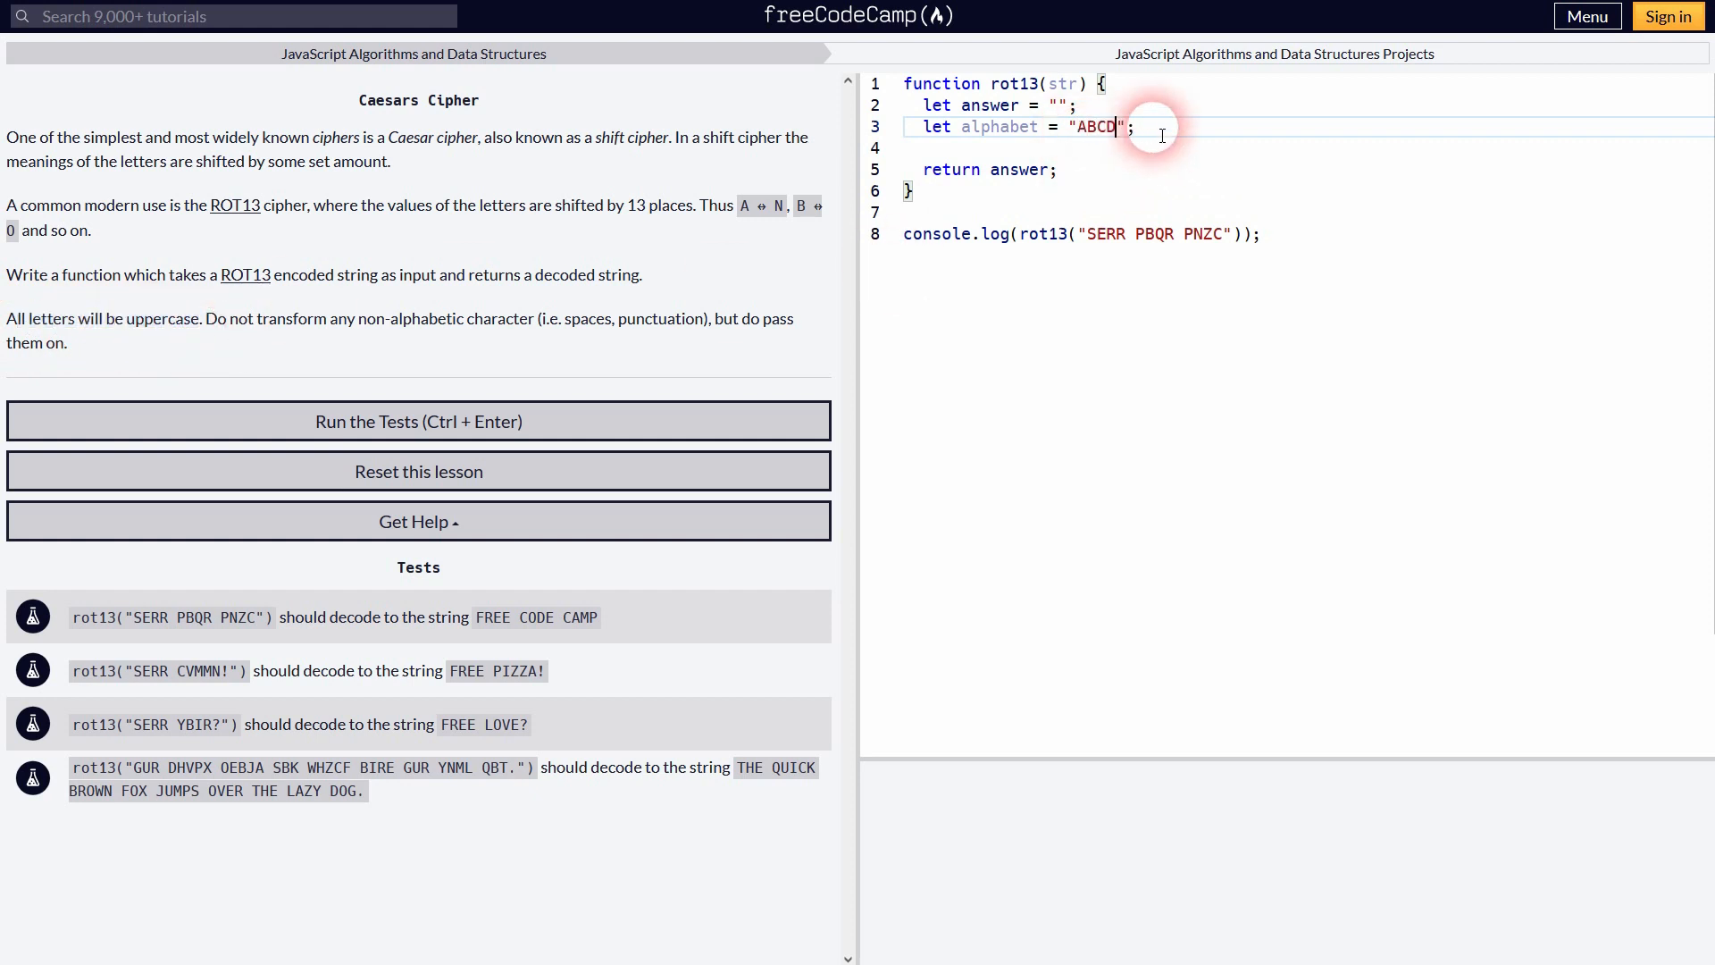
pyautogui.write('EFGHI')
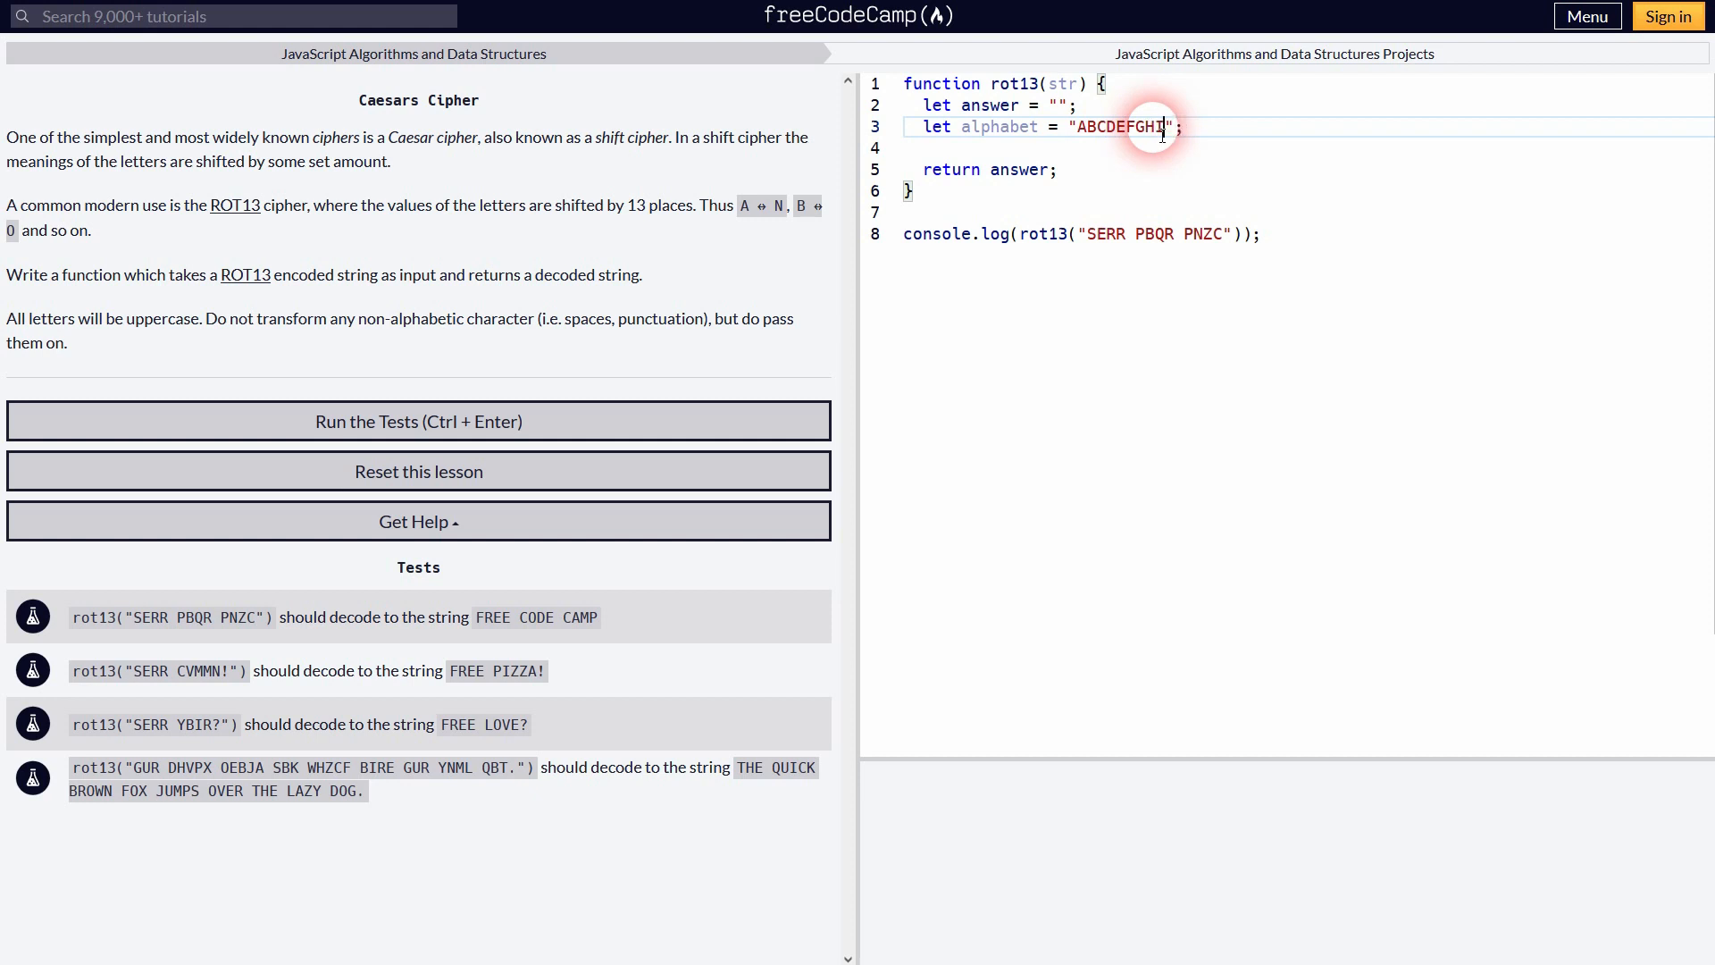
pyautogui.write('JKLMNOP')
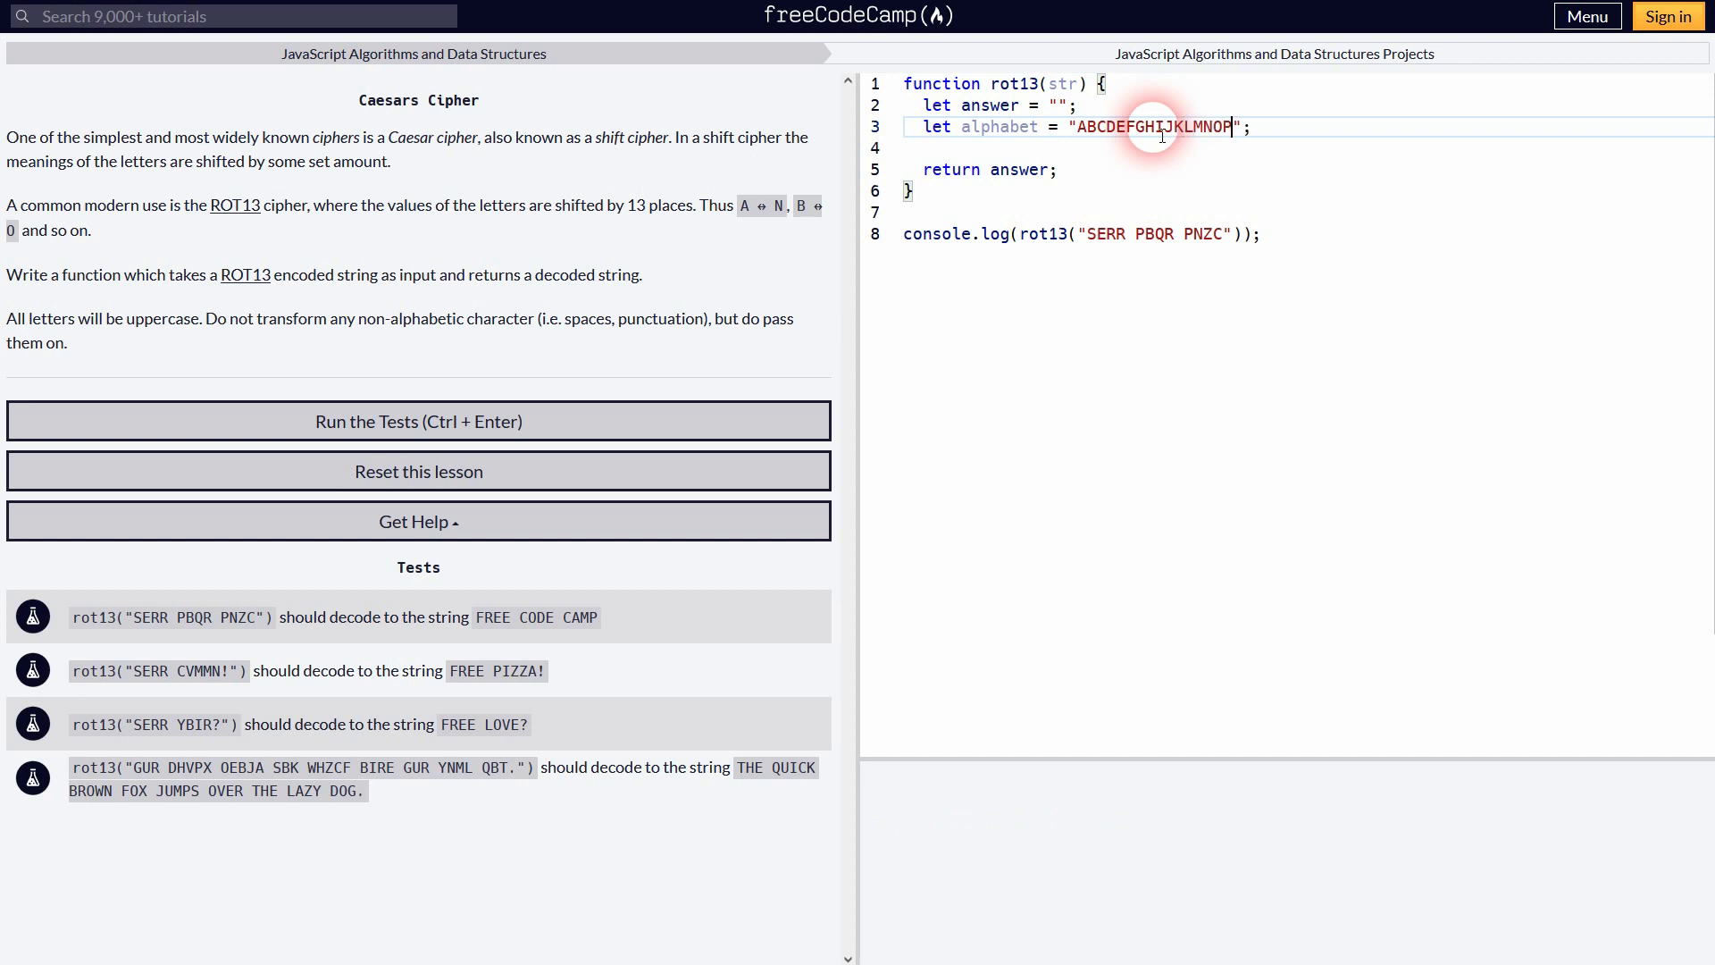
pyautogui.write('QRSTUVW')
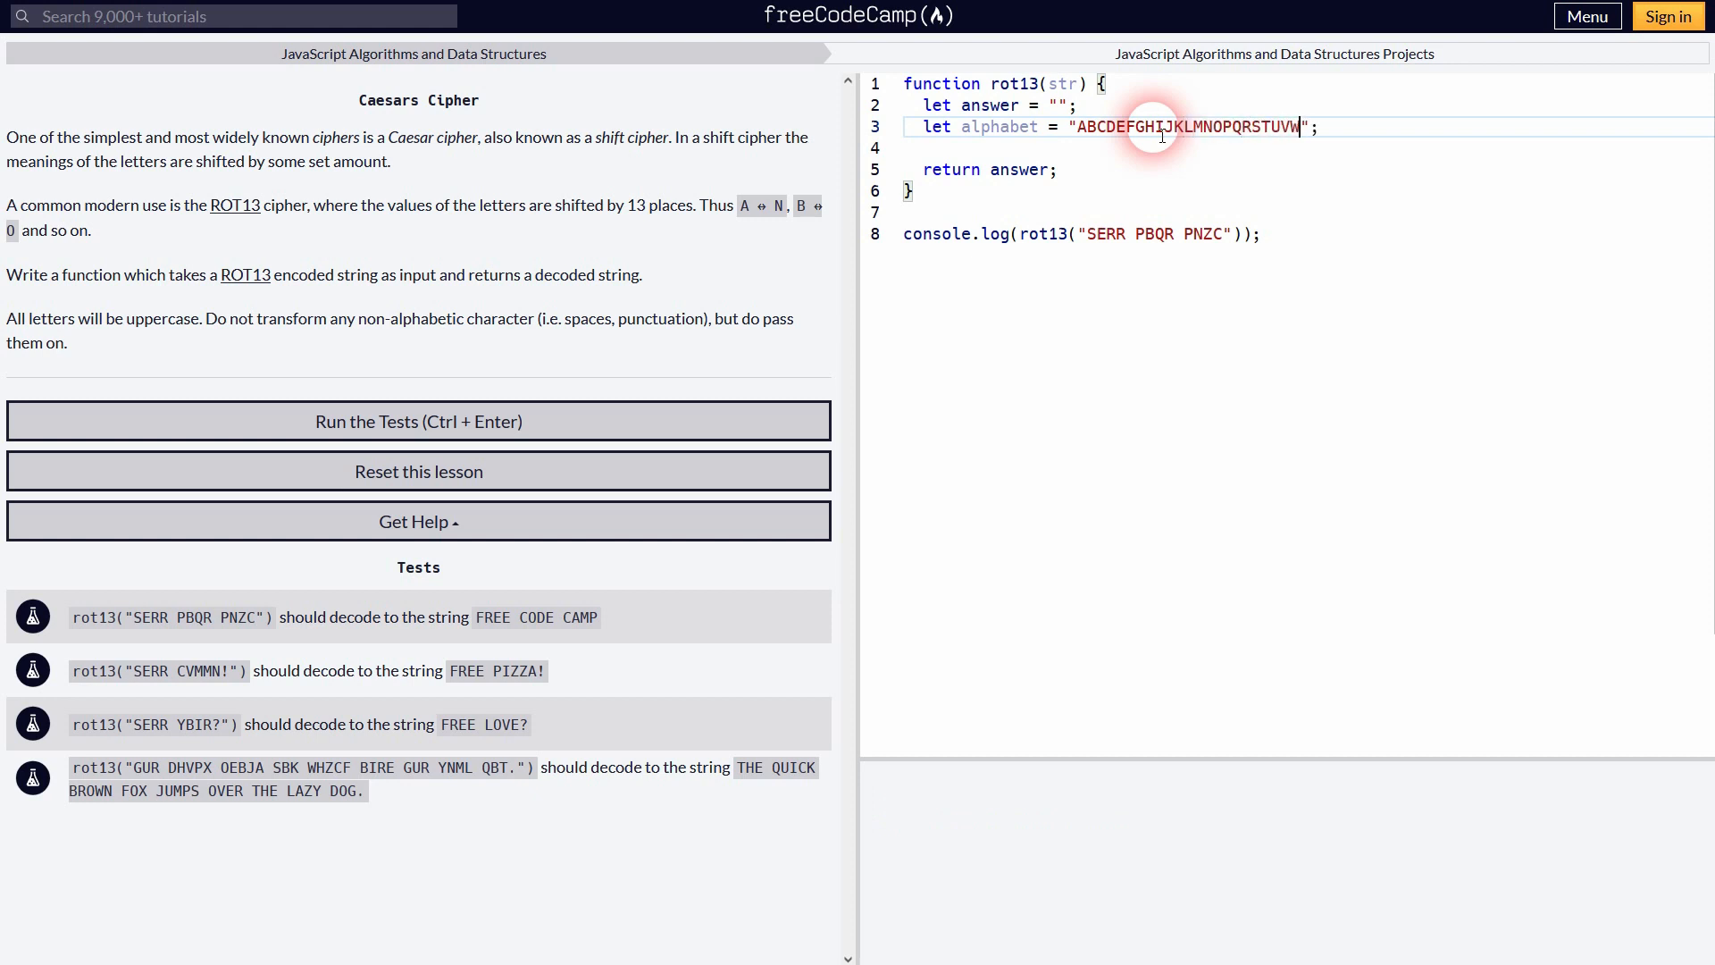
pyautogui.write('XYZ')
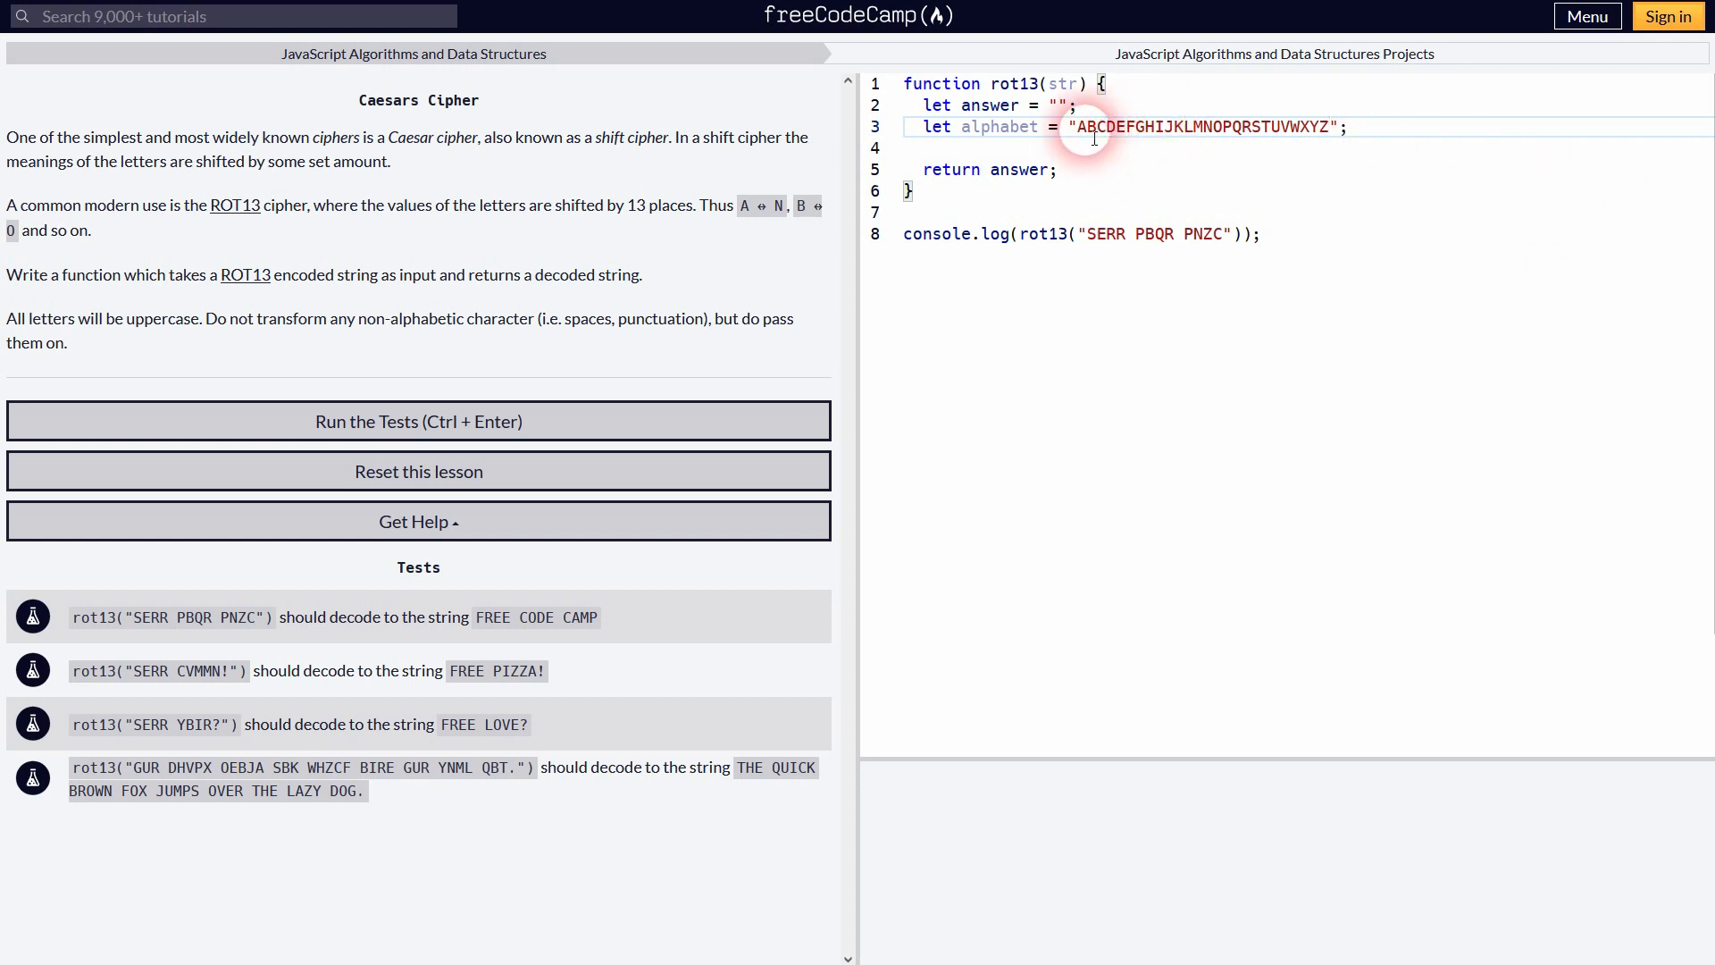
pyautogui.moveTo(1079, 127); pyautogui.dragTo(1329, 127)
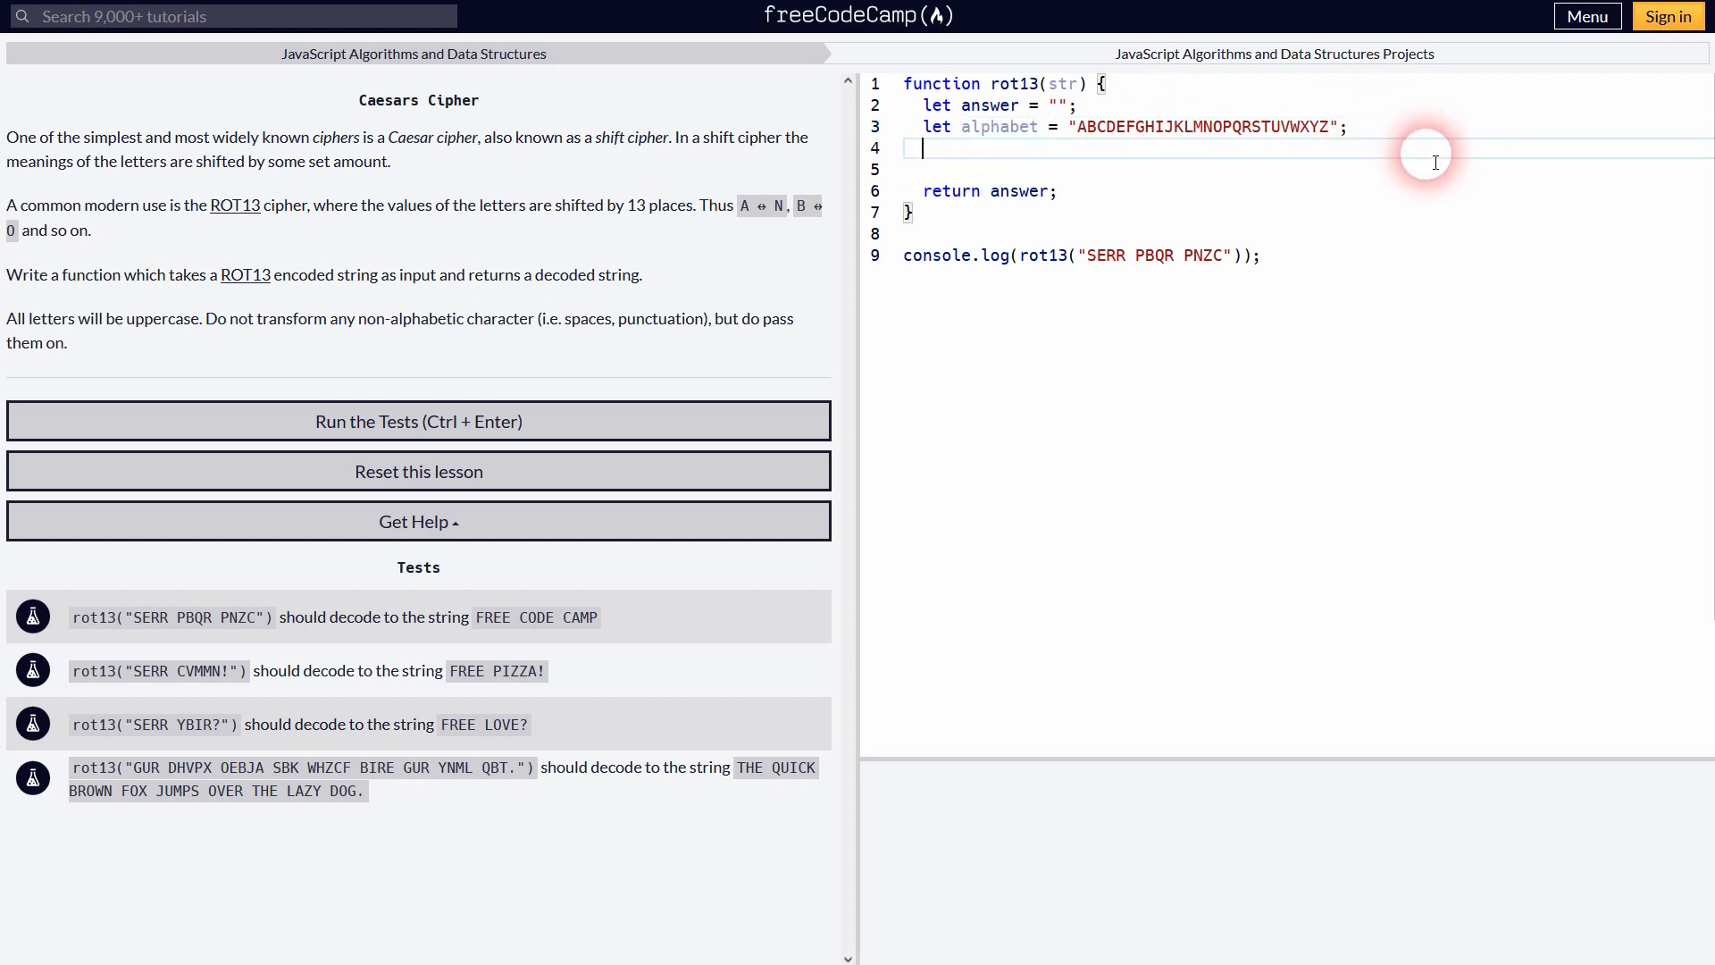
# Step: Write a for loop running i from 0 while i < str.length
pyautogui.write('for(){')
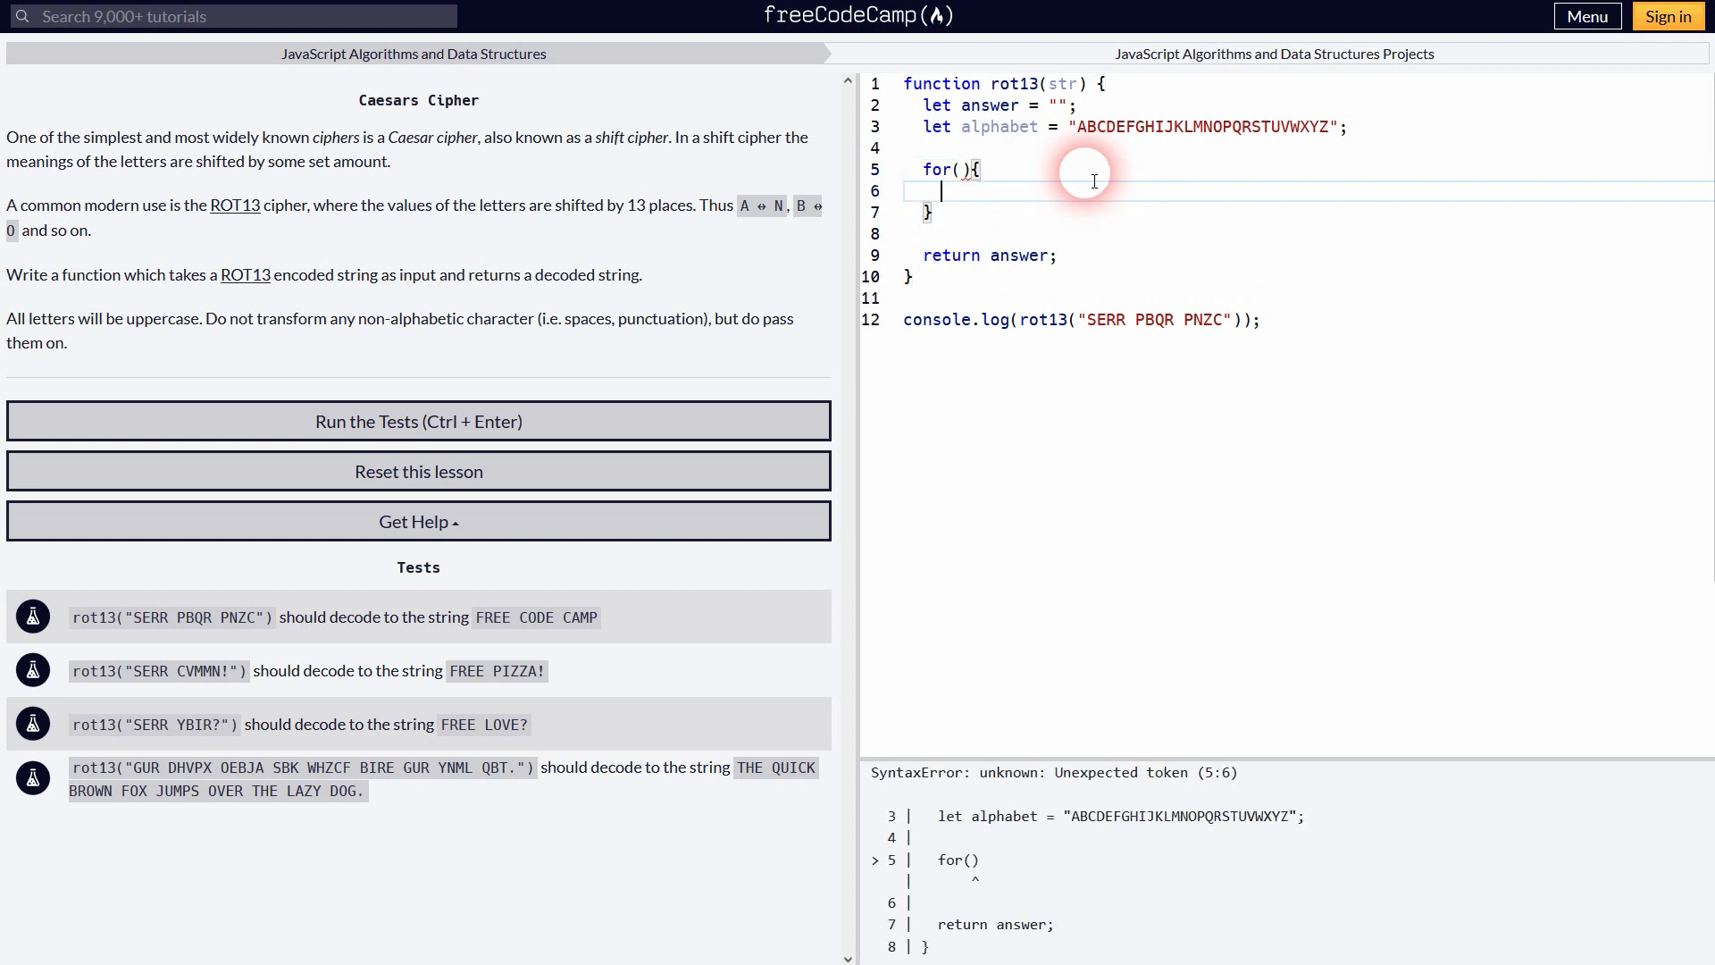
pyautogui.write('let i = 0')
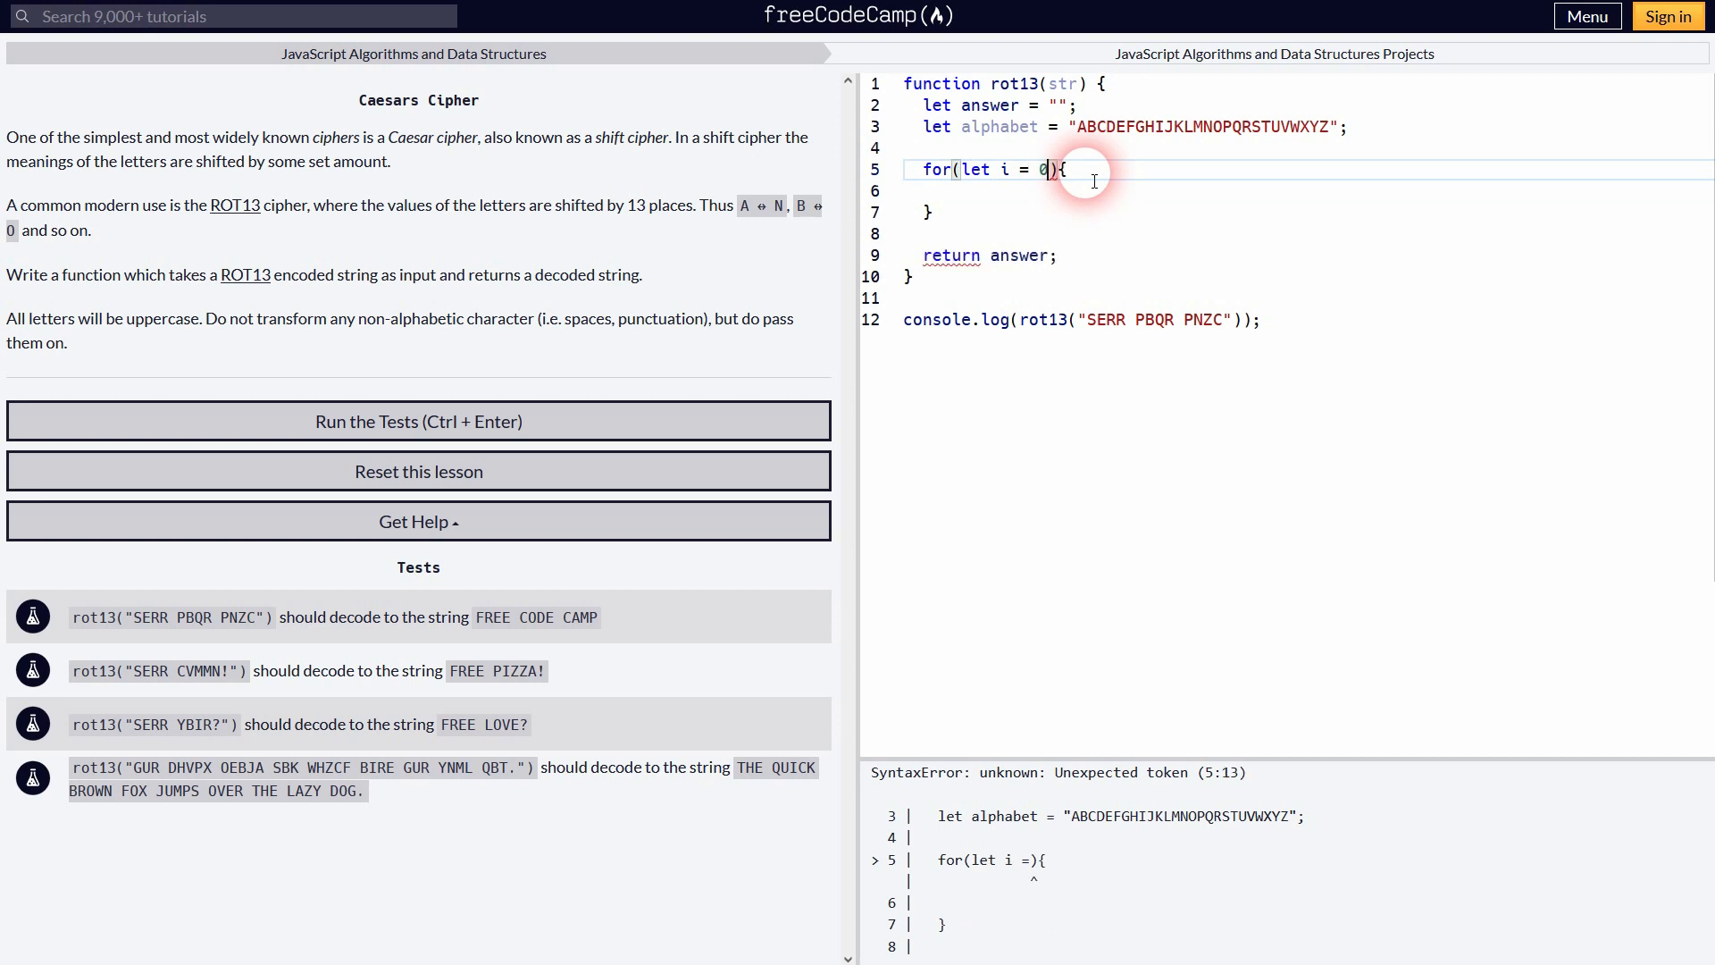
pyautogui.write('; i < str.le')
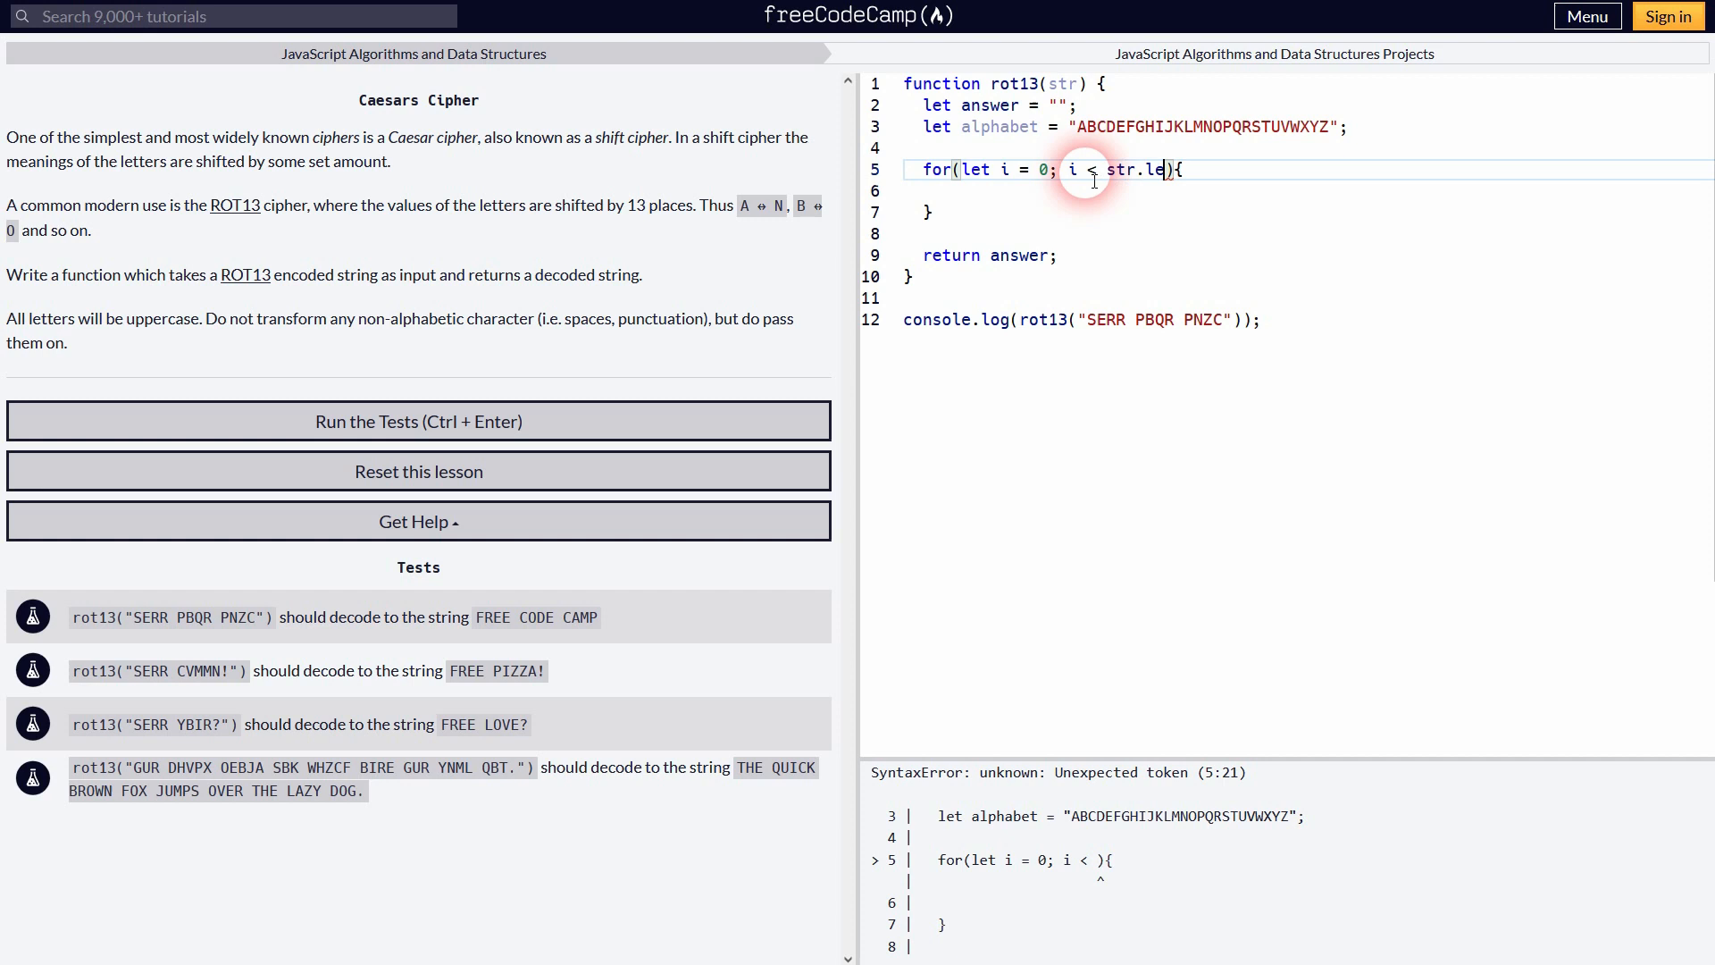
pyautogui.write('ngth;')
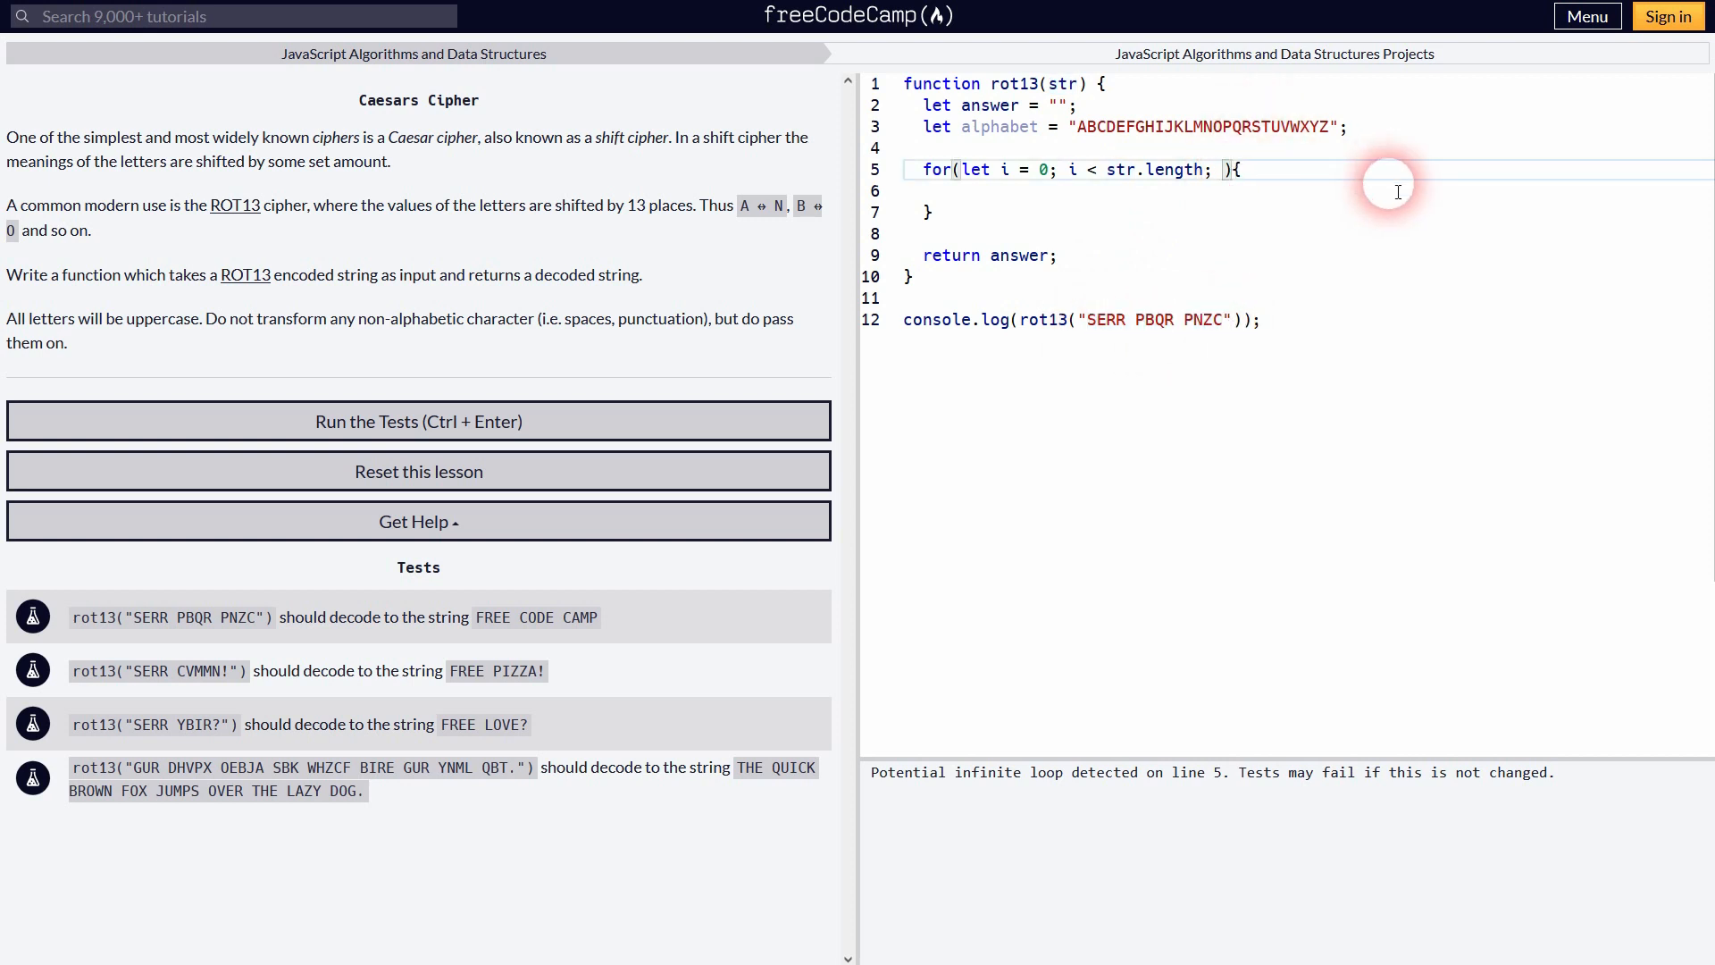
pyautogui.write('i++')
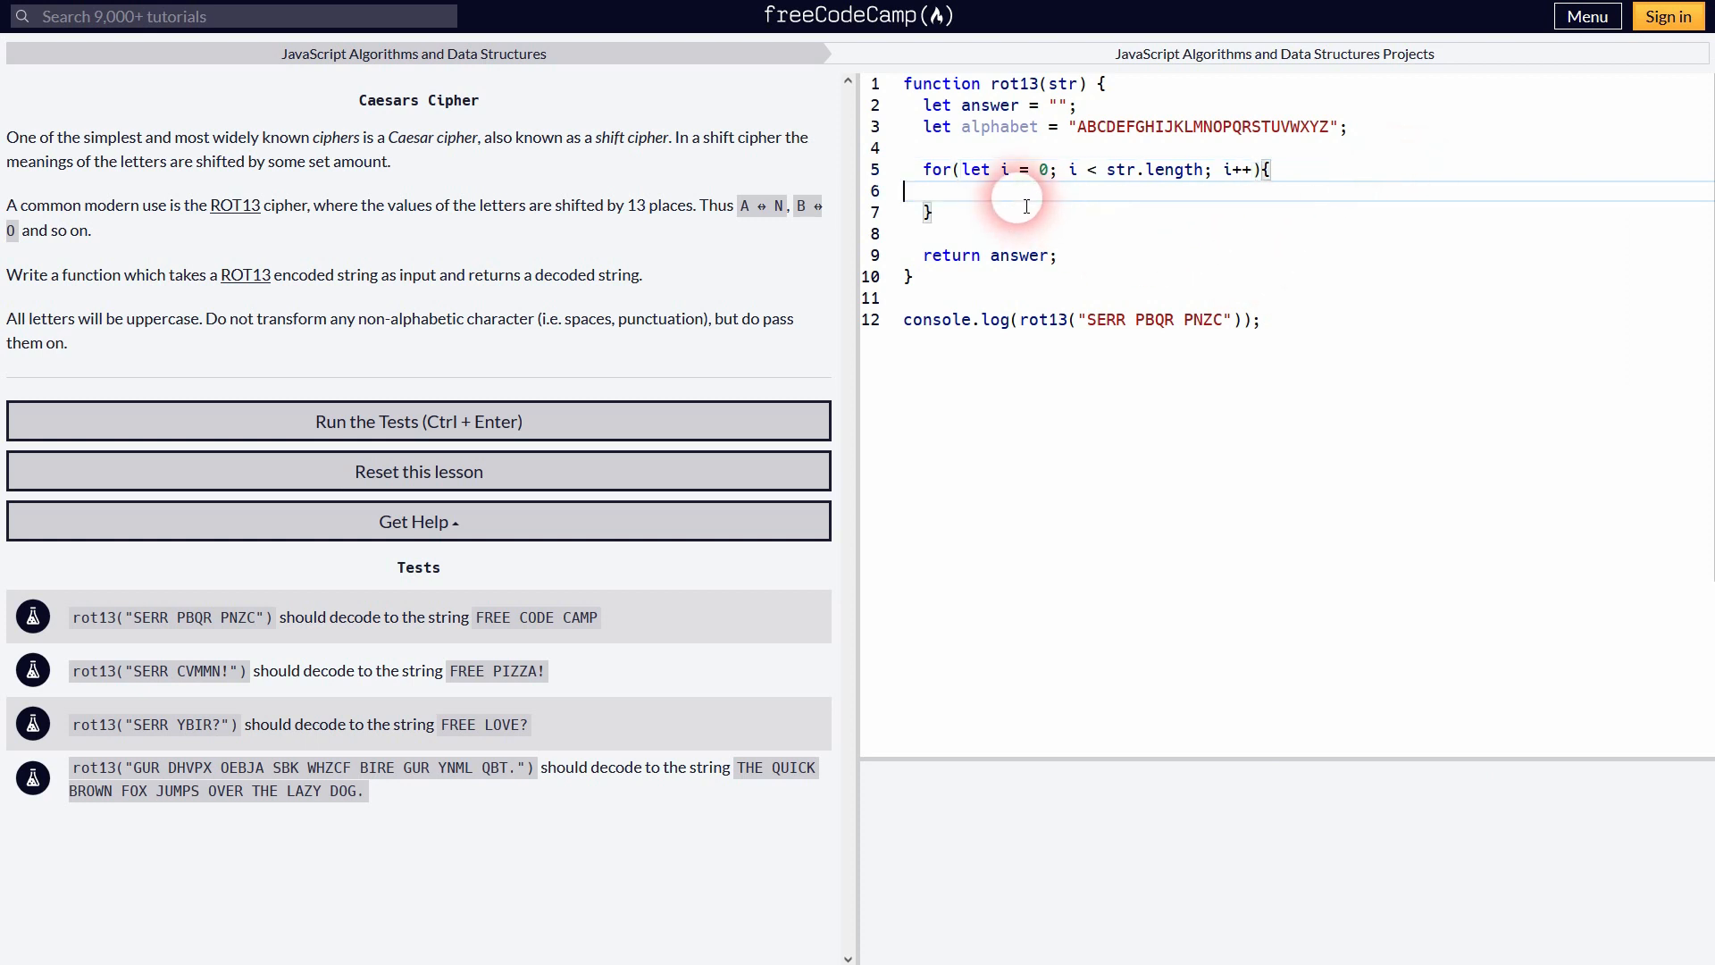
# Step: Log str[i] inside the loop so the console lists each encoded letter
pyautogui.write('console')
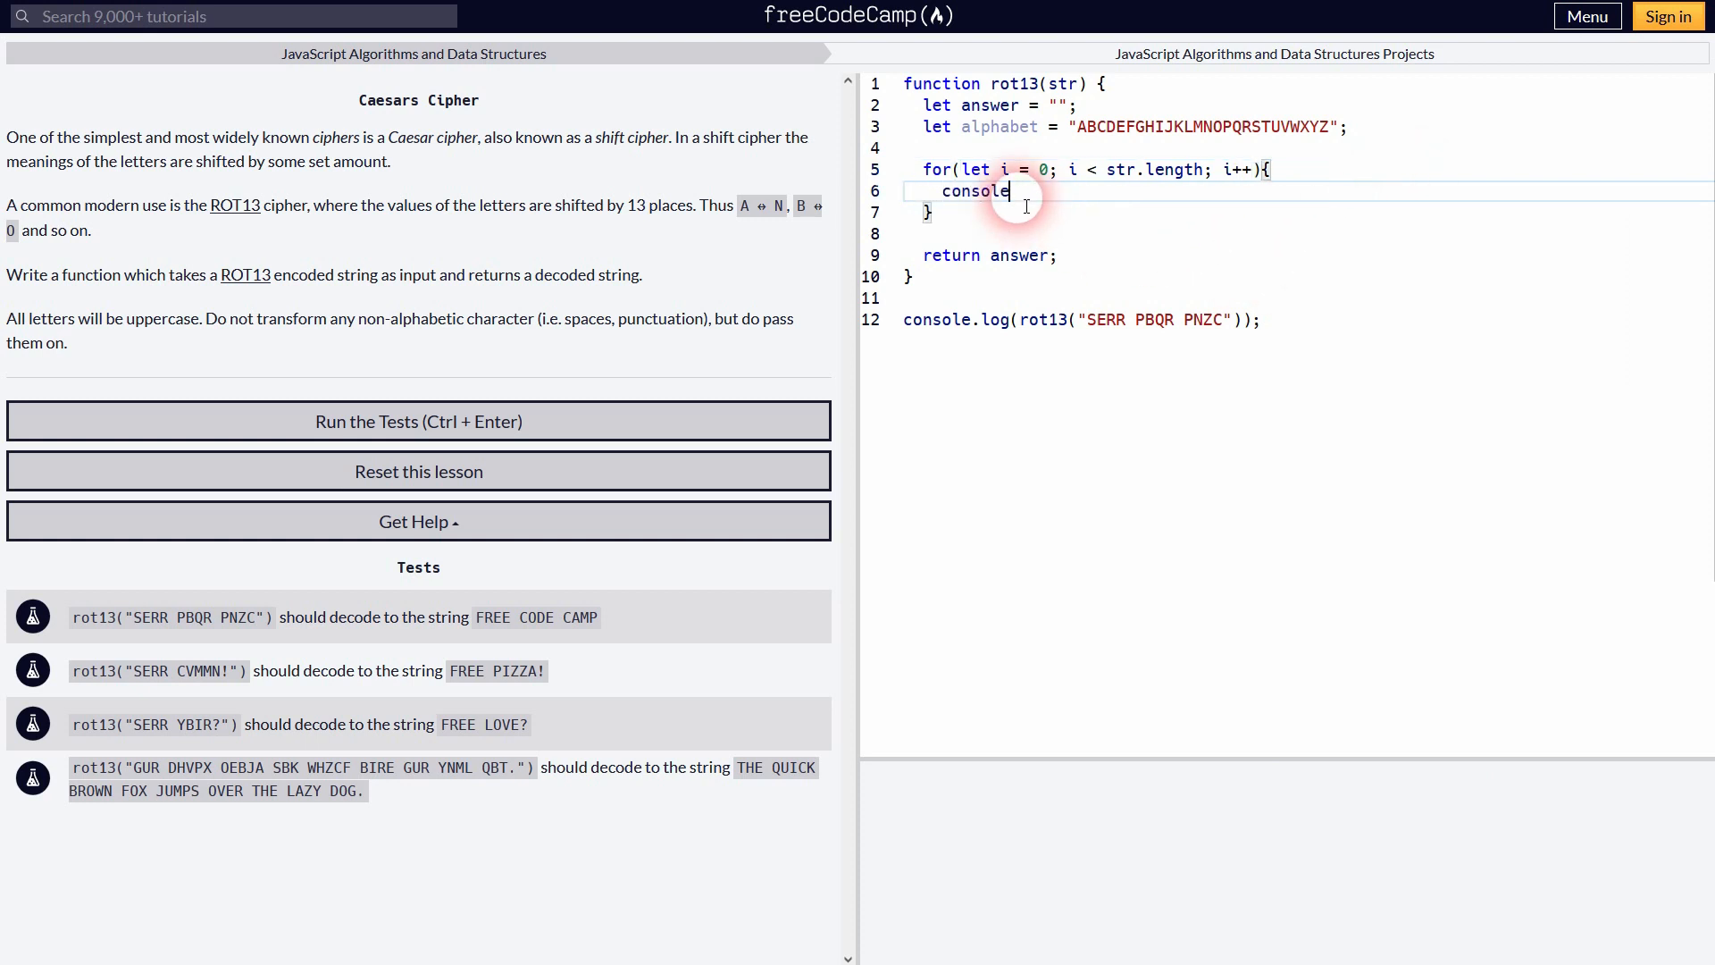
pyautogui.write('.log()')
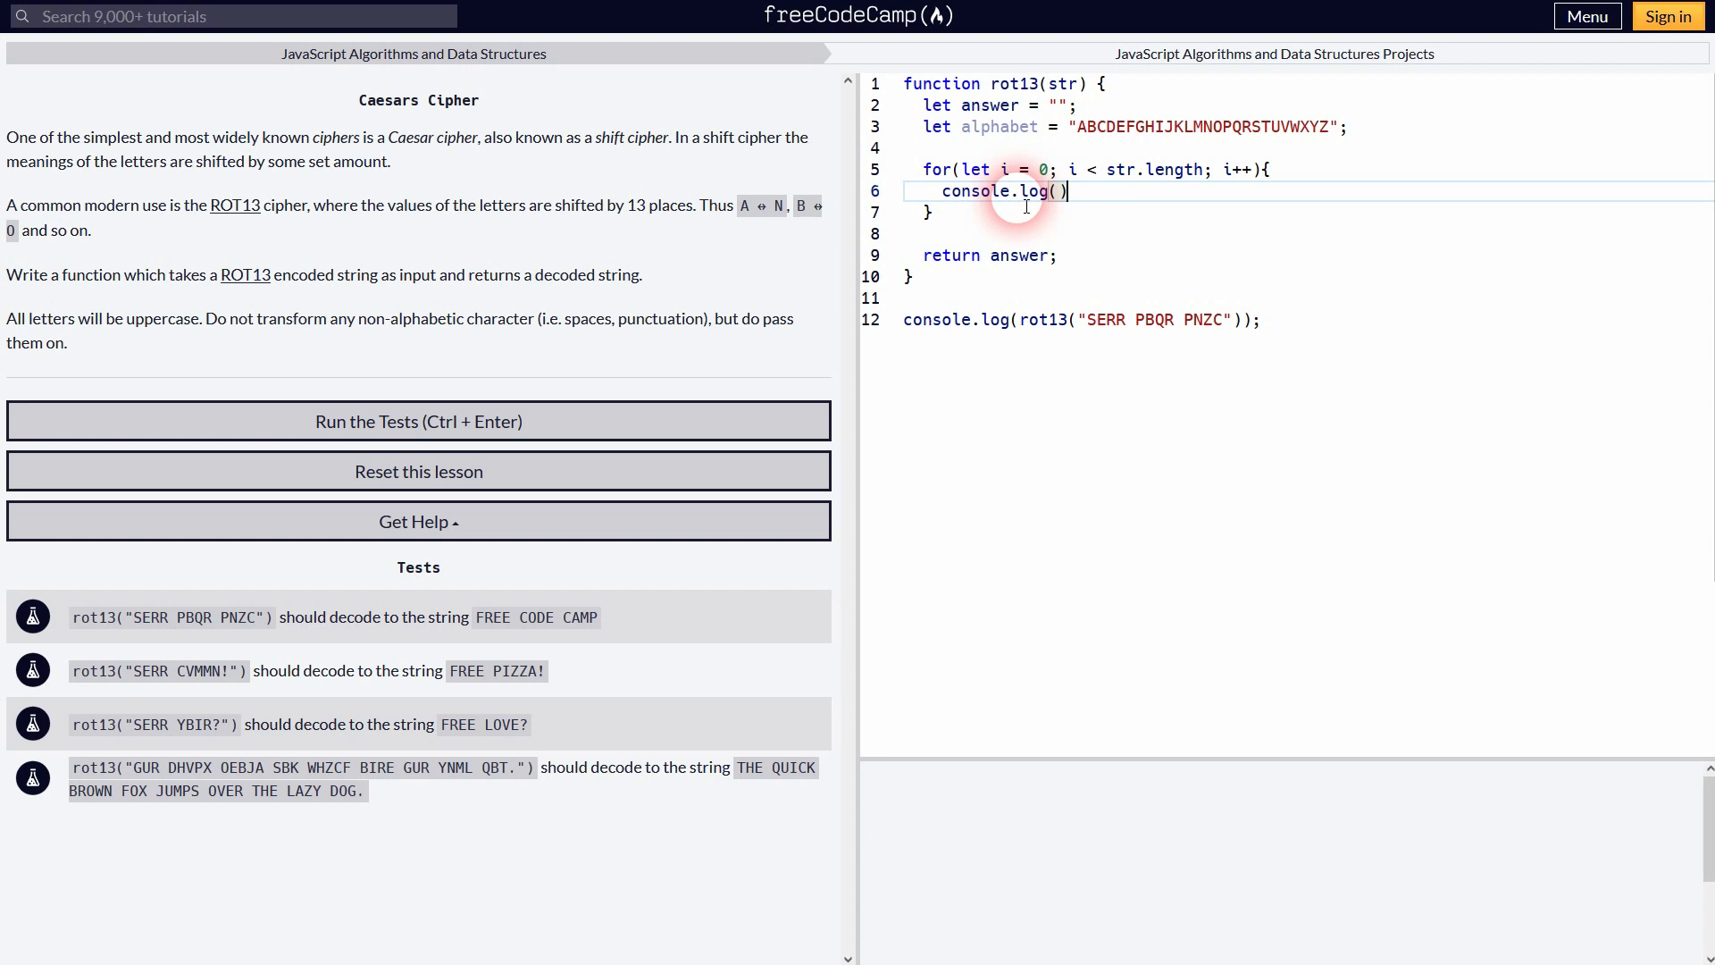
pyautogui.write(';')
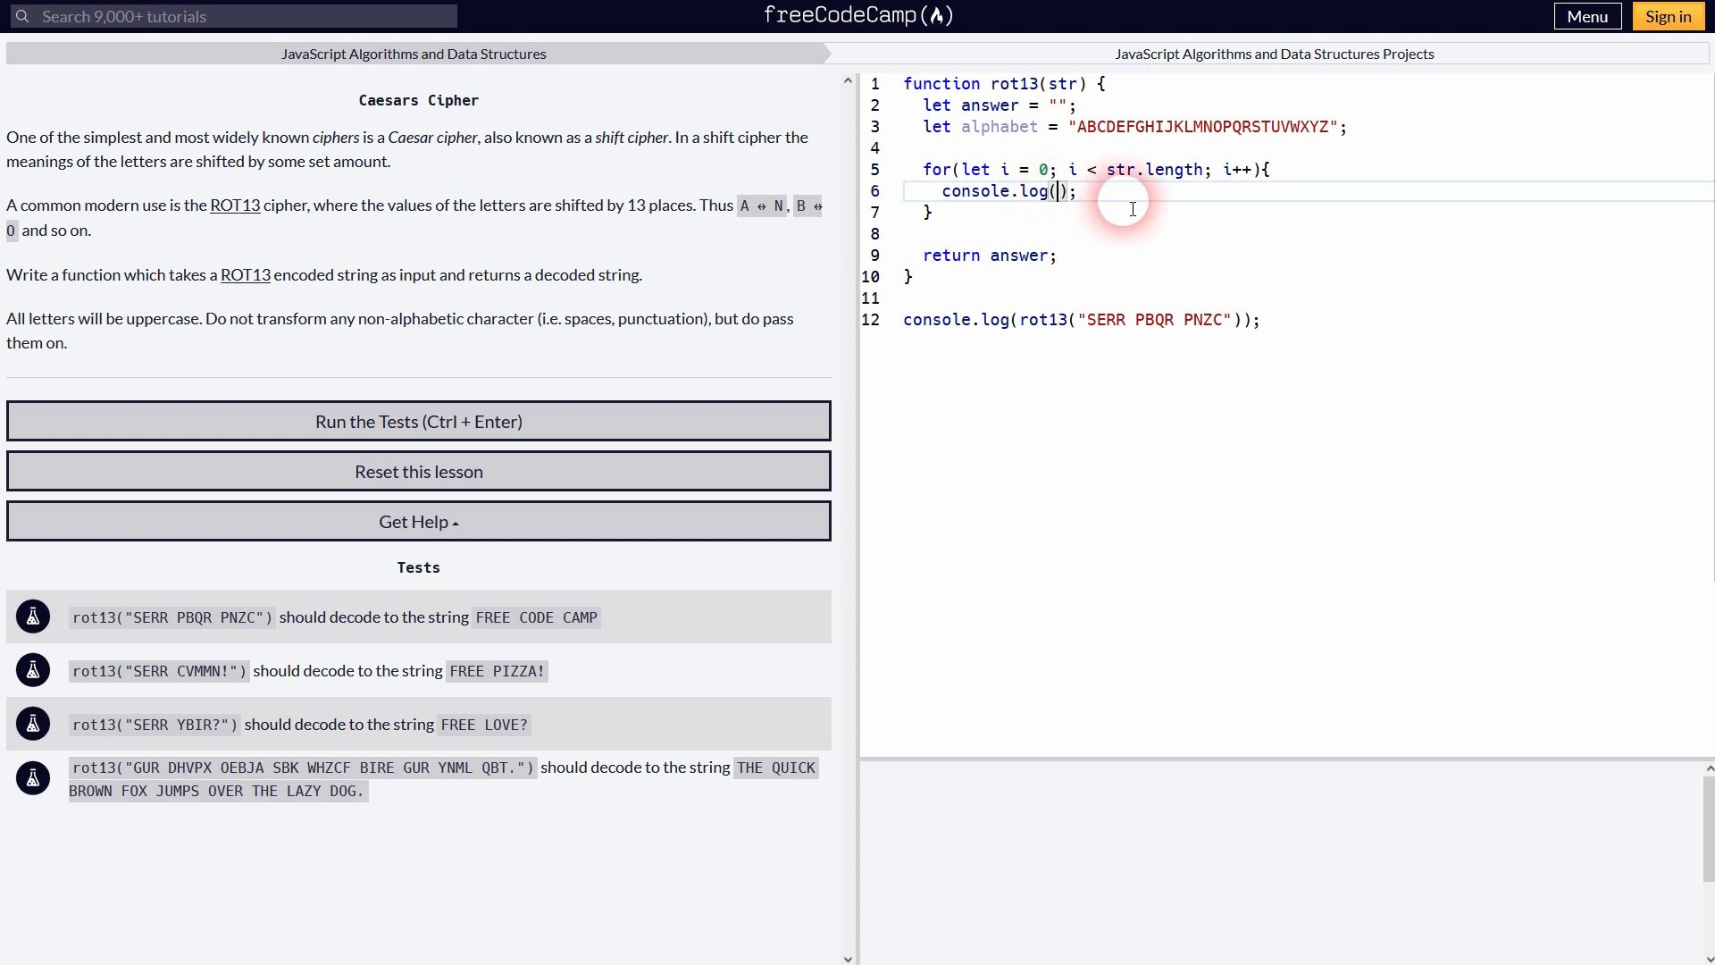
pyautogui.write('str[i]')
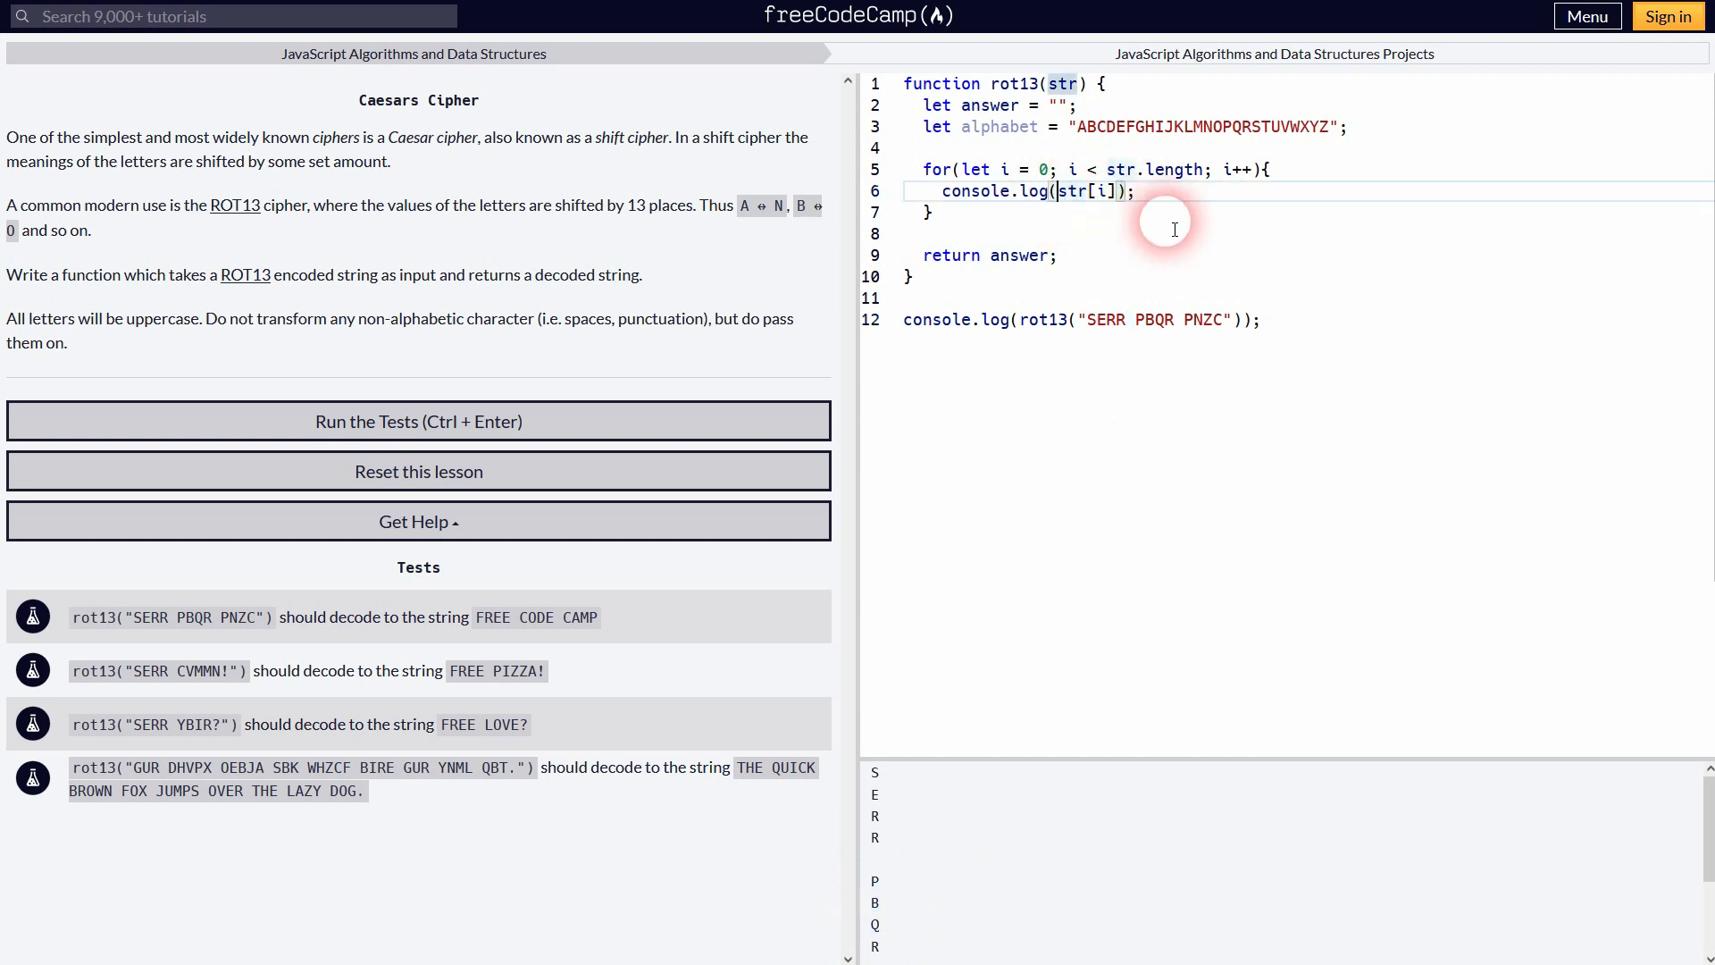
# Step: Change the logged value to alphabet.indexOf(str[i]) so each letter's index prints
pyautogui.write('incexOf(')
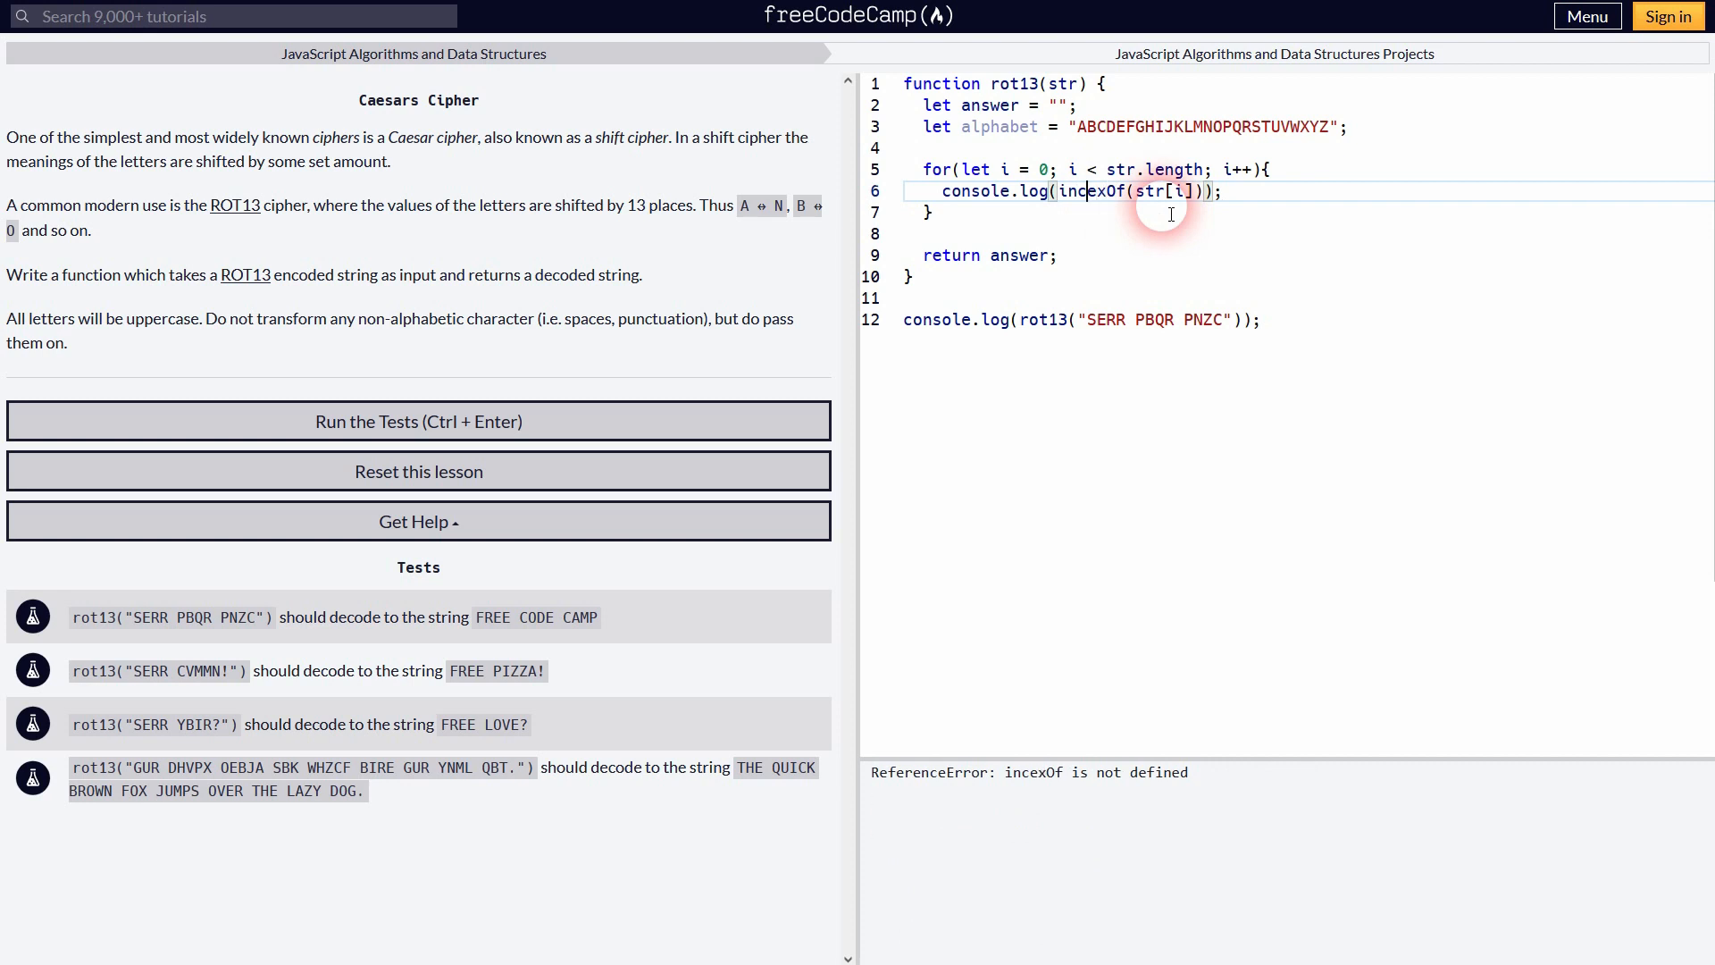
pyautogui.write('.')
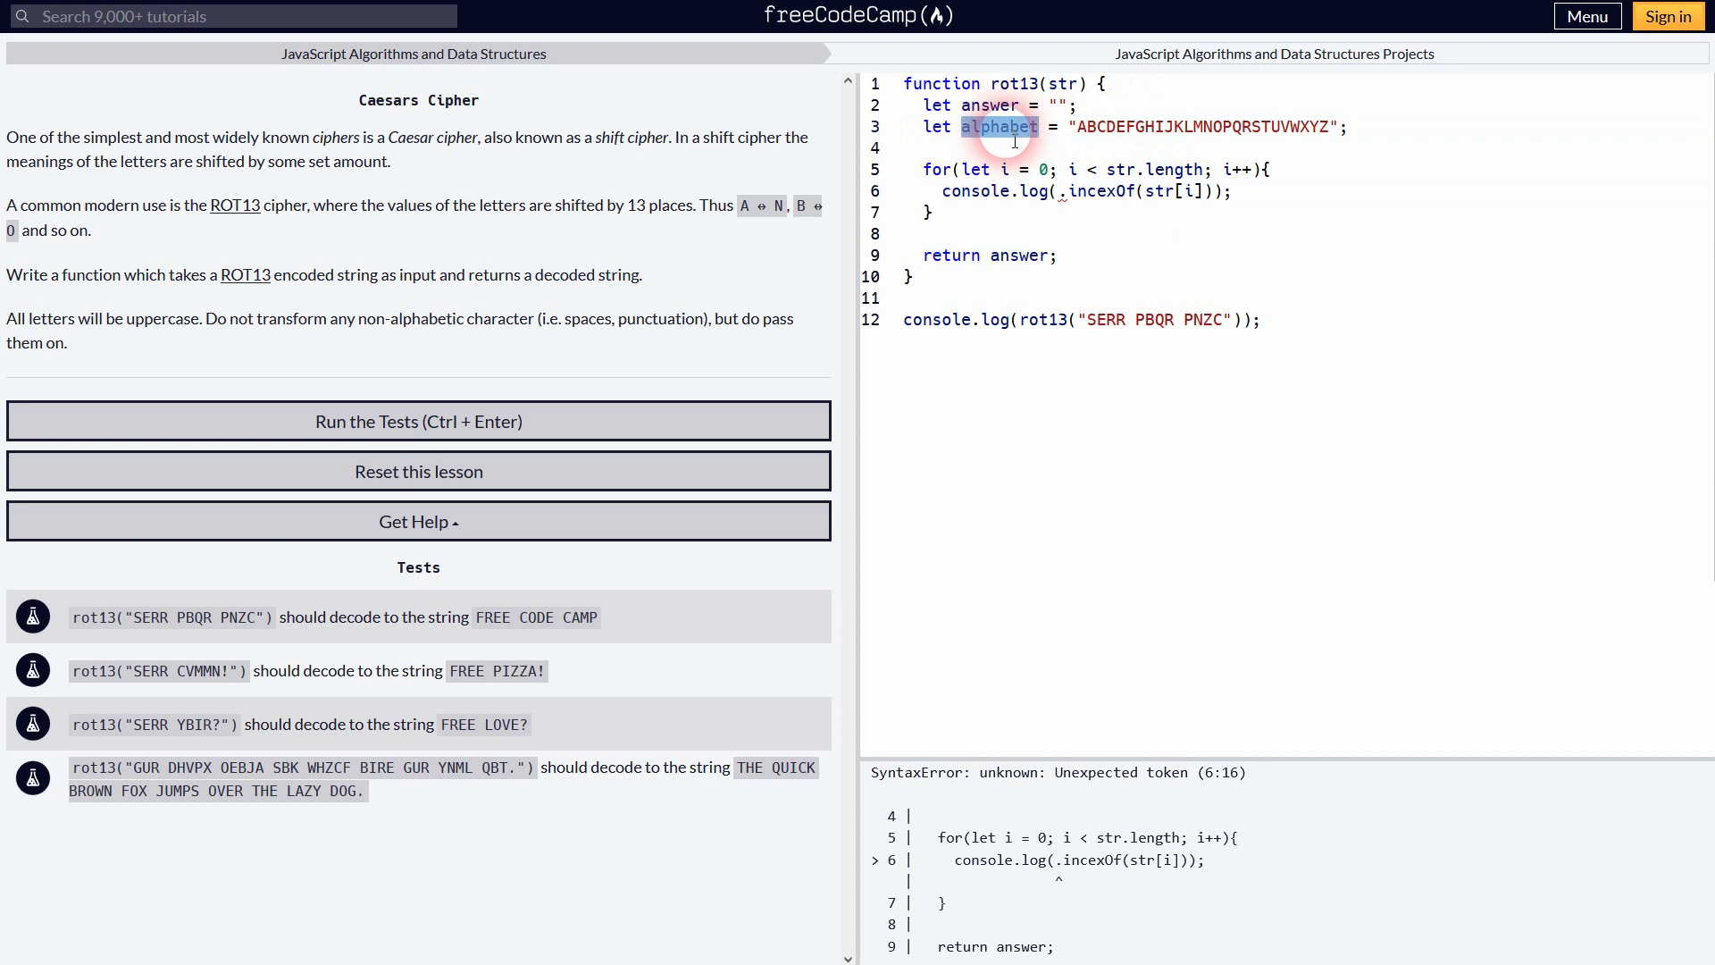
pyautogui.write('alphabet')
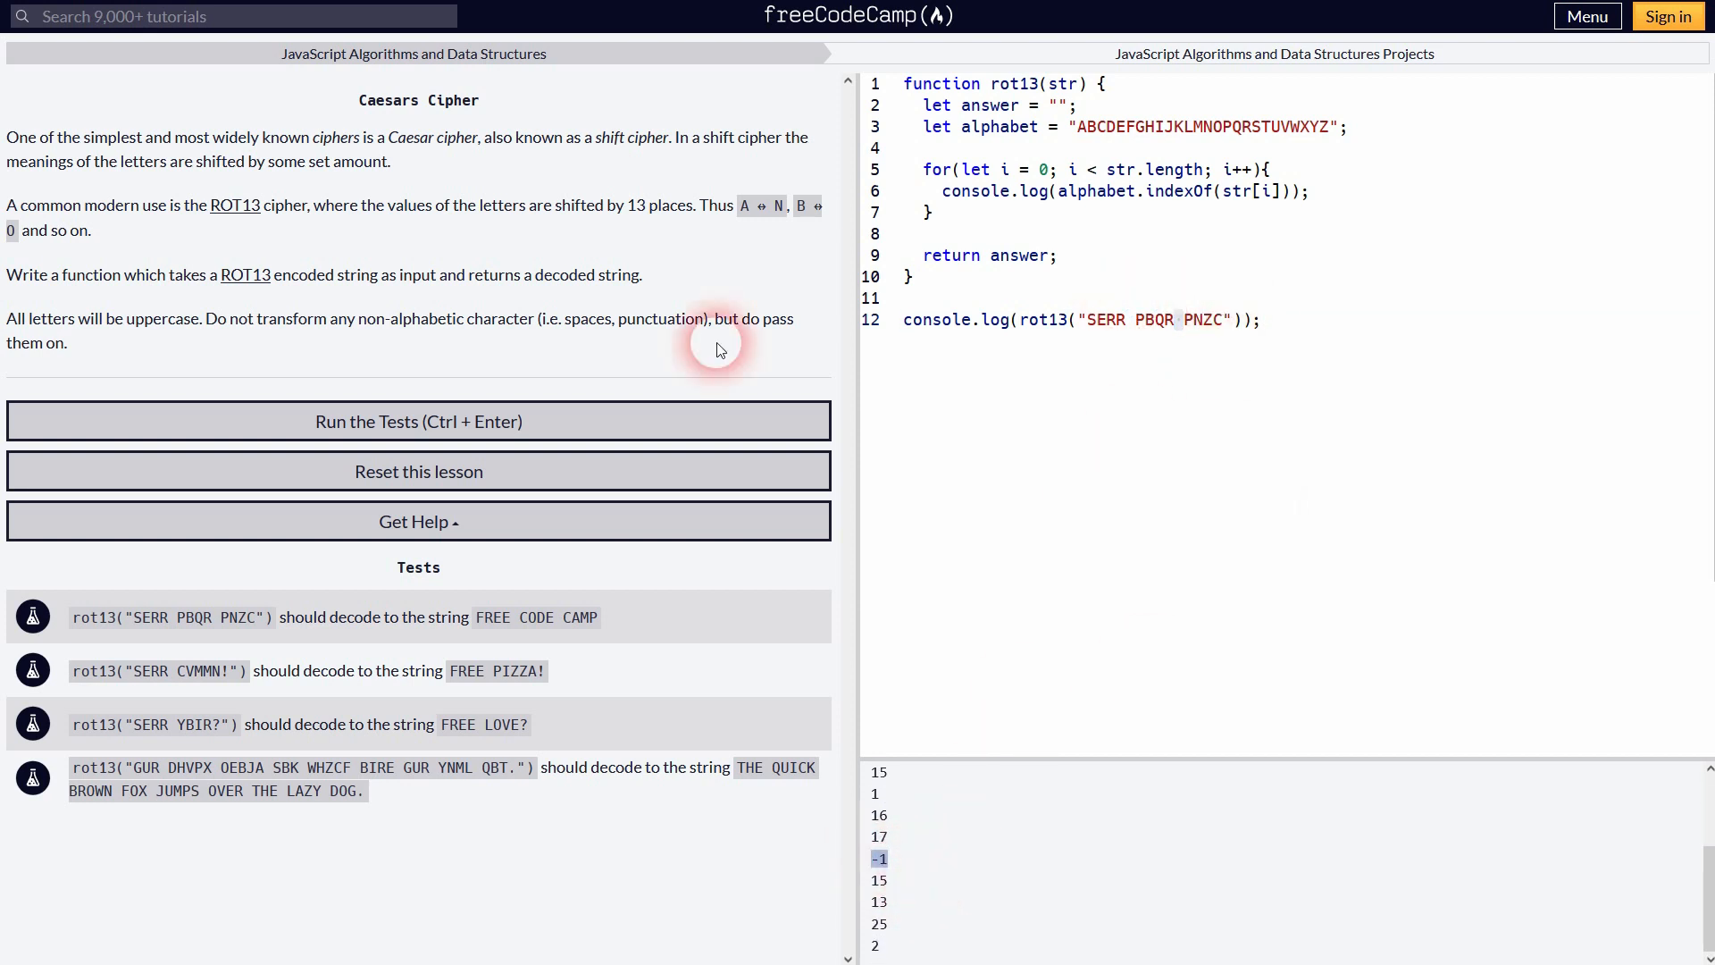
pyautogui.moveTo(209, 747)
pyautogui.write('// ')
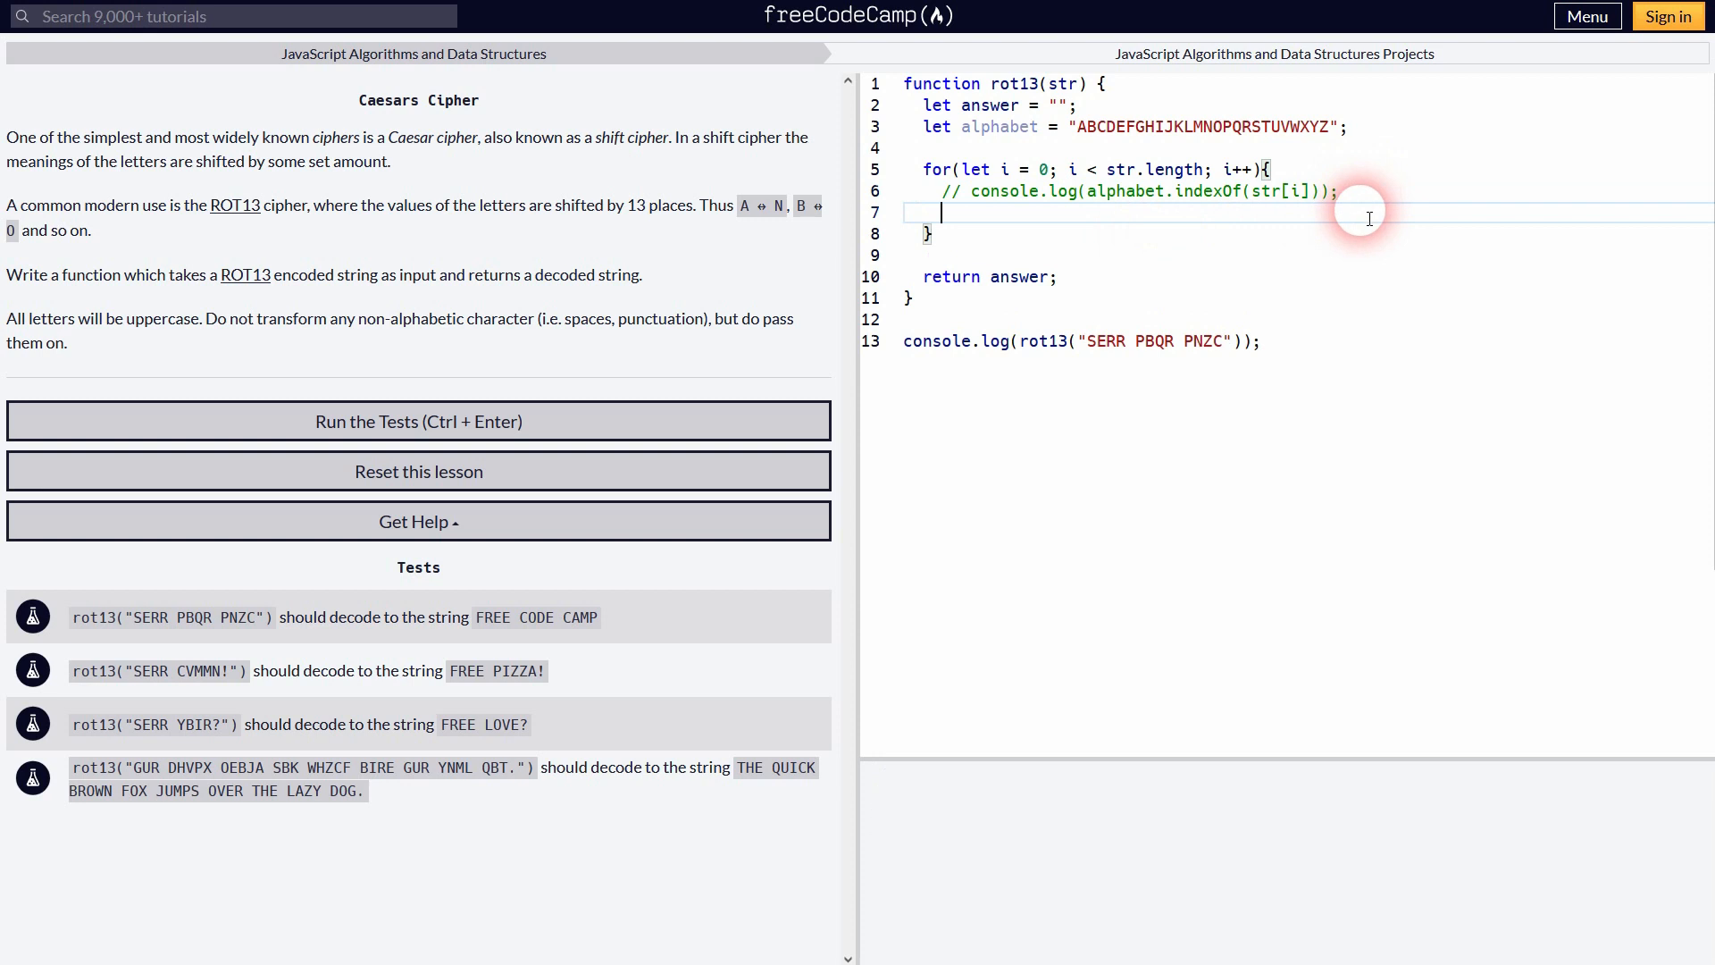
pyautogui.moveTo(1304, 197)
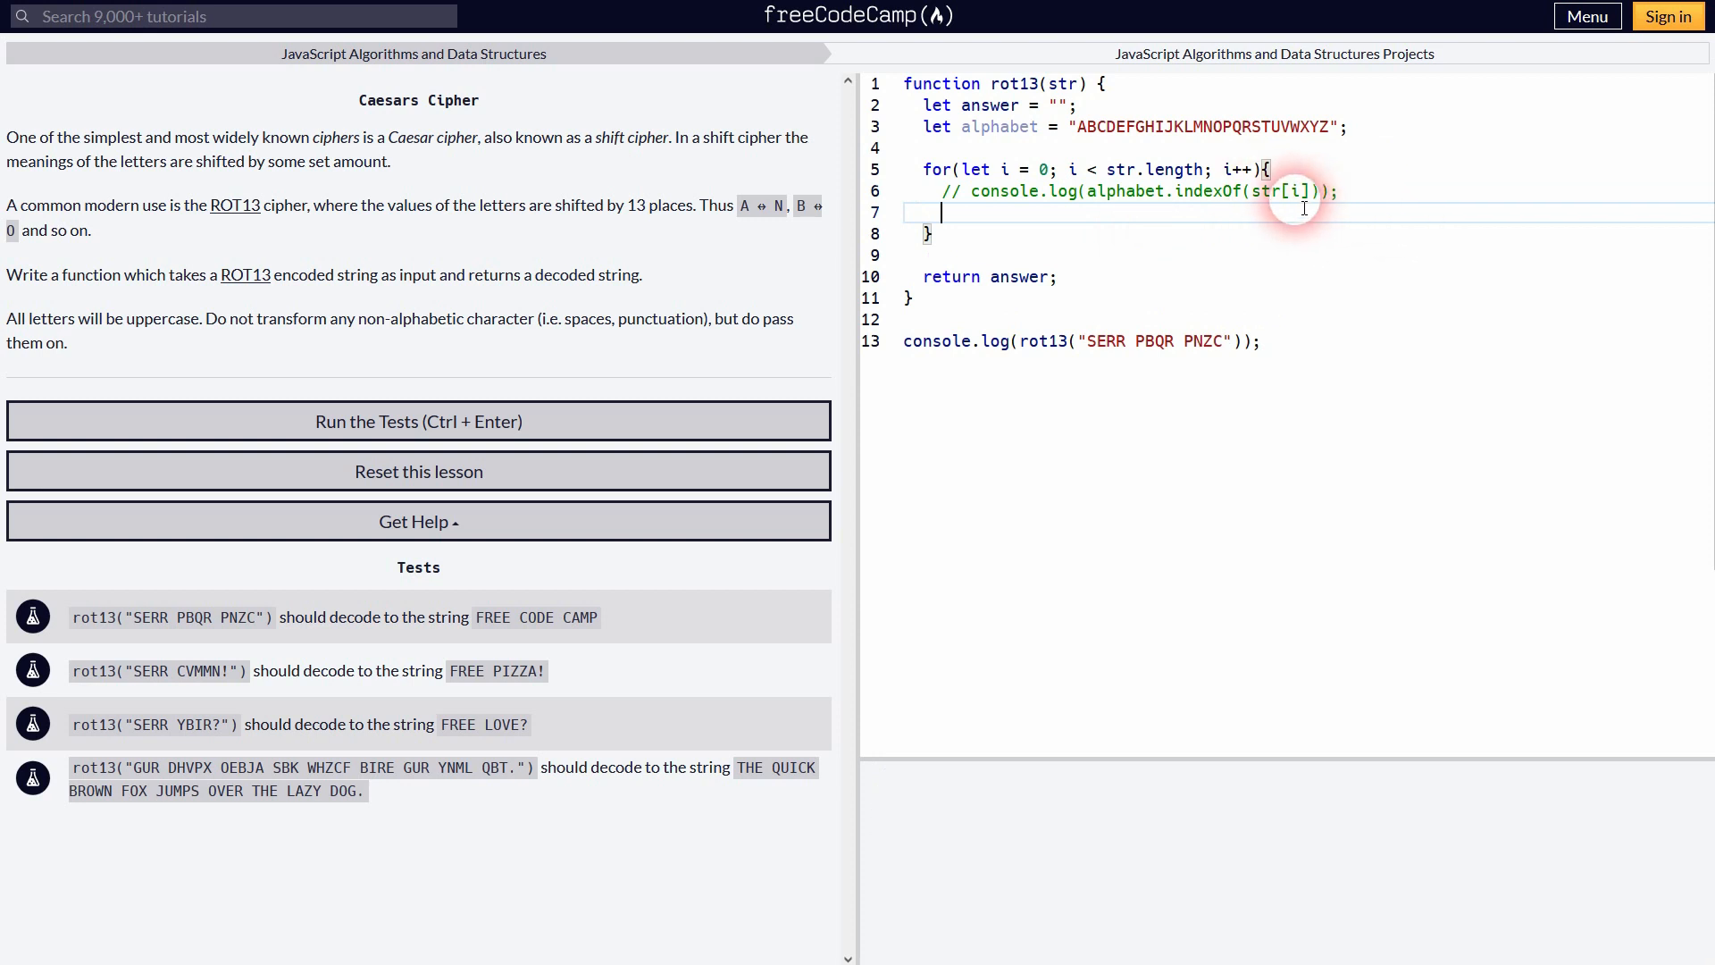
# Step: Add an if block checking alphabet.indexOf(str[i]) >= 13 inside the loop
pyautogui.write('if(')
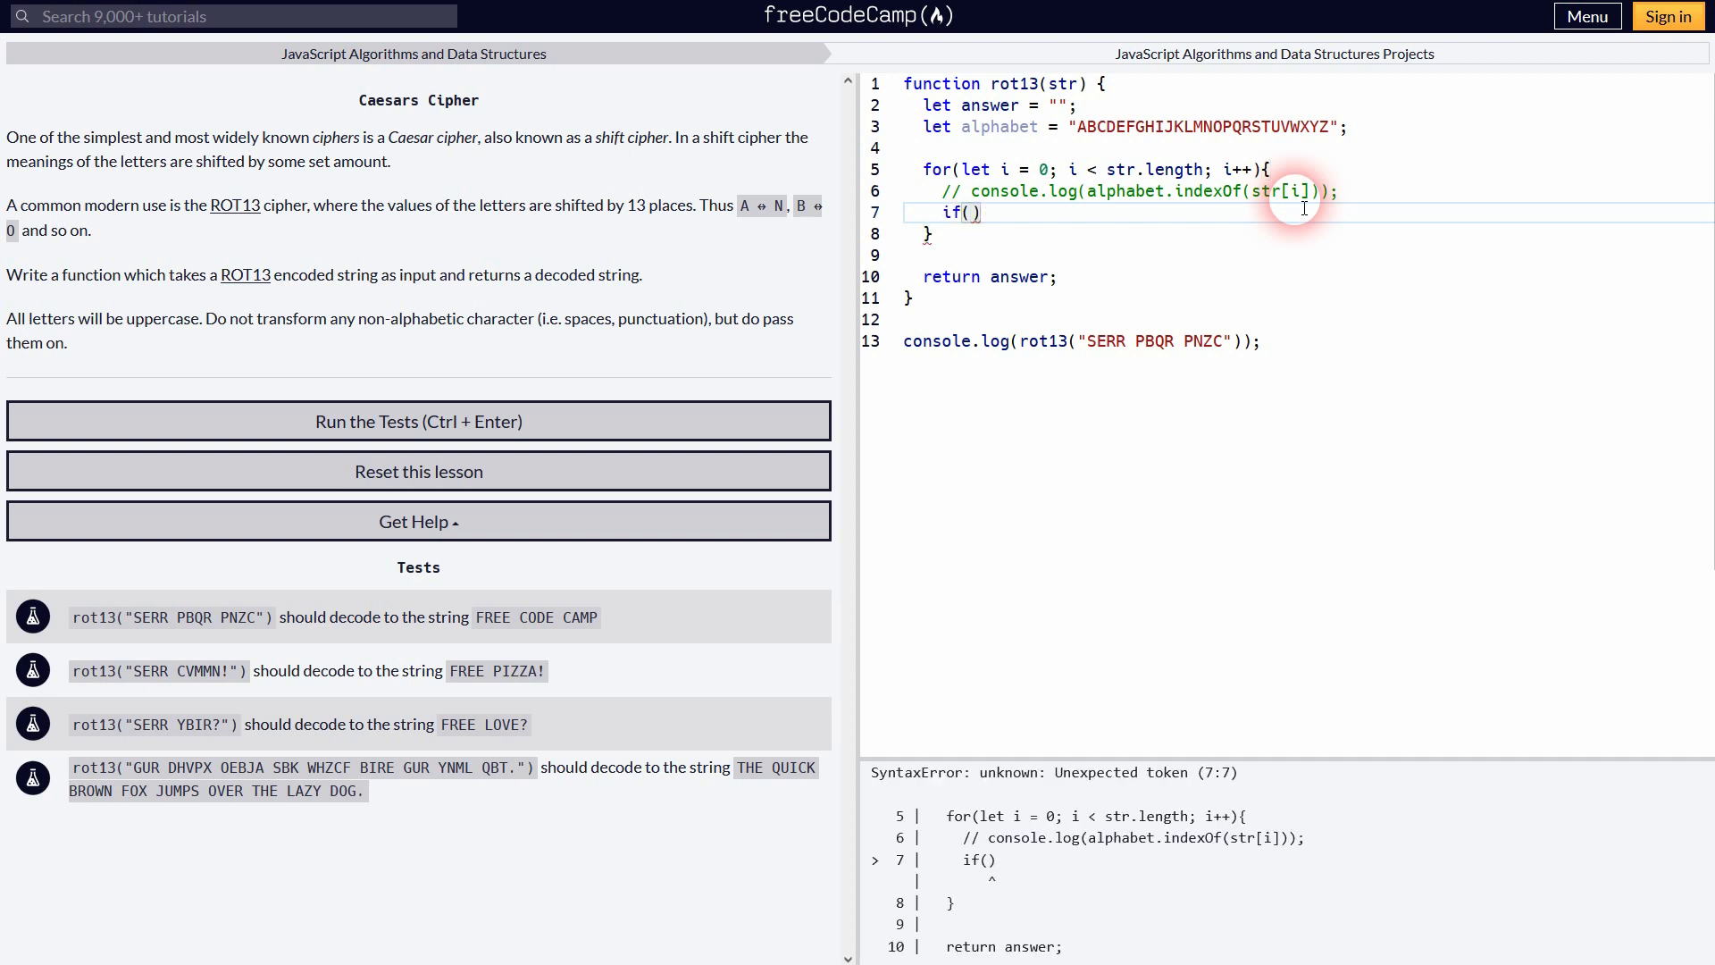
pyautogui.write('{')
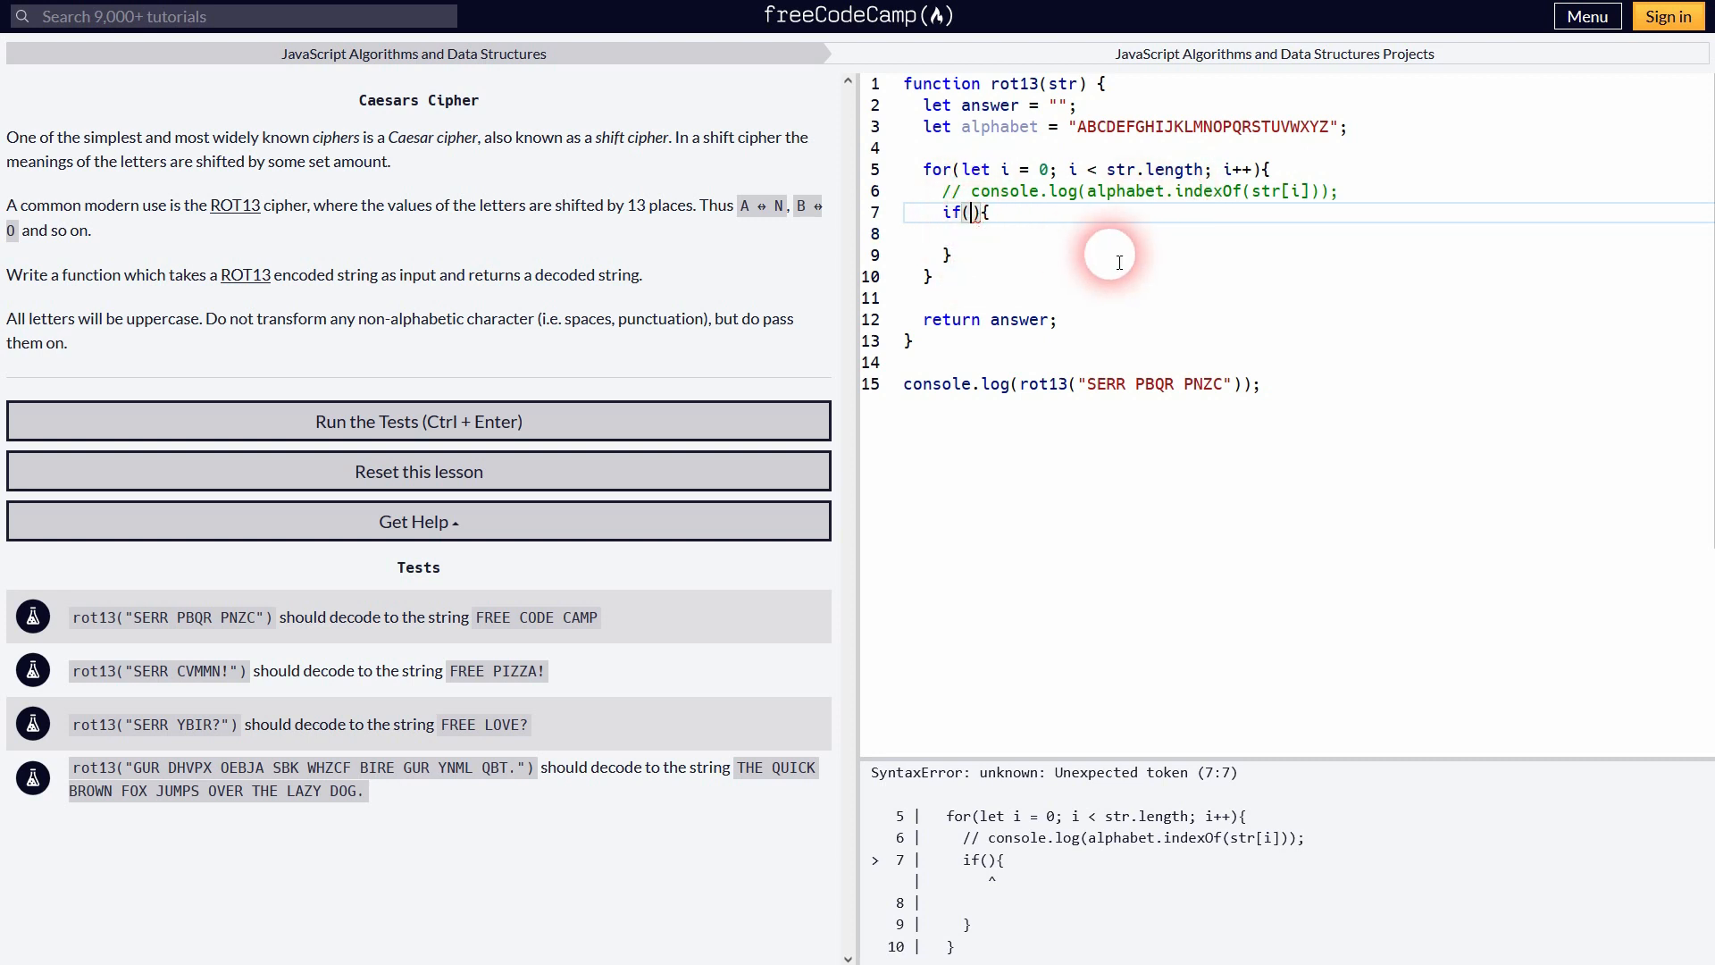
pyautogui.moveTo(1084, 207)
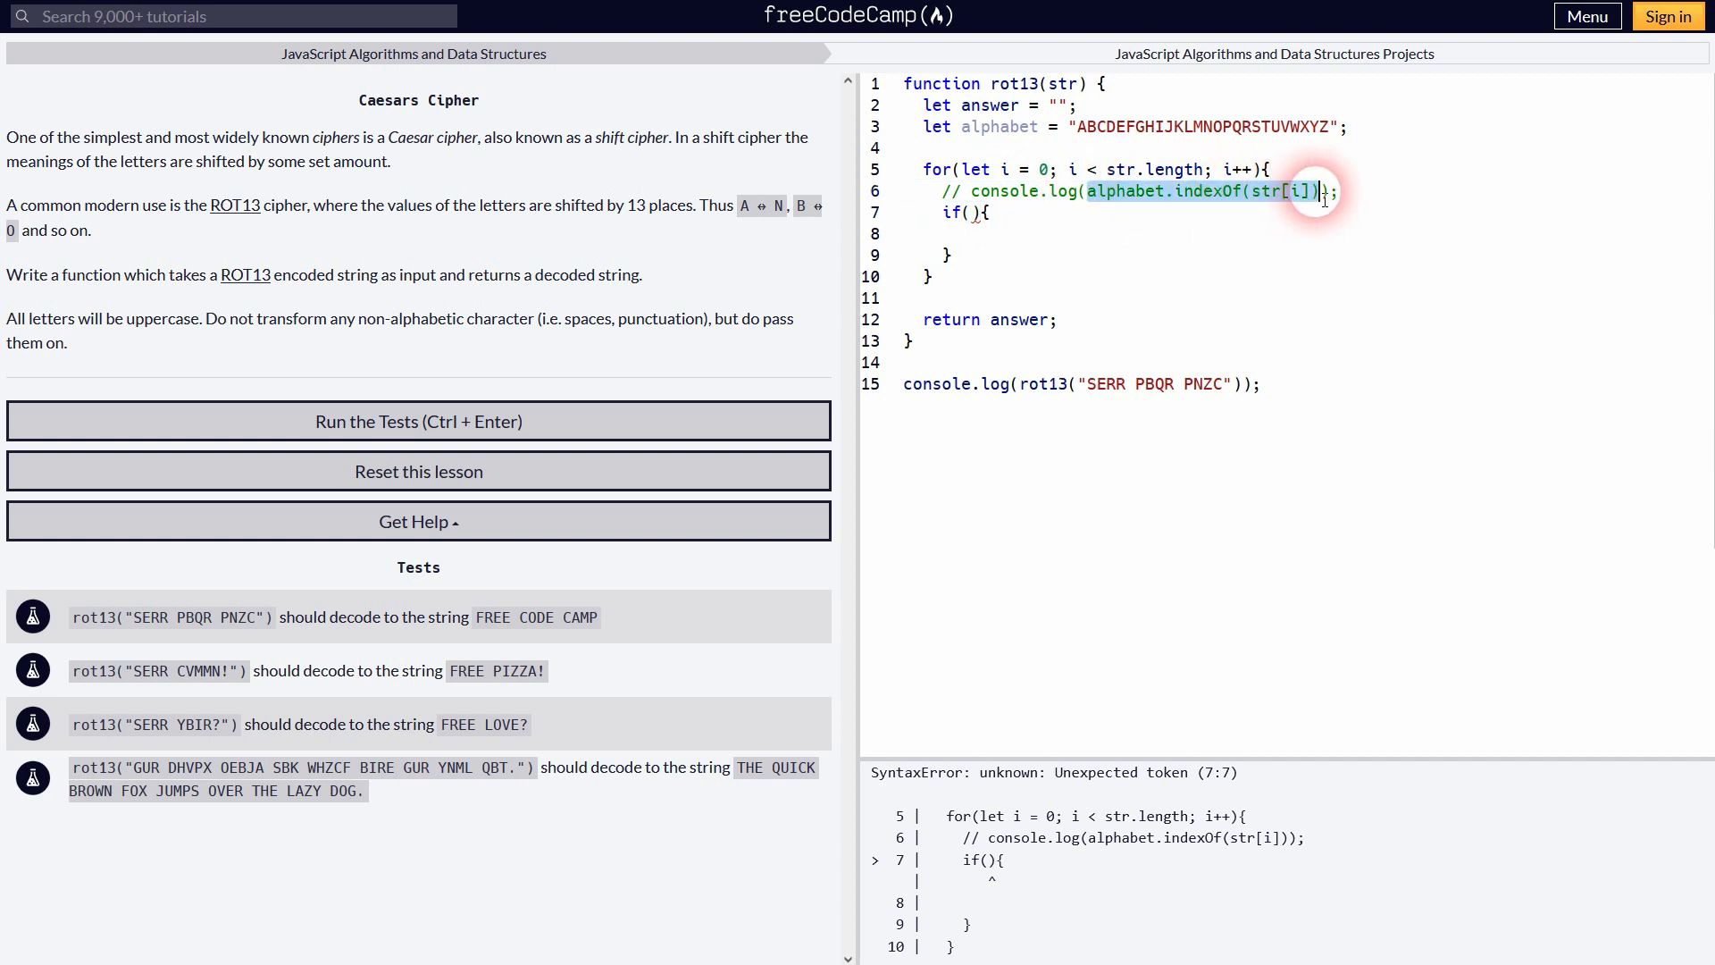
pyautogui.click(972, 213)
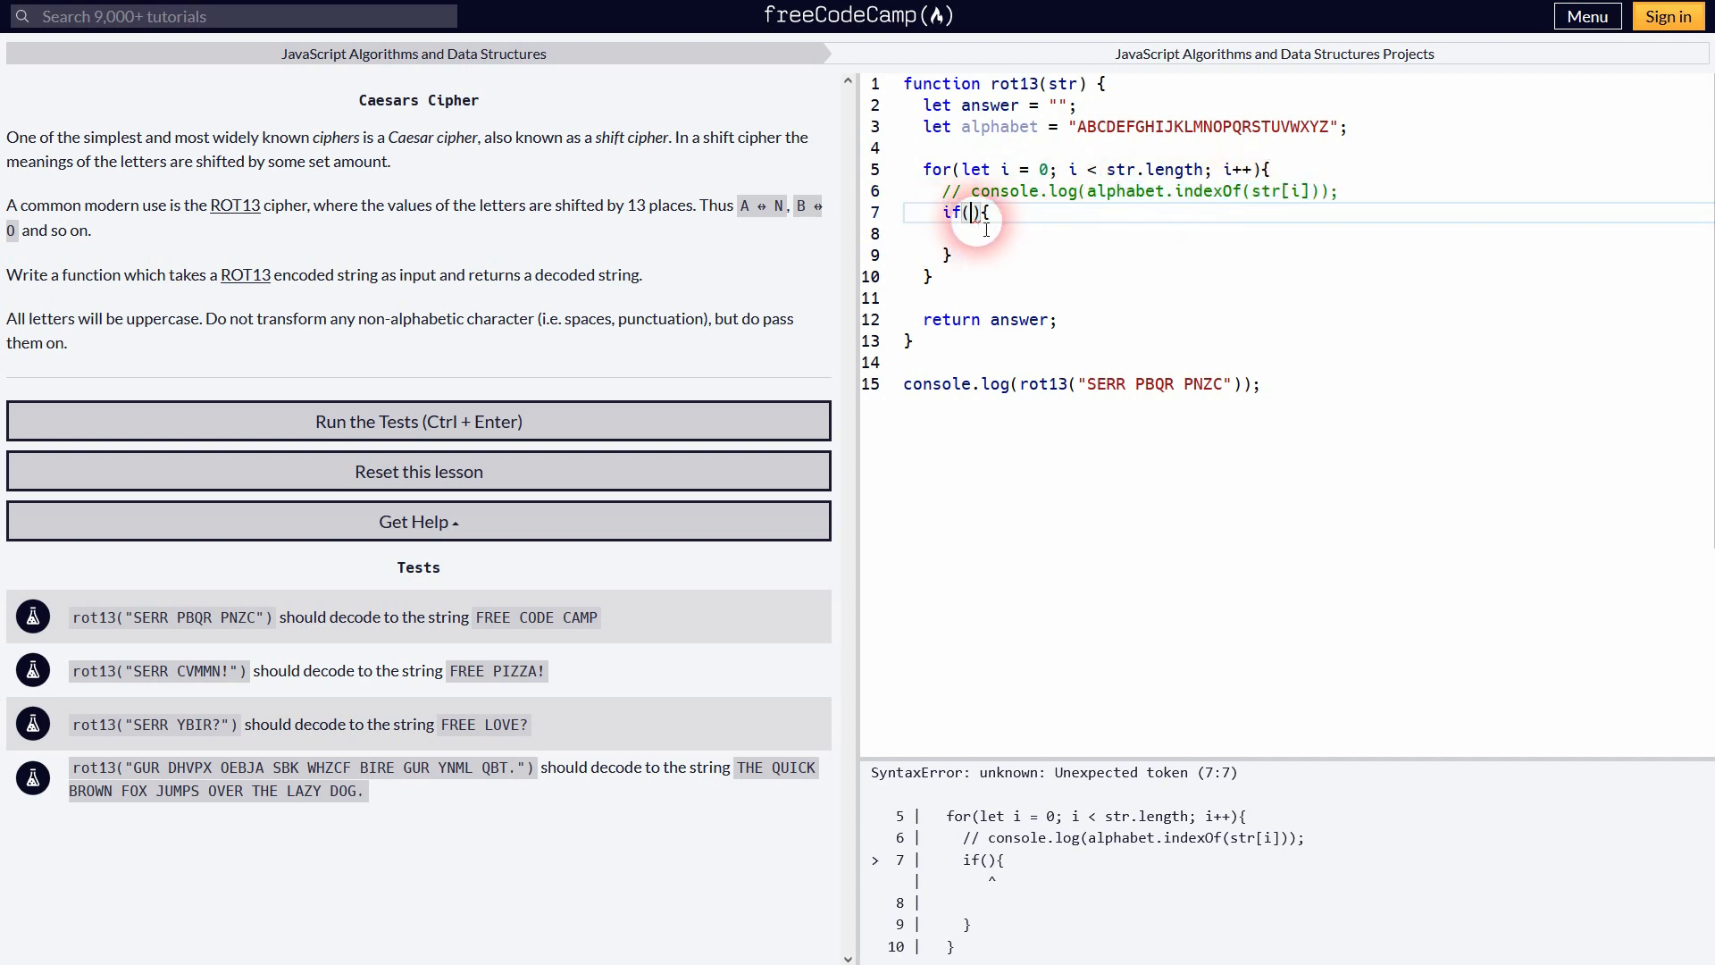
pyautogui.write('alphabet.indexOf(str[i]) > 13')
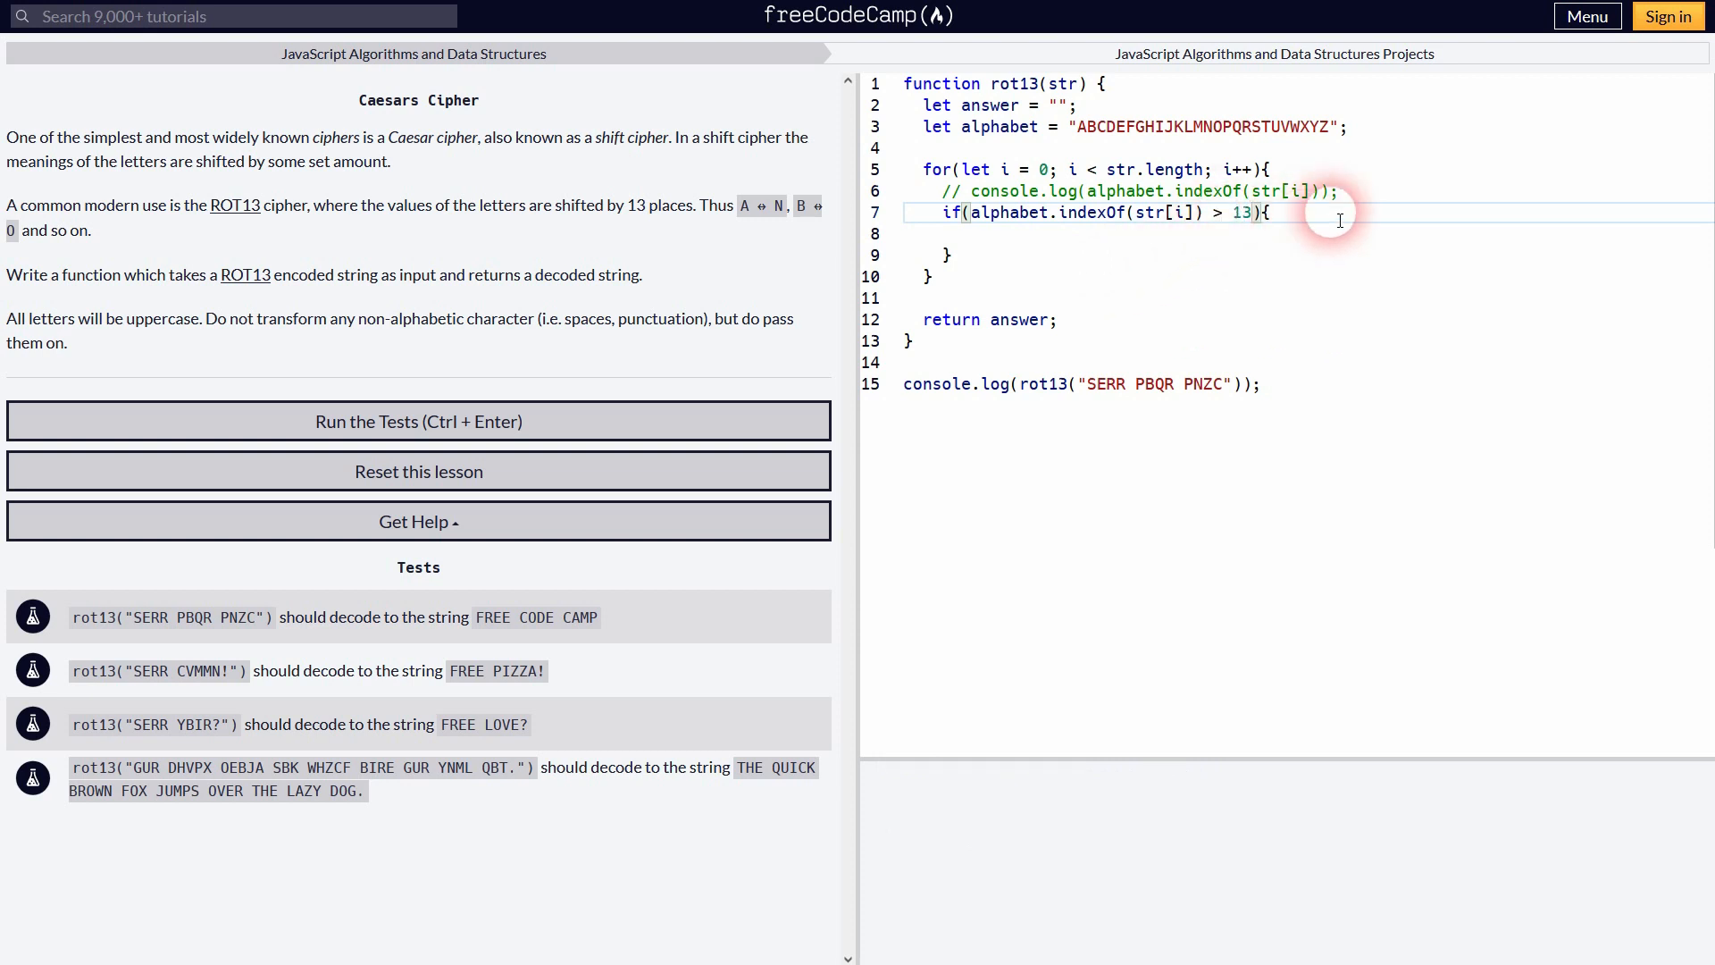
pyautogui.write('=')
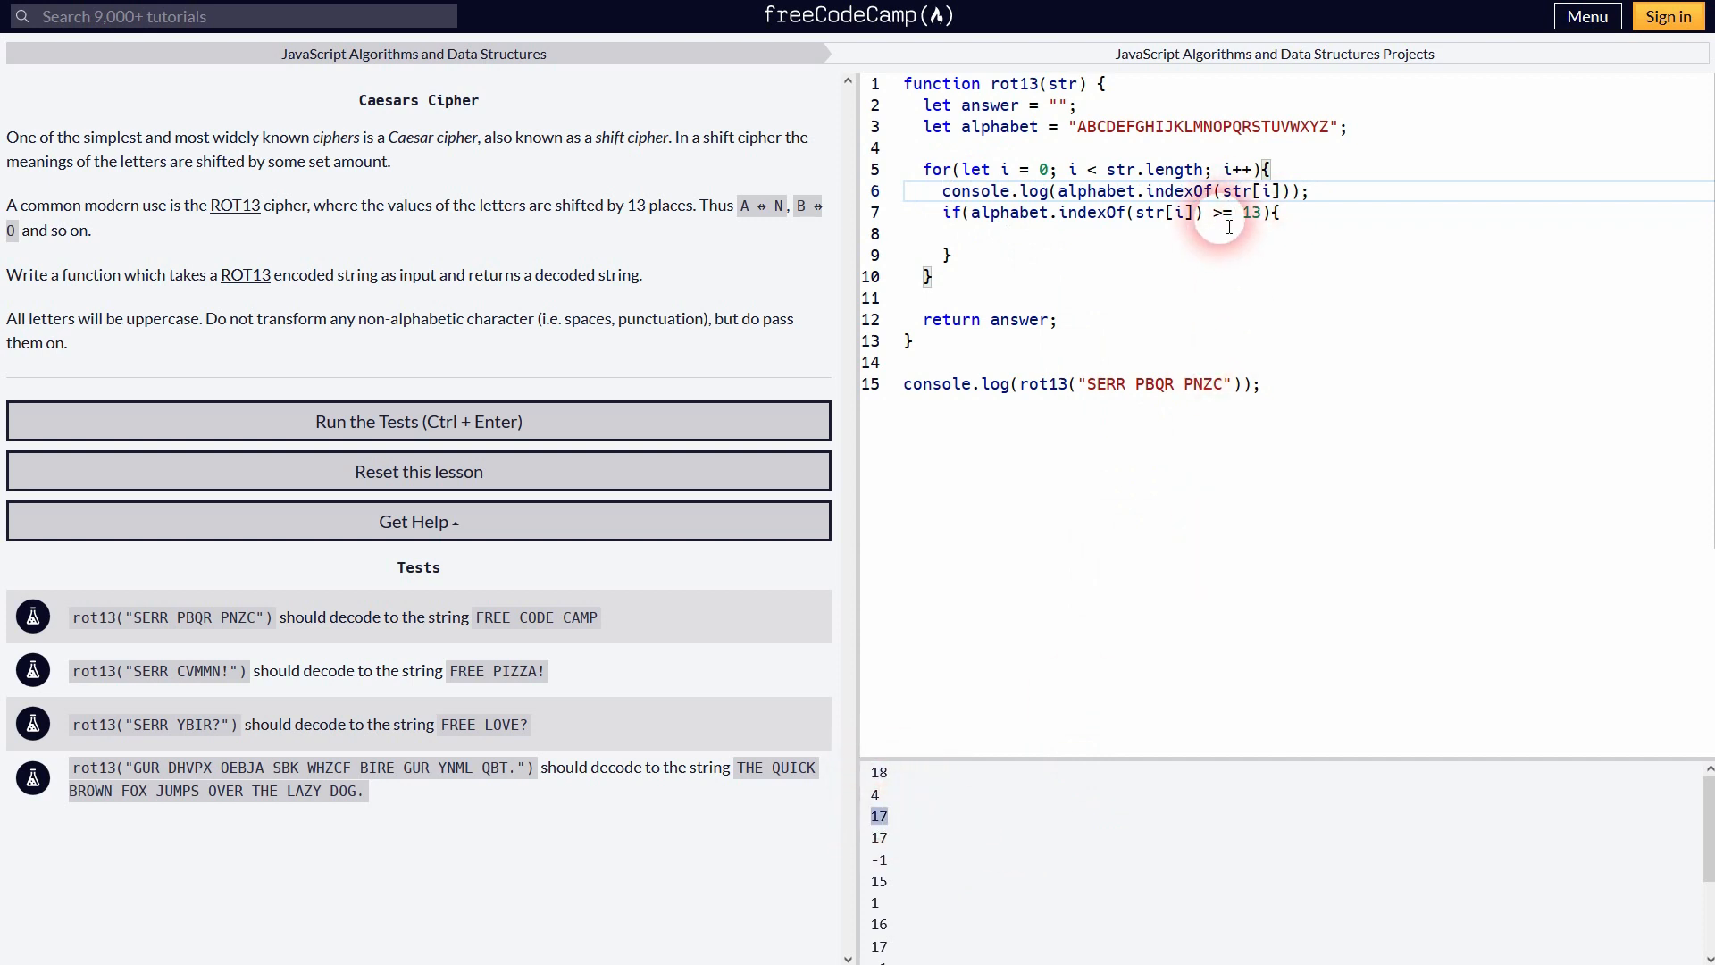
# Step: In the if body, append alphabet[alphabet.indexOf(str[i])] to answer
pyautogui.doubleClick(990, 103)
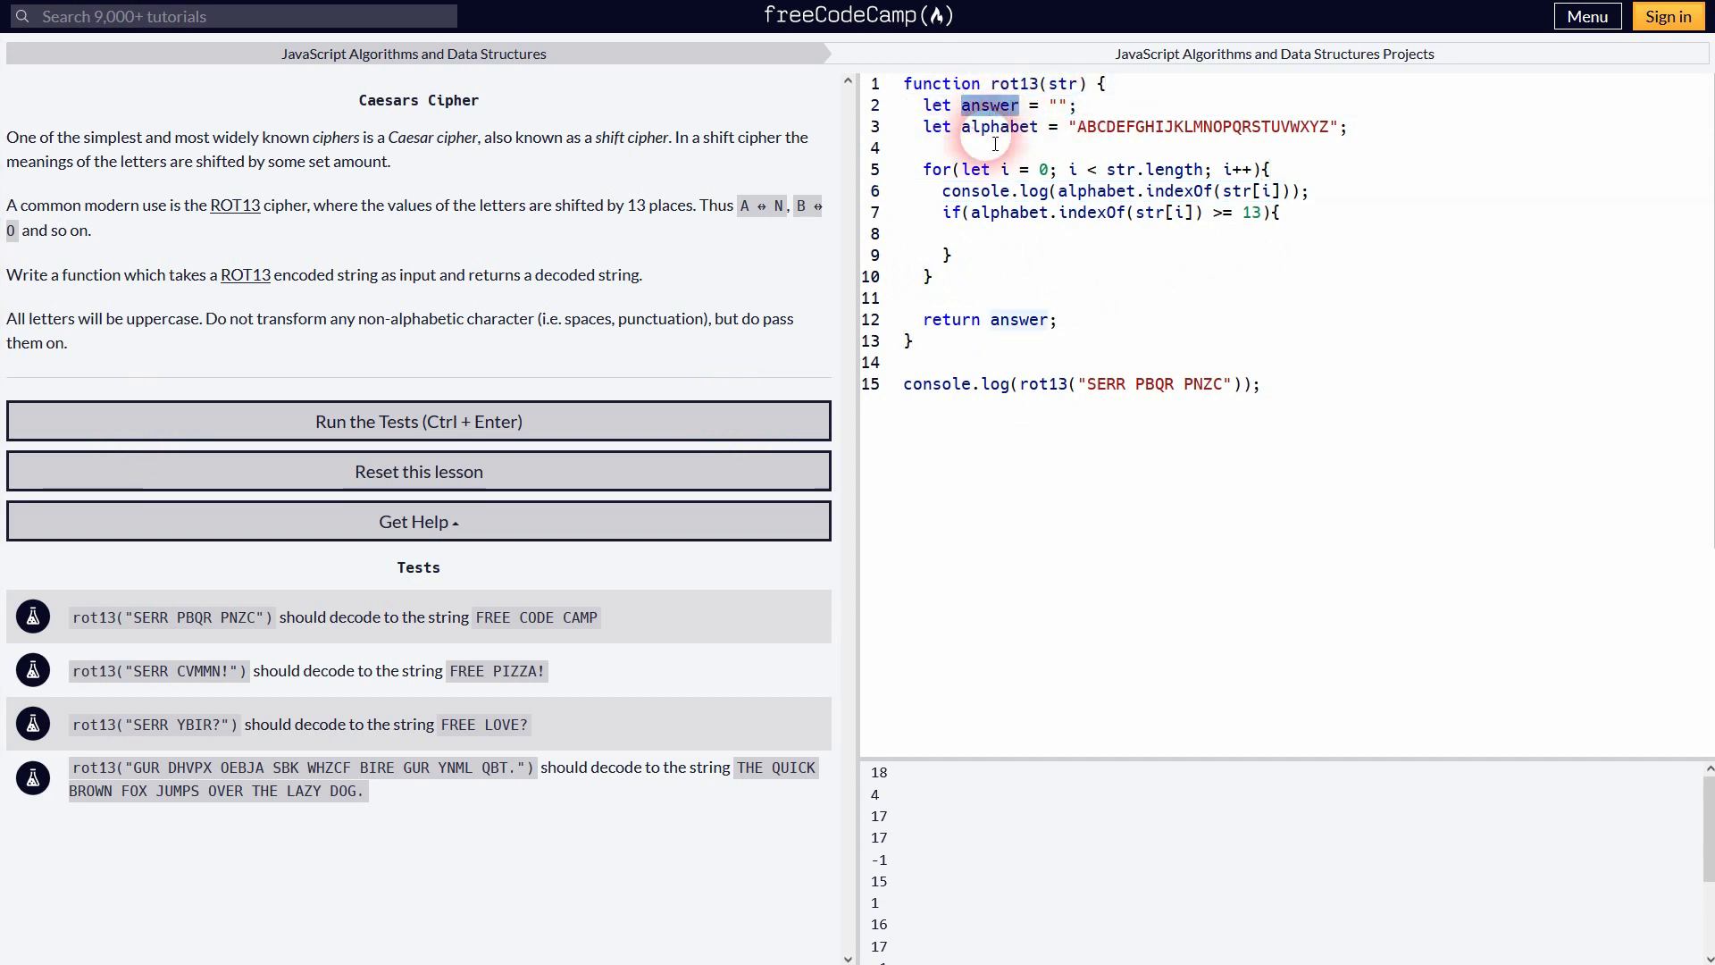
pyautogui.click(1033, 234)
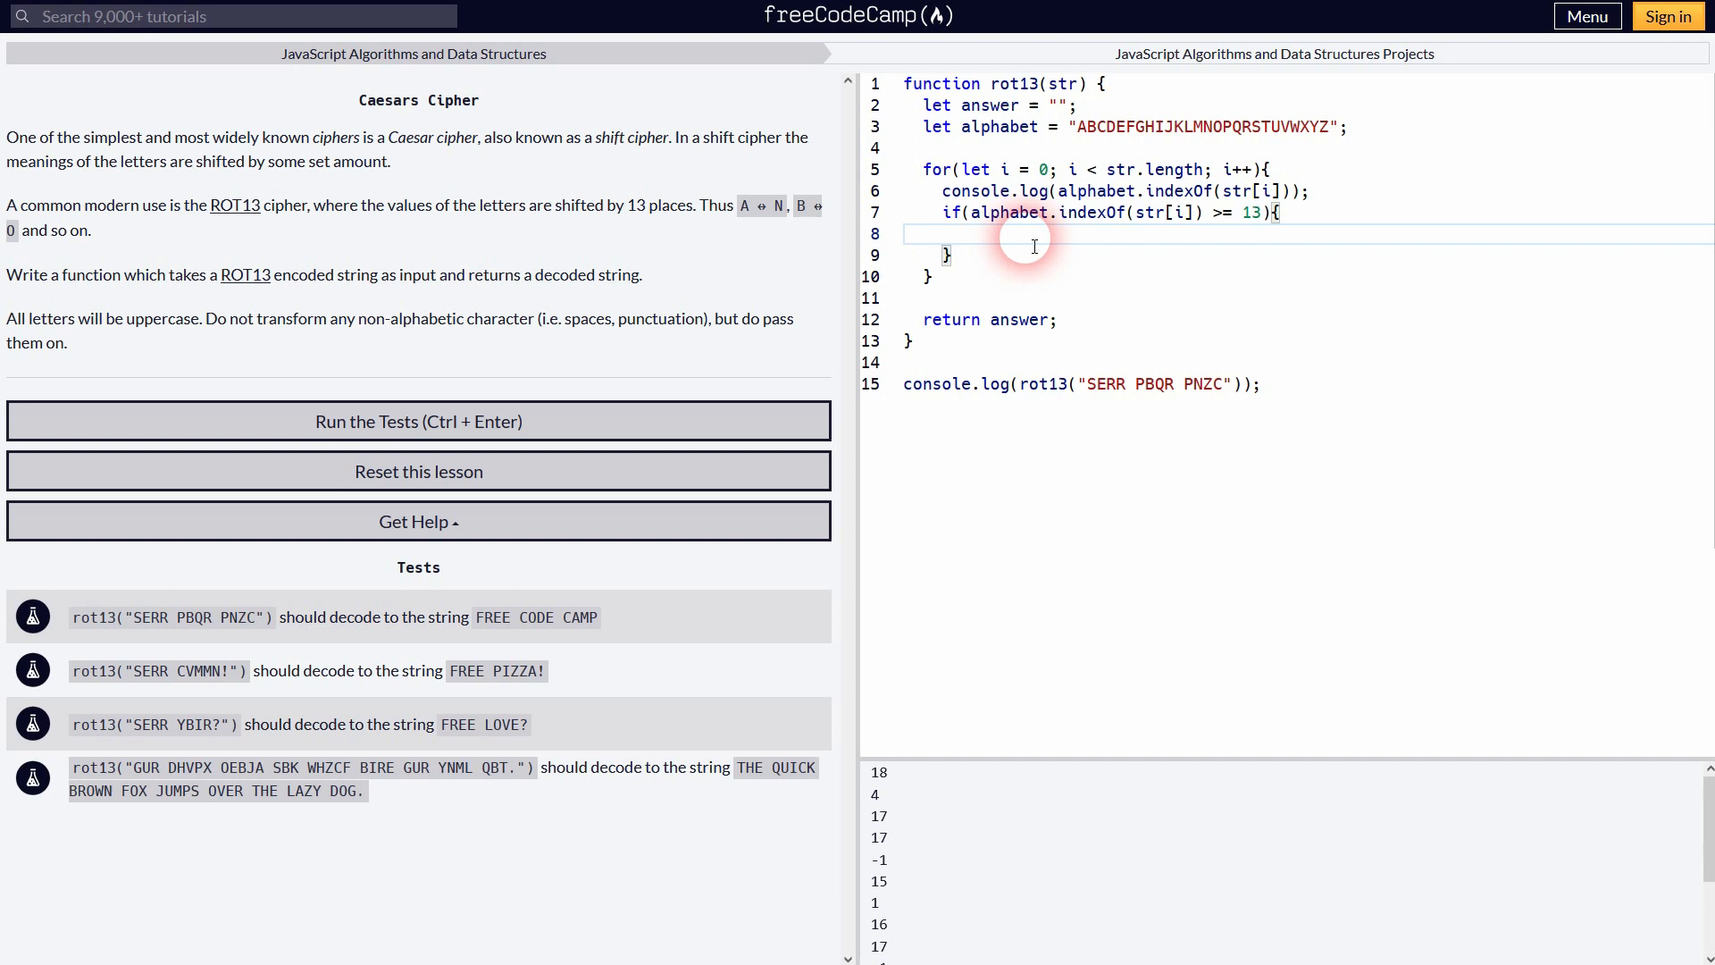
pyautogui.write('answer +=')
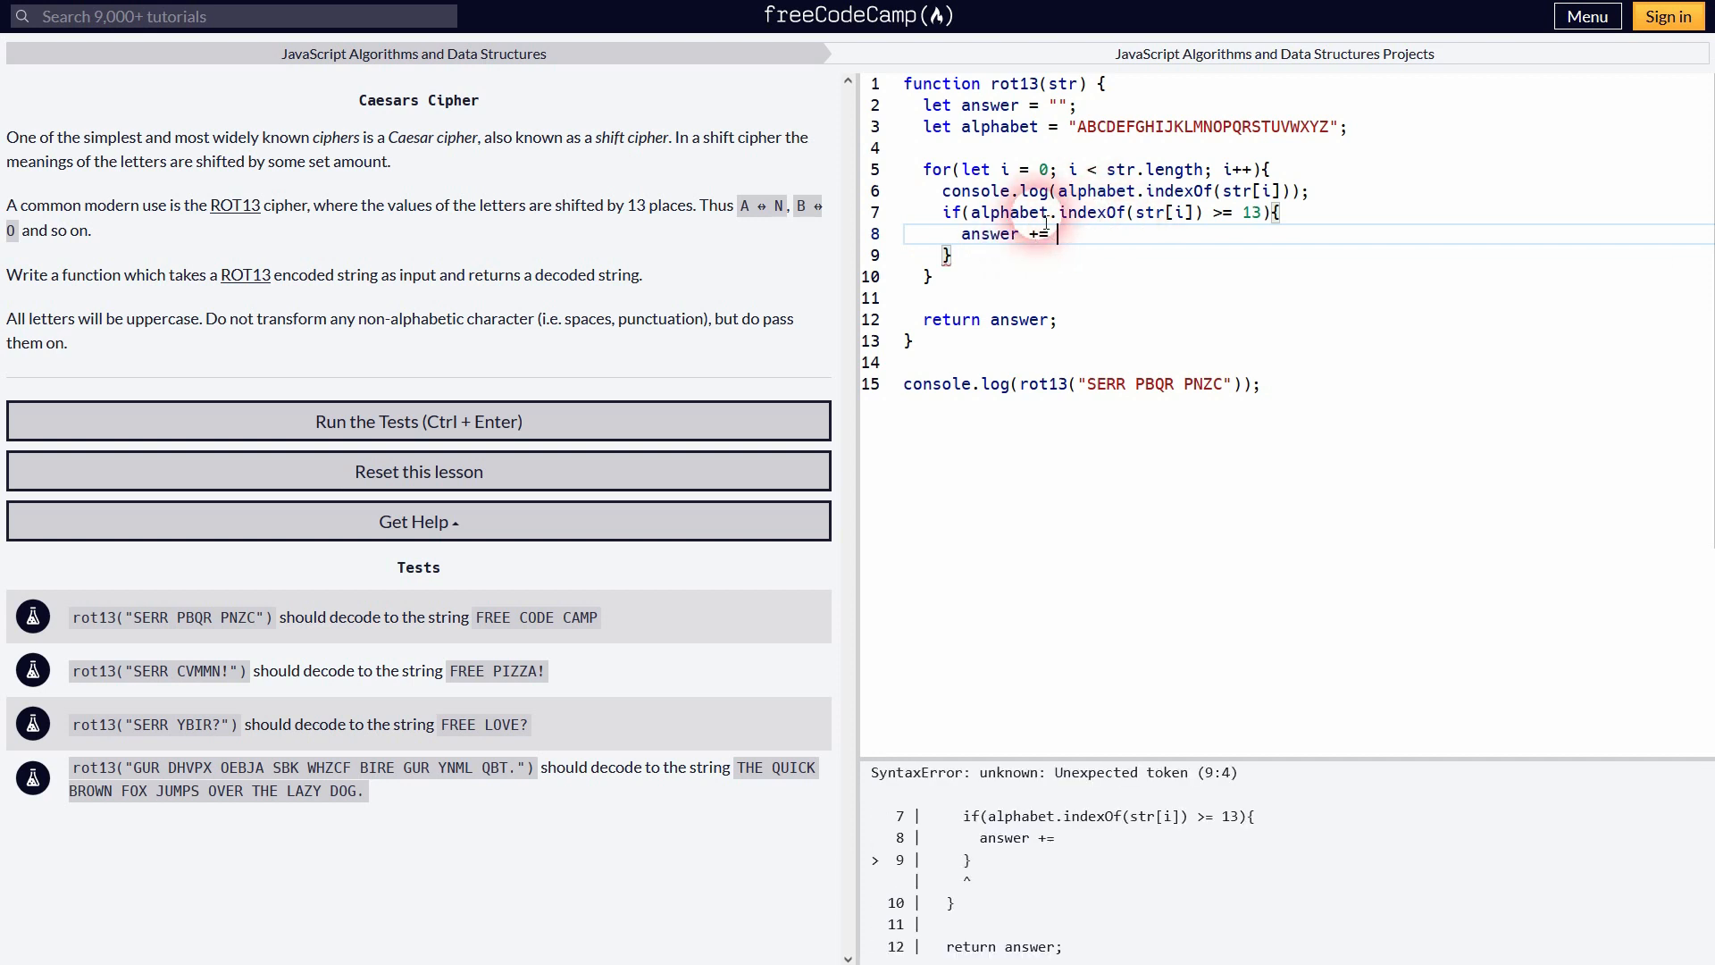
pyautogui.moveTo(969, 213); pyautogui.dragTo(1195, 212)
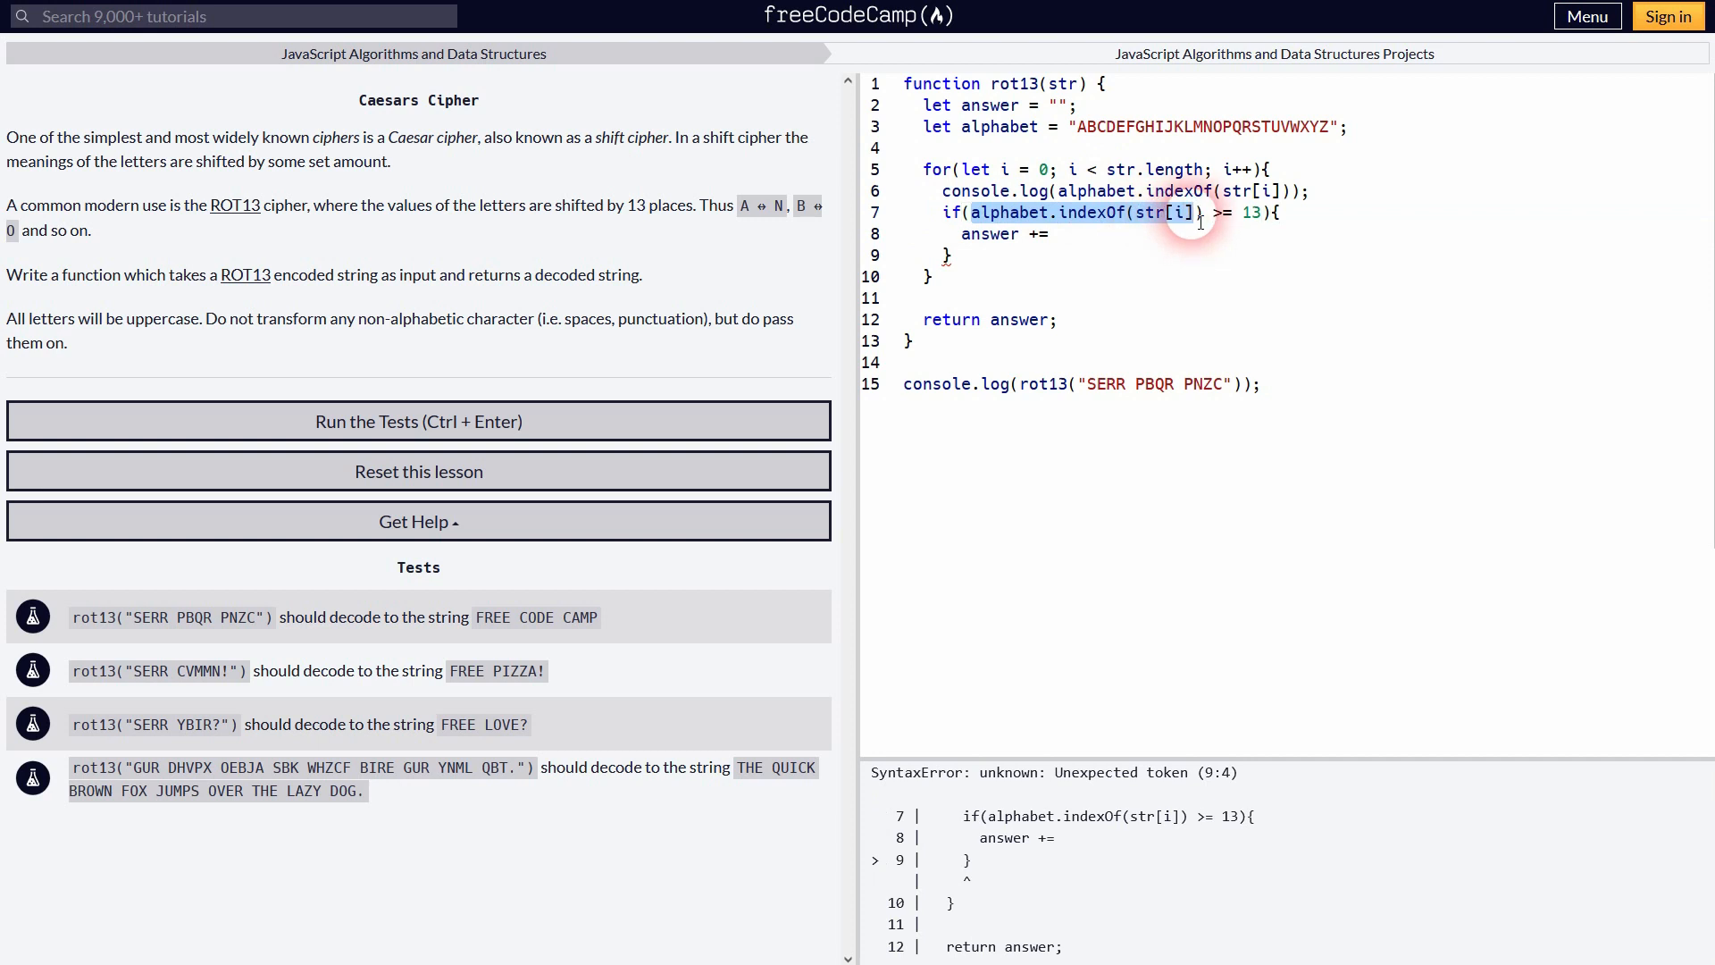
pyautogui.write('alphabet.indexOf(str[i]')
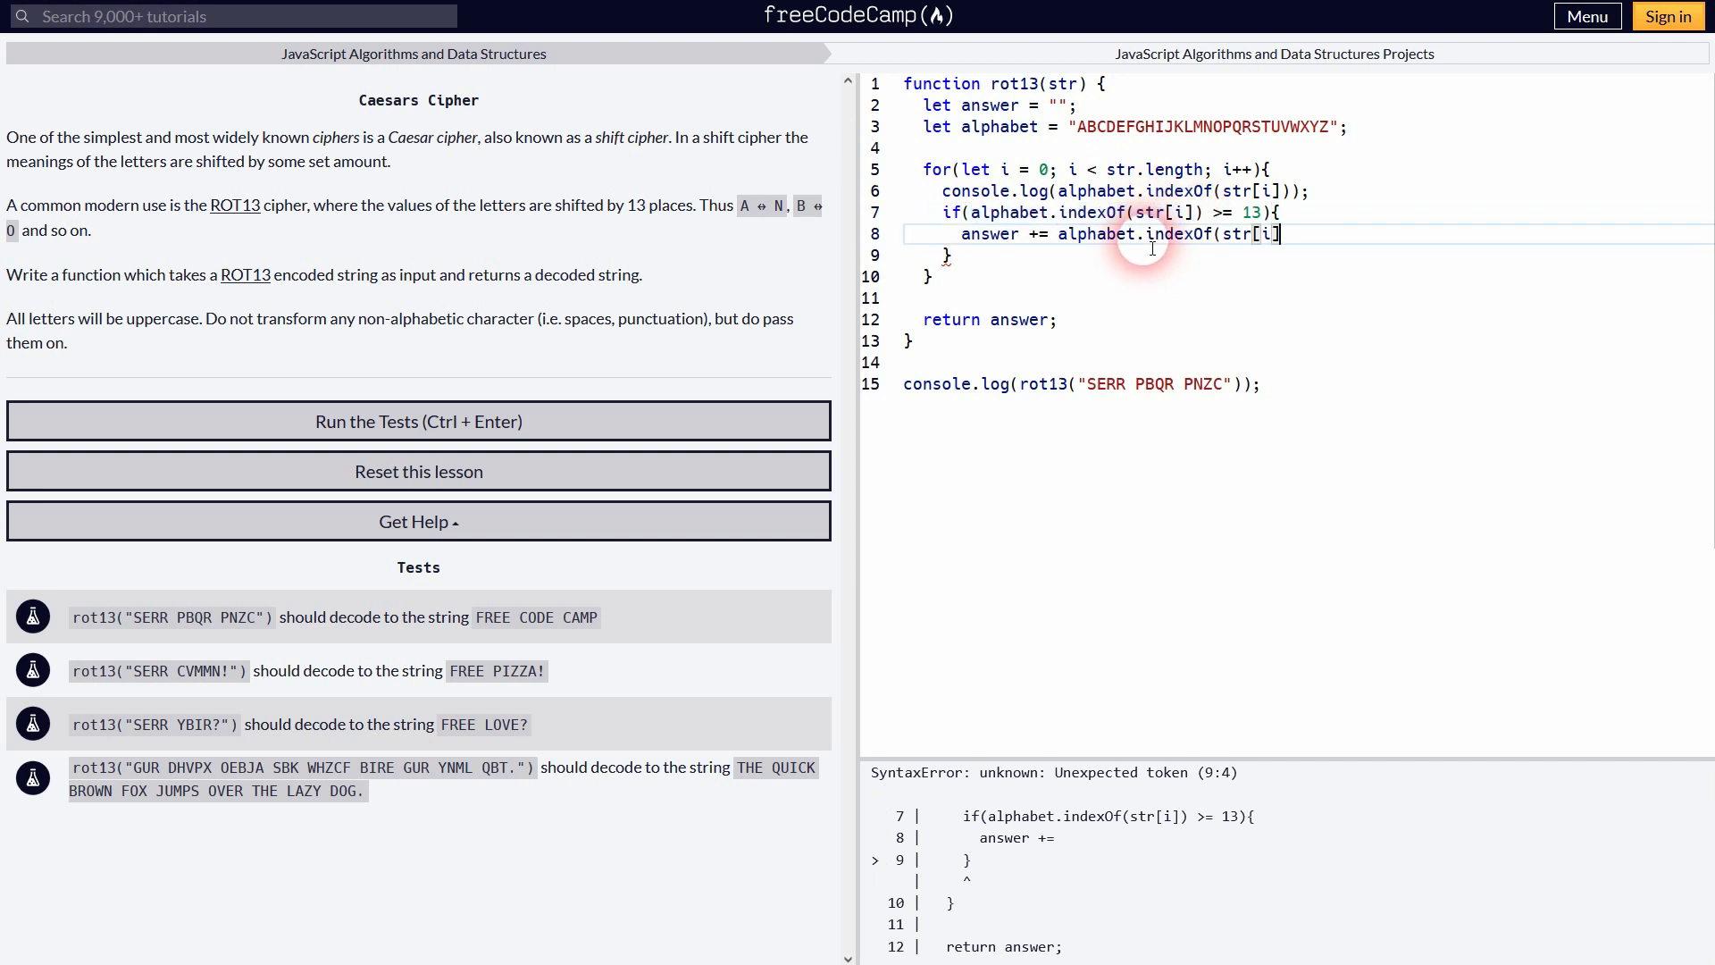
pyautogui.write(';')
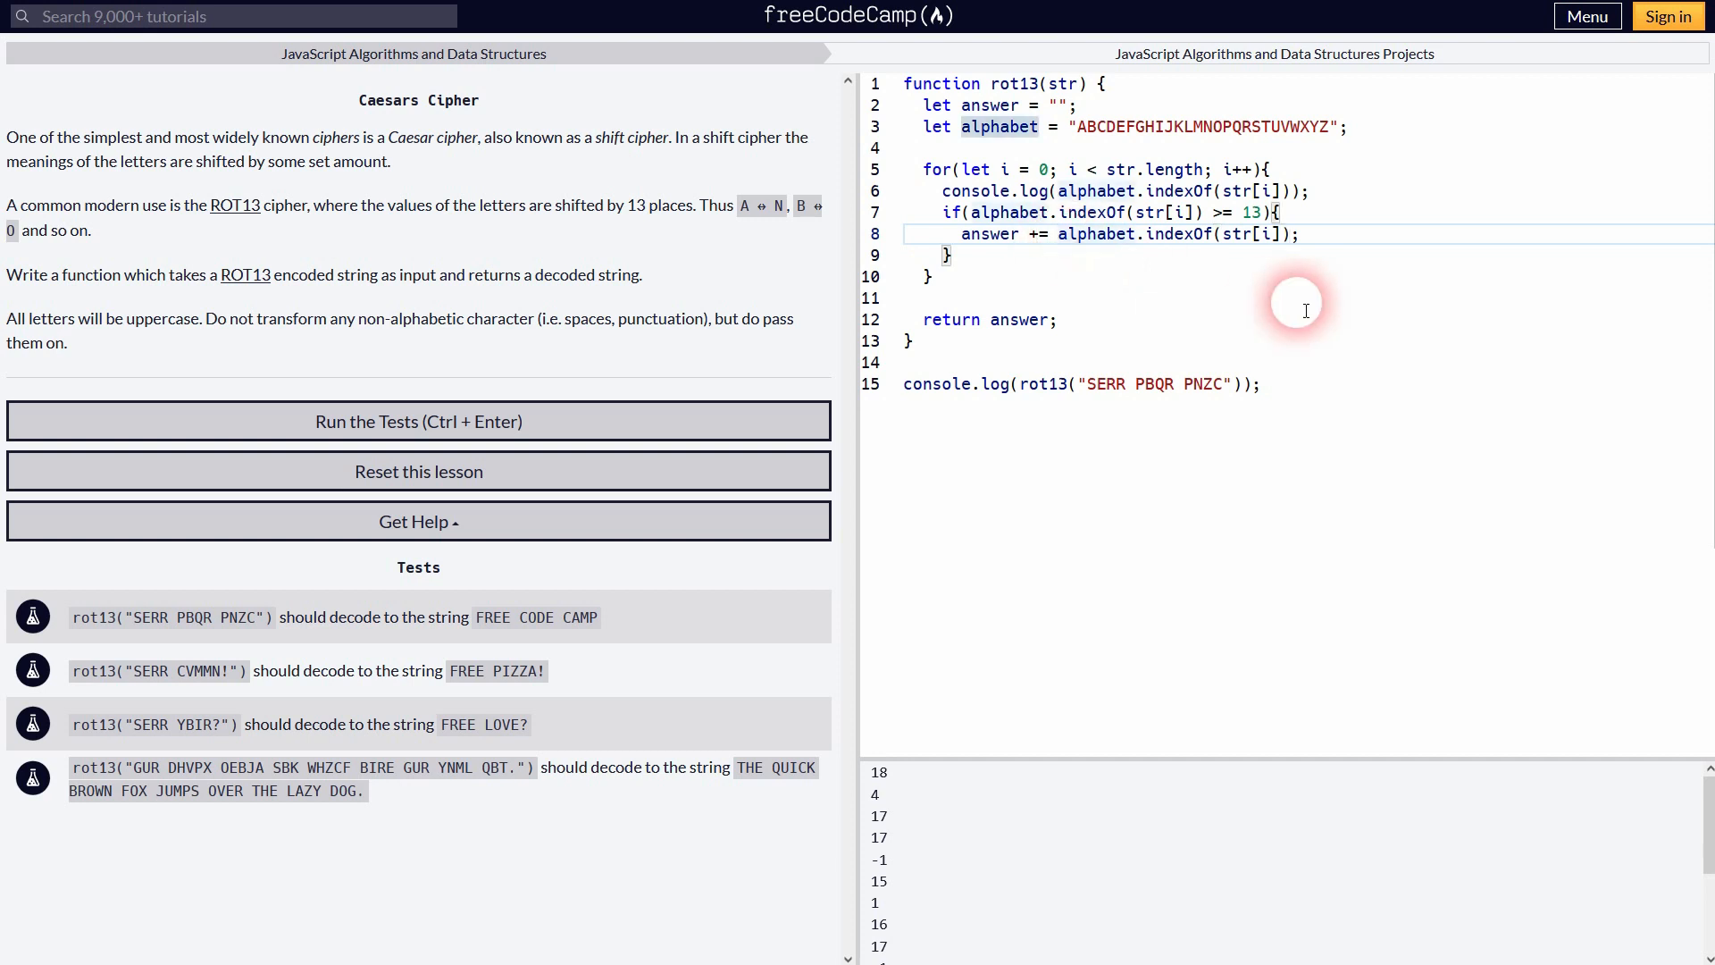
pyautogui.write('alphabet[')
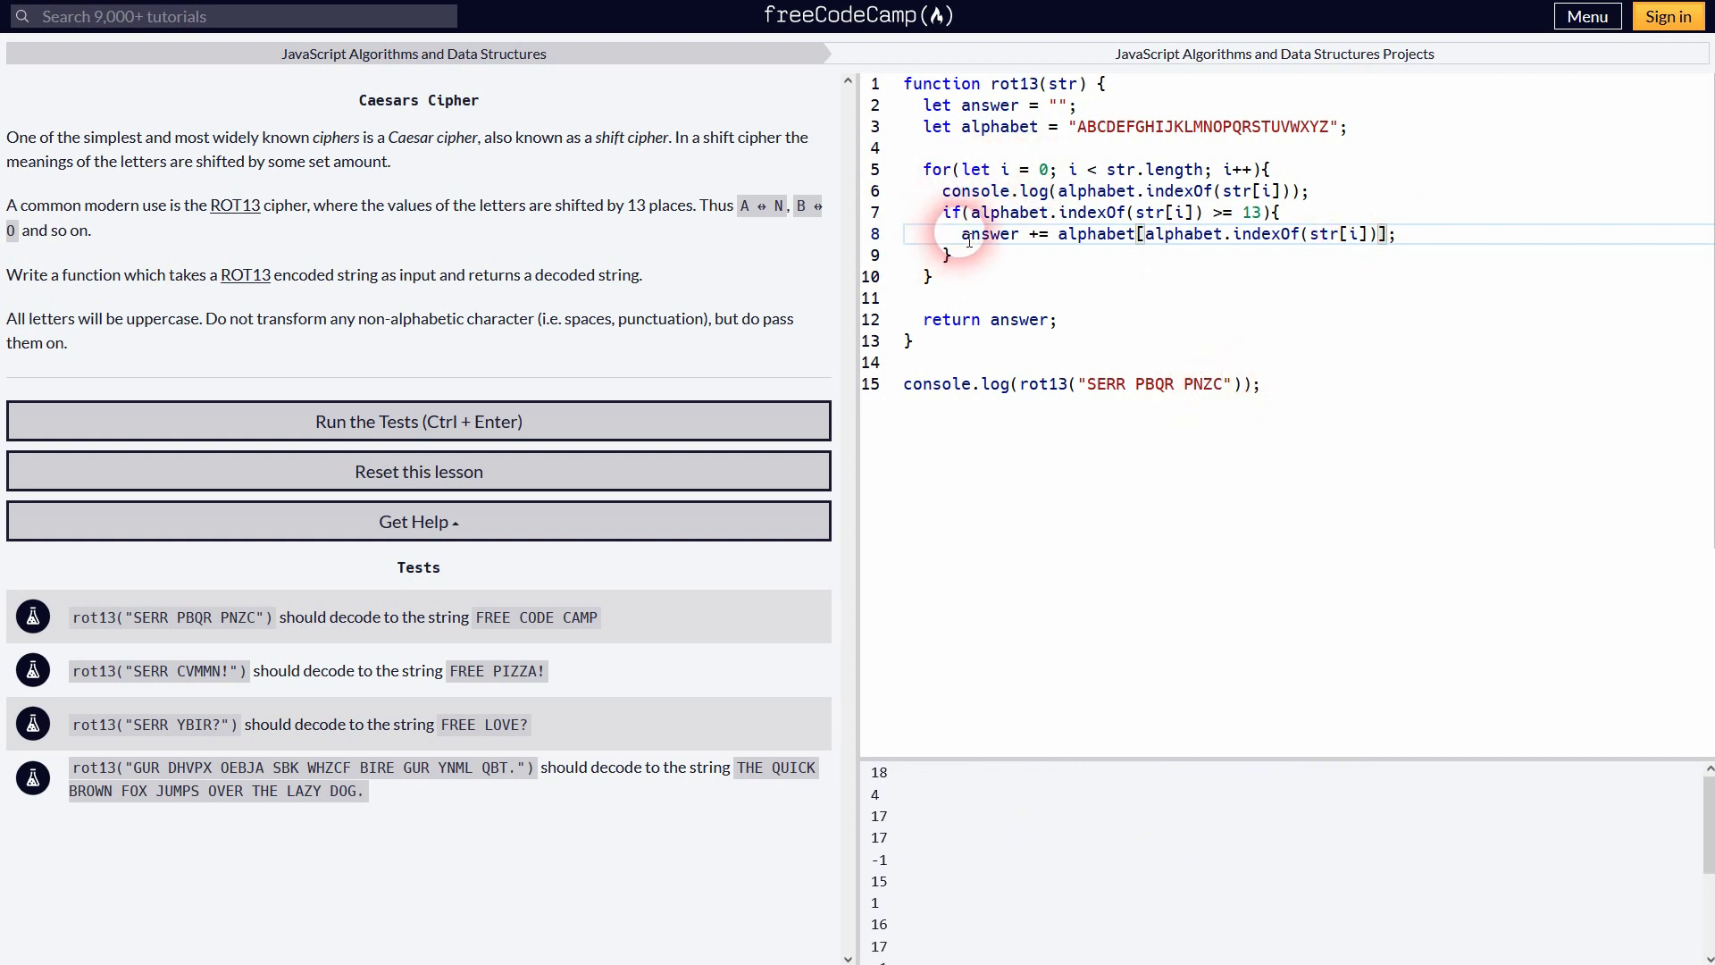
# Step: Subtract 13 from the index so the letter 13 places earlier is appended, giving FEECDECAM
pyautogui.doubleClick(986, 234)
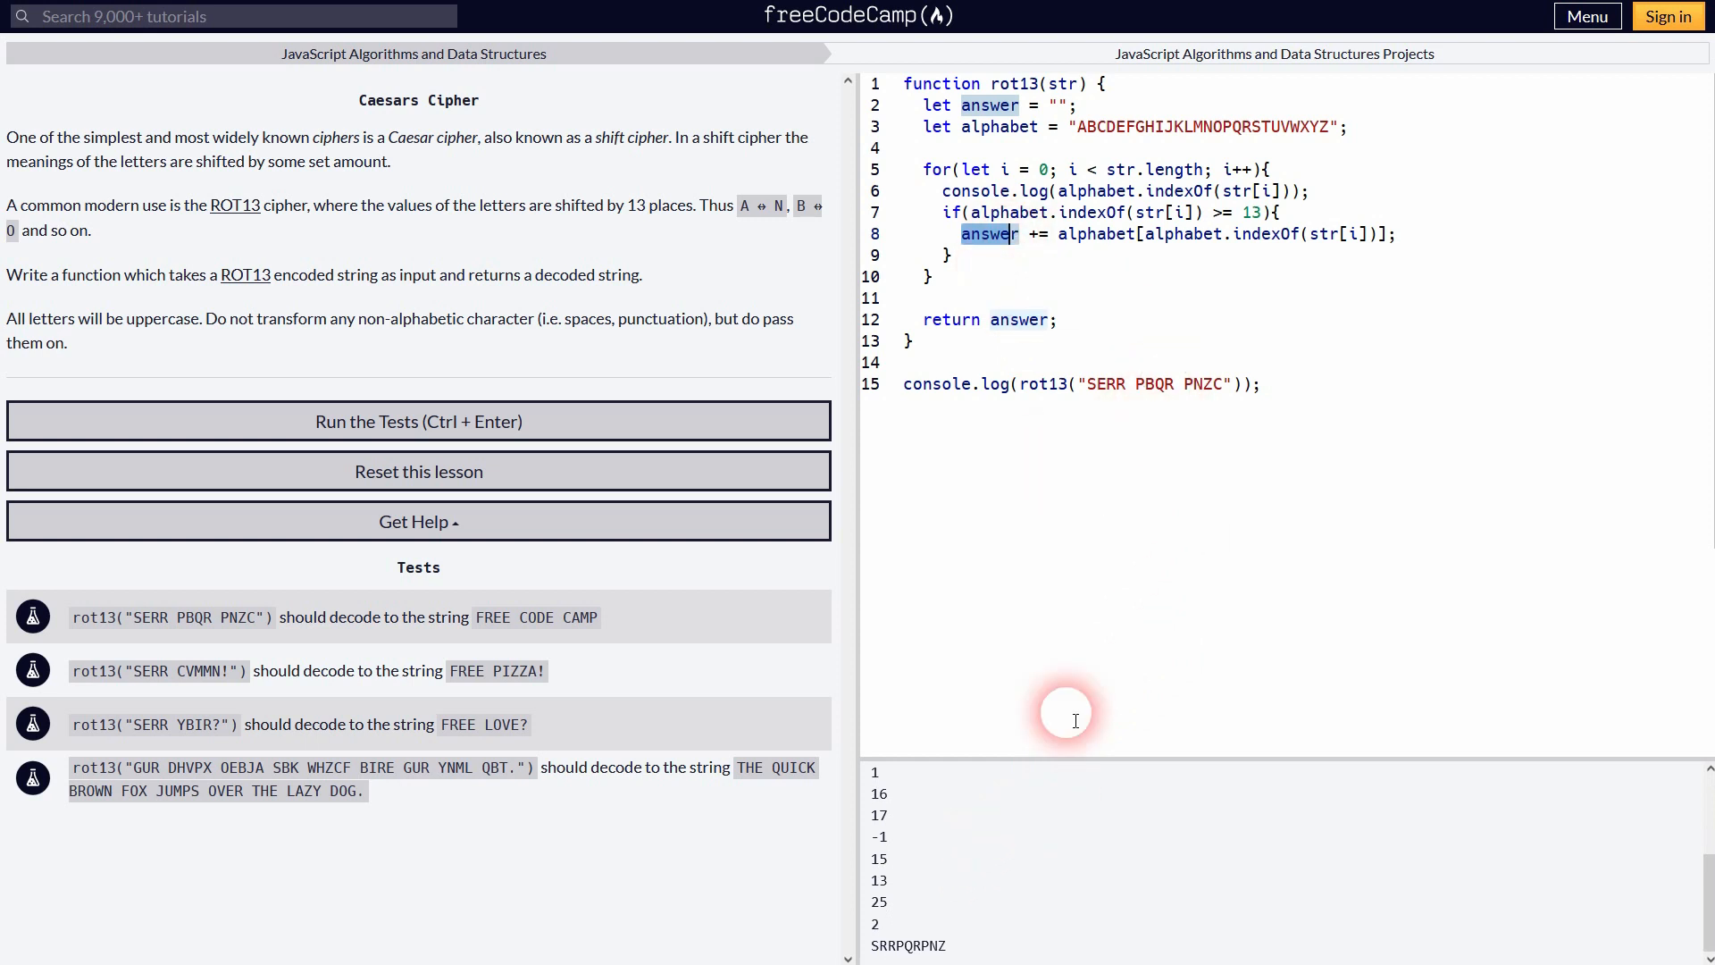
pyautogui.doubleClick(910, 947)
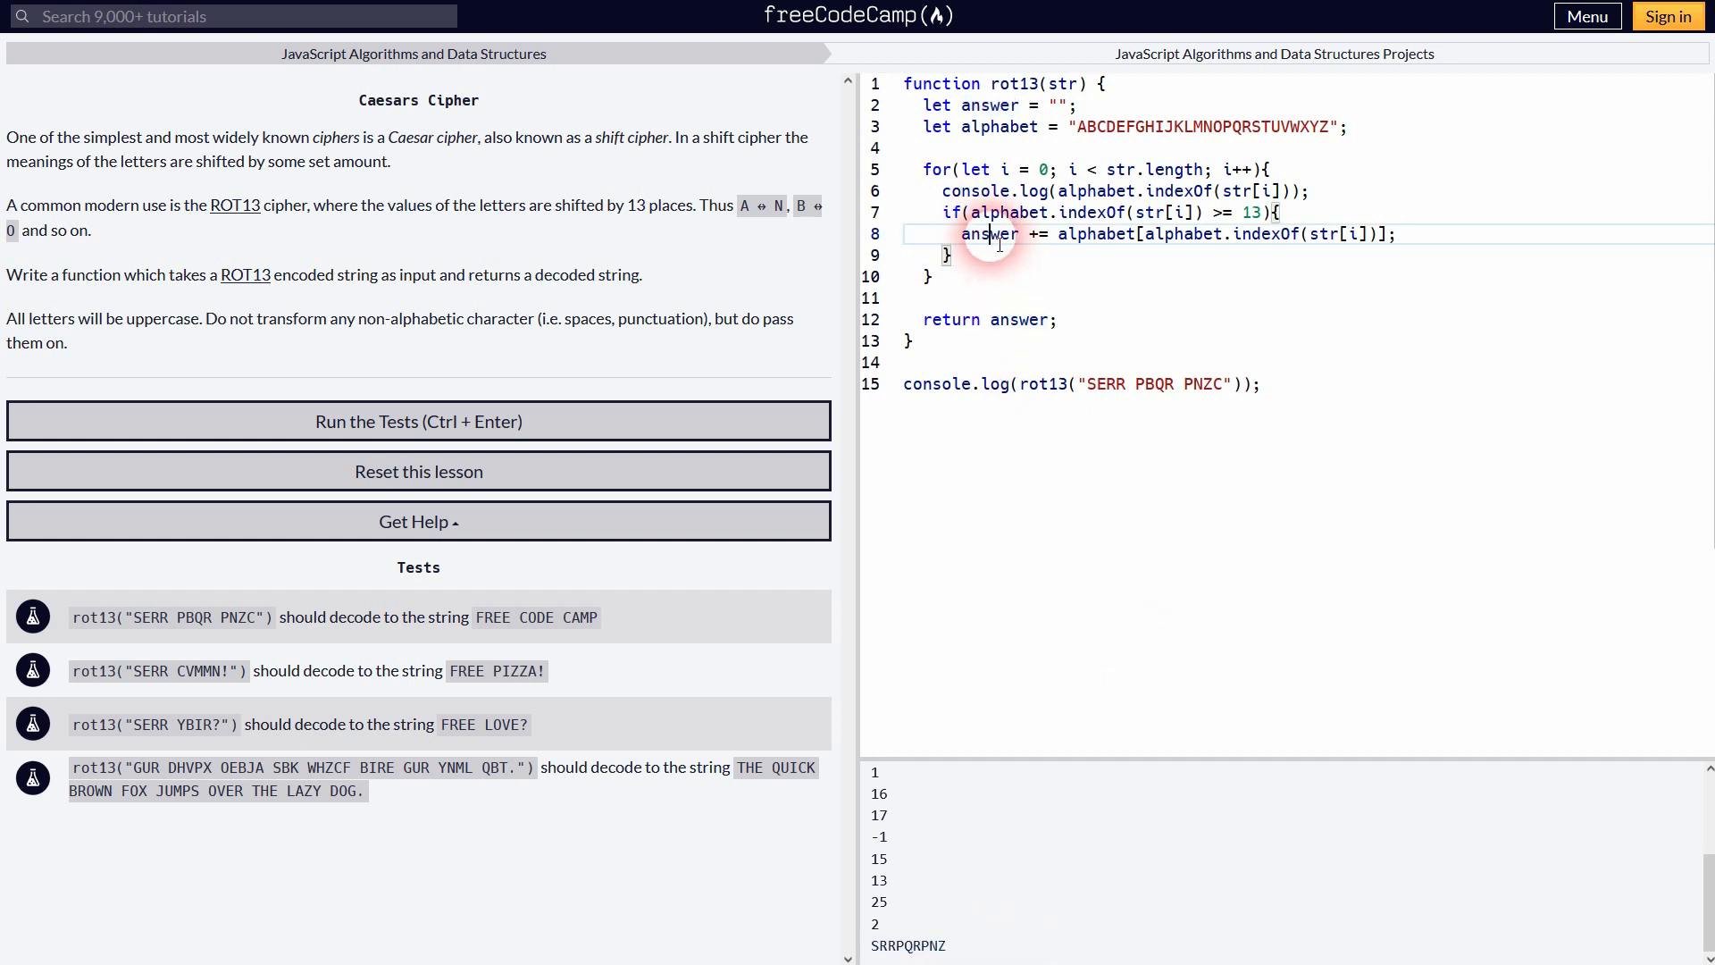
pyautogui.doubleClick(990, 232)
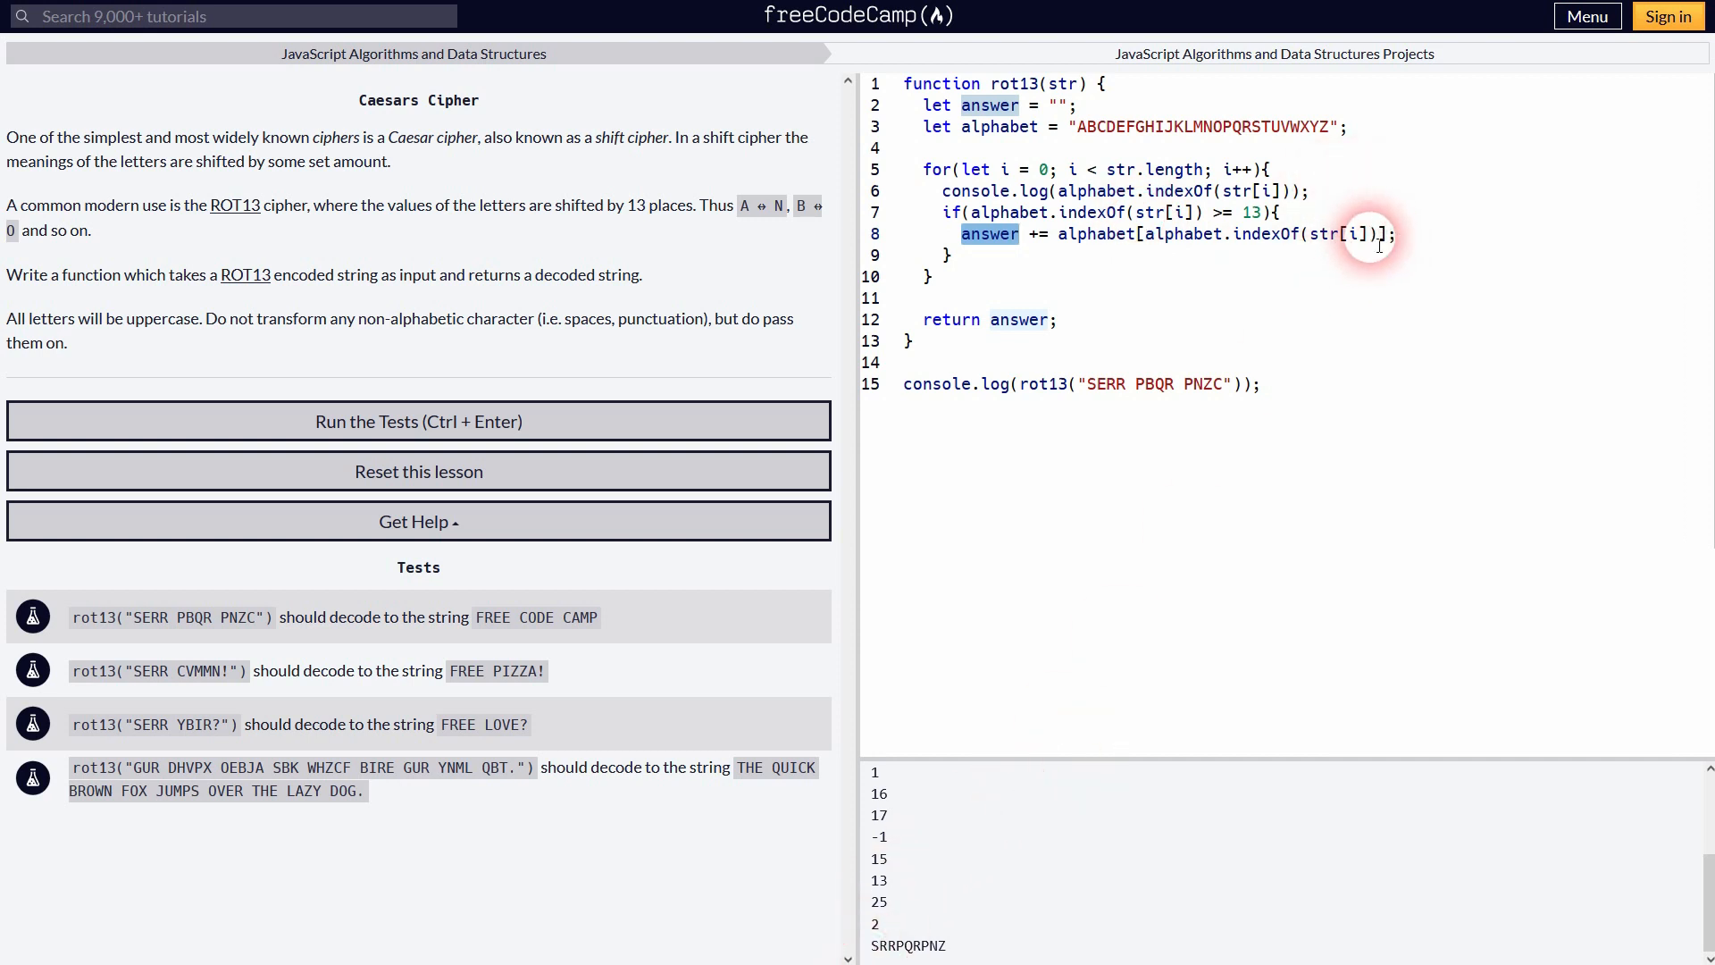
pyautogui.click(1397, 234)
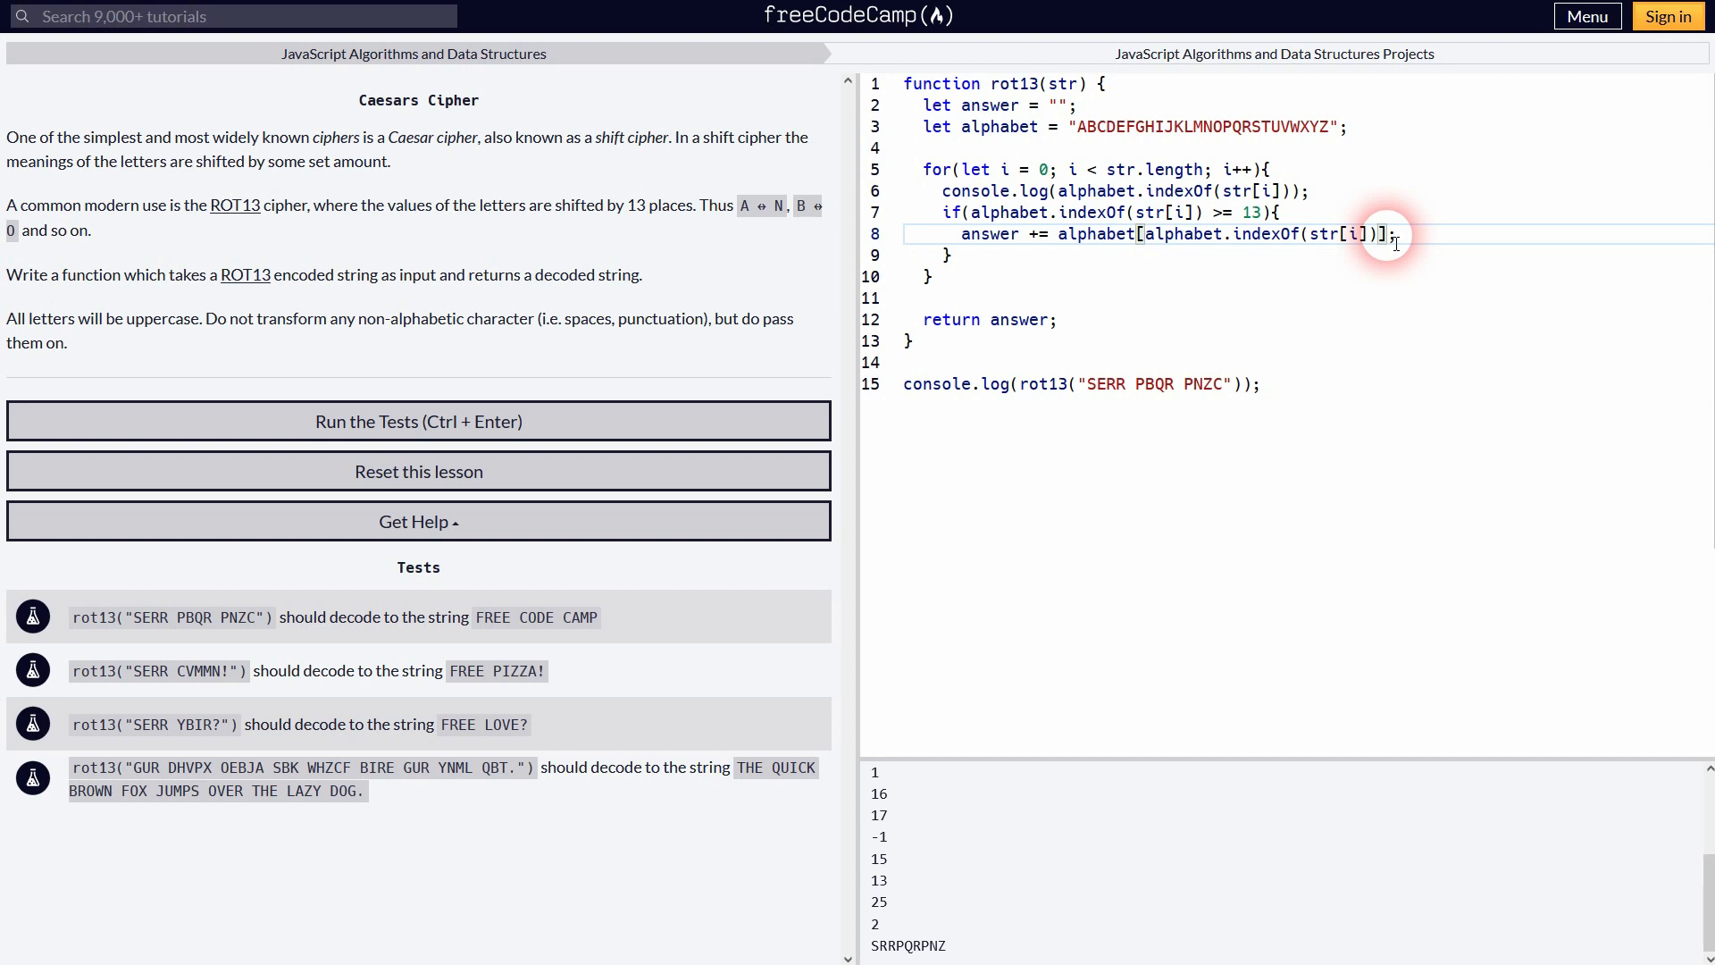
pyautogui.write('- 13')
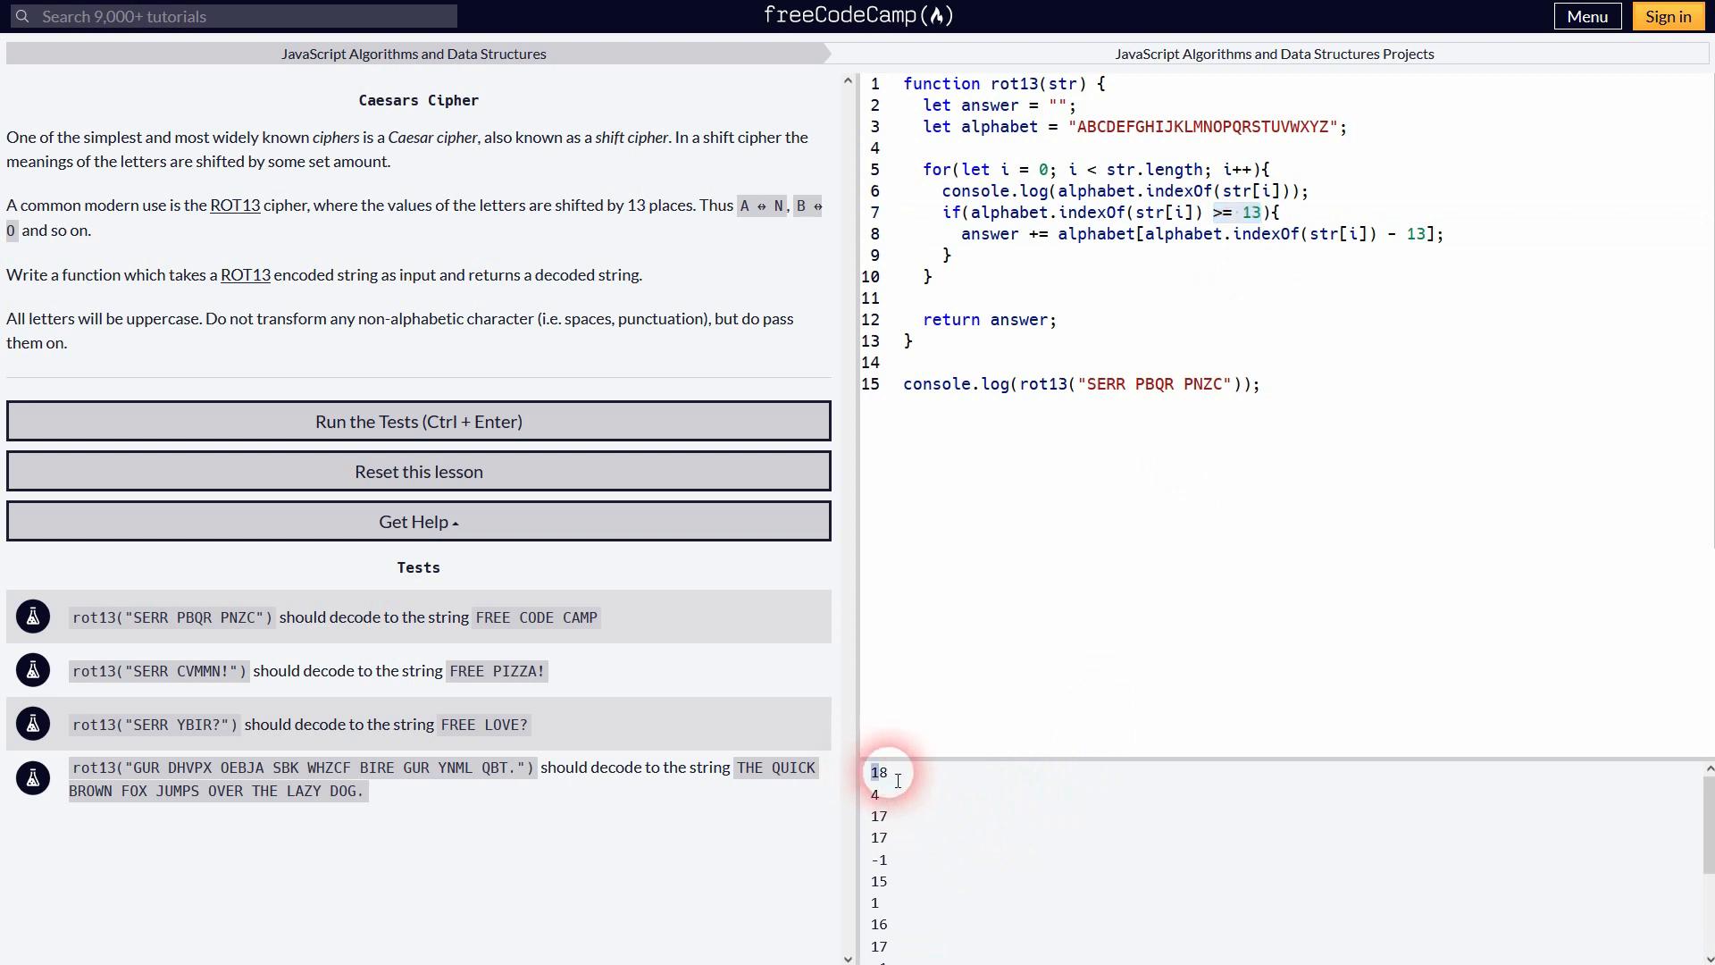
pyautogui.click(1097, 384)
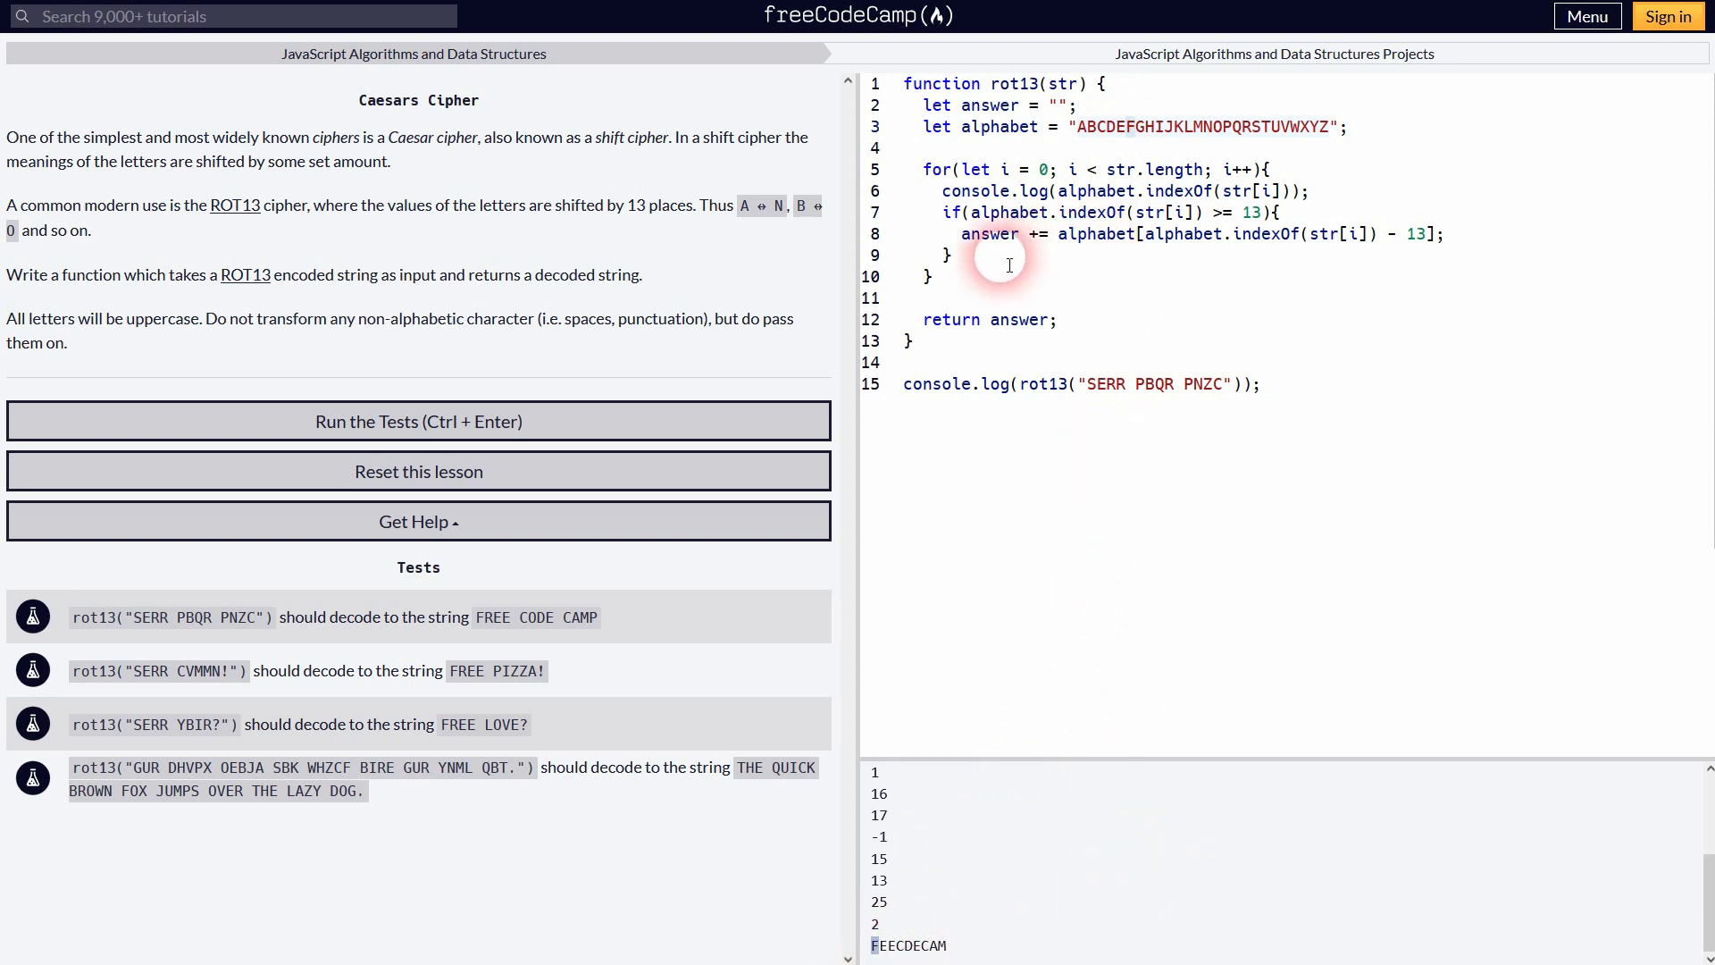
# Step: Add a trailing comment to the if line describing its letters
pyautogui.moveTo(941, 213); pyautogui.dragTo(953, 255)
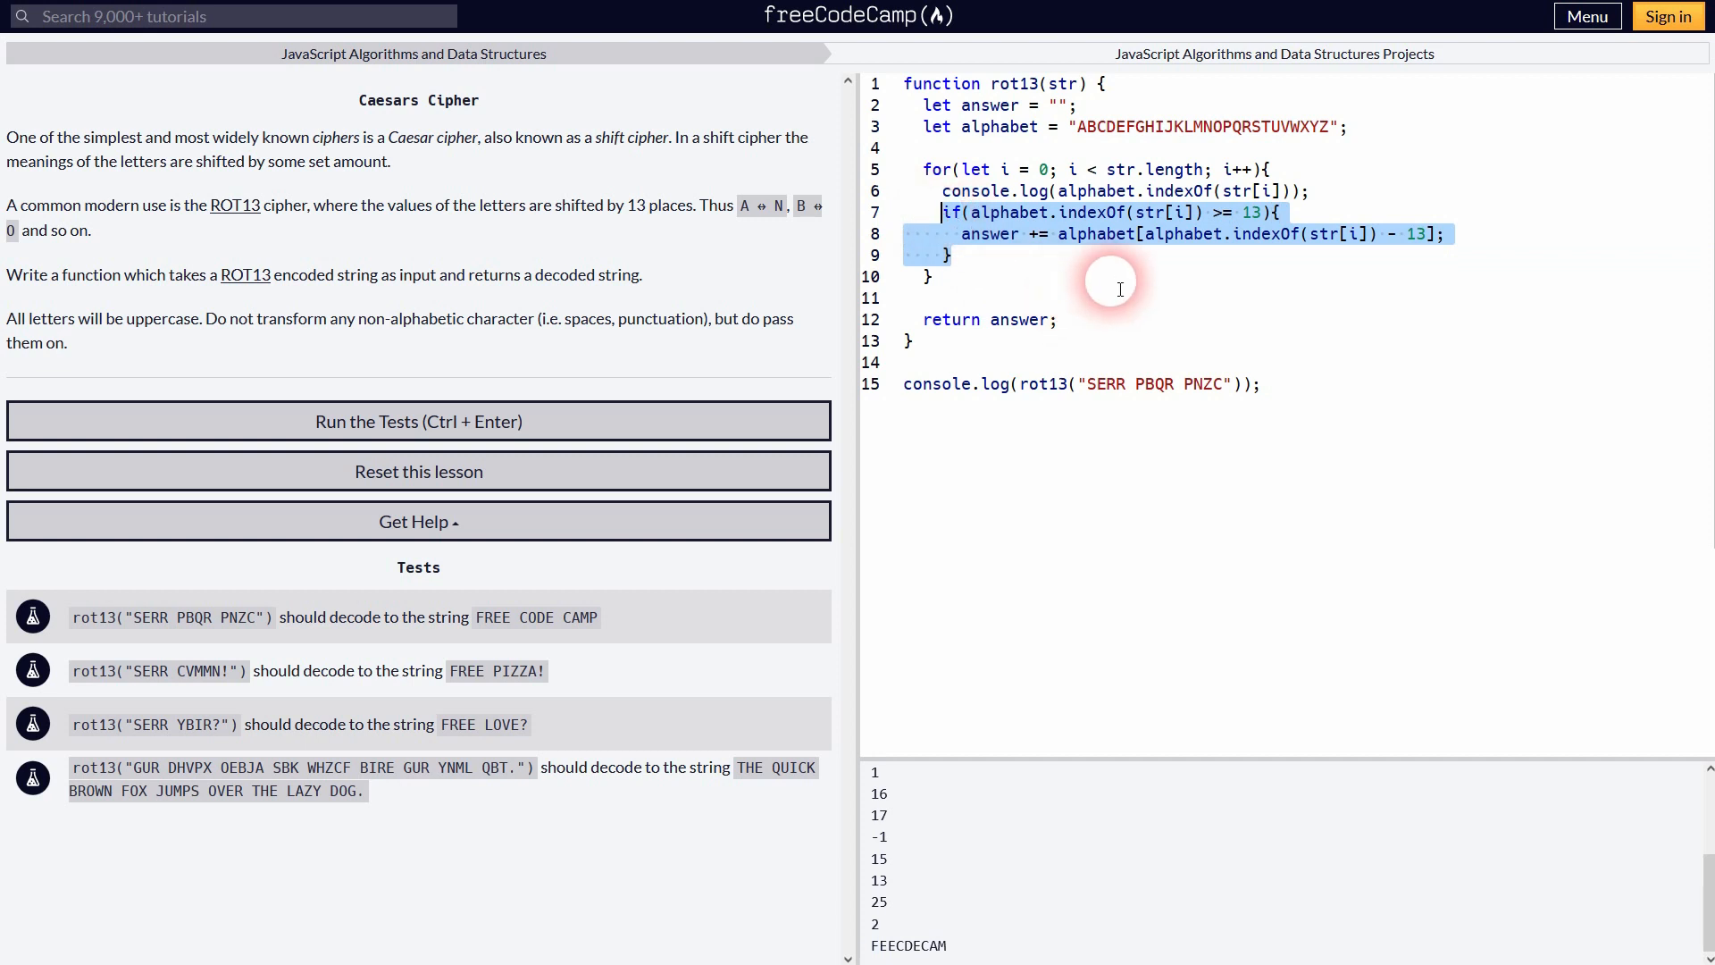
pyautogui.click(1281, 213)
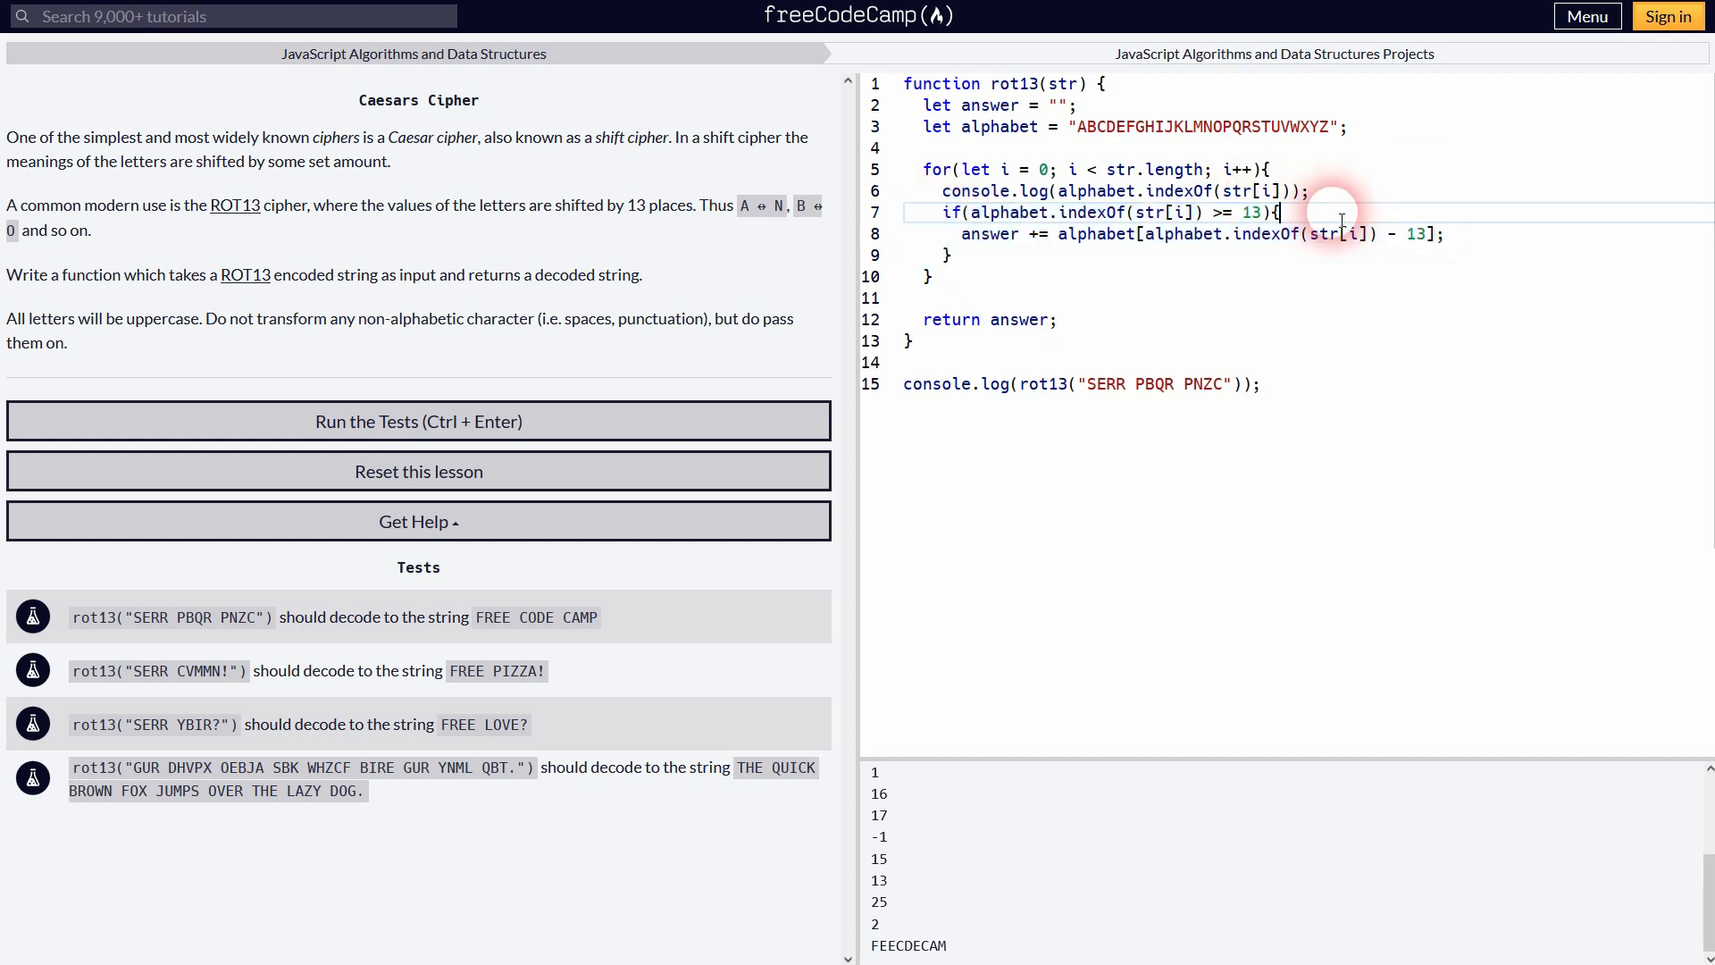
pyautogui.write('// a')
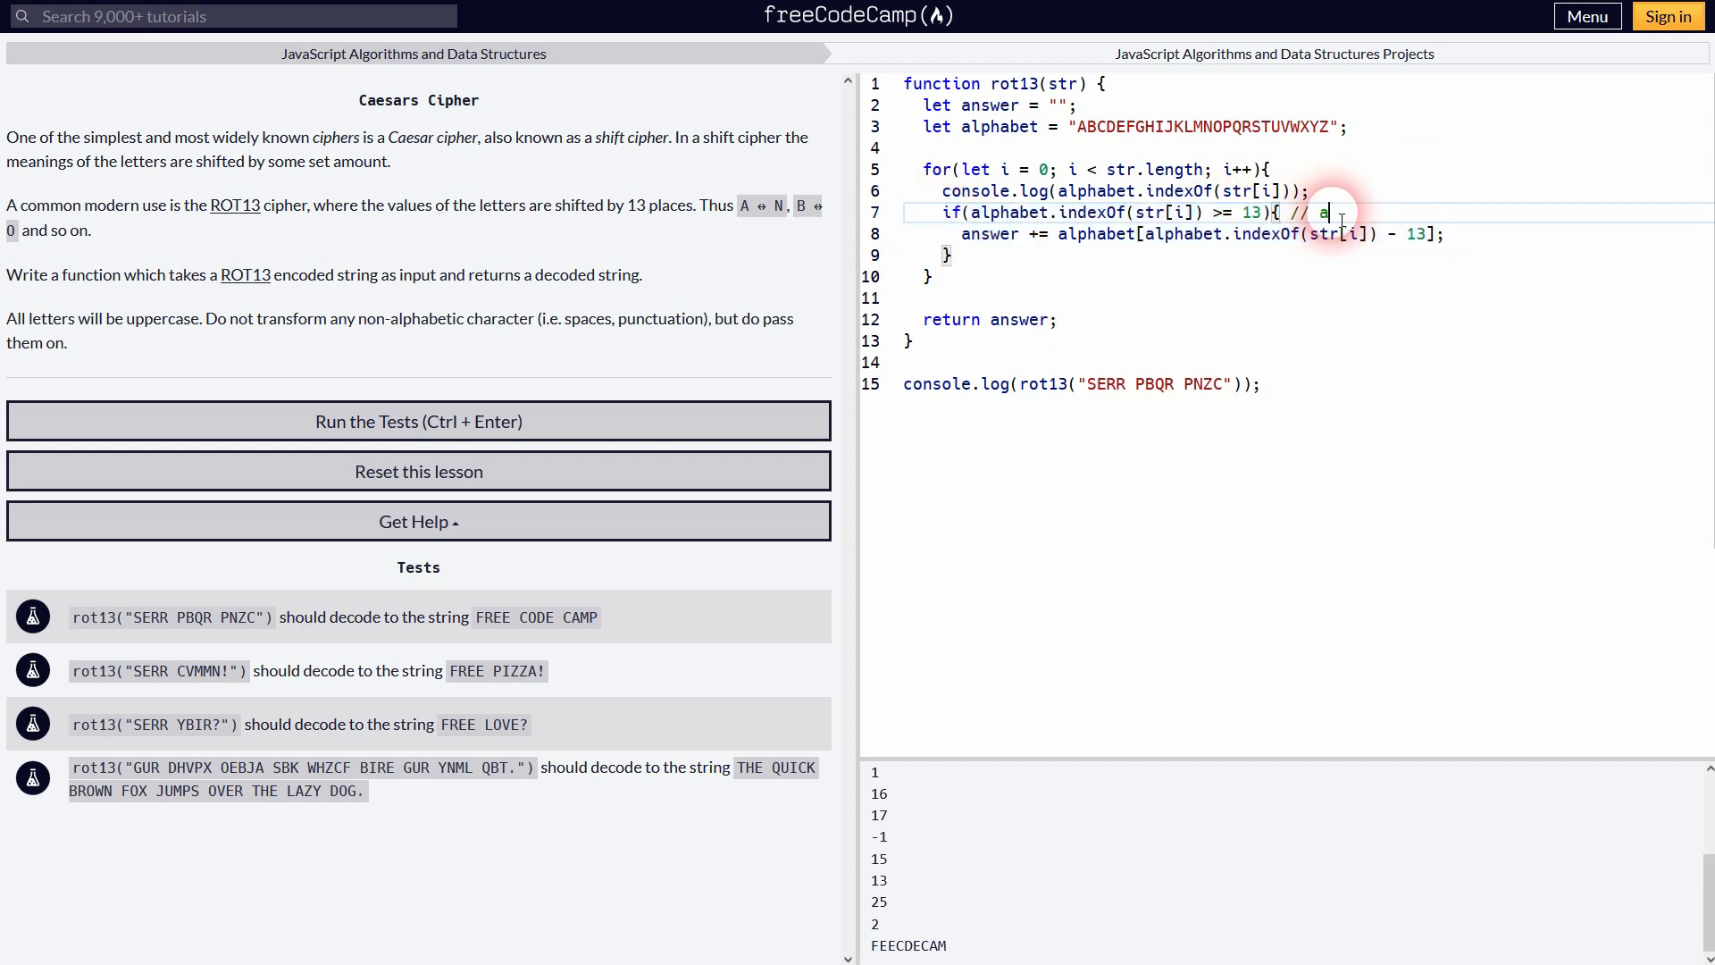
pyautogui.write('ll letter indexes > 13')
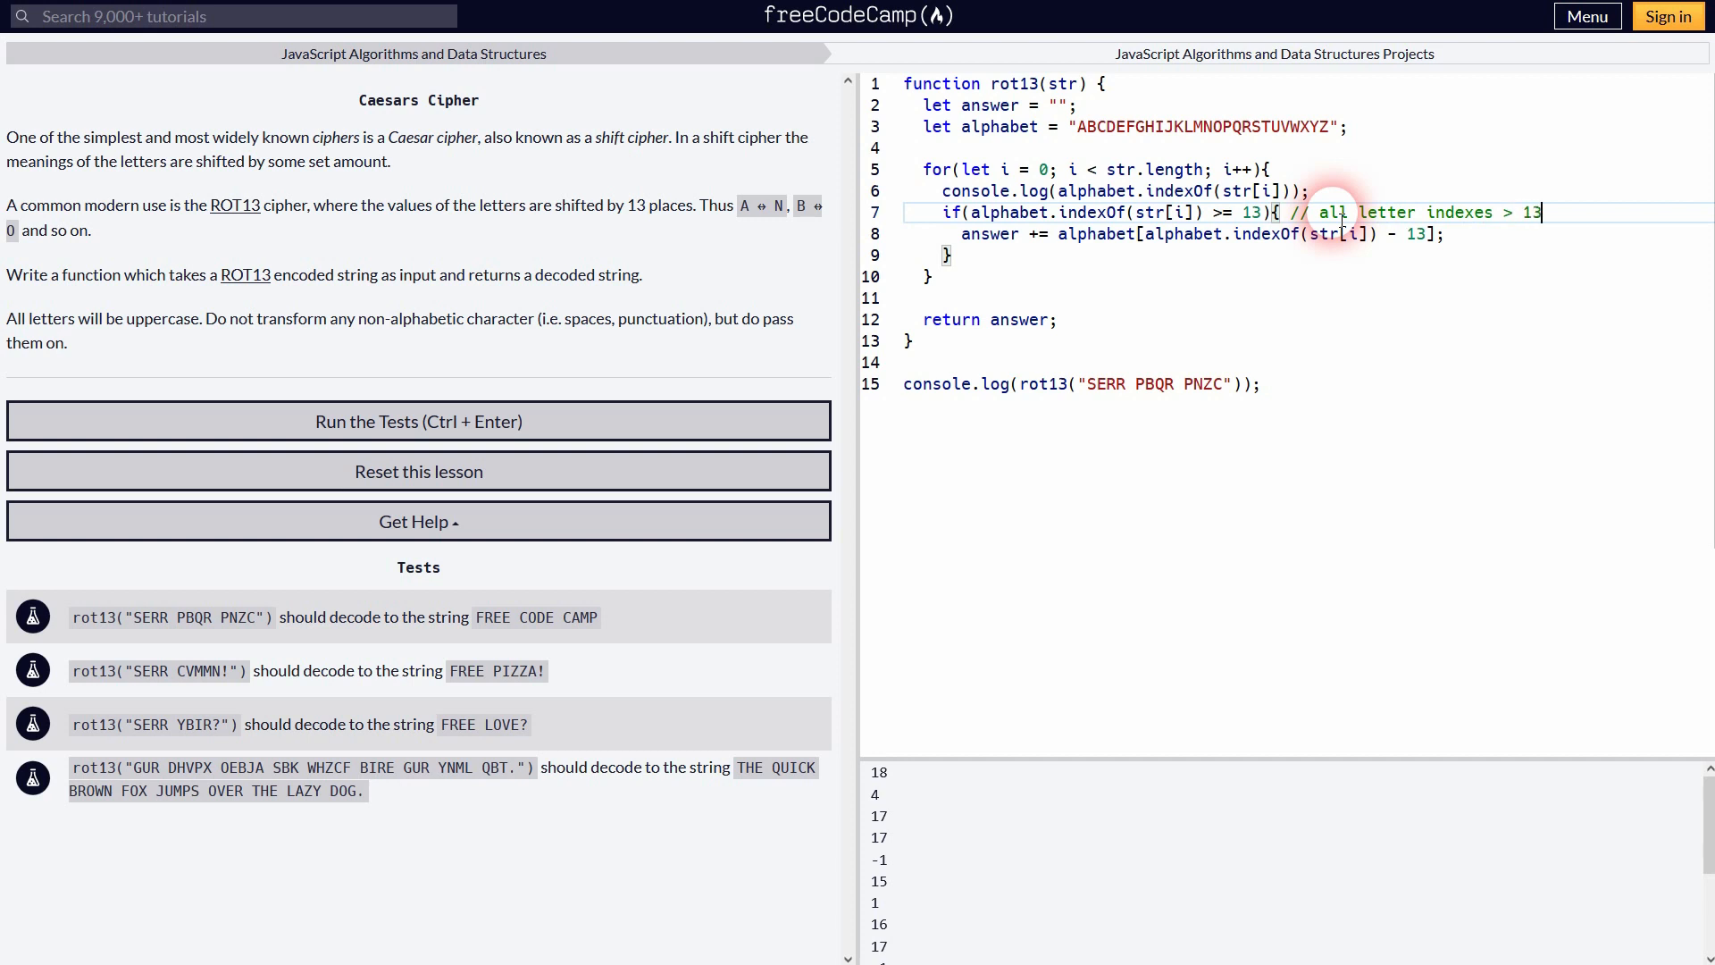
pyautogui.moveTo(1526, 227)
pyautogui.write('=')
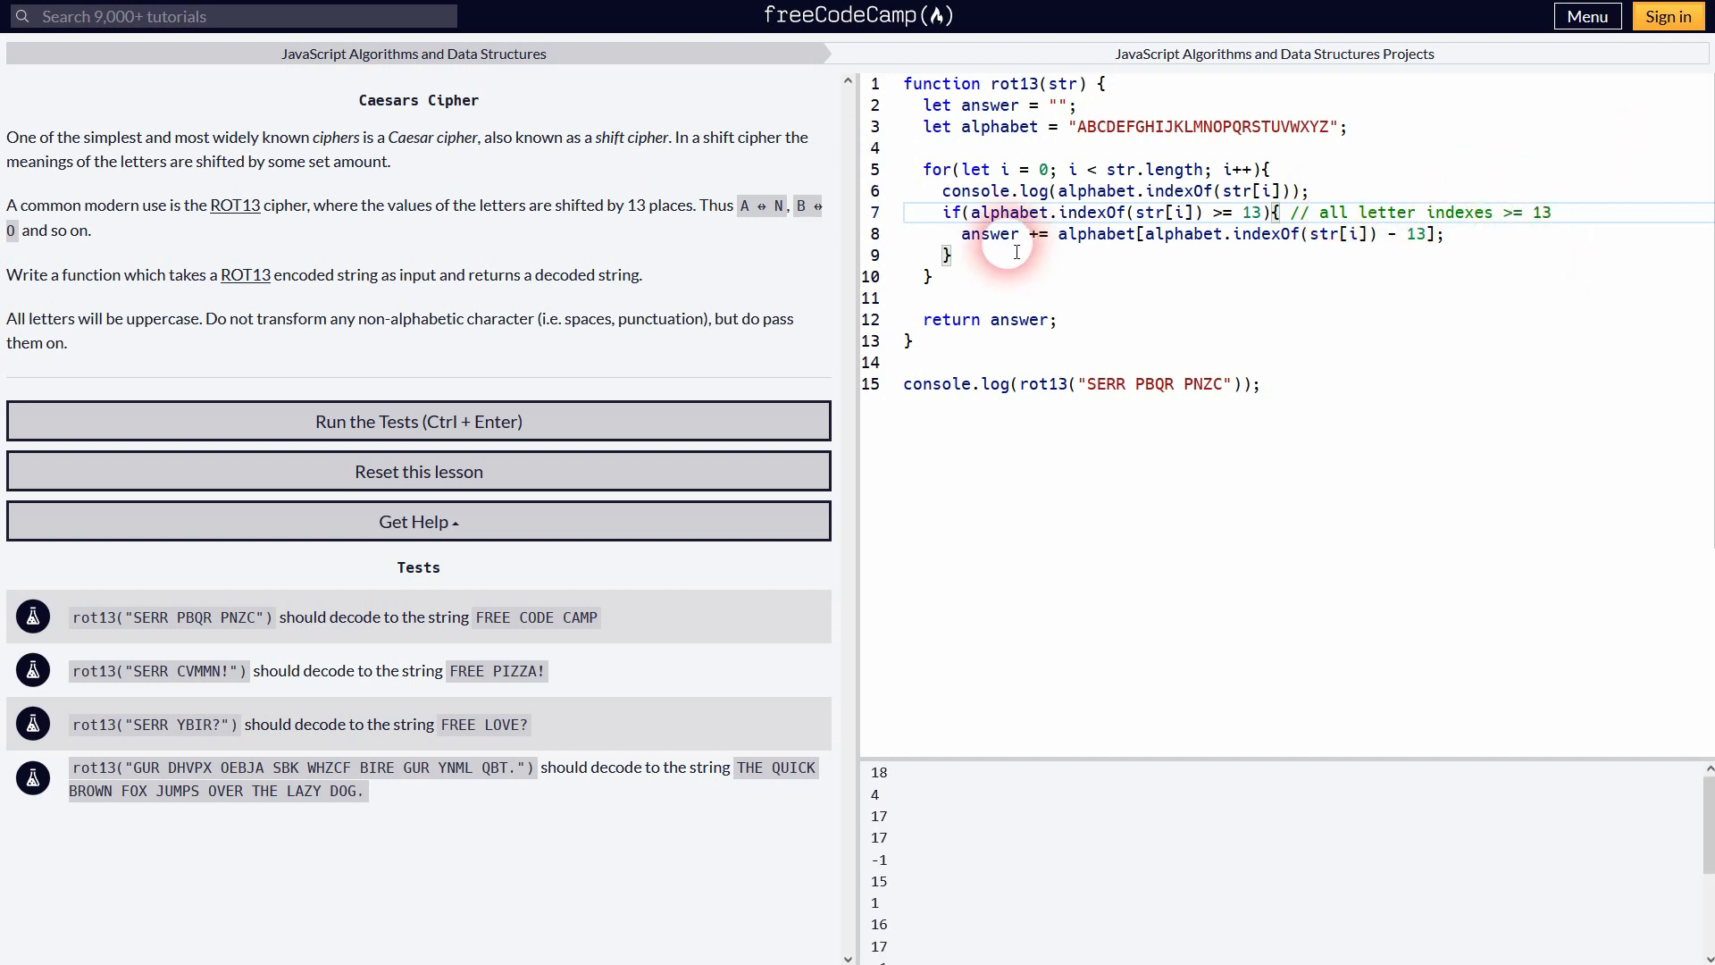
# Step: Add an else if branch checking alphabet.indexOf(str[i]) < 13
pyautogui.write('else if')
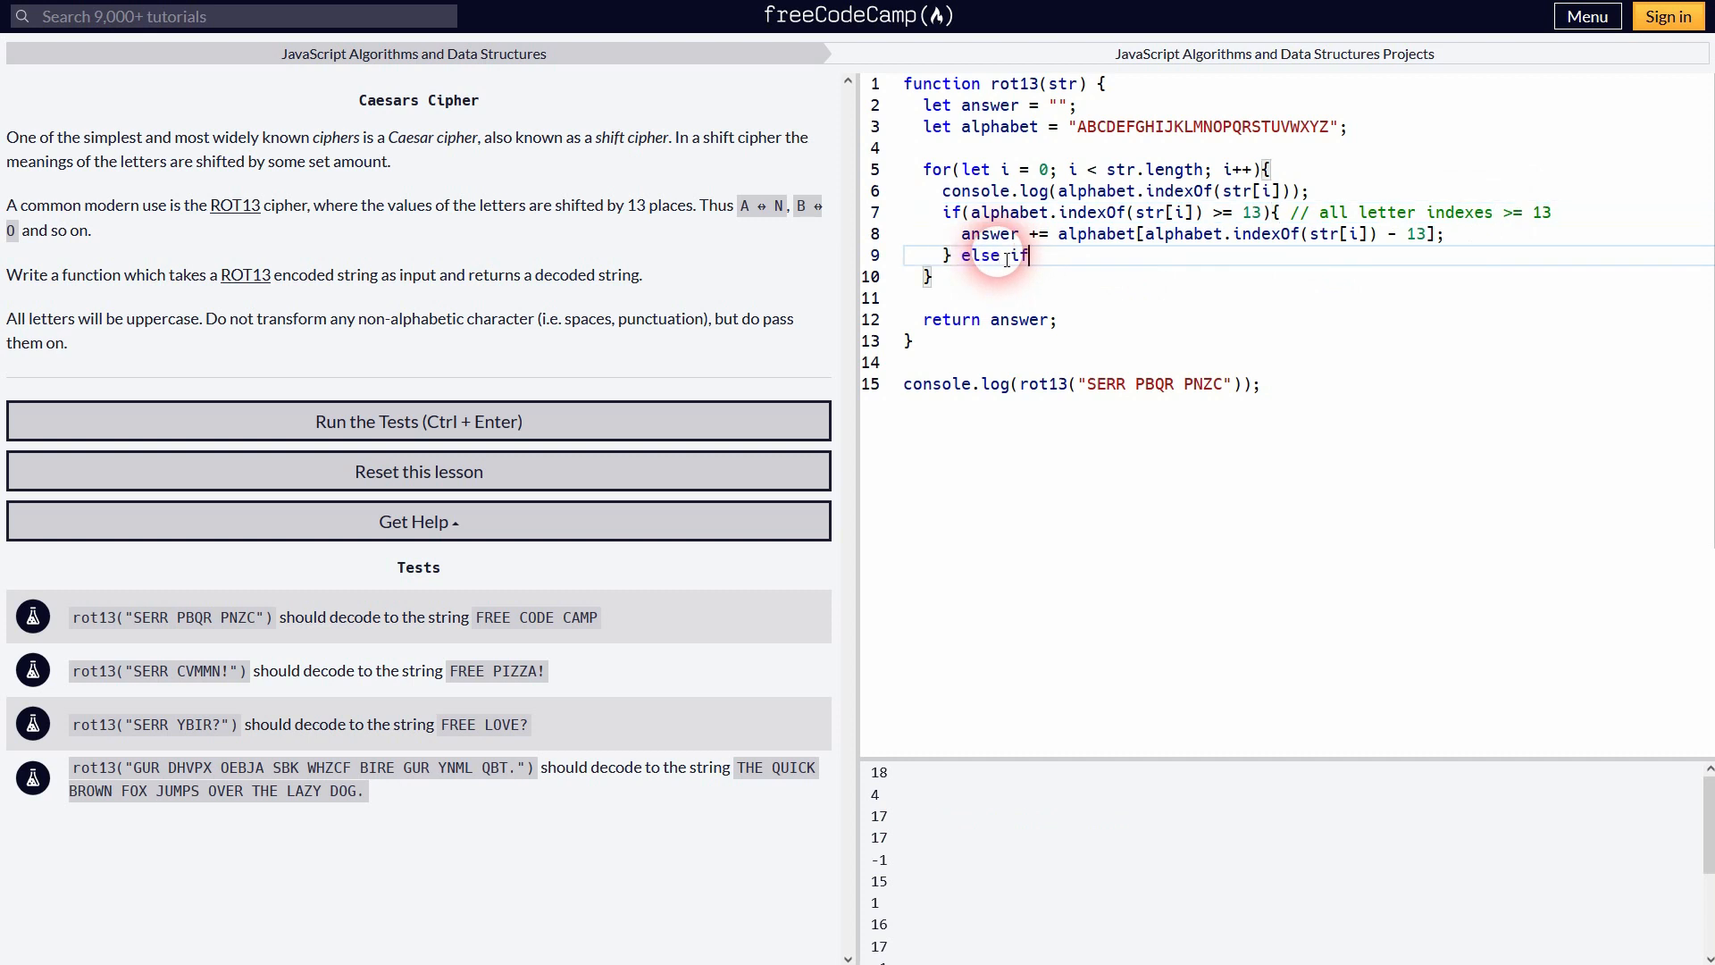
pyautogui.write('( )')
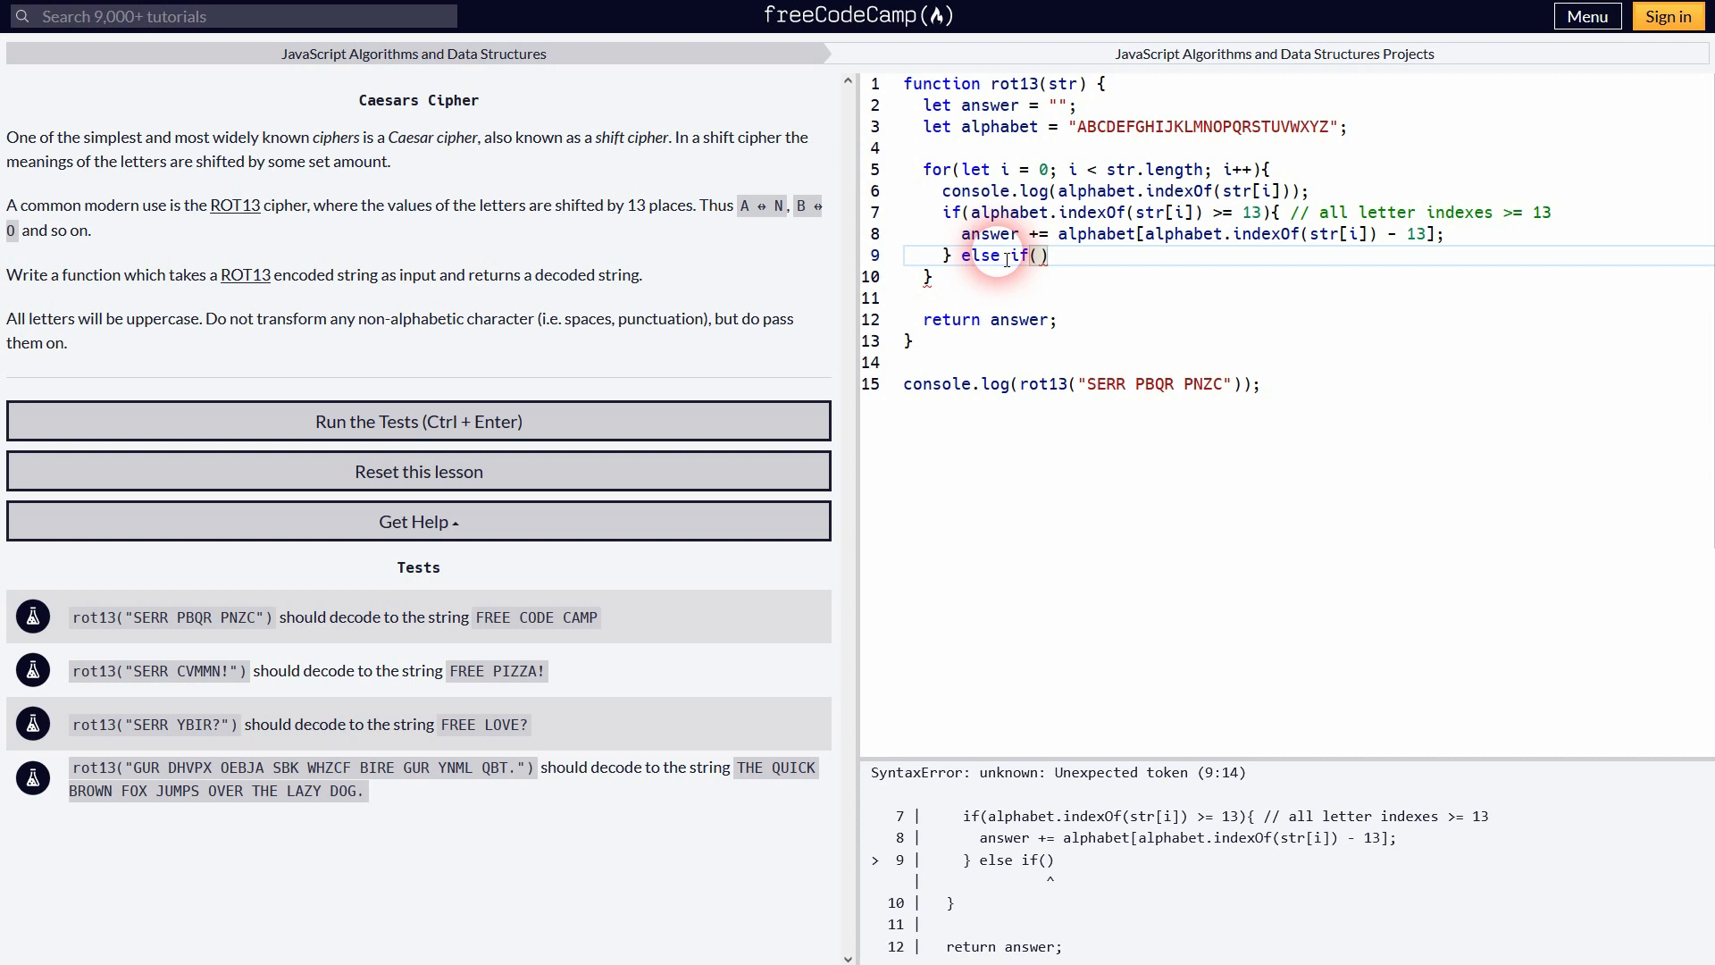
pyautogui.write('{')
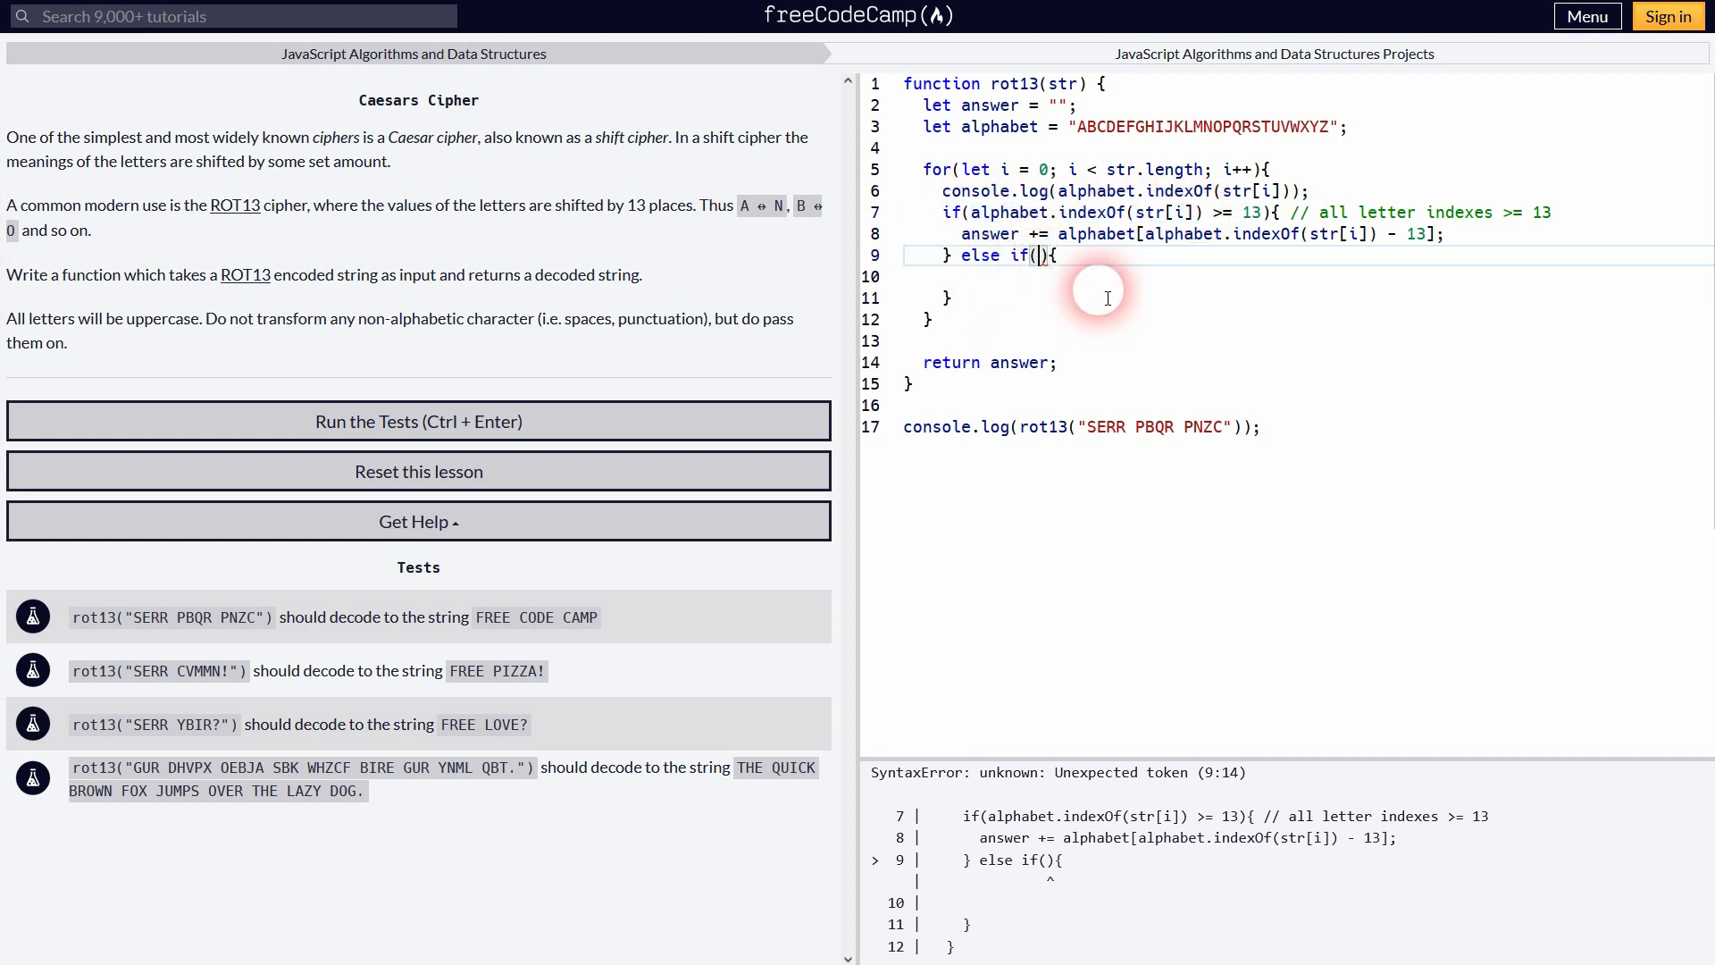
pyautogui.write('alphabet.indexOf(str[i])')
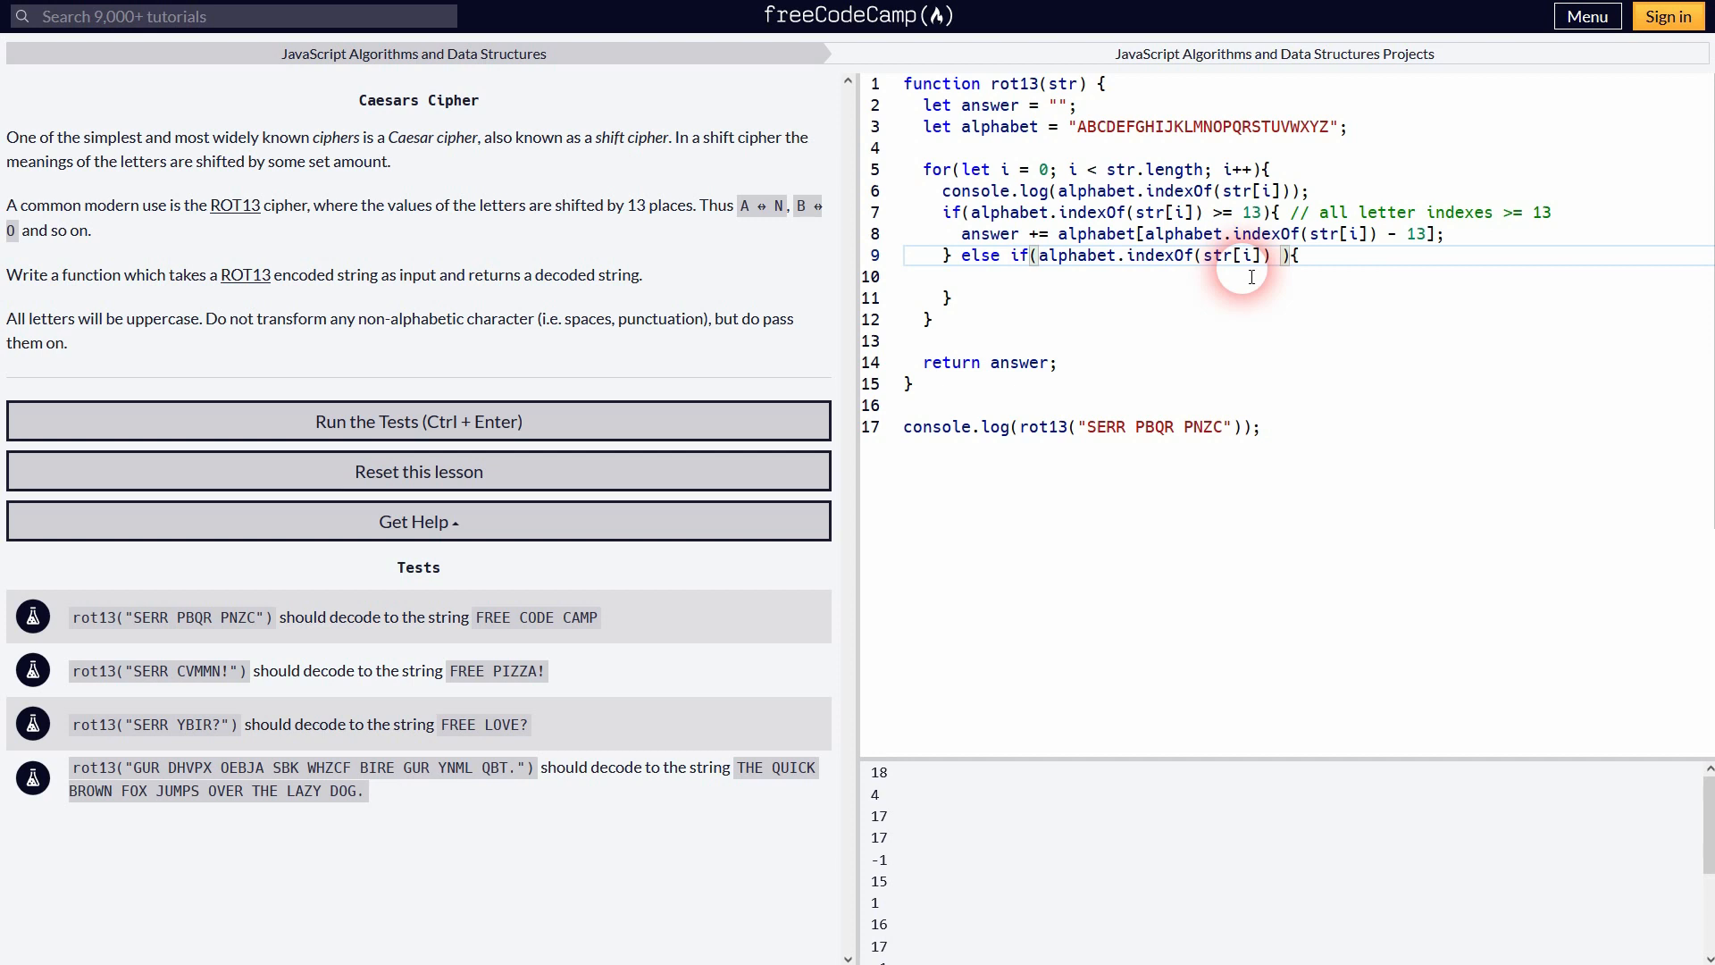
pyautogui.write('< 13')
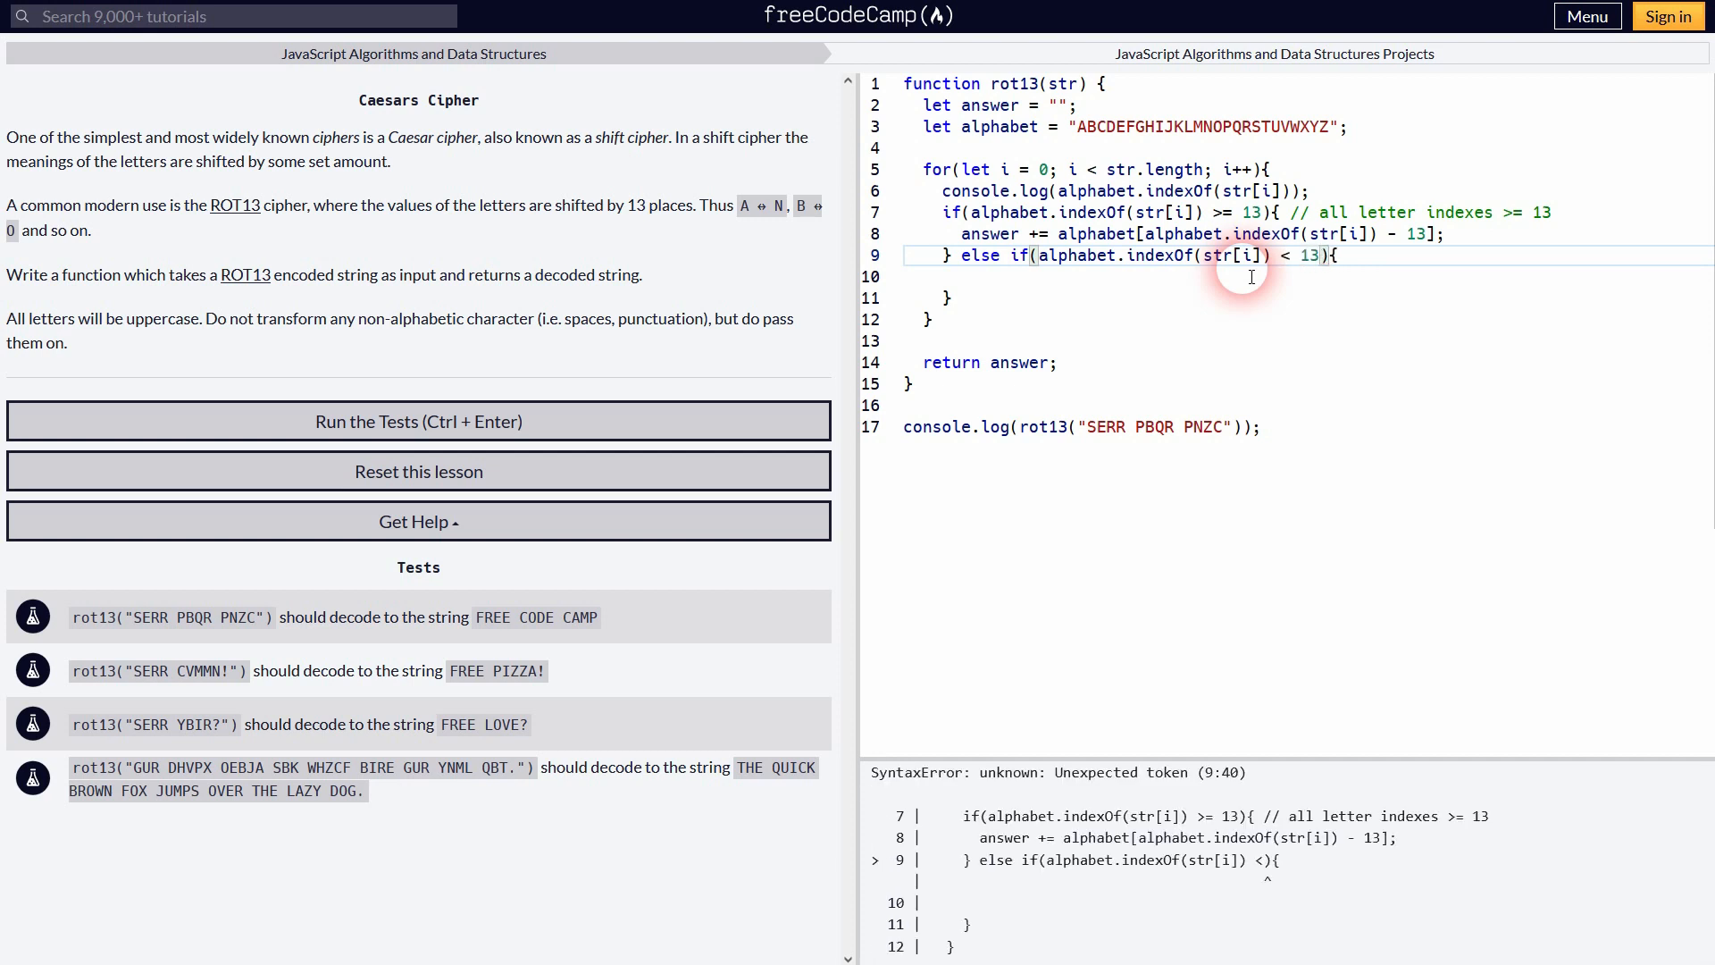
pyautogui.write('13')
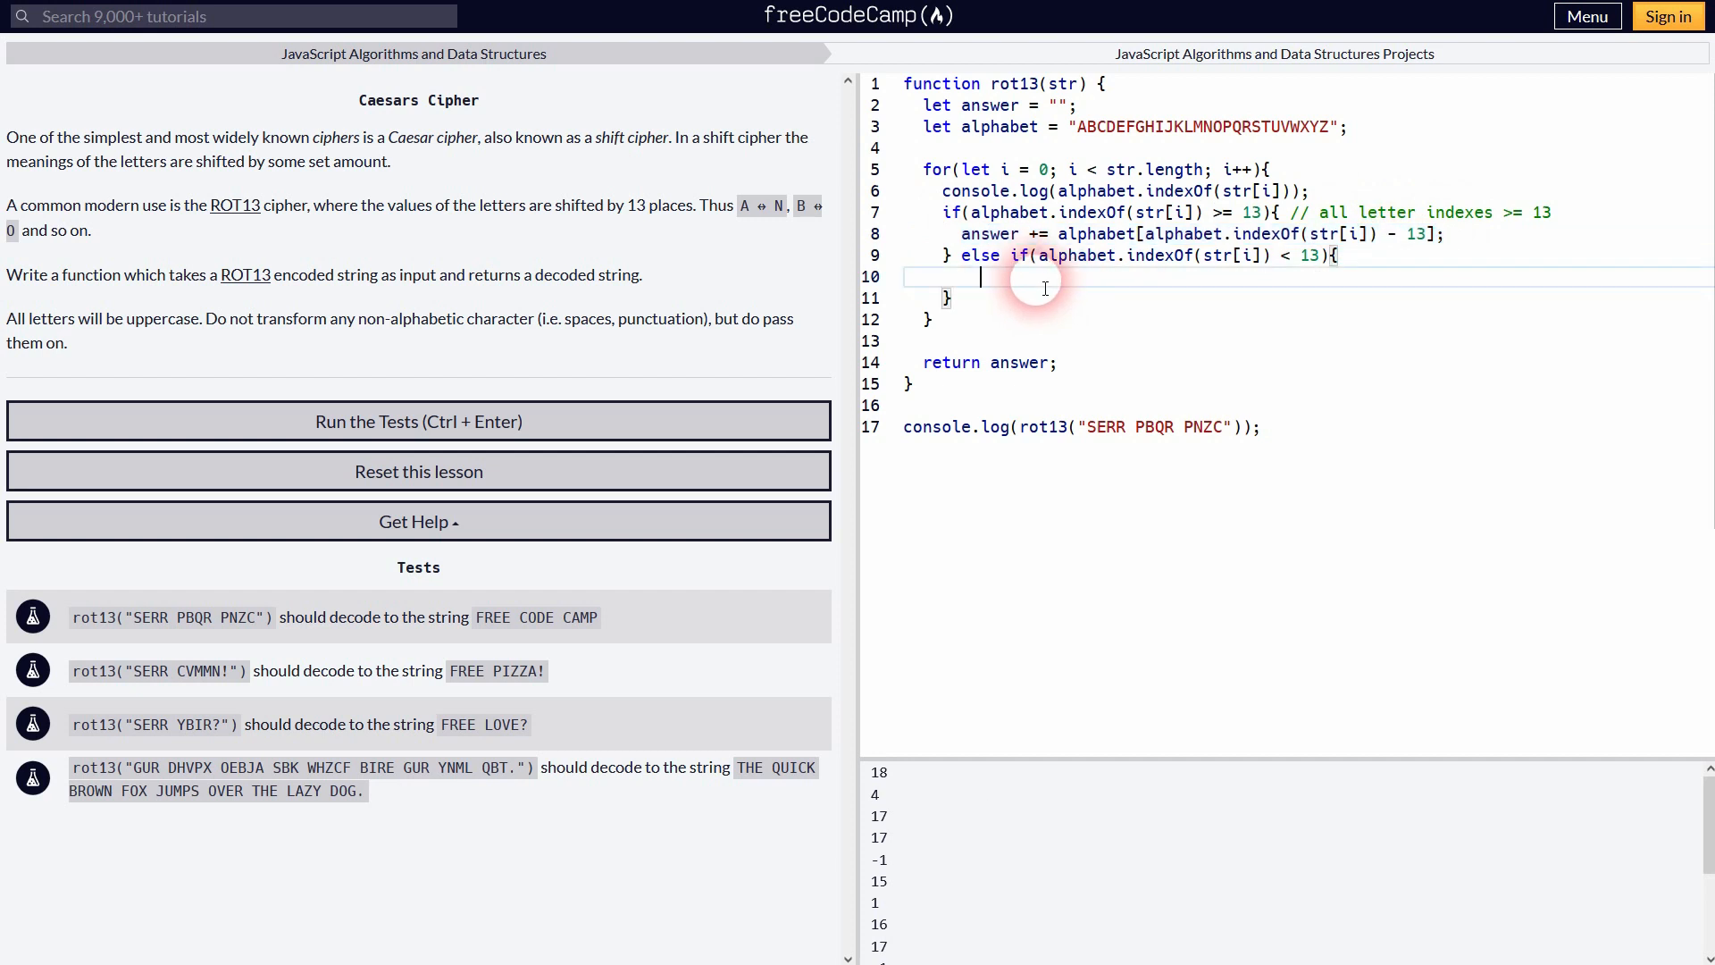
# Step: Append alphabet[alphabet.indexOf(str[i]) - 13] to answer inside the else-if branch
pyautogui.write('answer += alphabet[alphabet.indexOf(str[i]) - 13];')
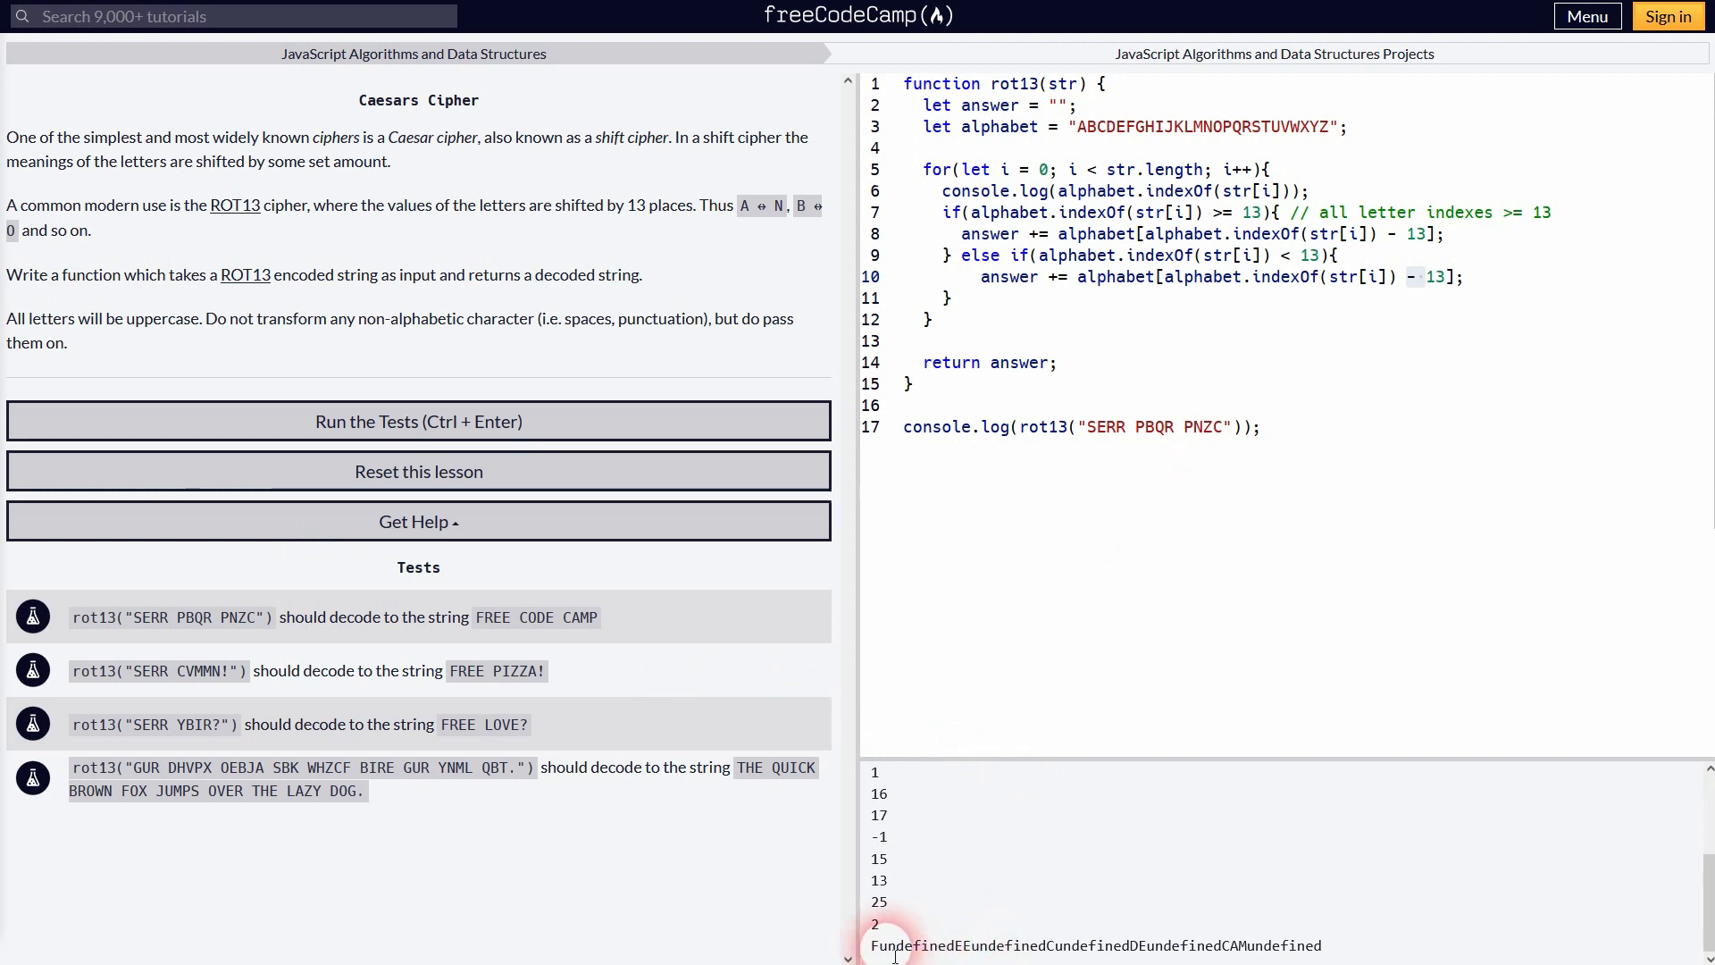
# Step: Require index > -1 in the else-if with && and append alphabet[index + 13] instead
pyautogui.doubleClick(904, 947)
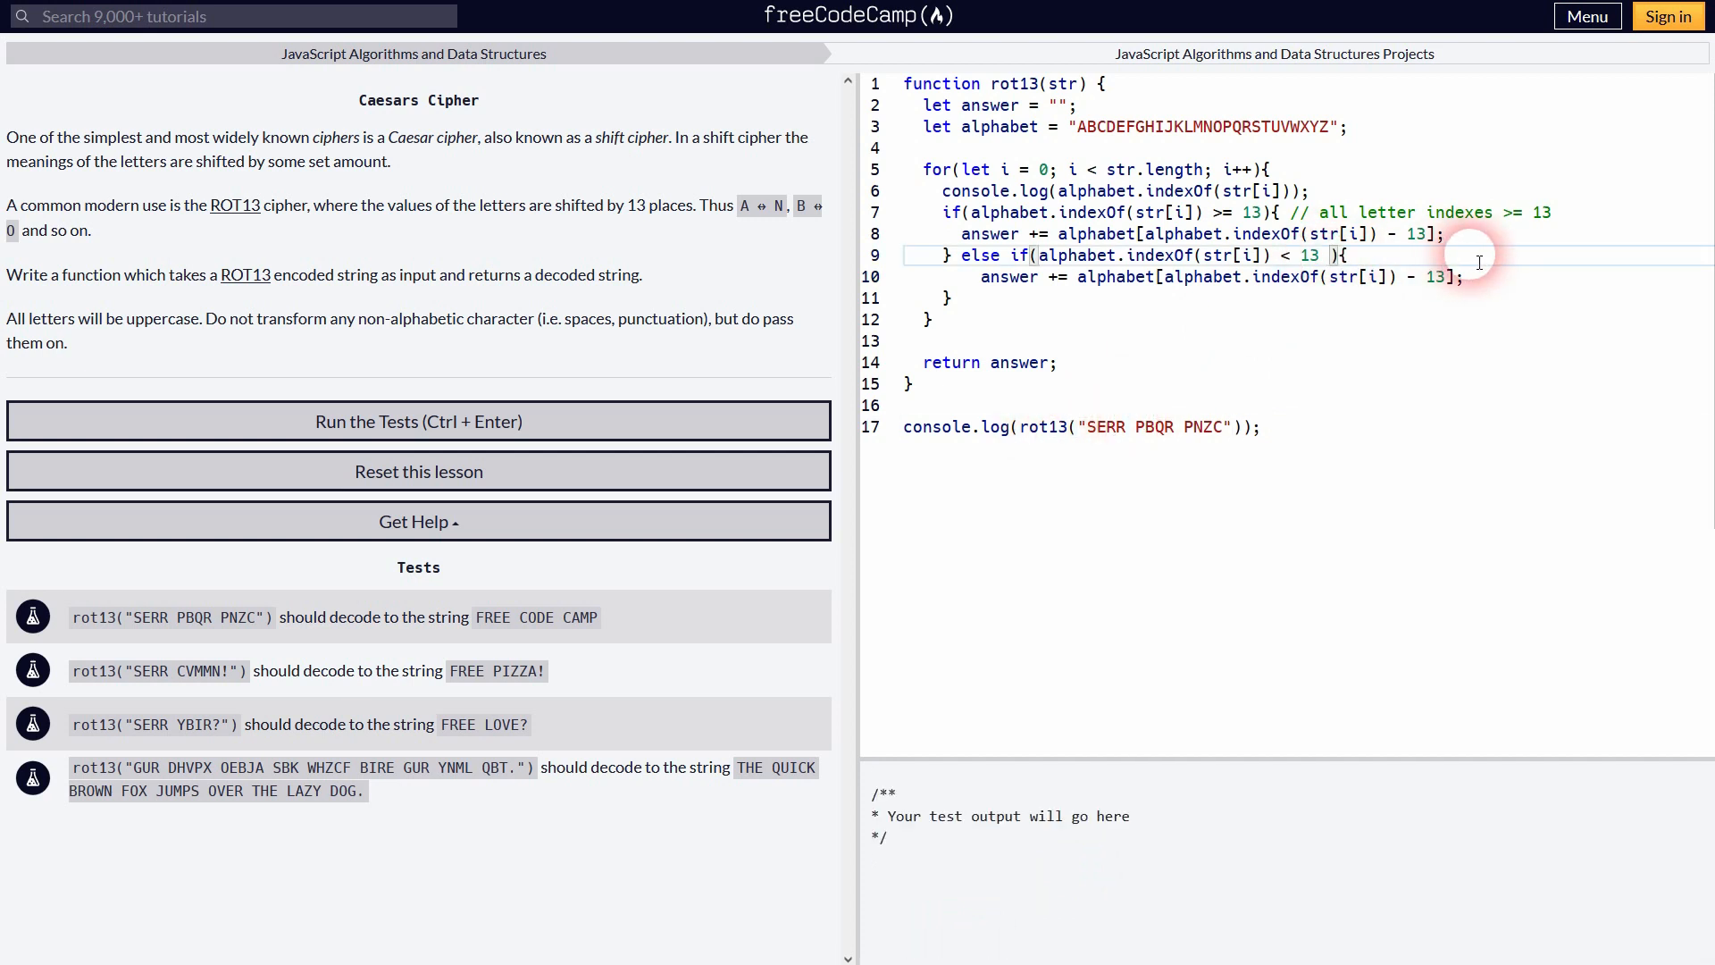
pyautogui.write('&&')
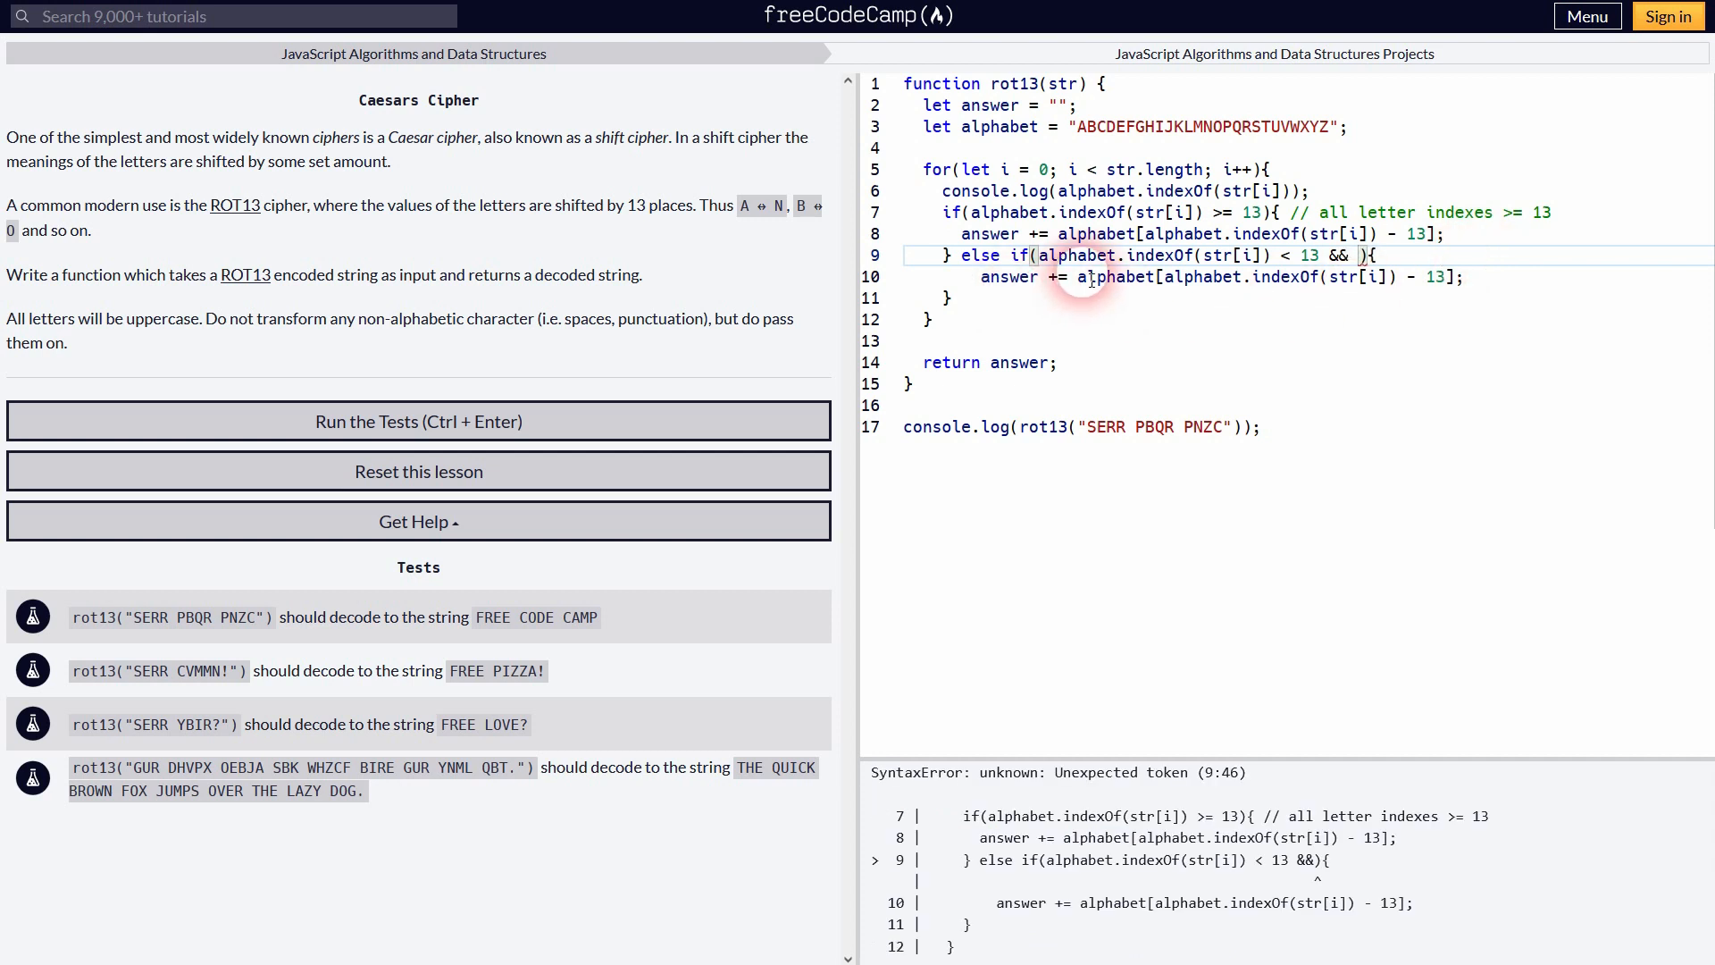
pyautogui.moveTo(1040, 256); pyautogui.dragTo(1274, 256)
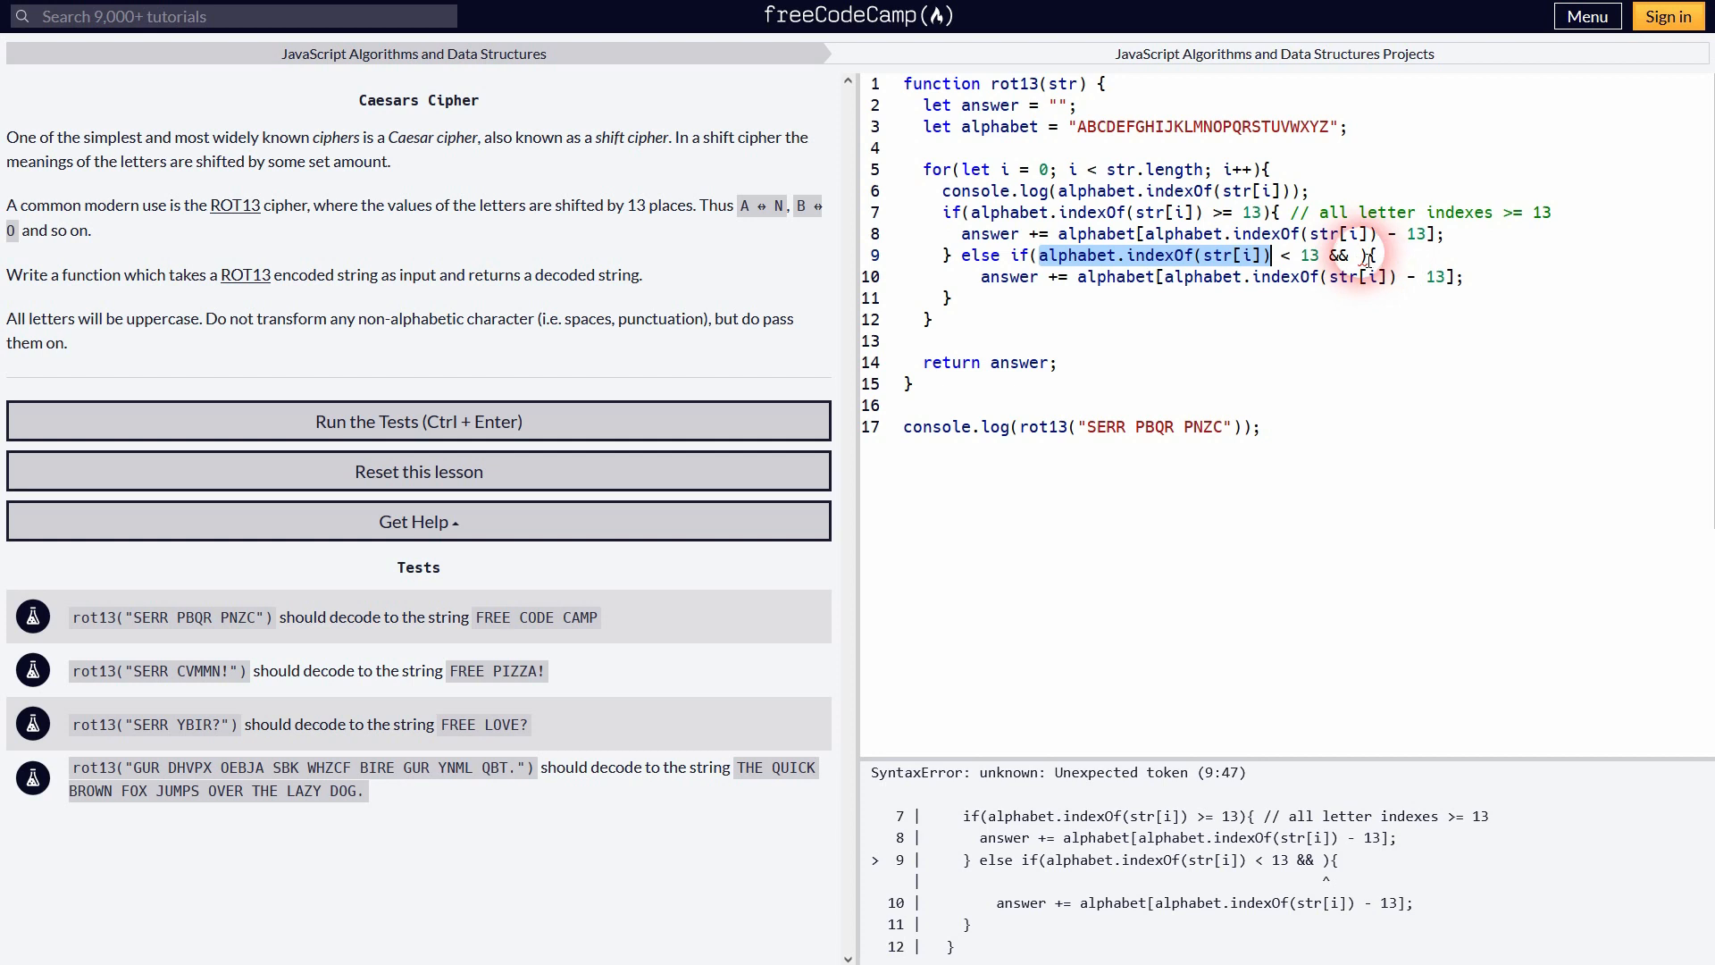
pyautogui.write('alphabet.indexOf(str[i]) > -')
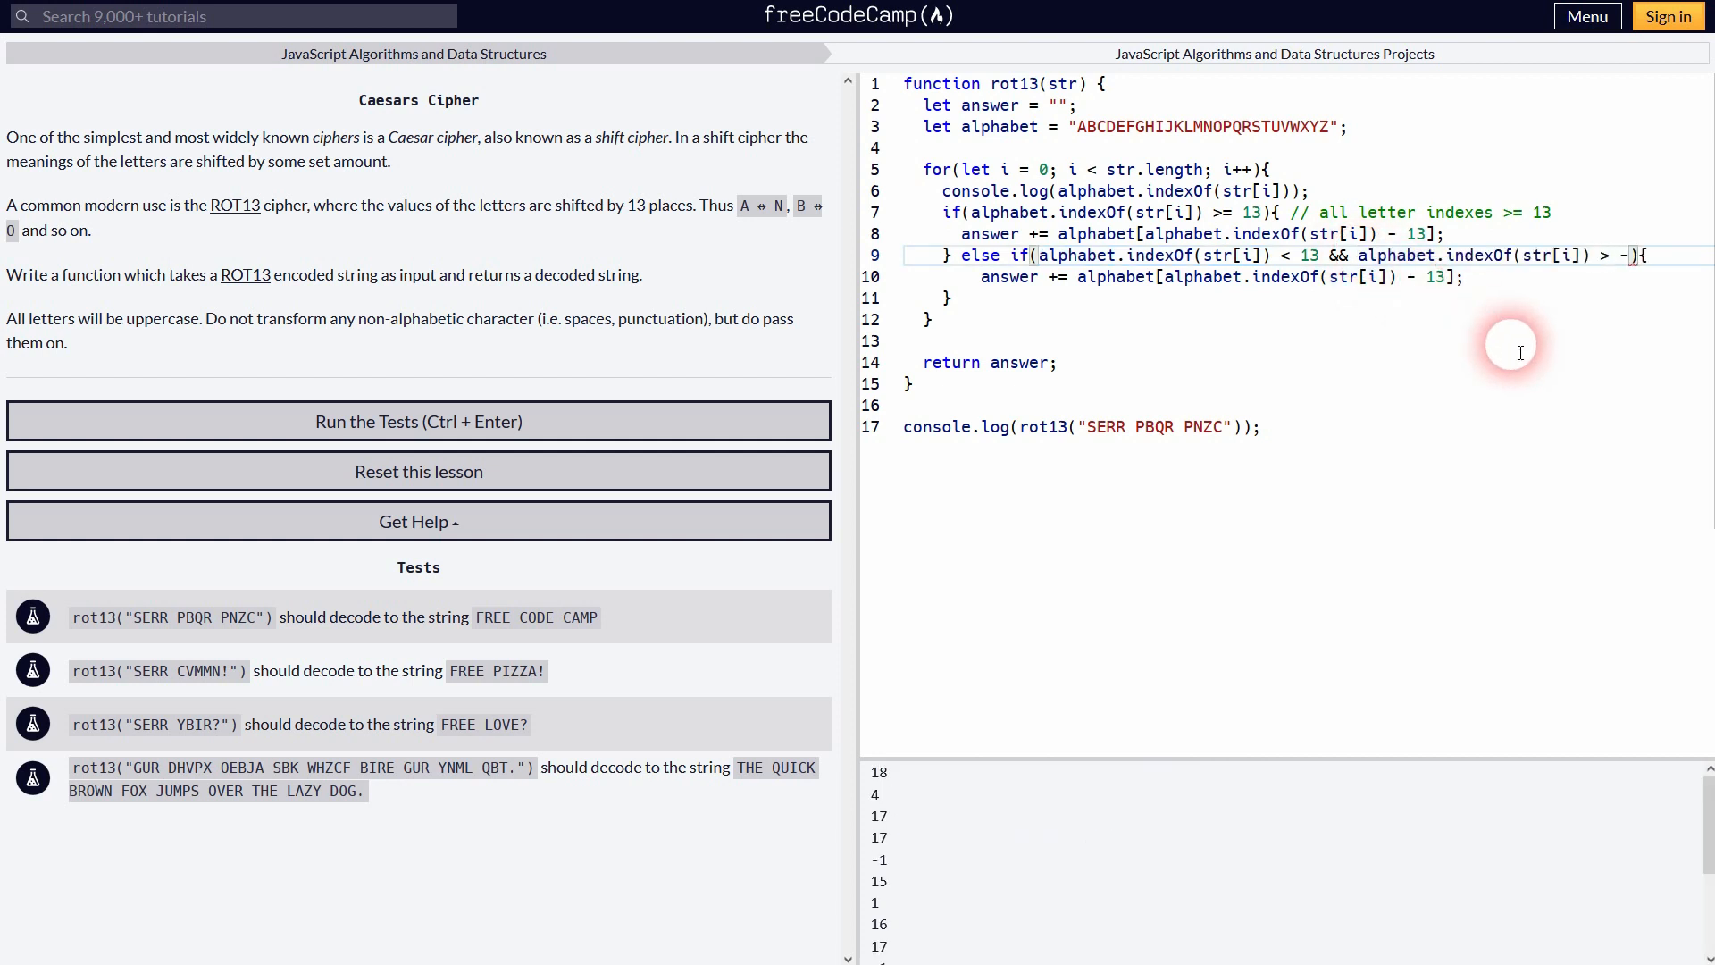
pyautogui.write('1')
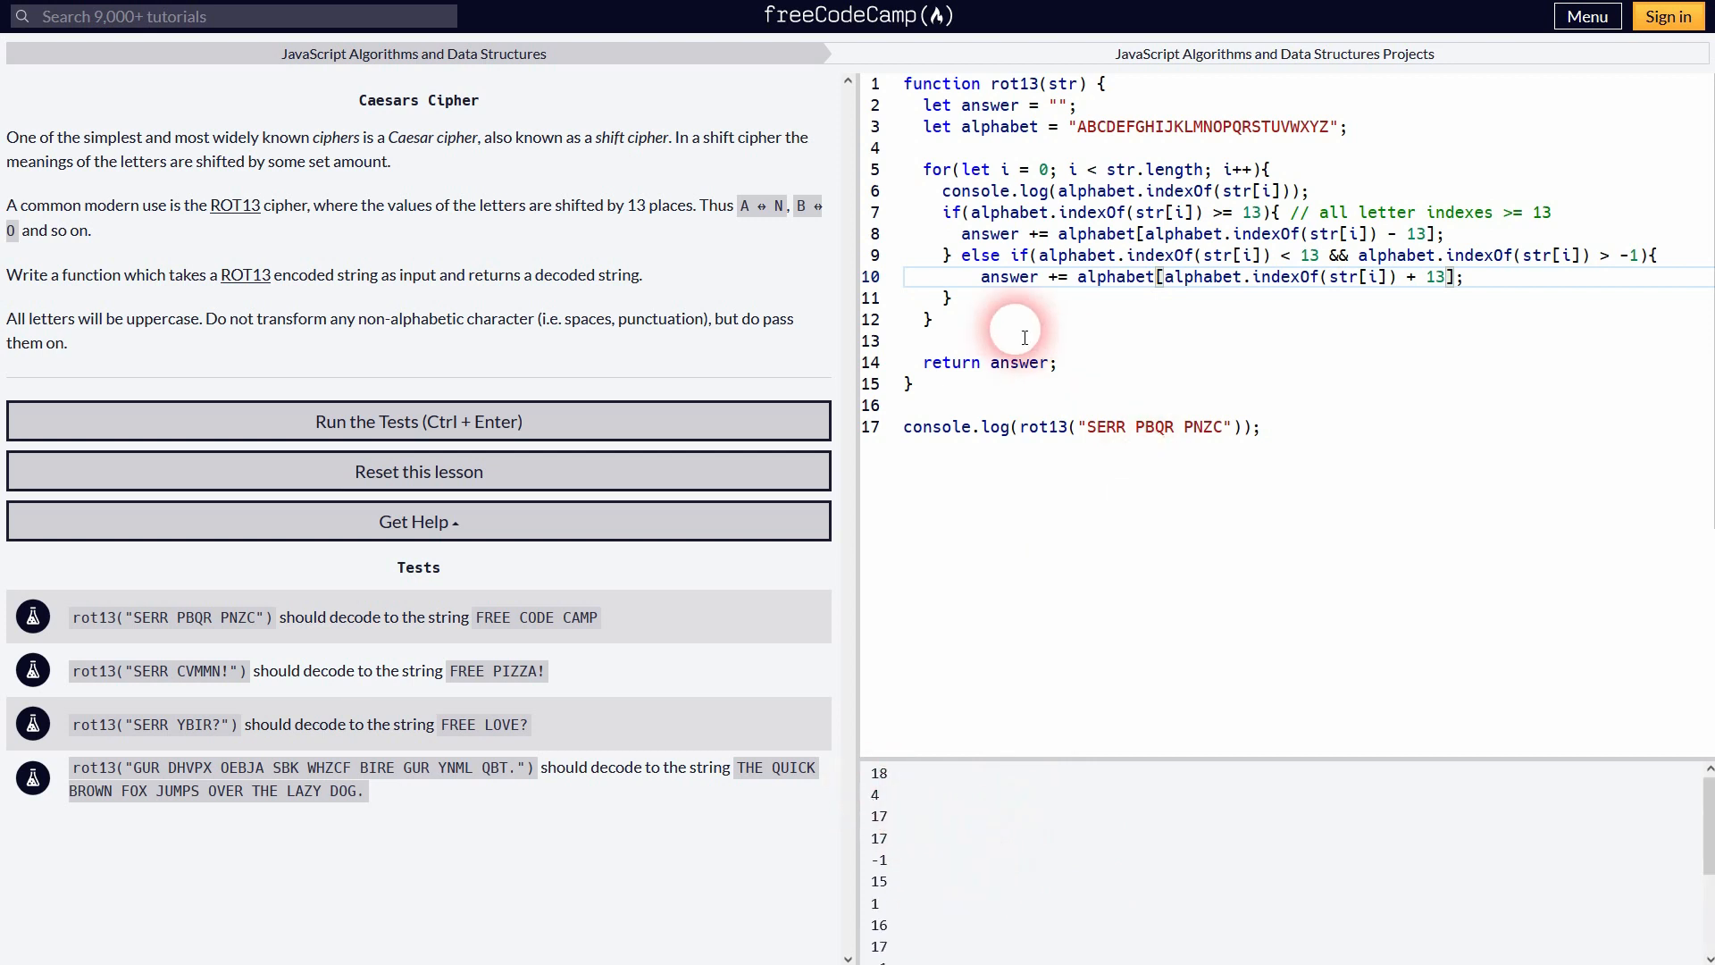
pyautogui.moveTo(1046, 255); pyautogui.dragTo(1322, 255)
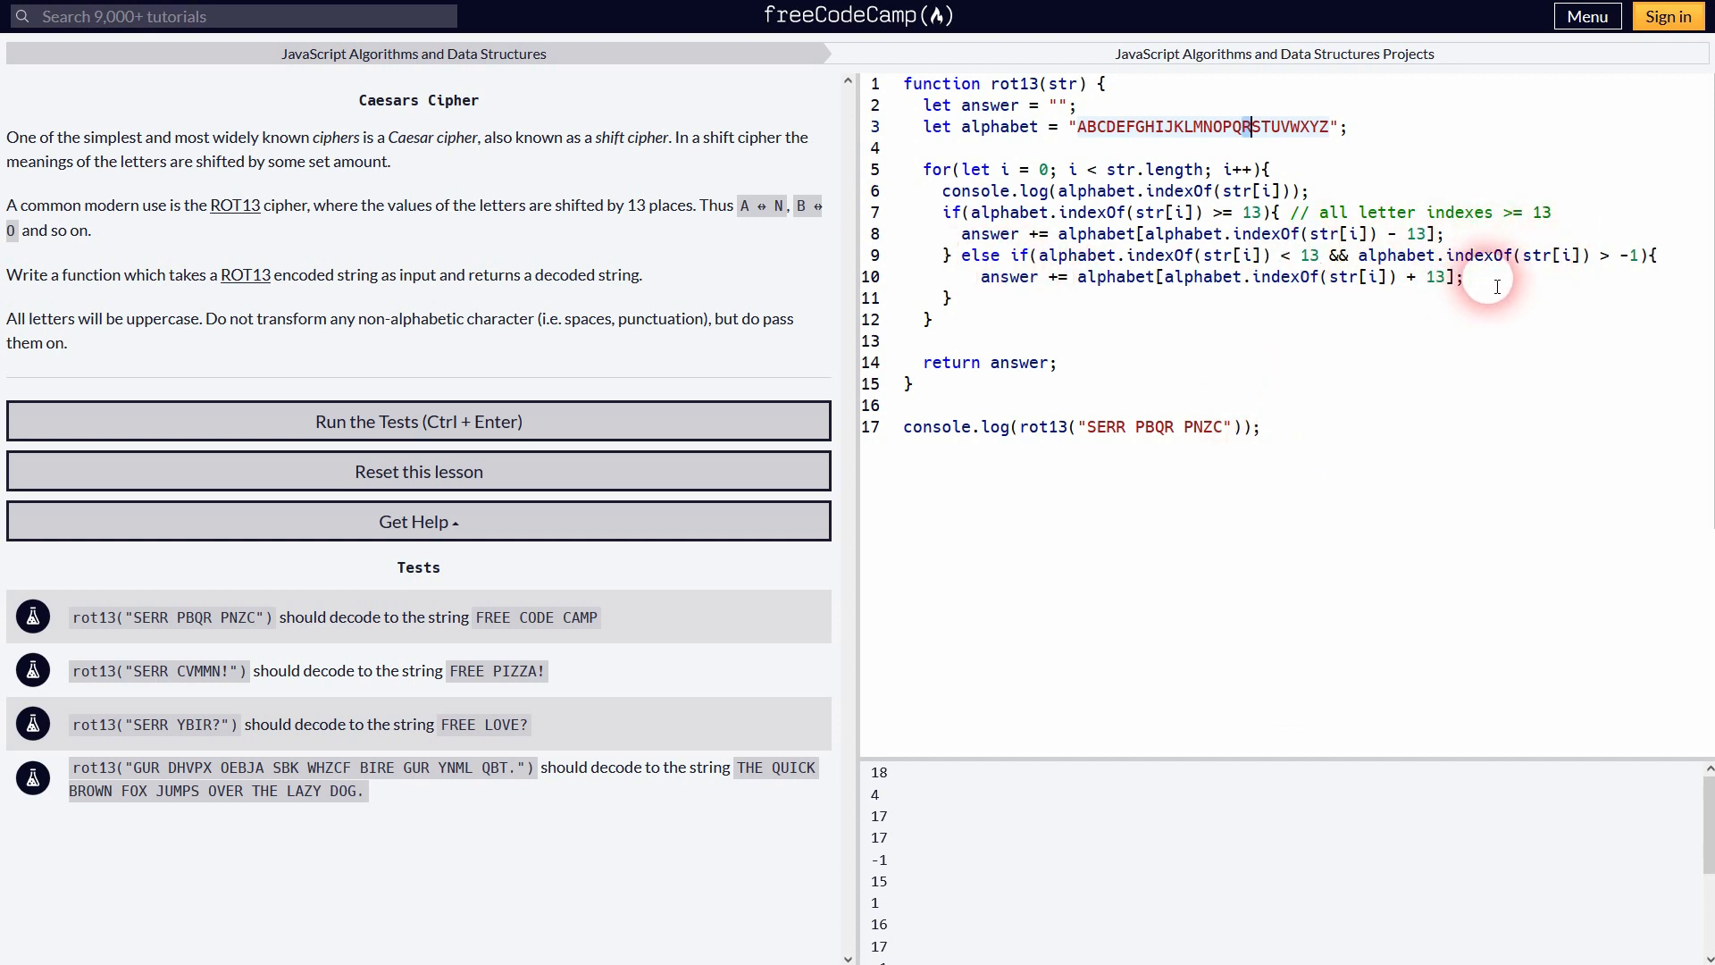
# Step: Comment the else-if line: all letters with index < 13, also not undefined (-1)
pyautogui.write('//')
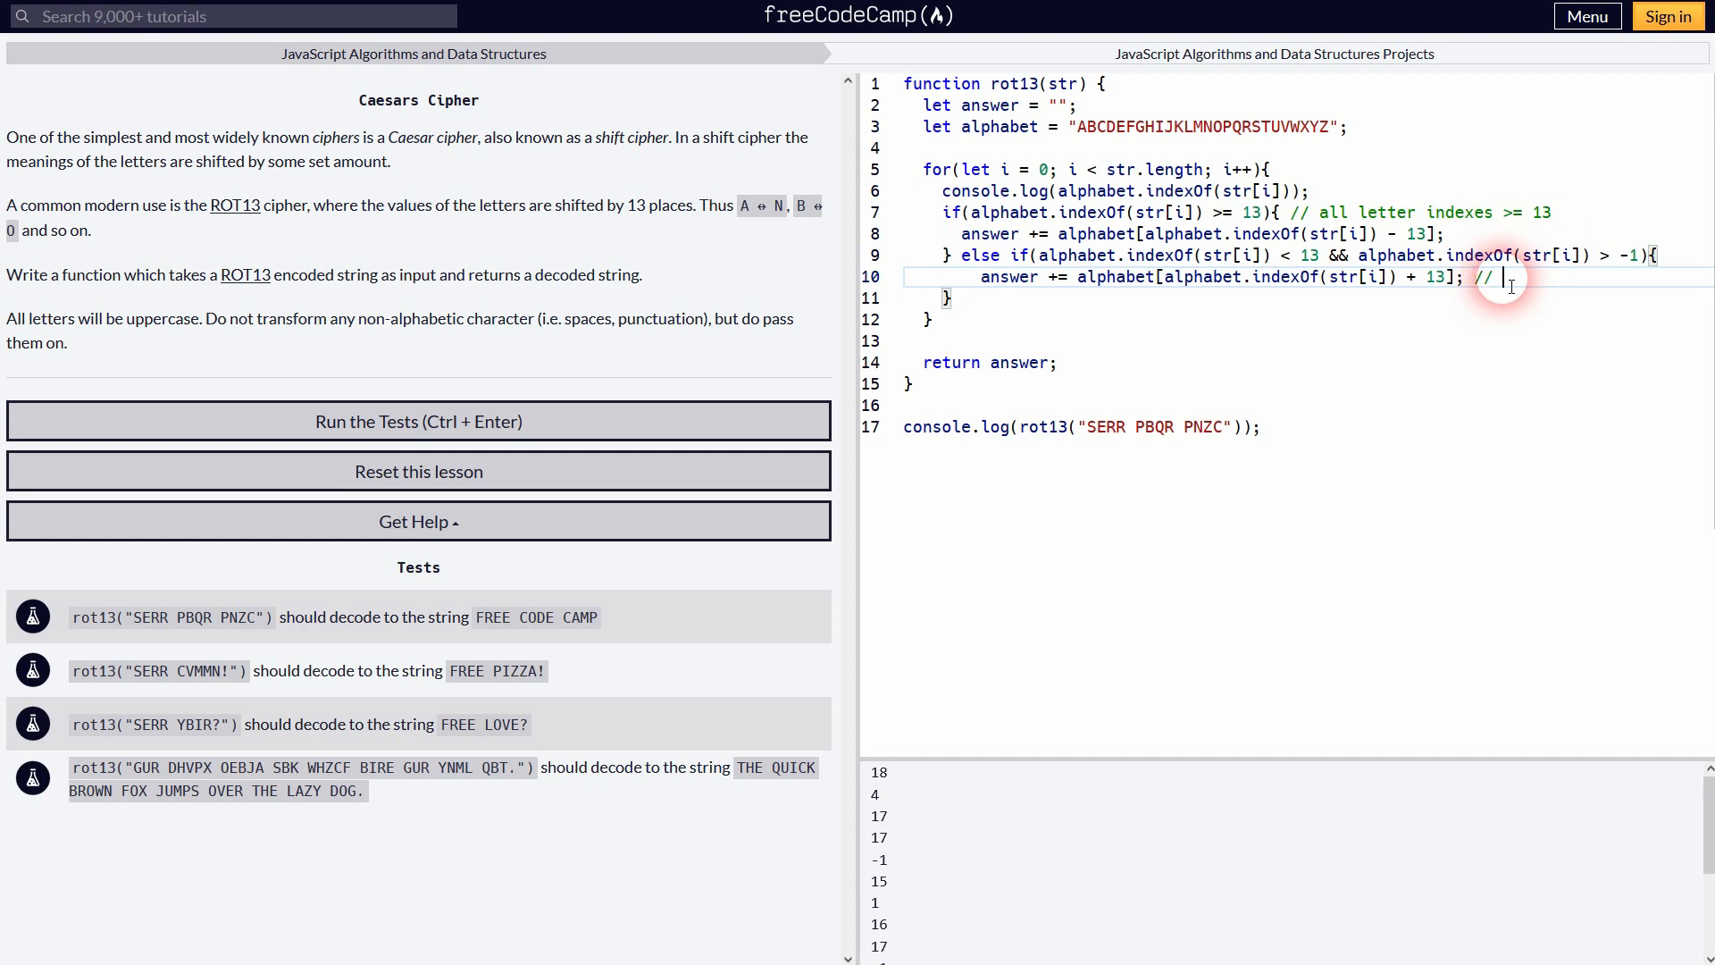
pyautogui.write('all letter')
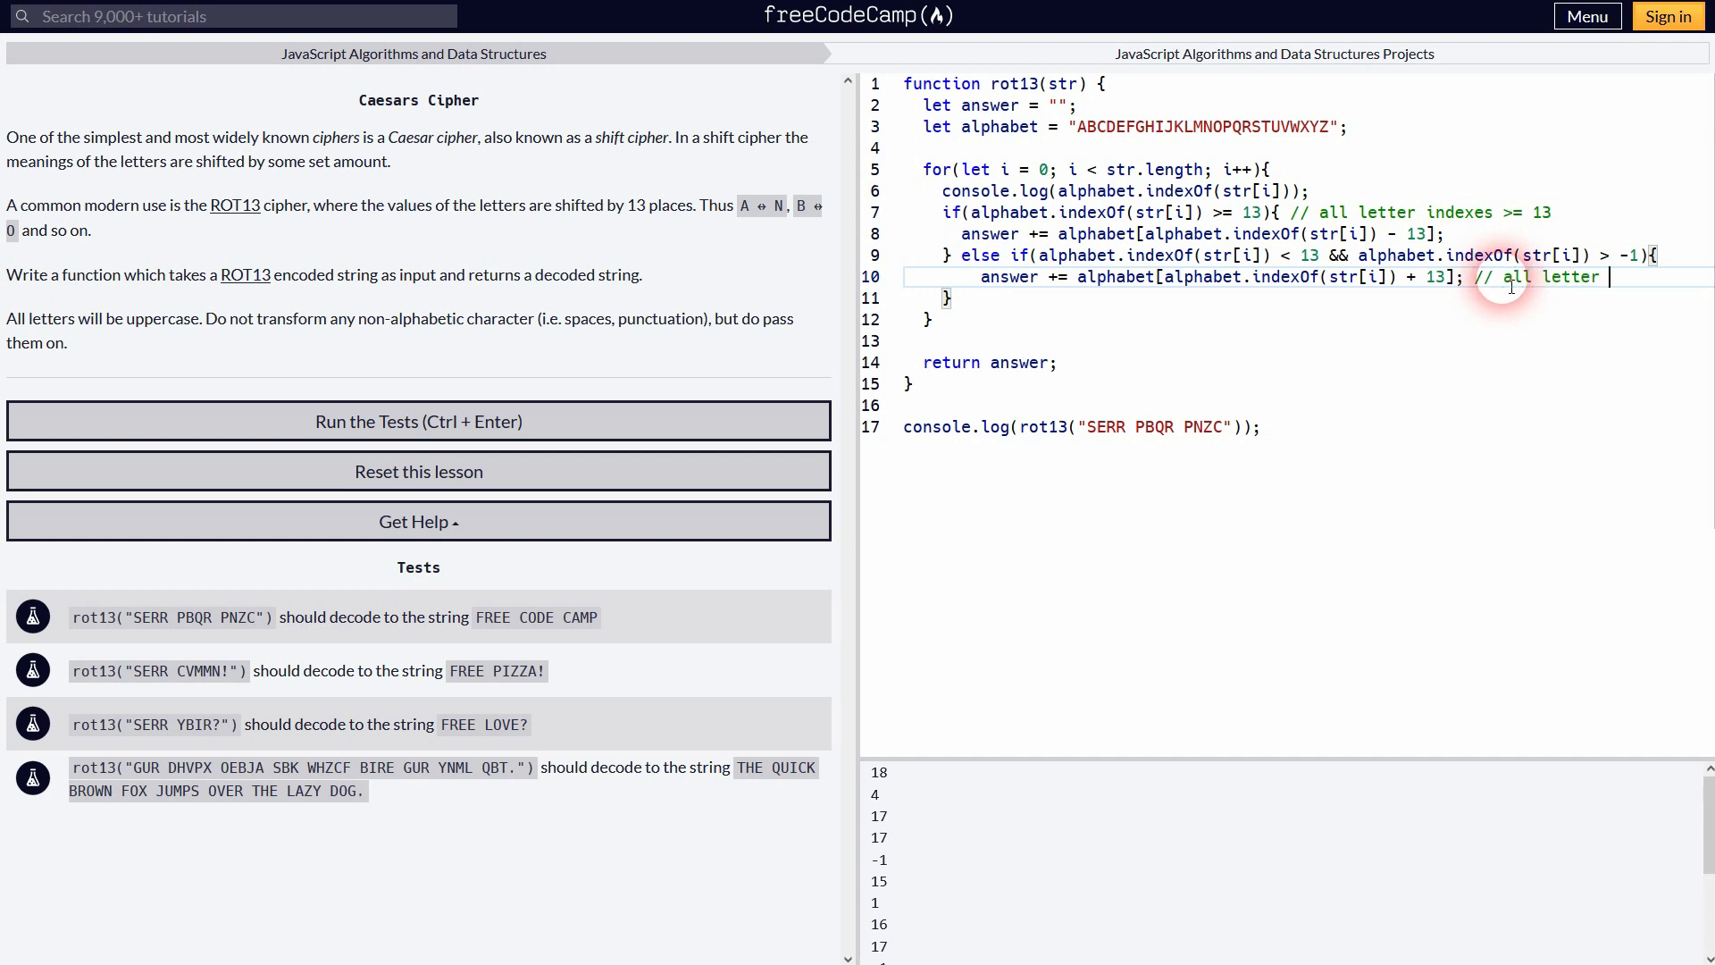
pyautogui.write('index < 13, but')
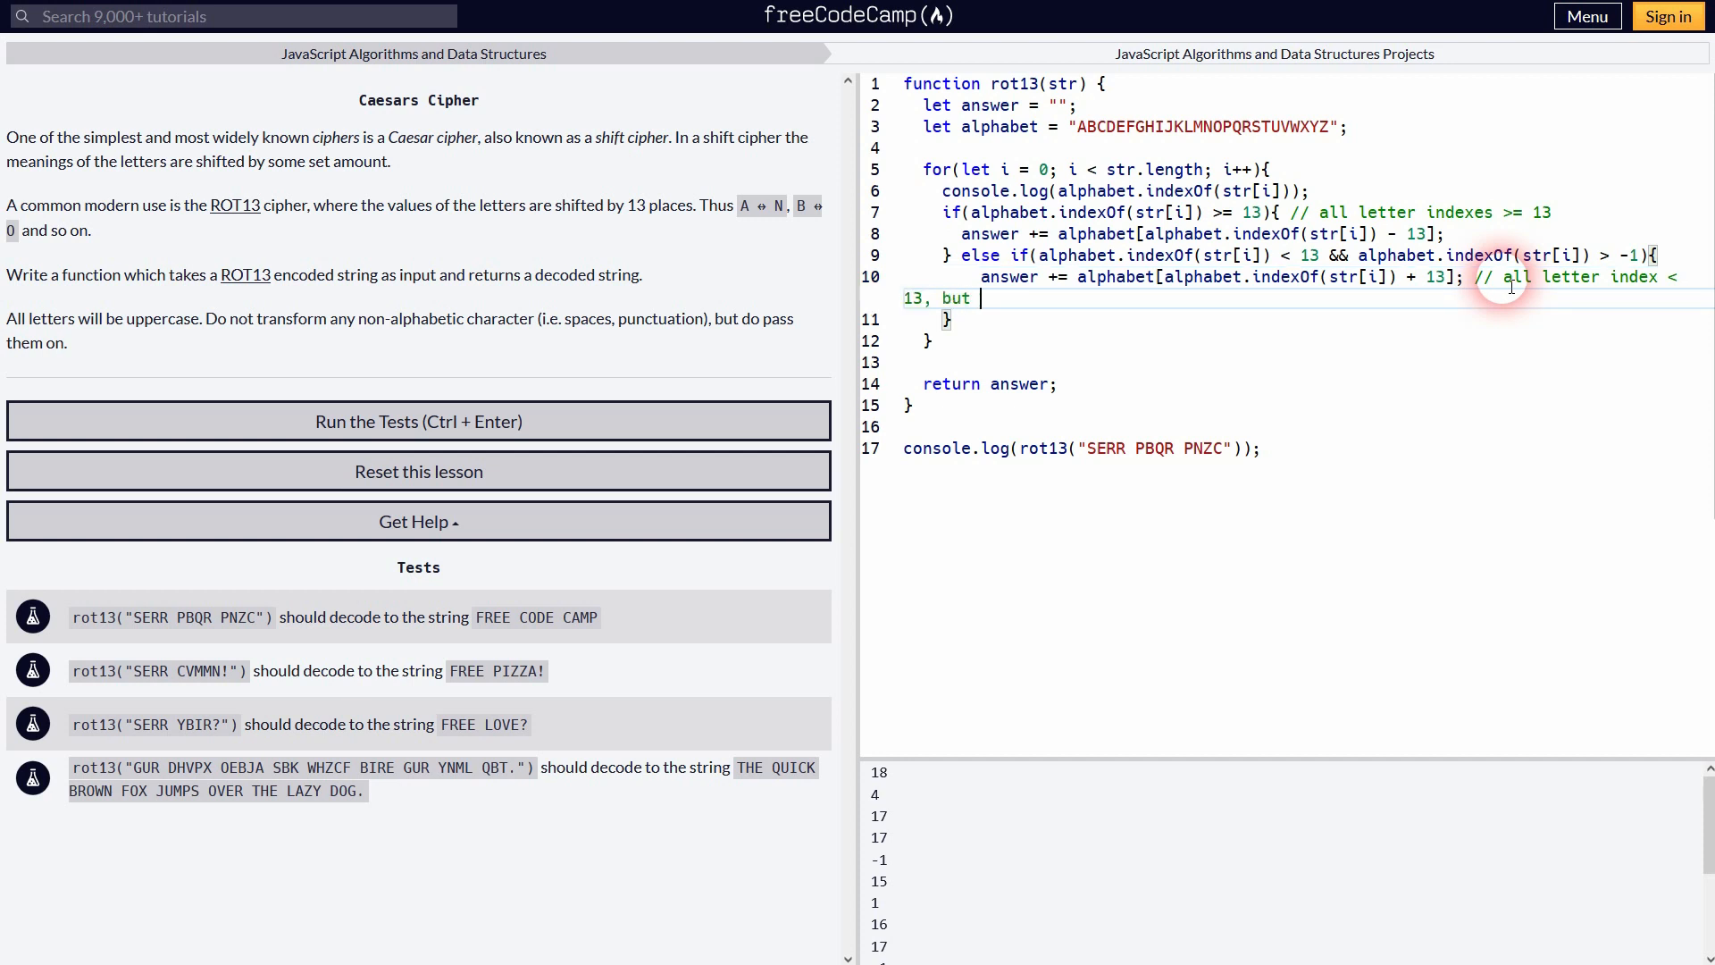
pyautogui.write('also not')
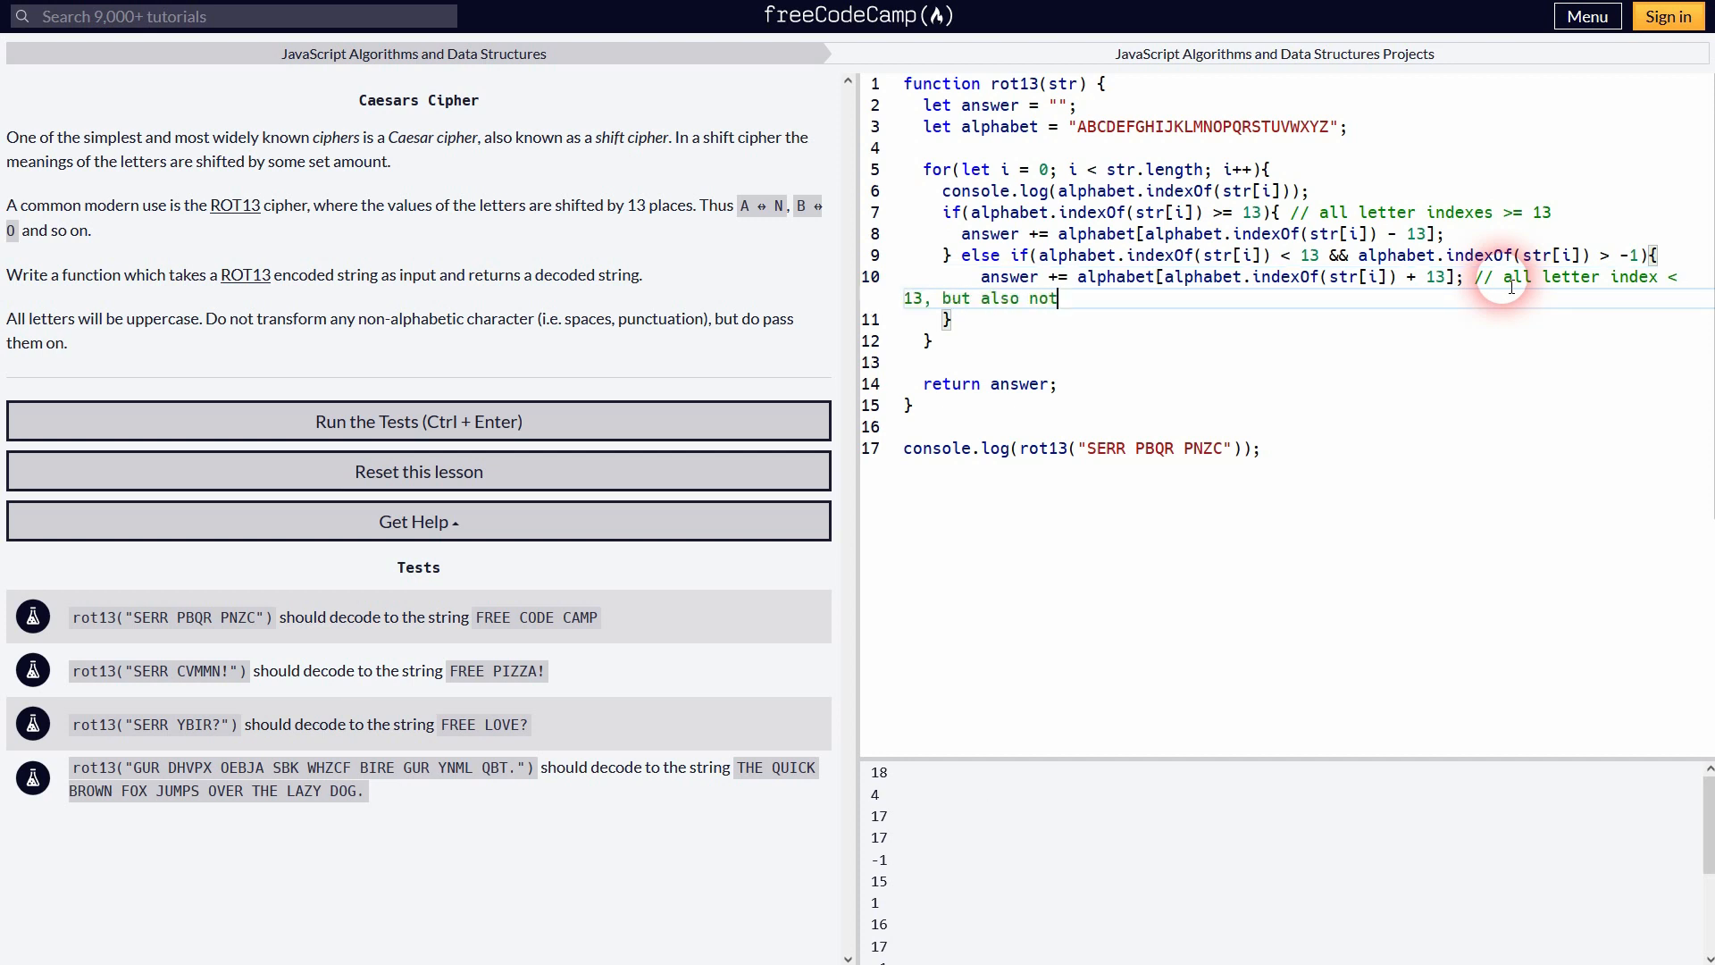
pyautogui.write('udnefined')
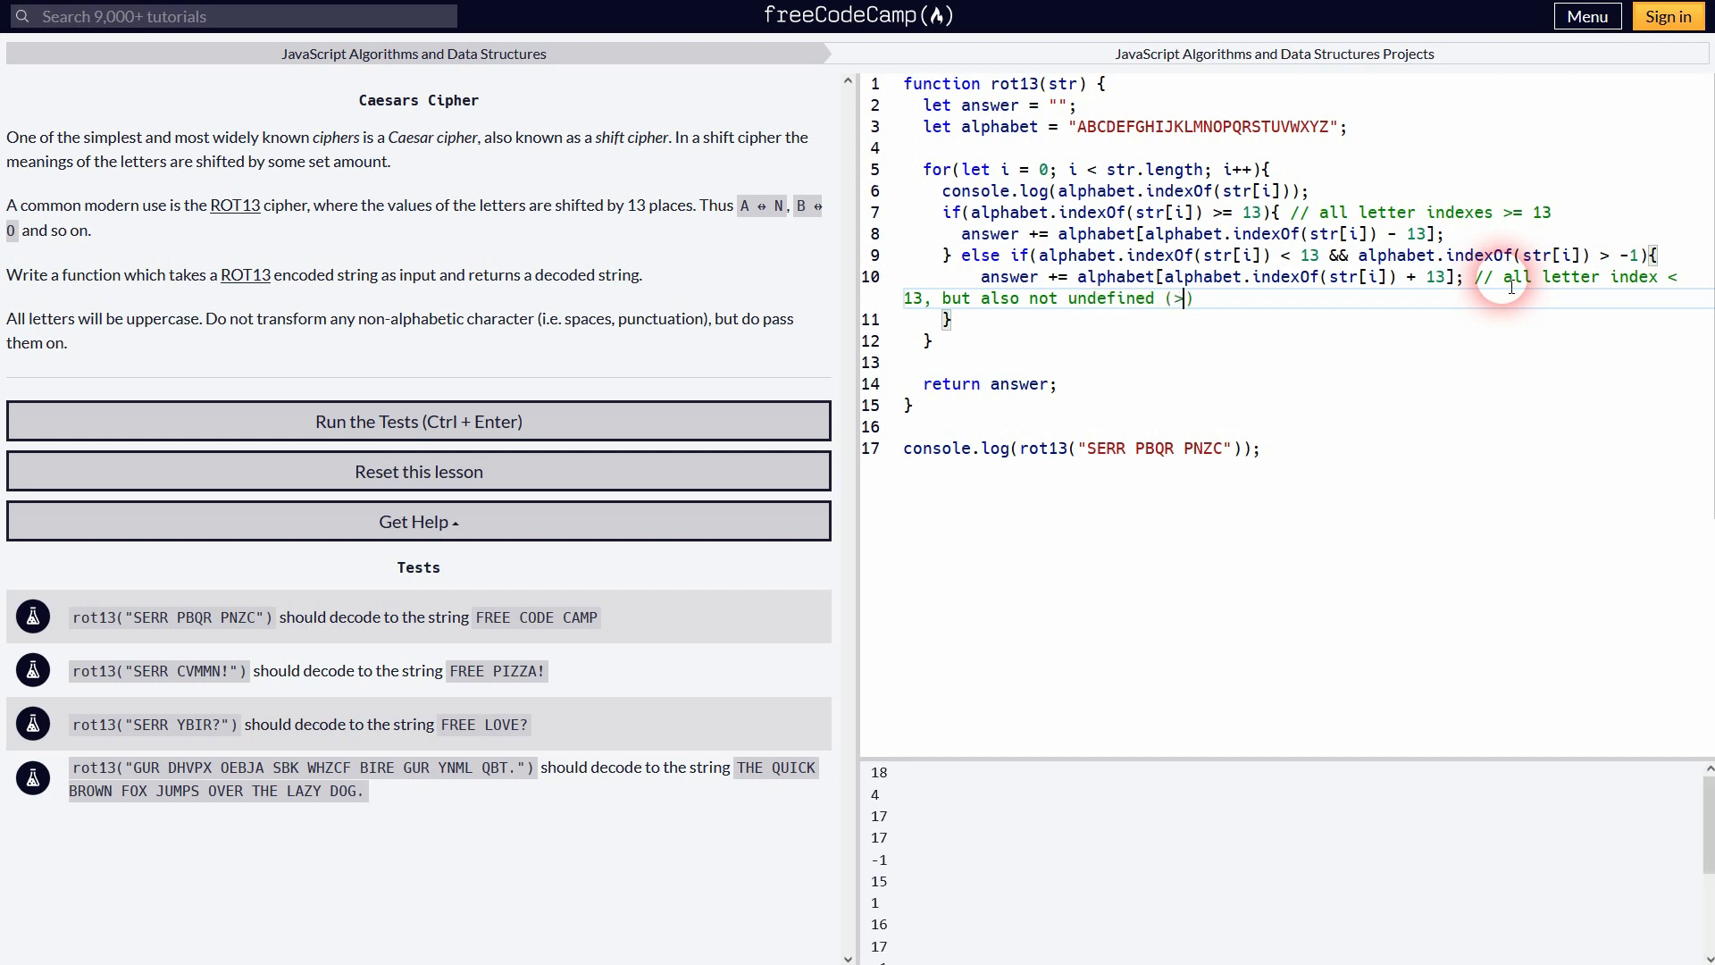
pyautogui.write('-1)')
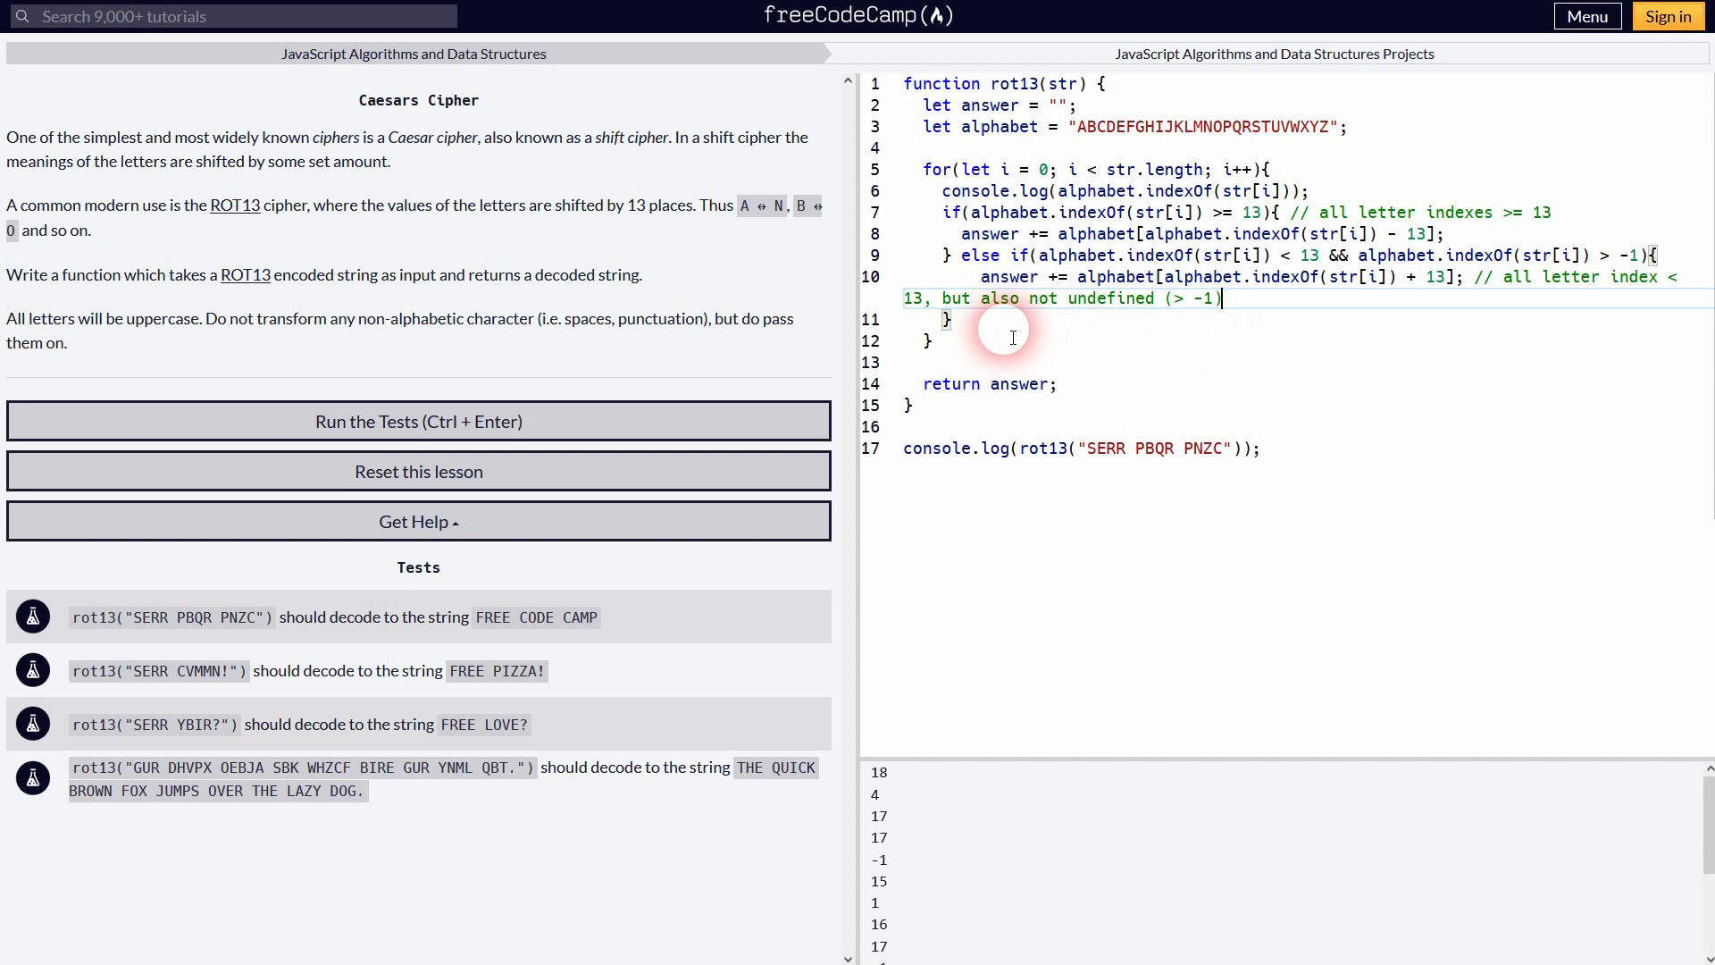
# Step: Add an else branch commented '// for all undefined characters (= -1)'
pyautogui.write('else {')
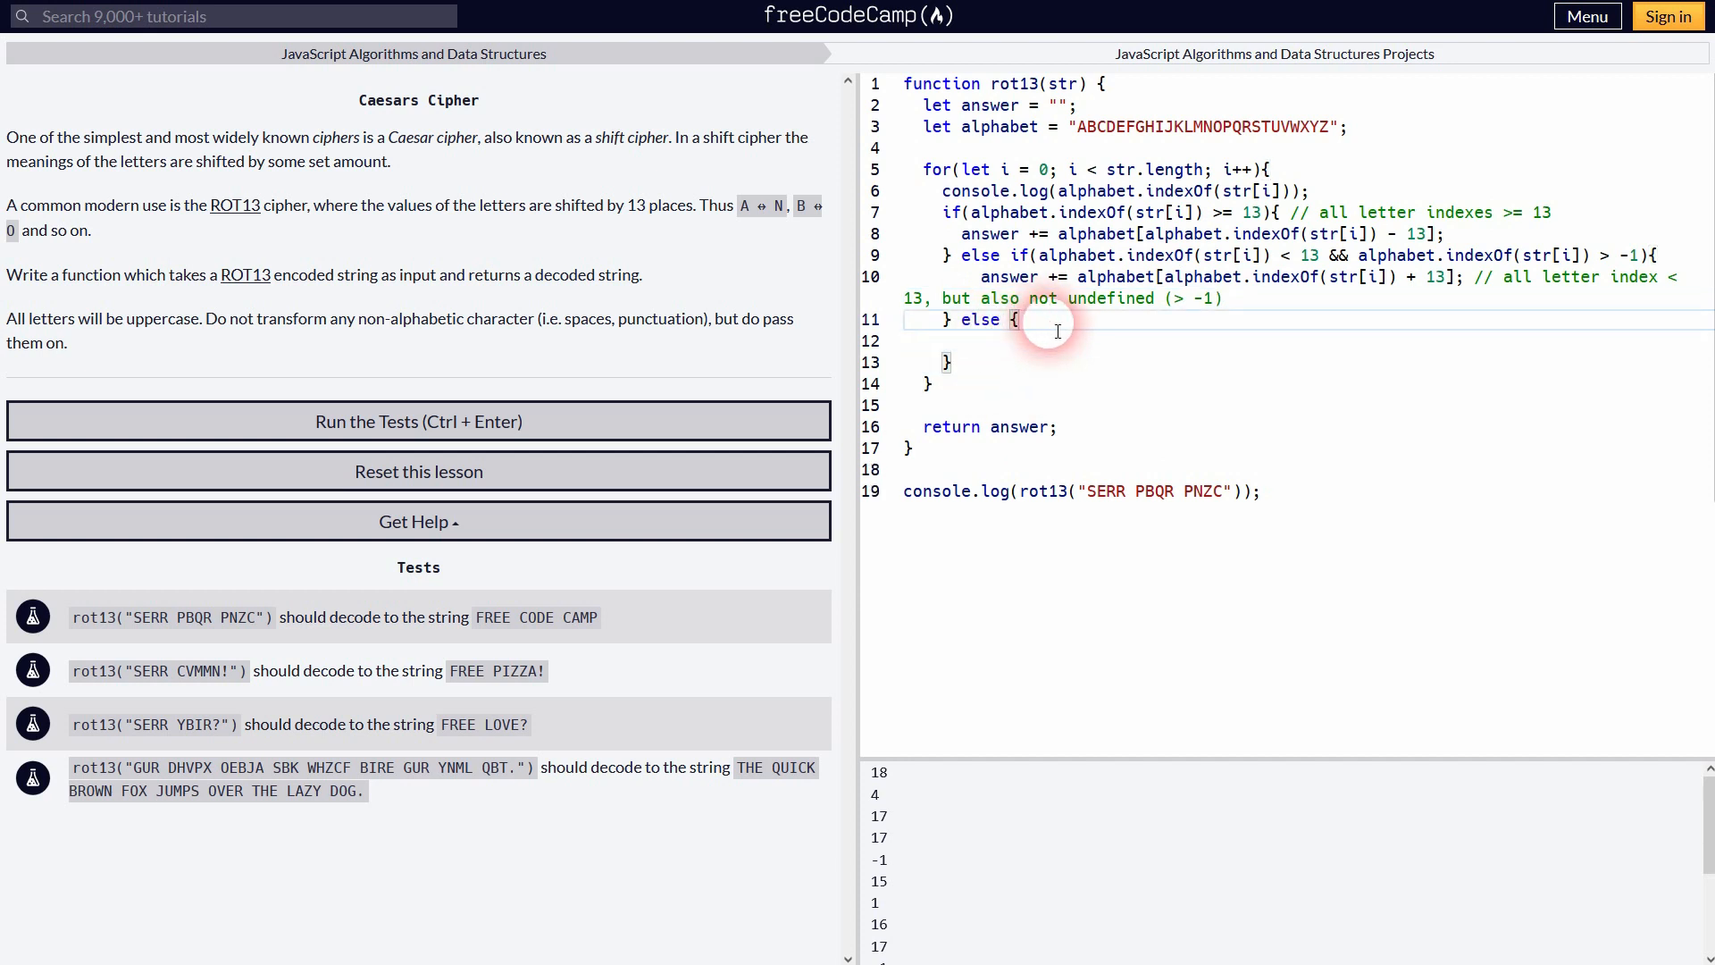
pyautogui.write('// for al')
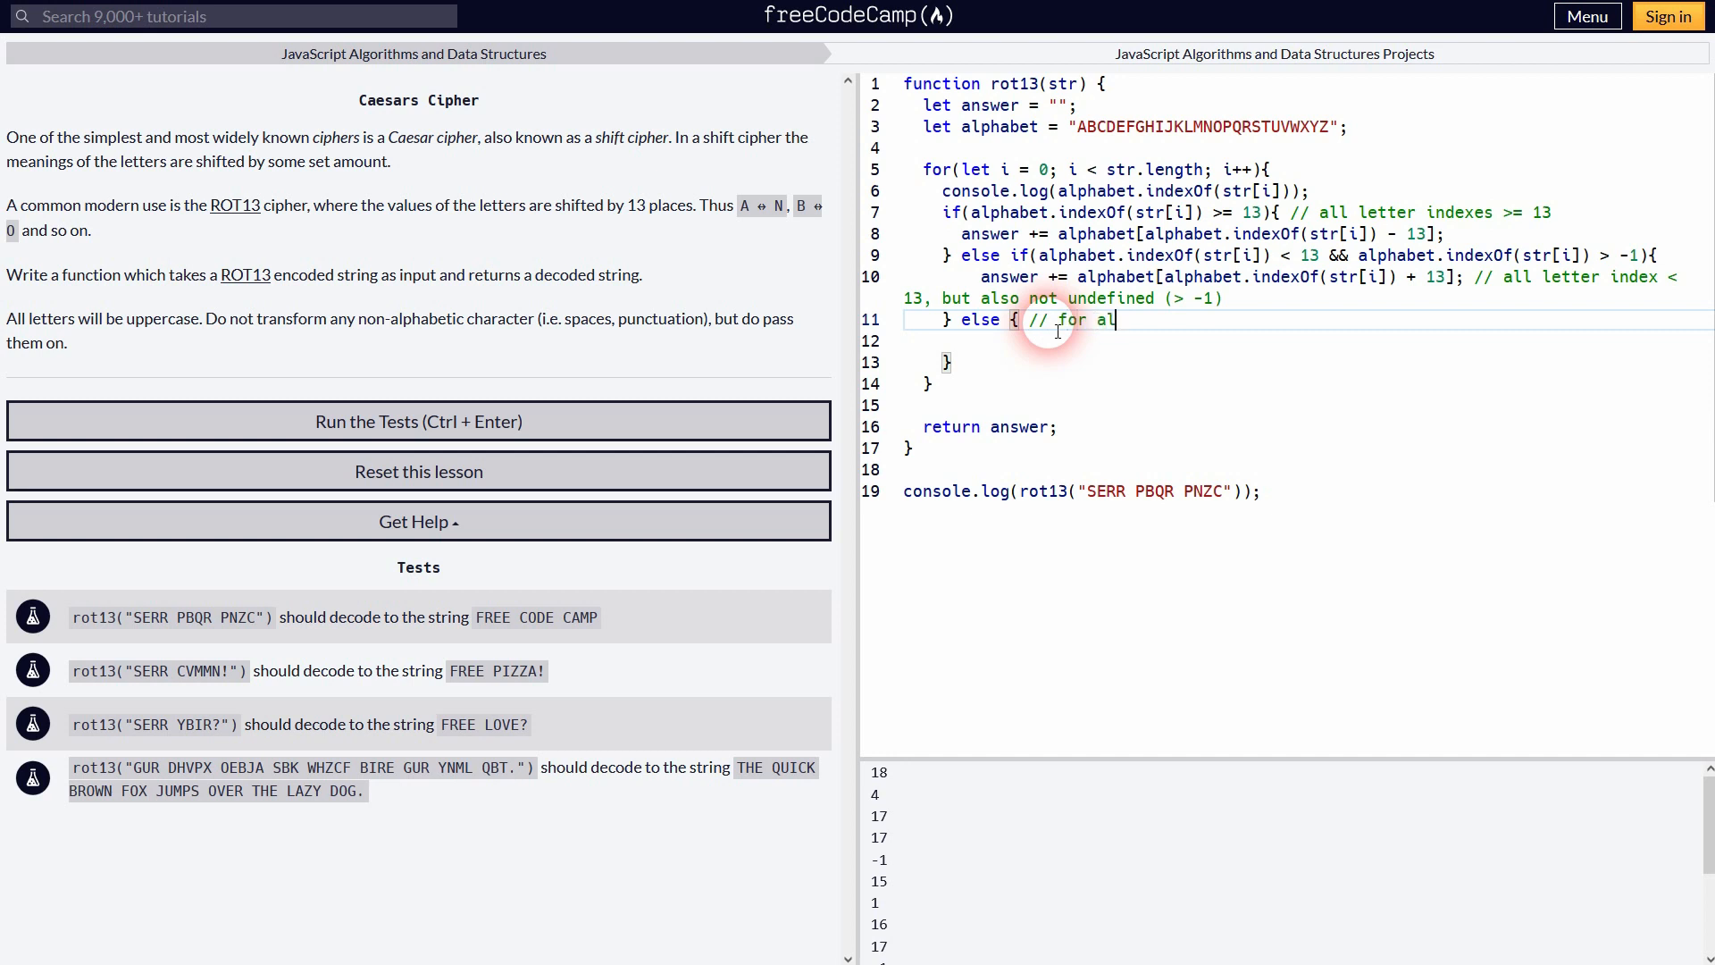
pyautogui.write('l undefined')
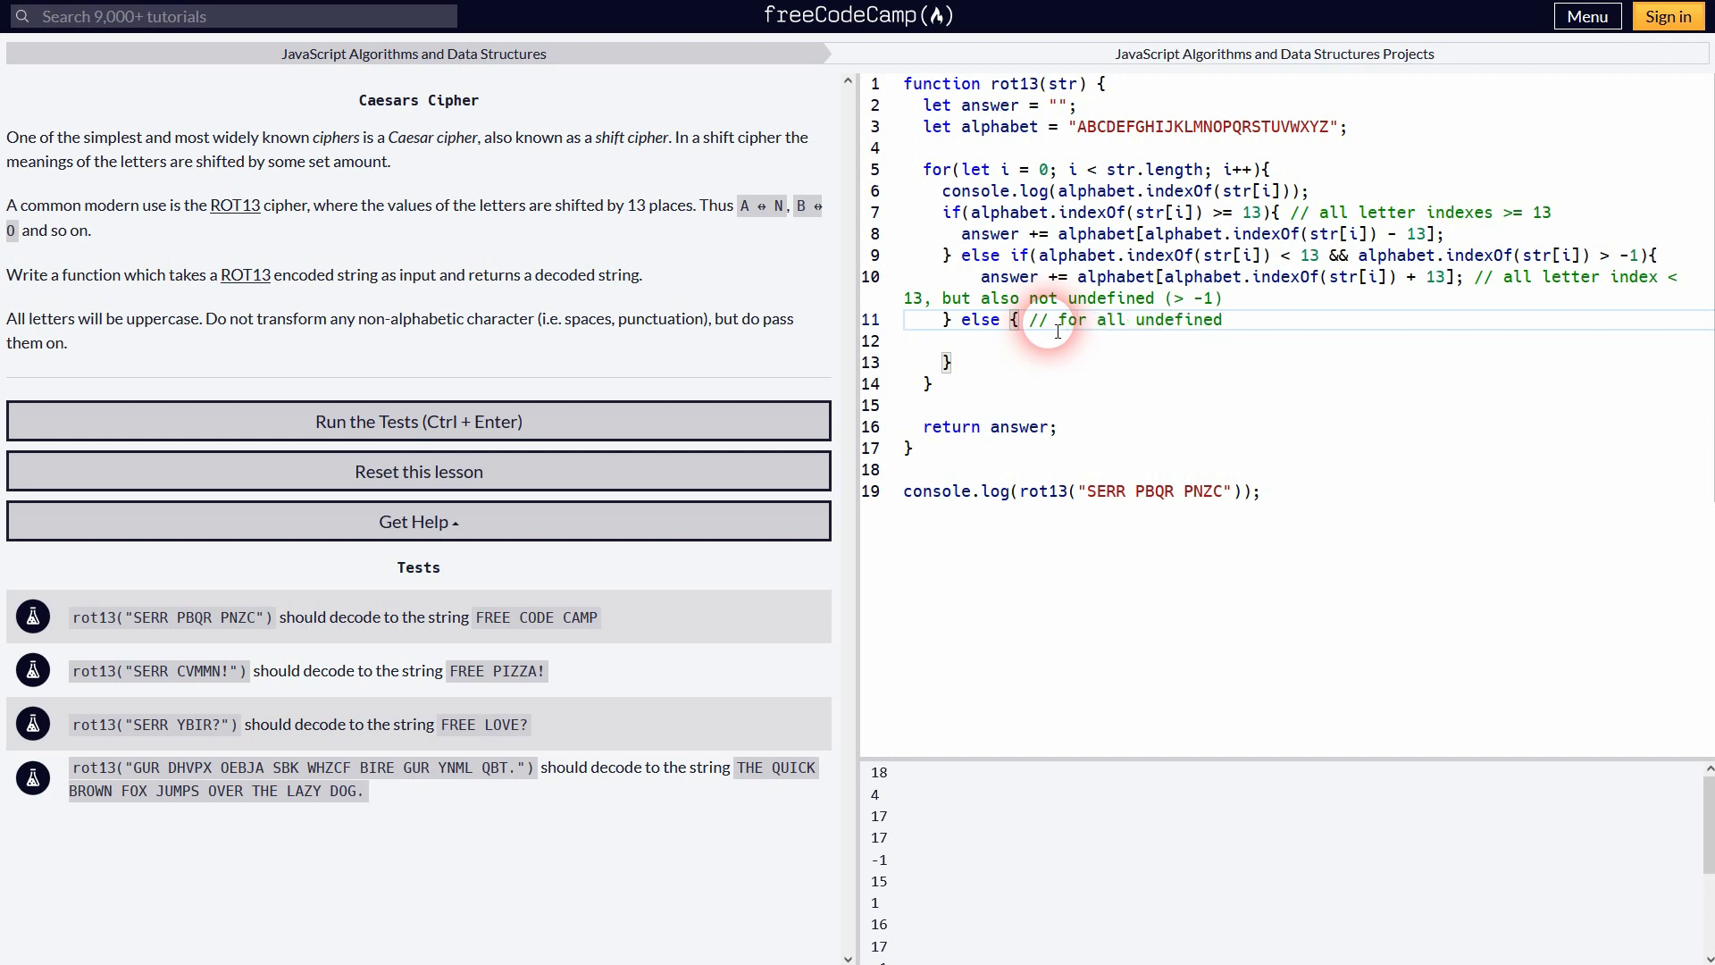
pyautogui.write('l')
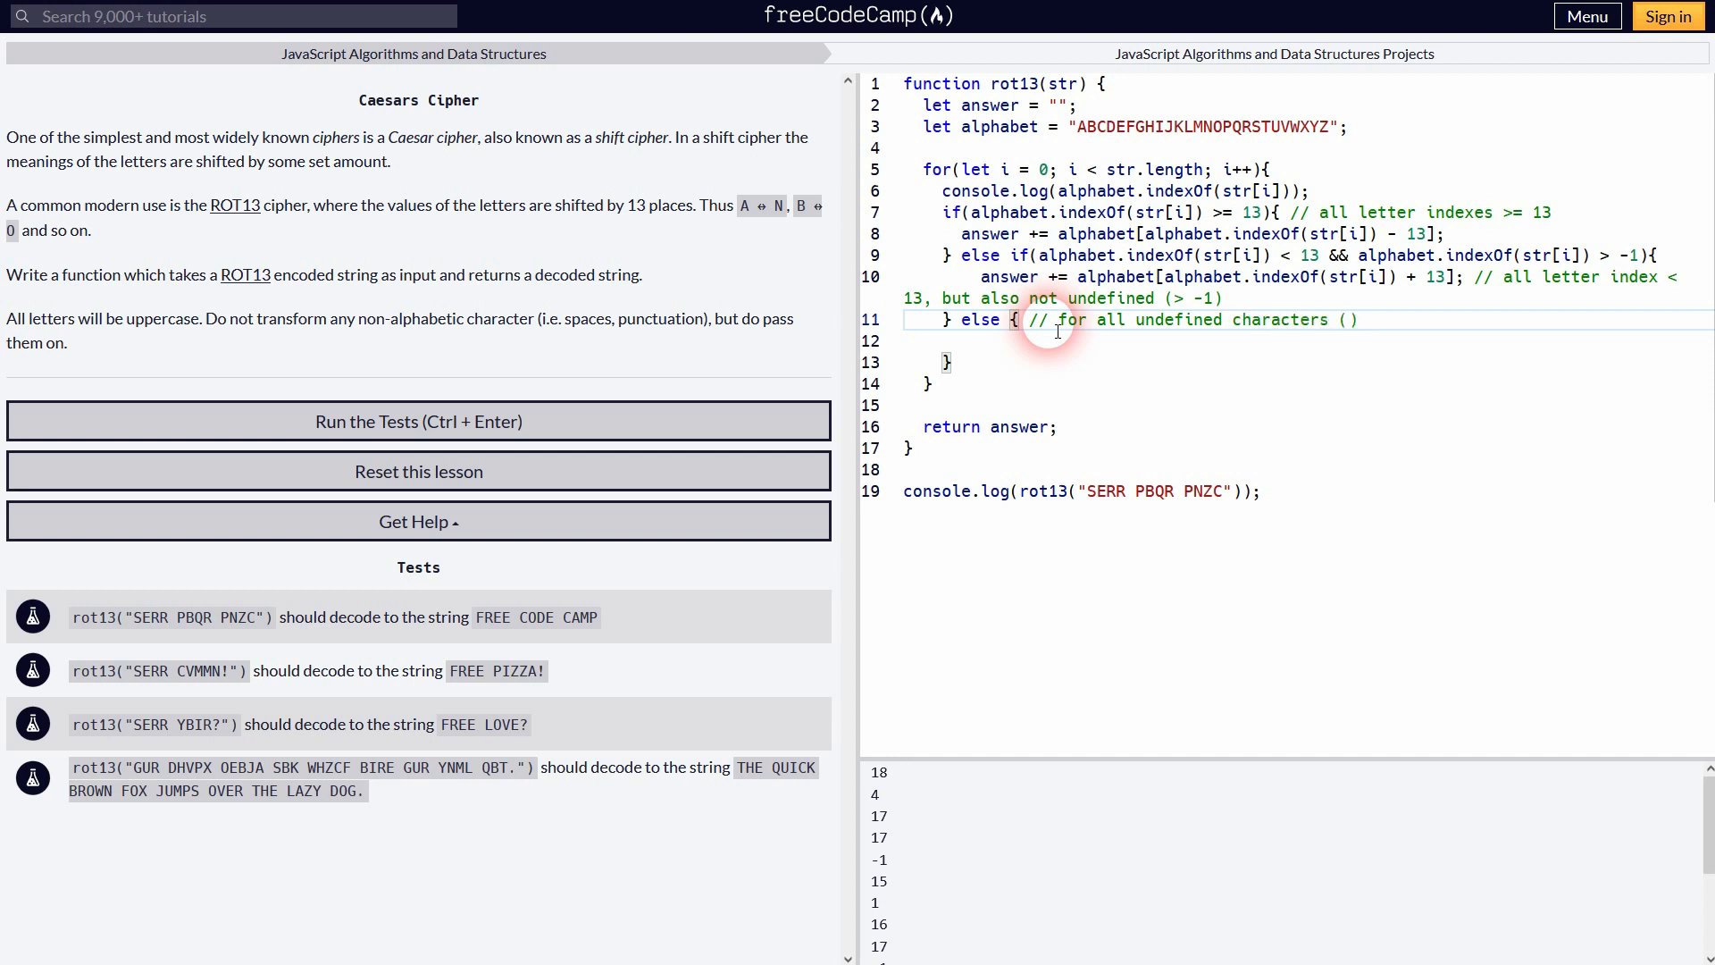
pyautogui.write('(= -1')
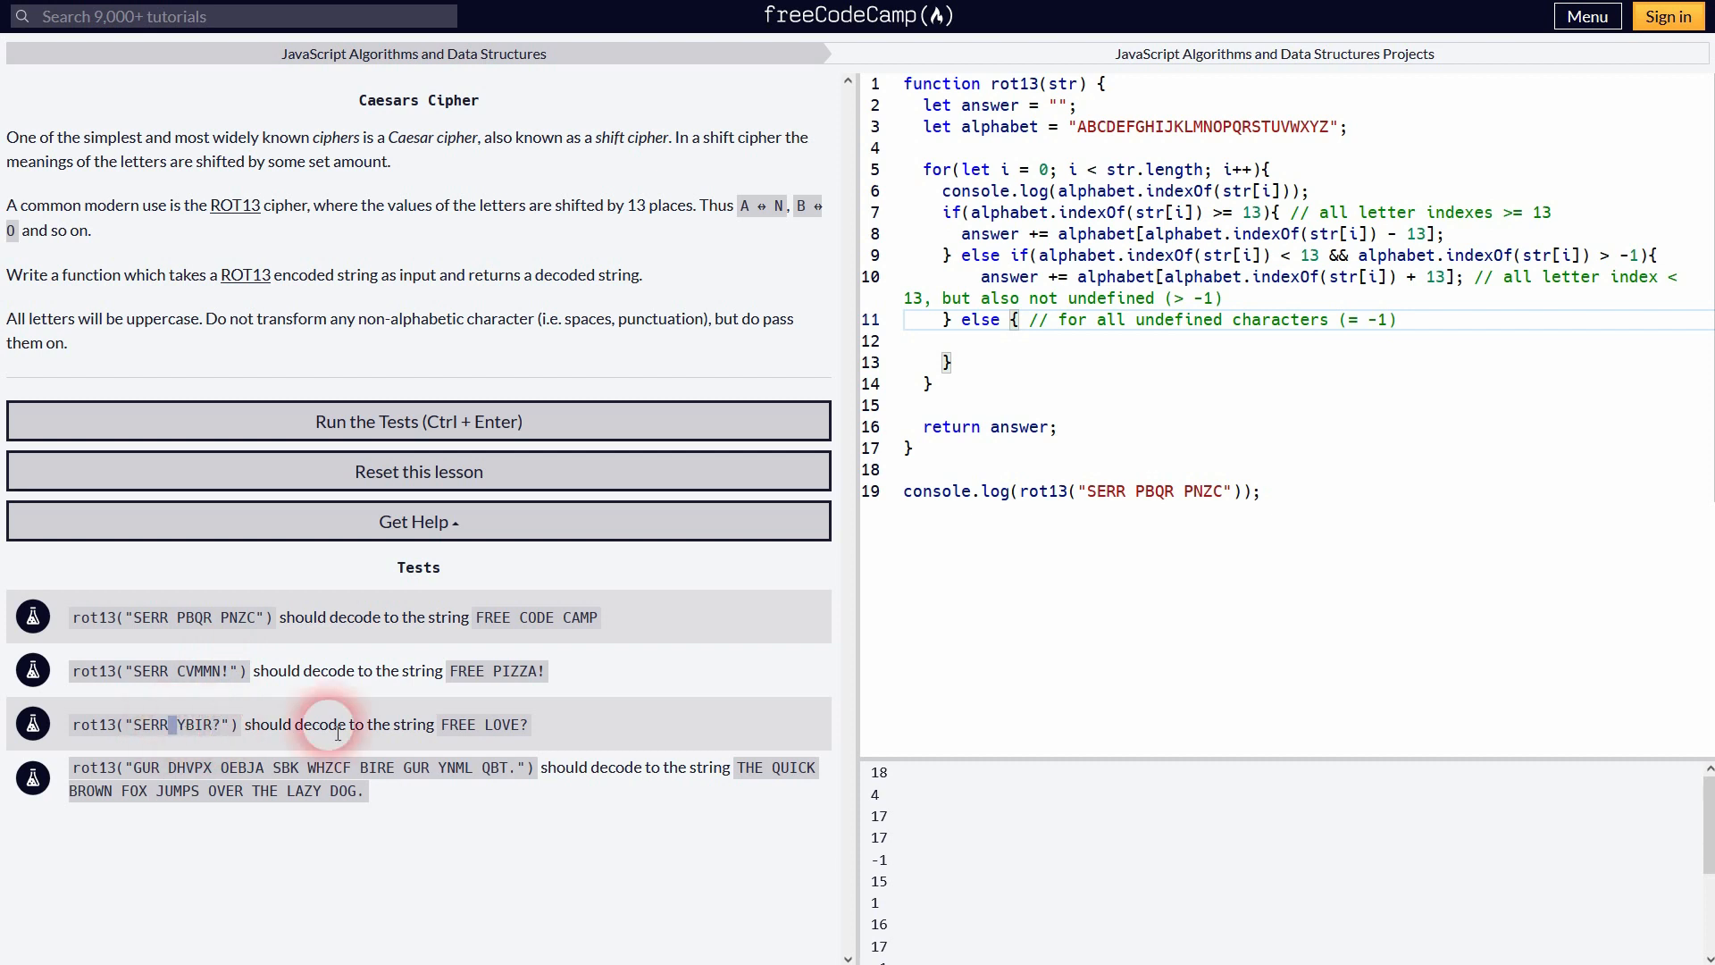
# Step: Append str[i] unchanged in the else branch so the console prints FREE CODE CAMP
pyautogui.click(1097, 341)
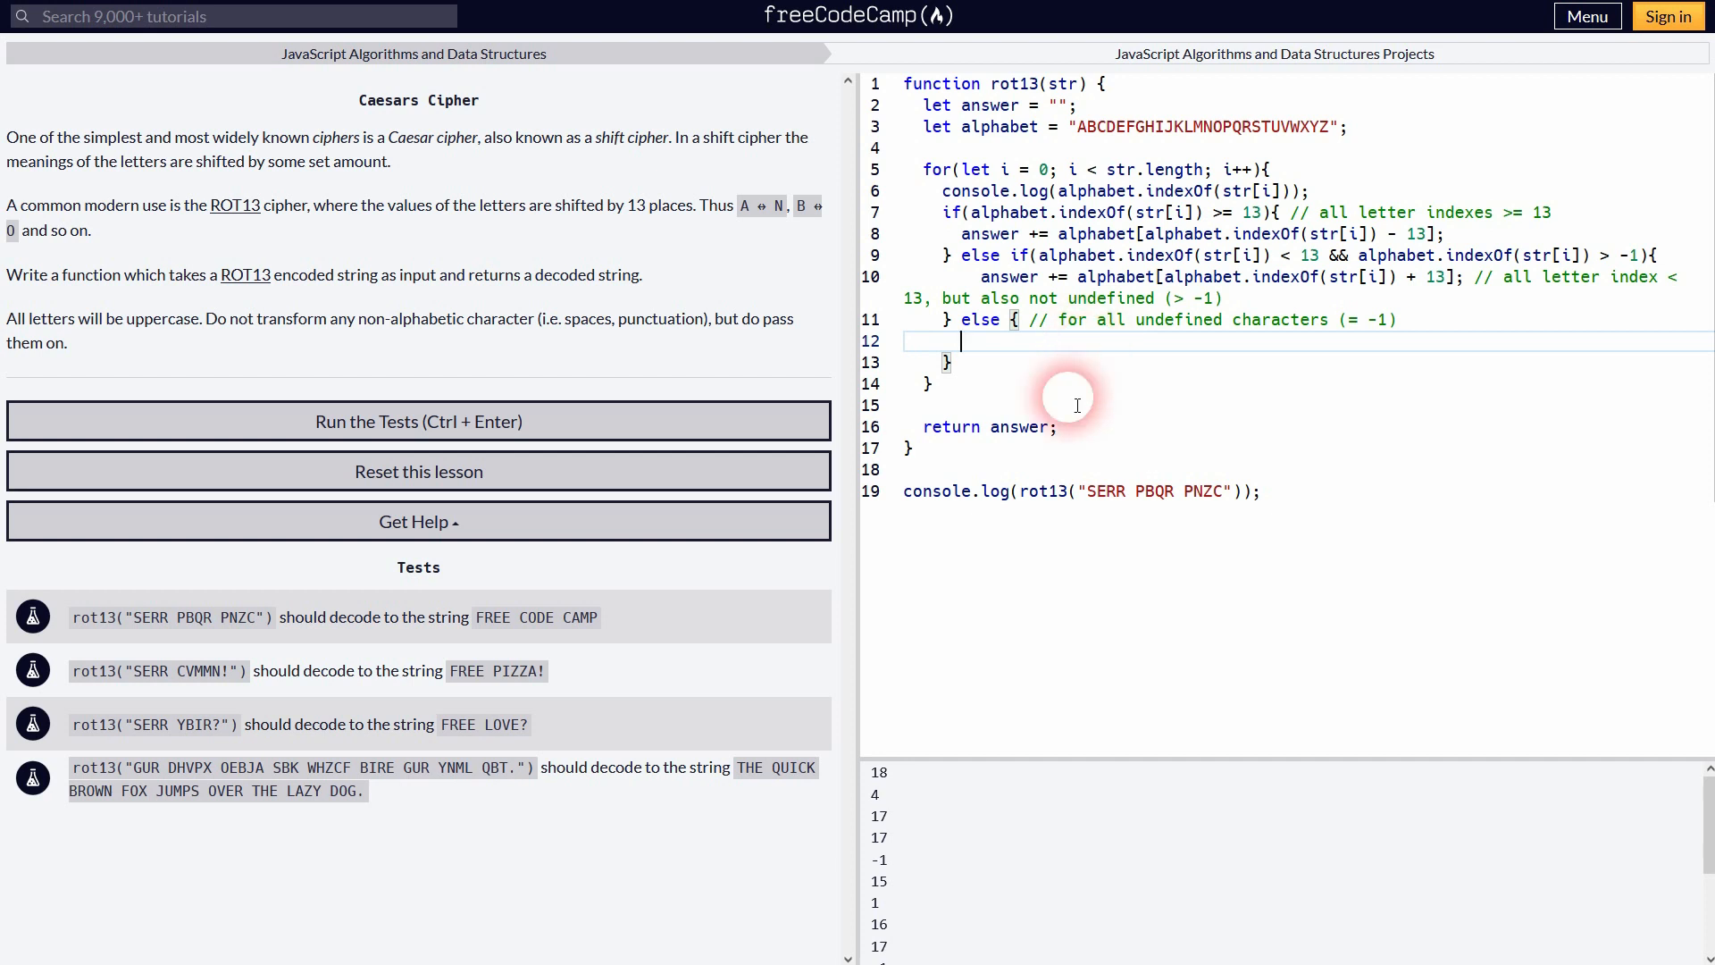
pyautogui.write('answer +=')
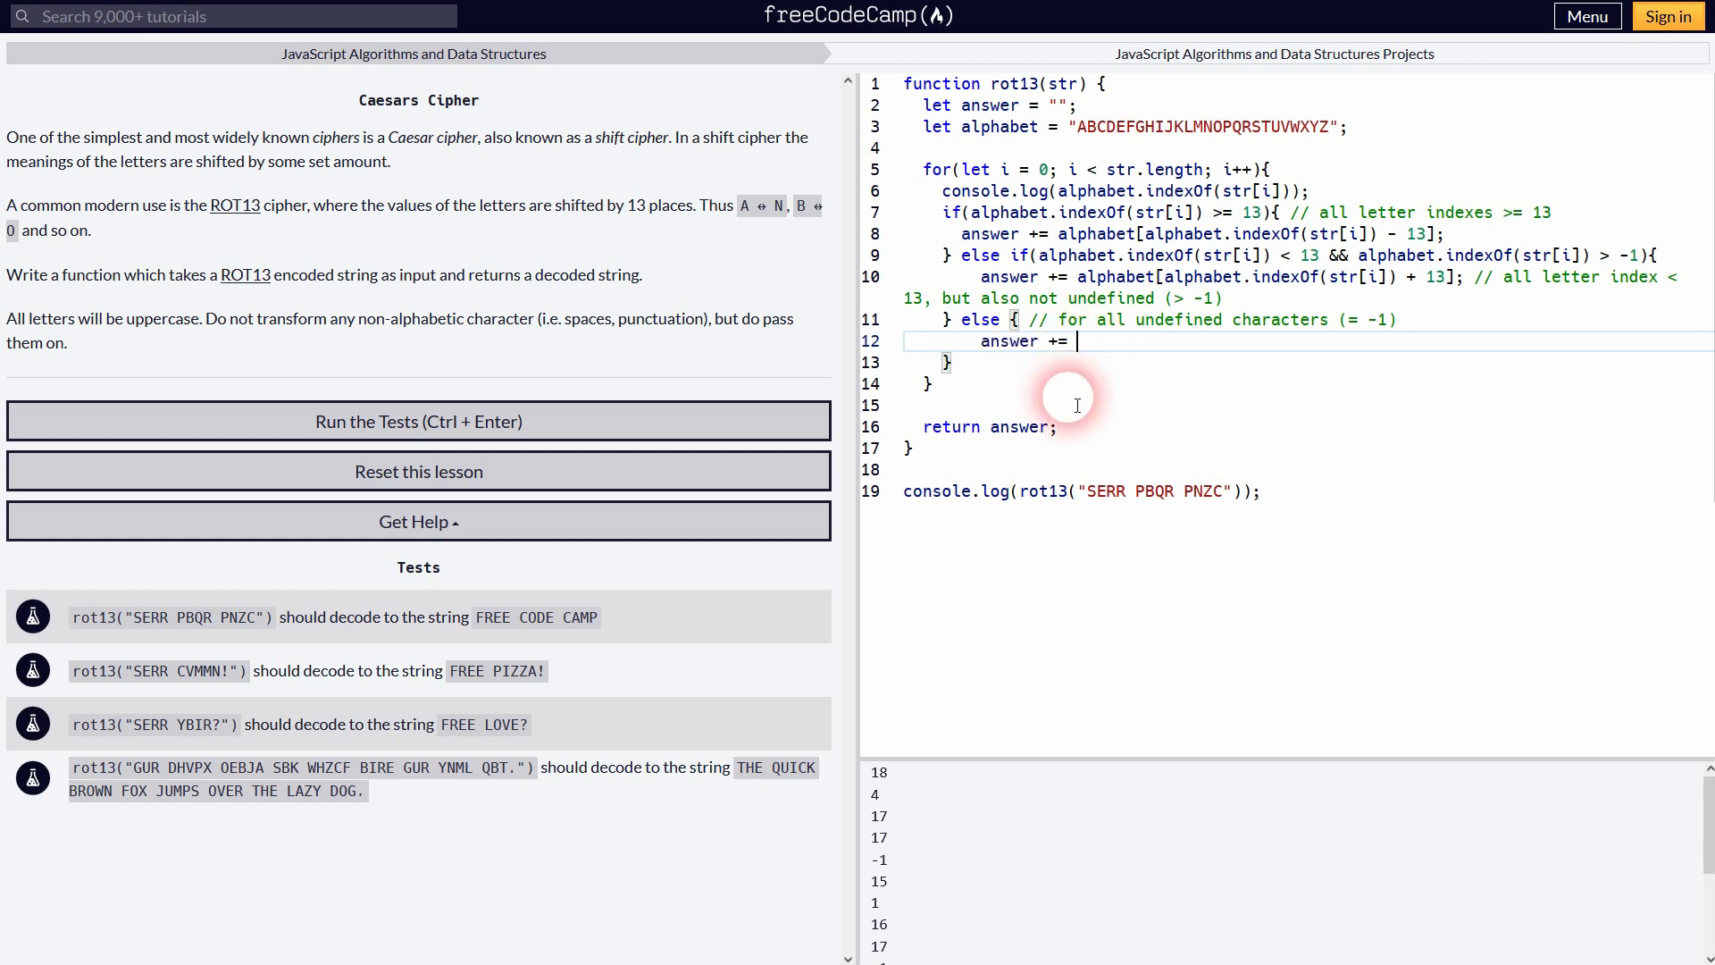
pyautogui.write('str[i]')
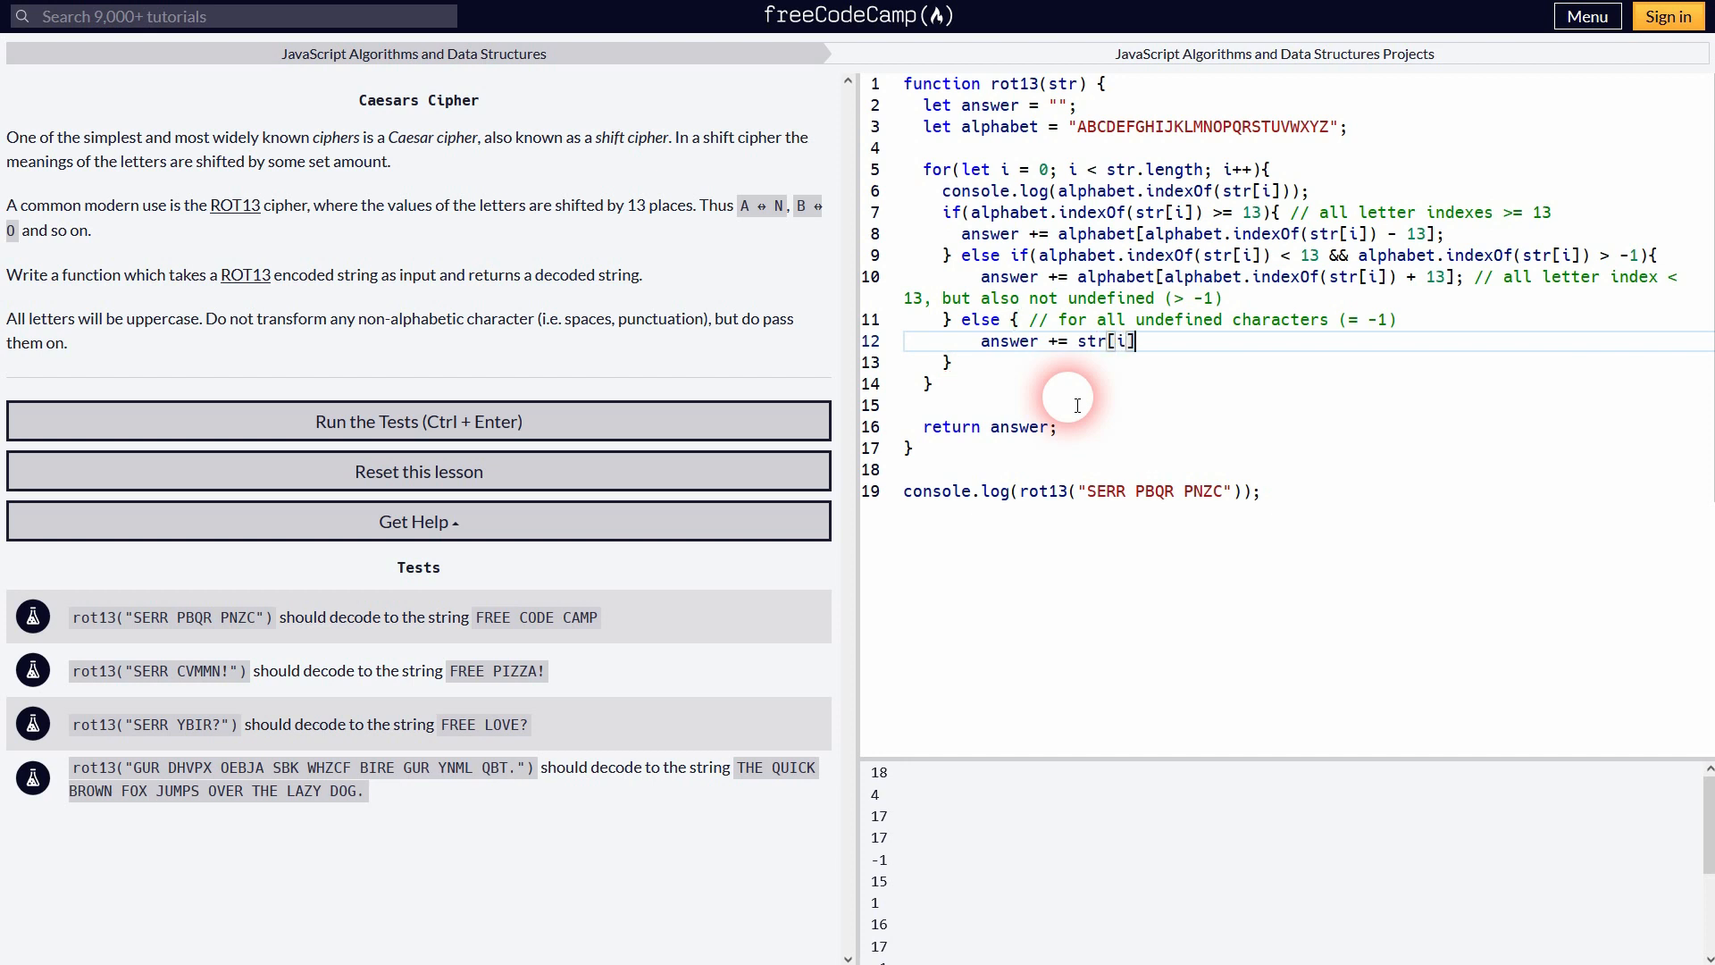
pyautogui.write(';')
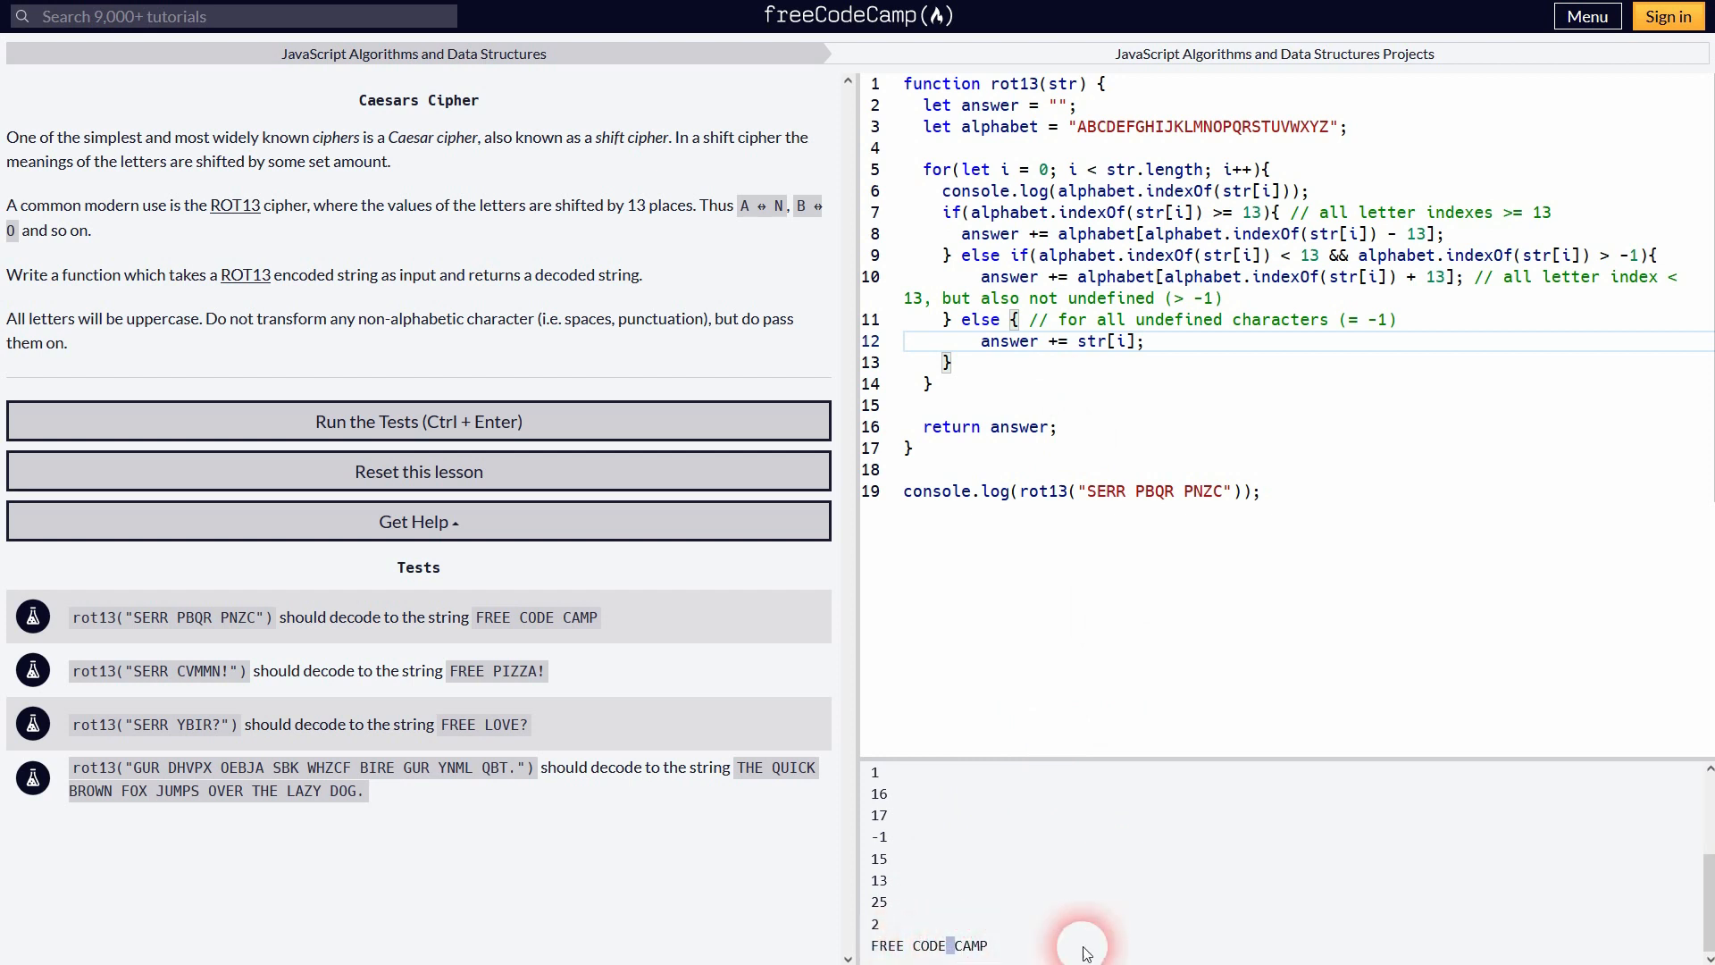
# Step: Tidy the blank line and comment out the index debug log
pyautogui.doubleClick(1090, 340)
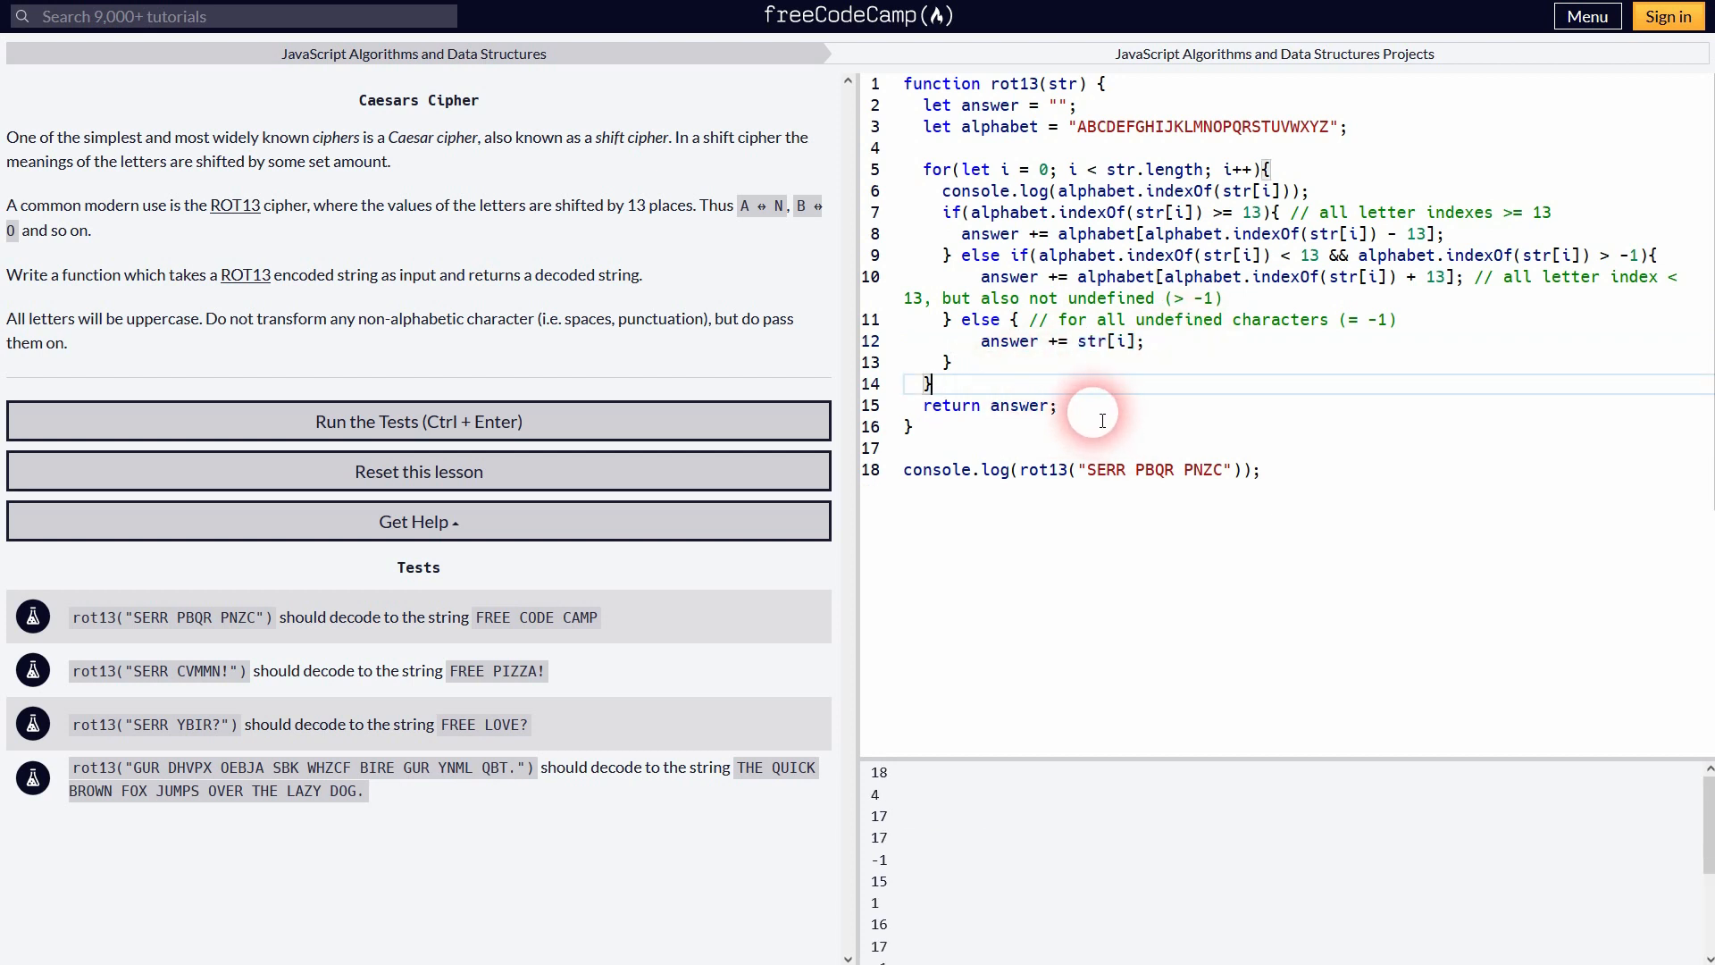
pyautogui.doubleClick(990, 232)
pyautogui.write('// ')
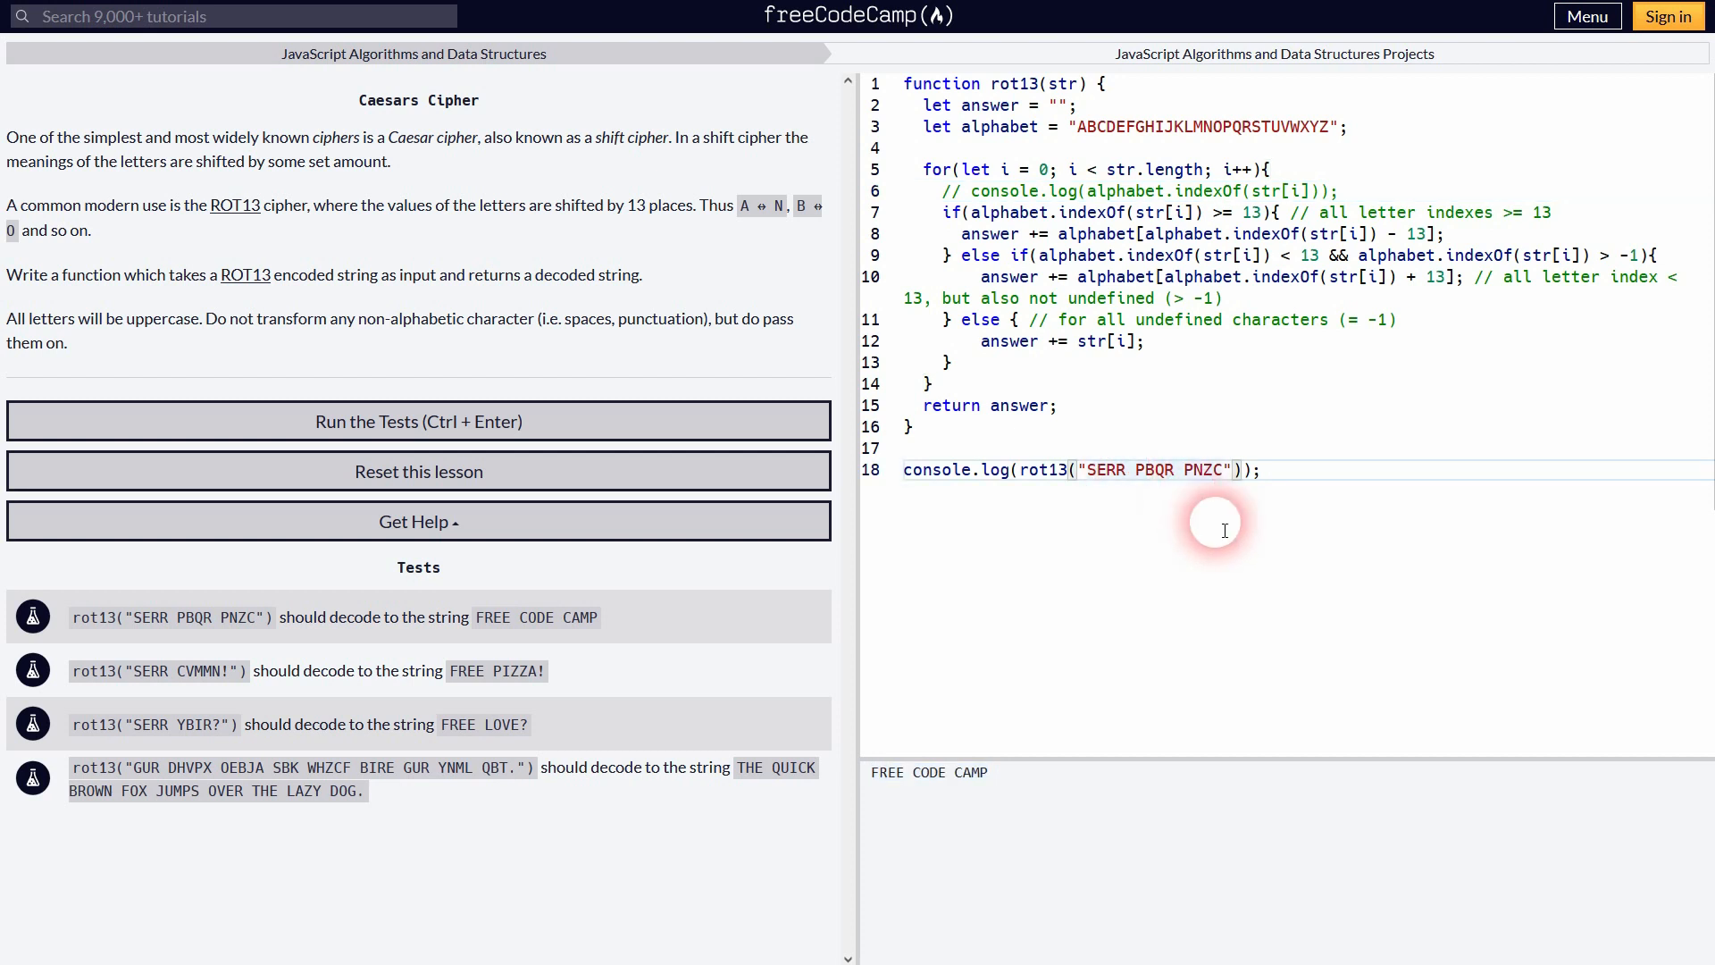
pyautogui.write('?')
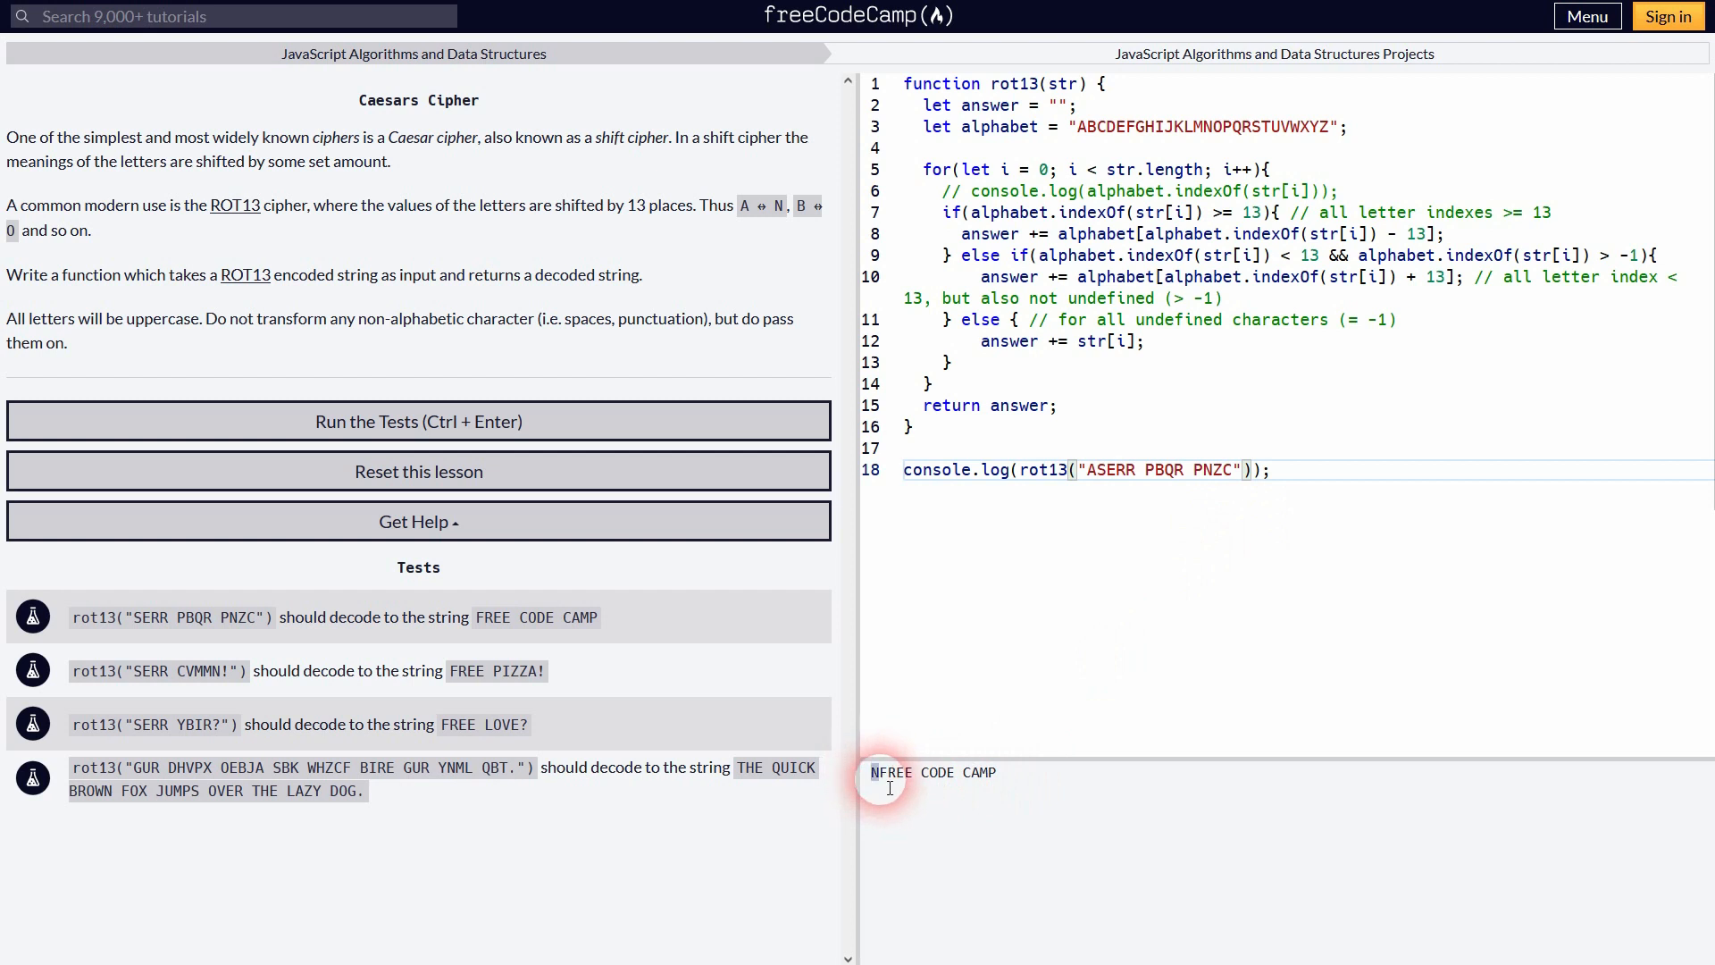
# Step: Try a lowercase letter in the test string, restore it, and run the tests so all four pass
pyautogui.click(1094, 470)
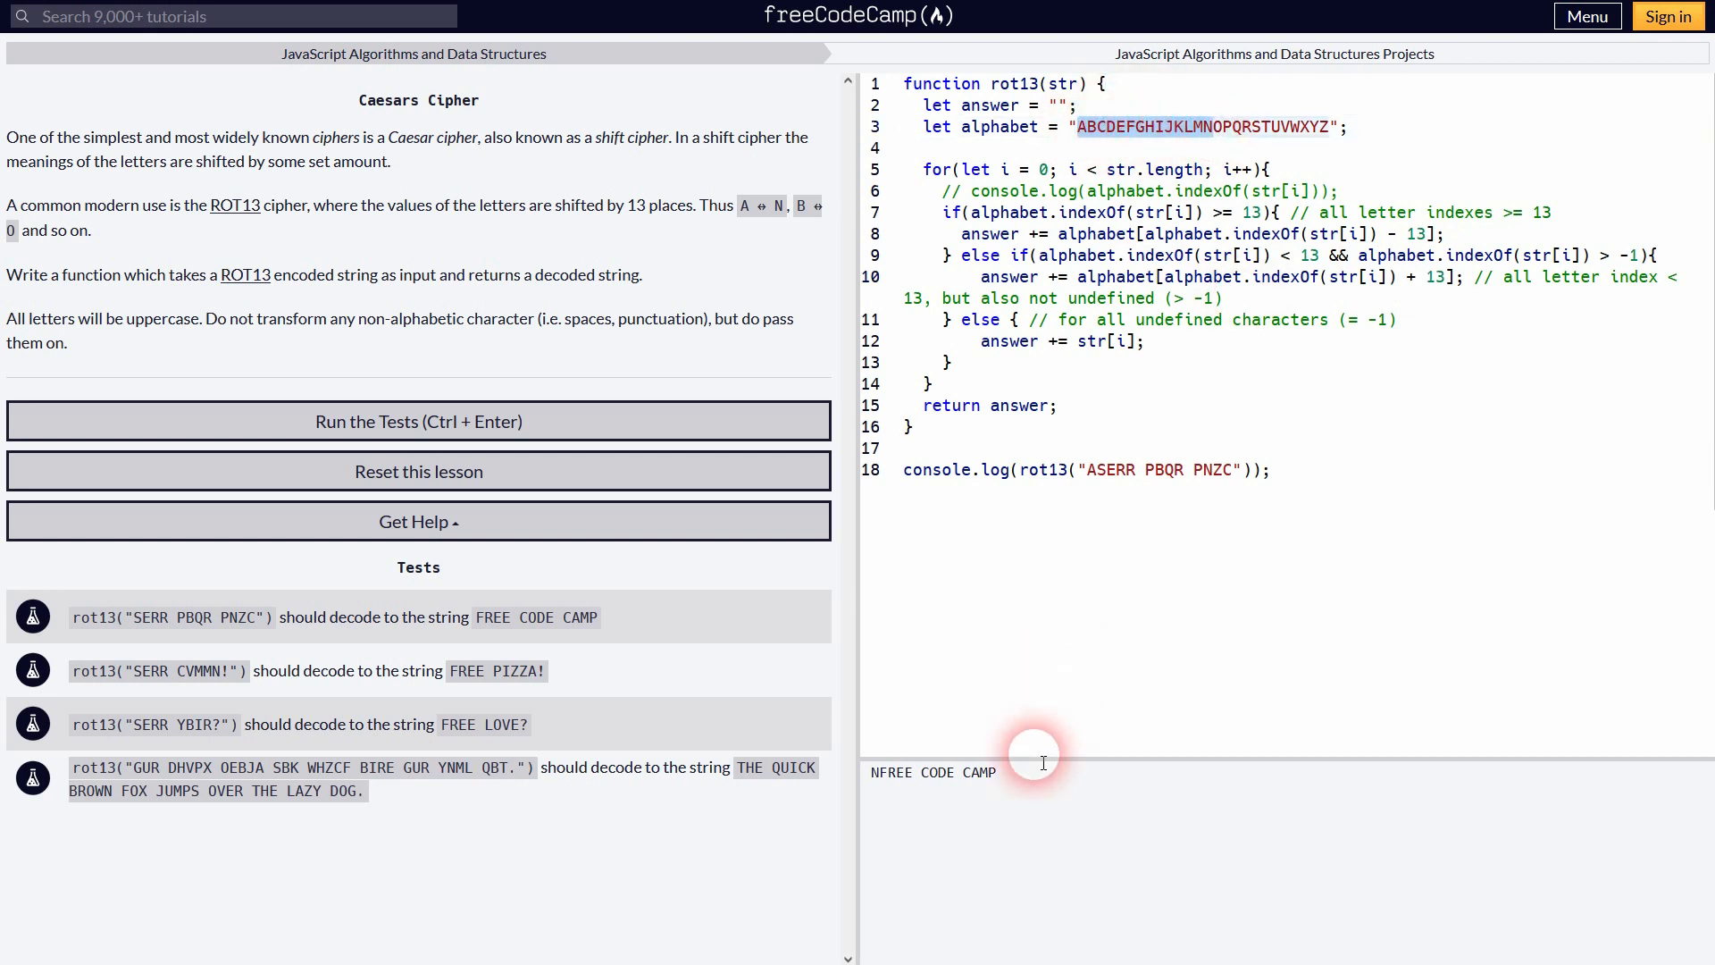
pyautogui.click(1108, 470)
pyautogui.write('a')
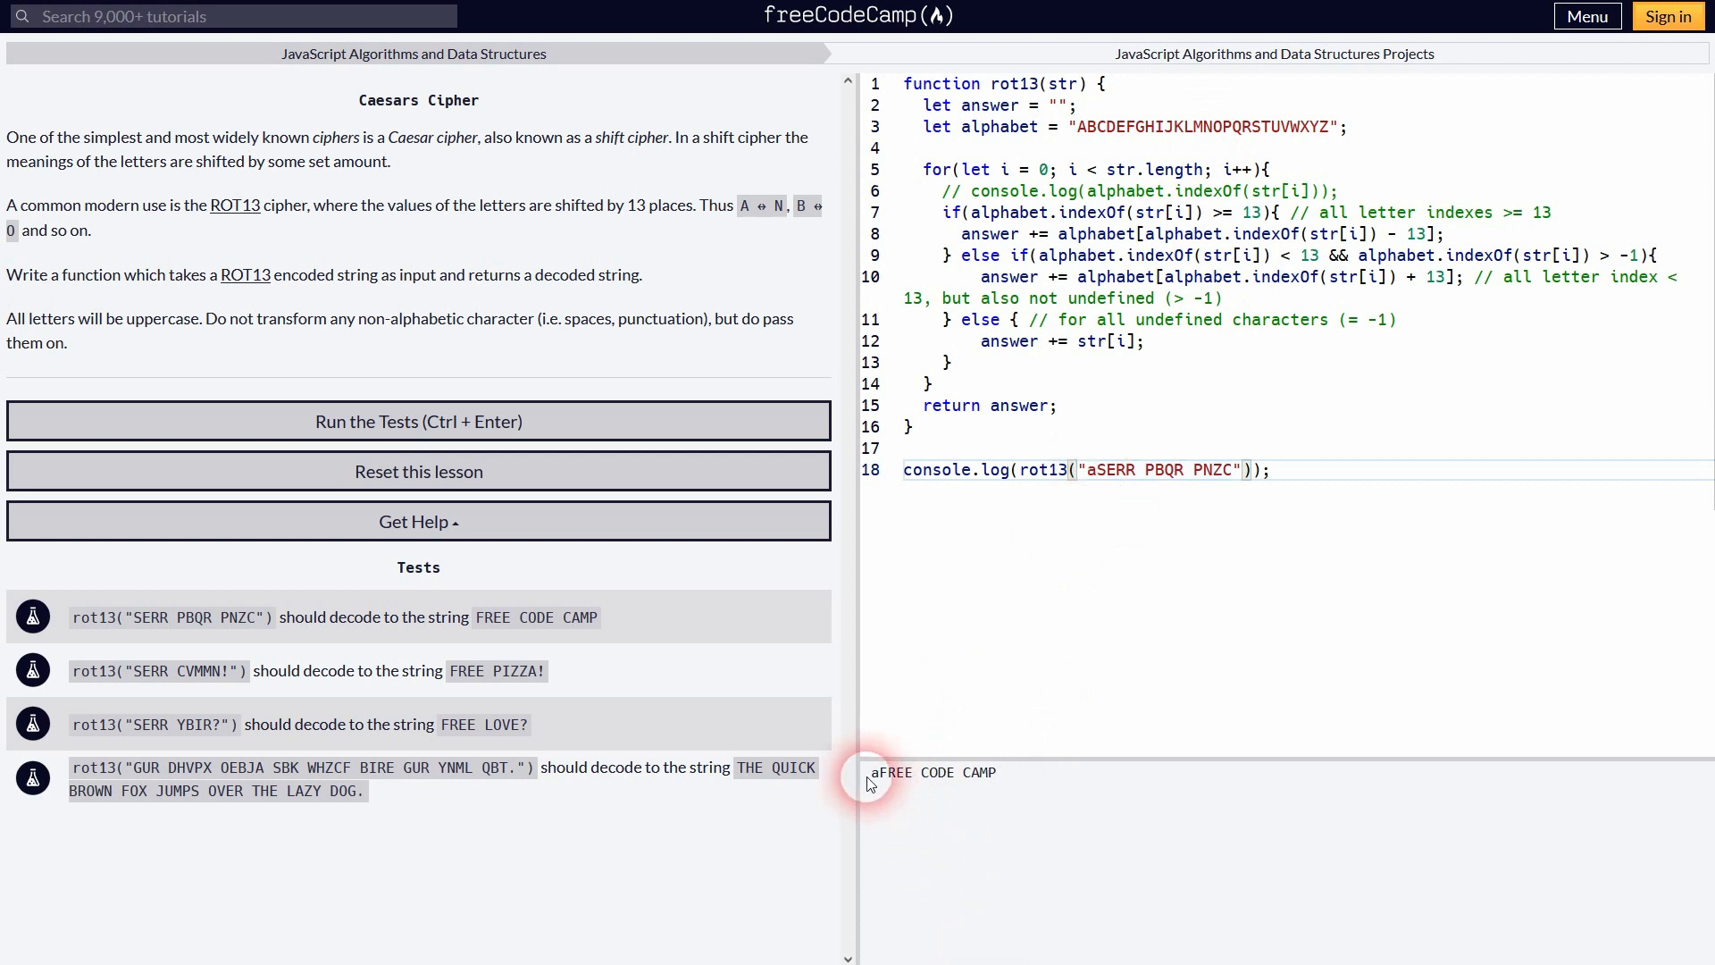
pyautogui.doubleClick(52, 319)
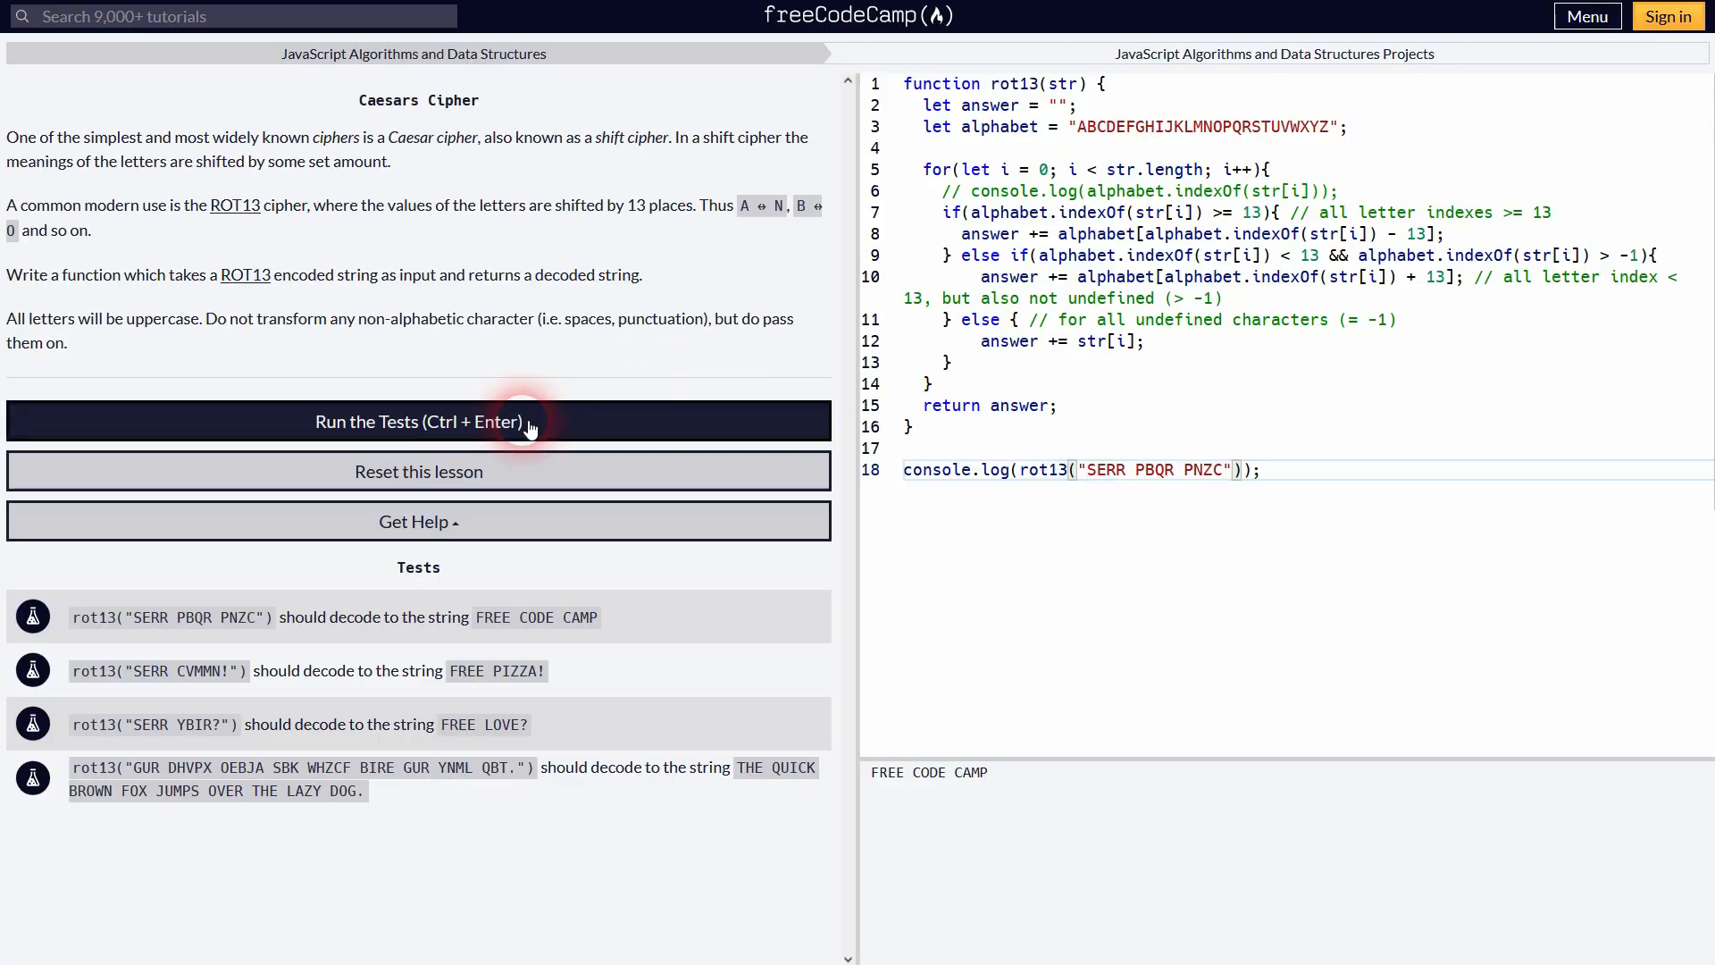
pyautogui.click(418, 420)
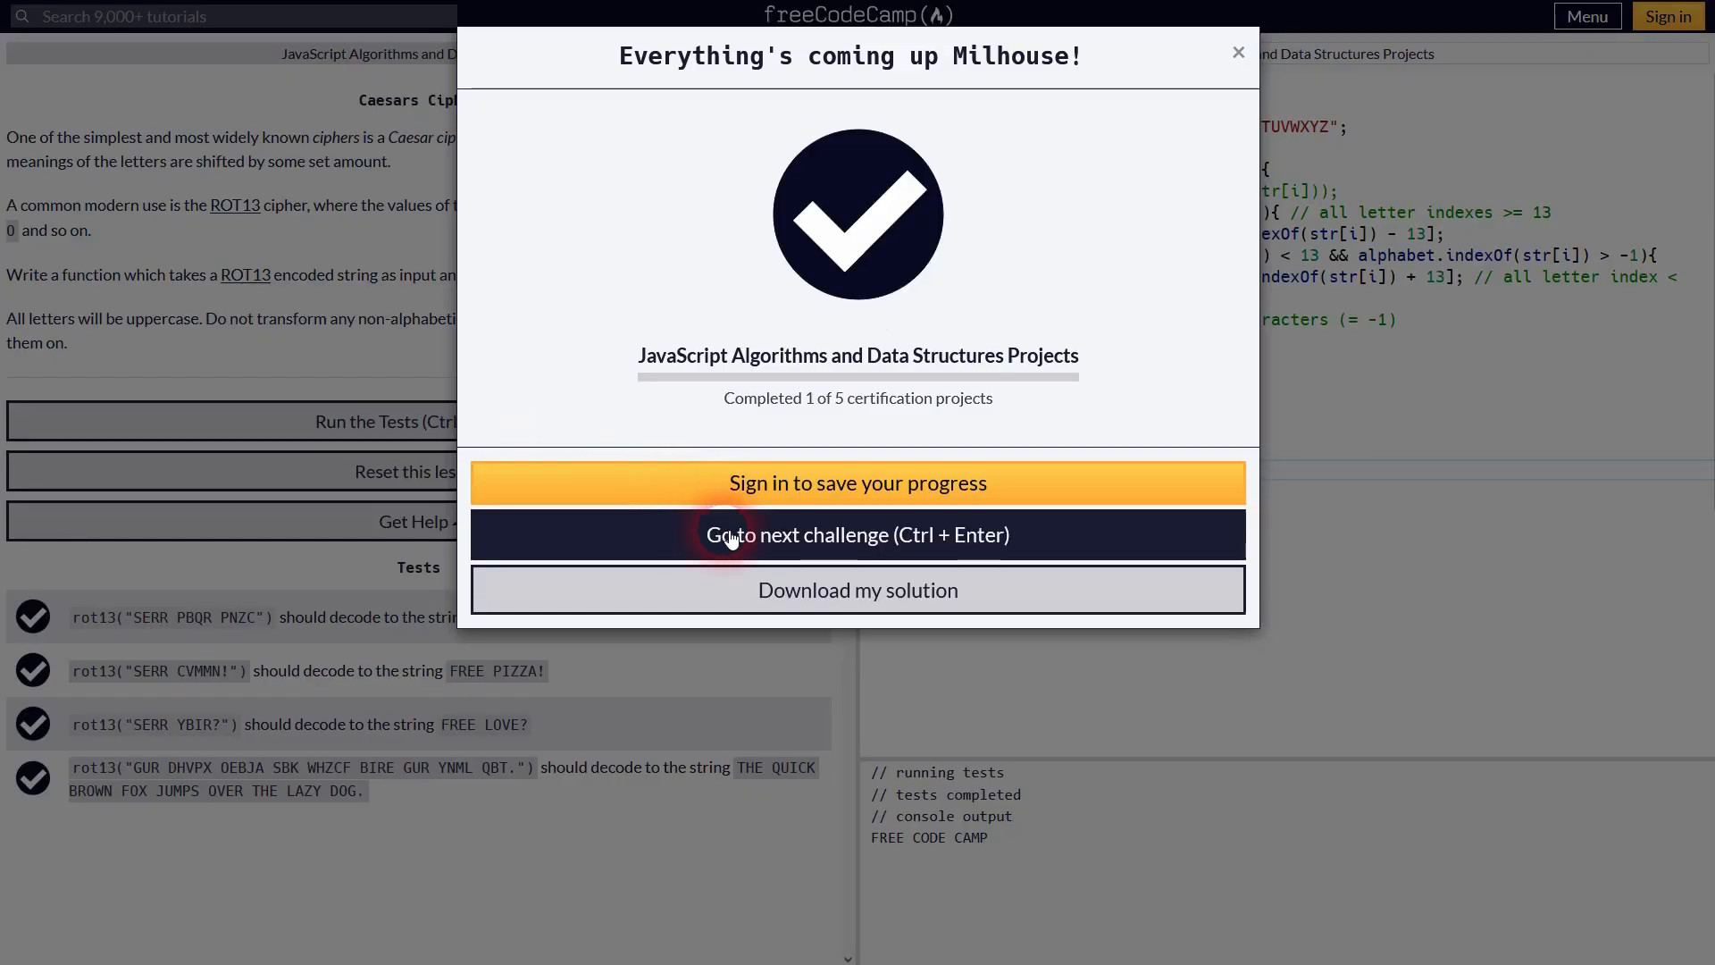